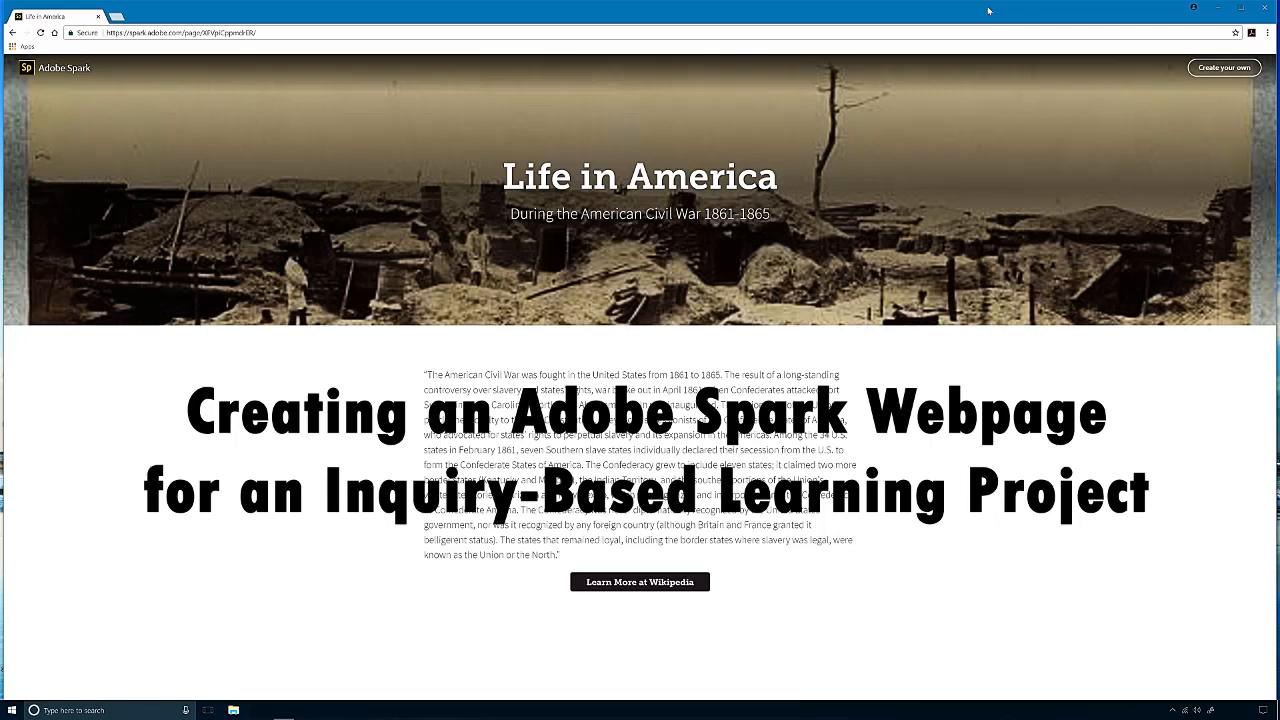
Search Google for 'adobe spark' in a new tab and open the Adobe Spark website
left_click(114, 16)
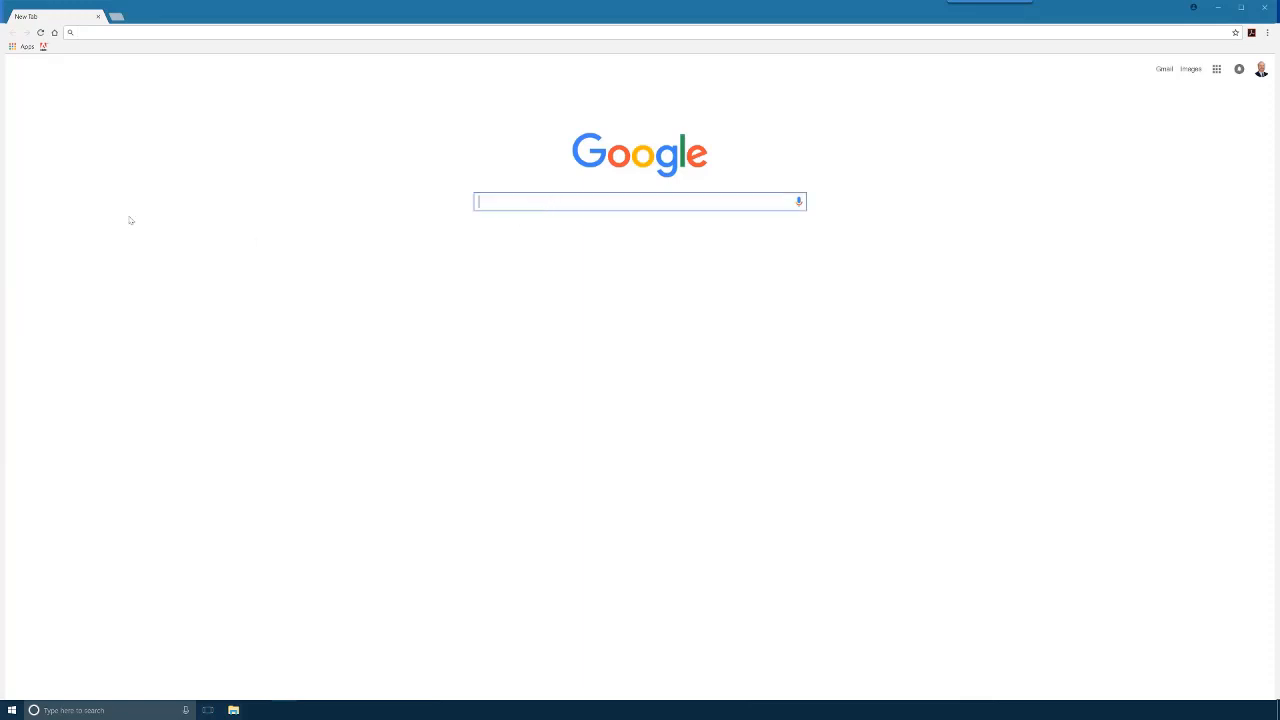
type("Adobe")
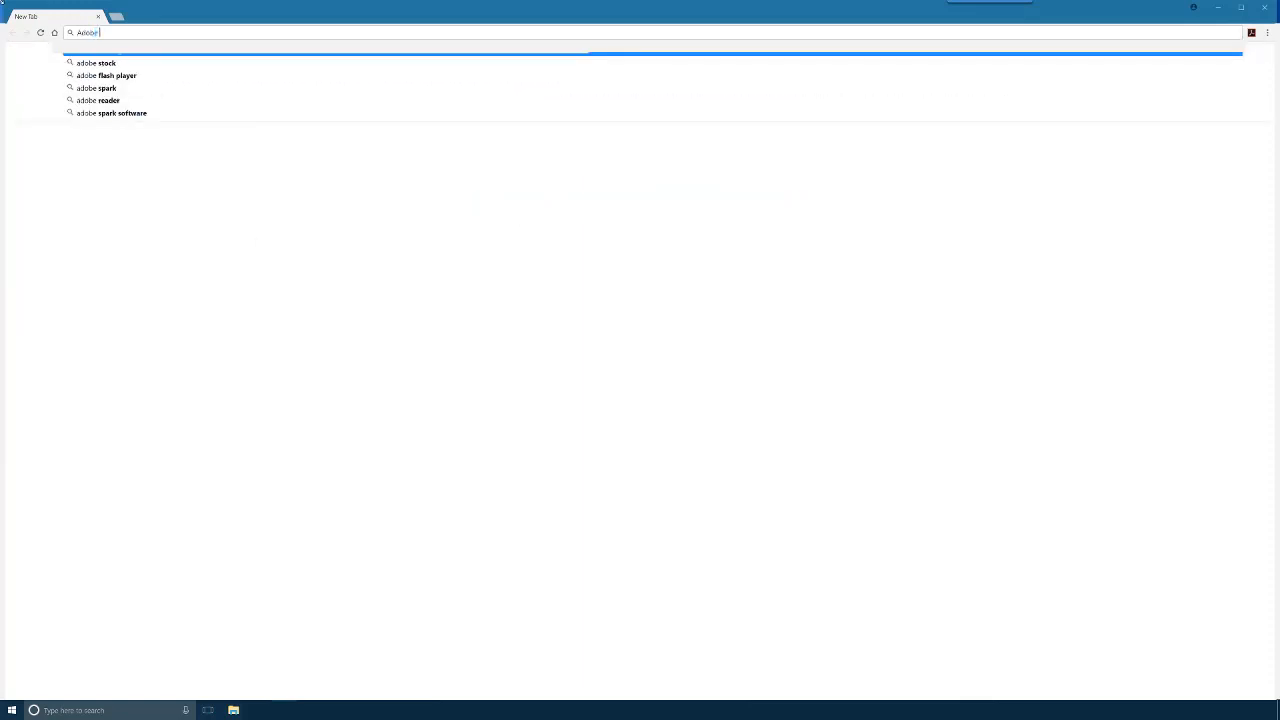
left_click(96, 88)
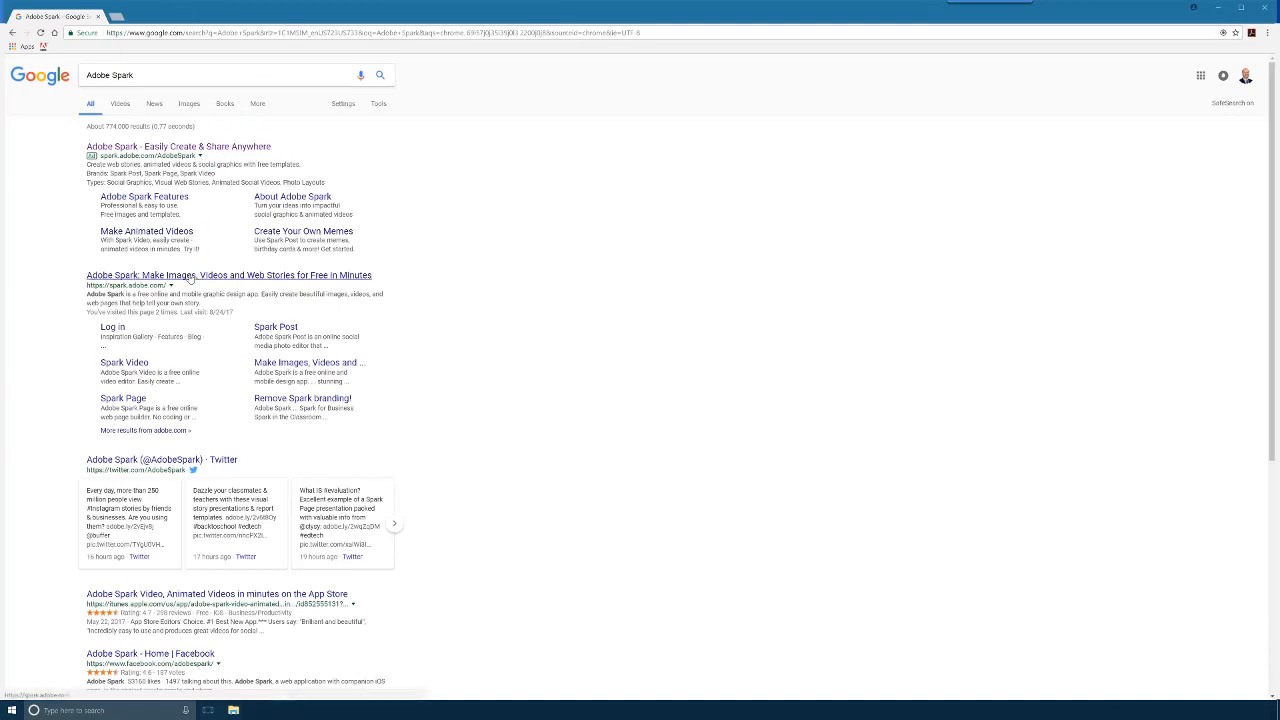
left_click(228, 276)
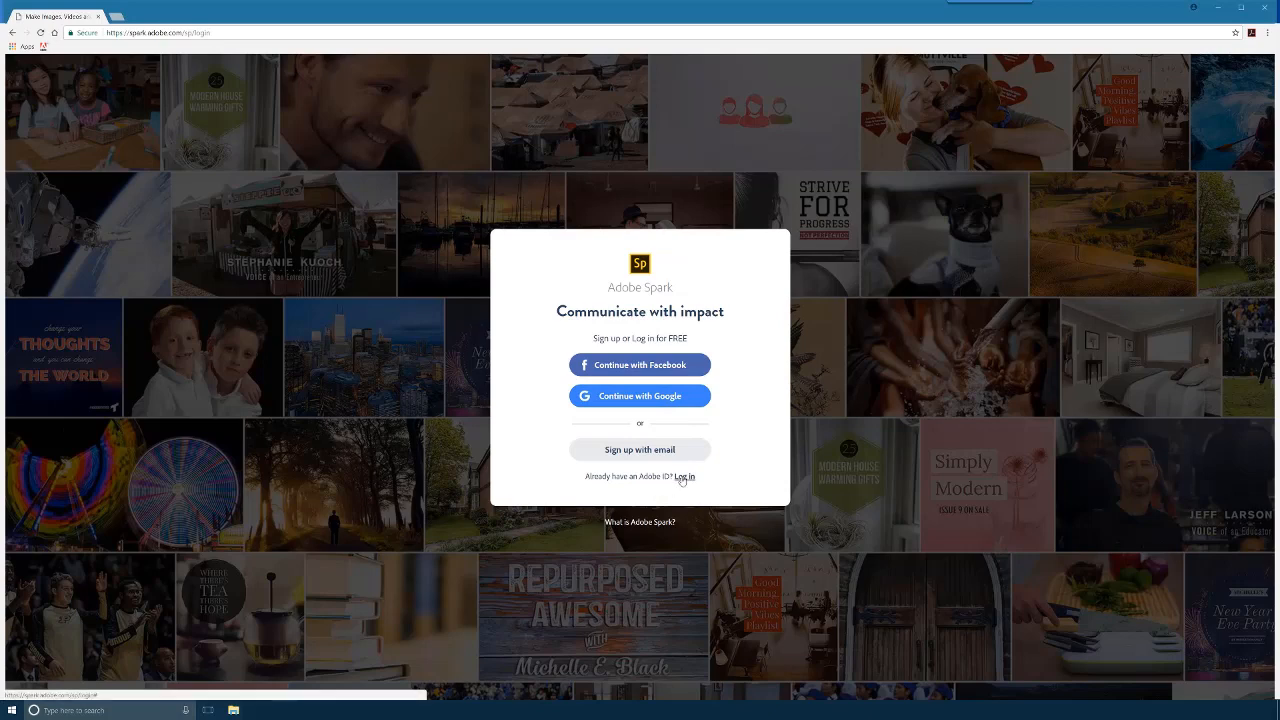
Sign in with an existing Adobe ID and start creating a new project from My Projects
left_click(684, 476)
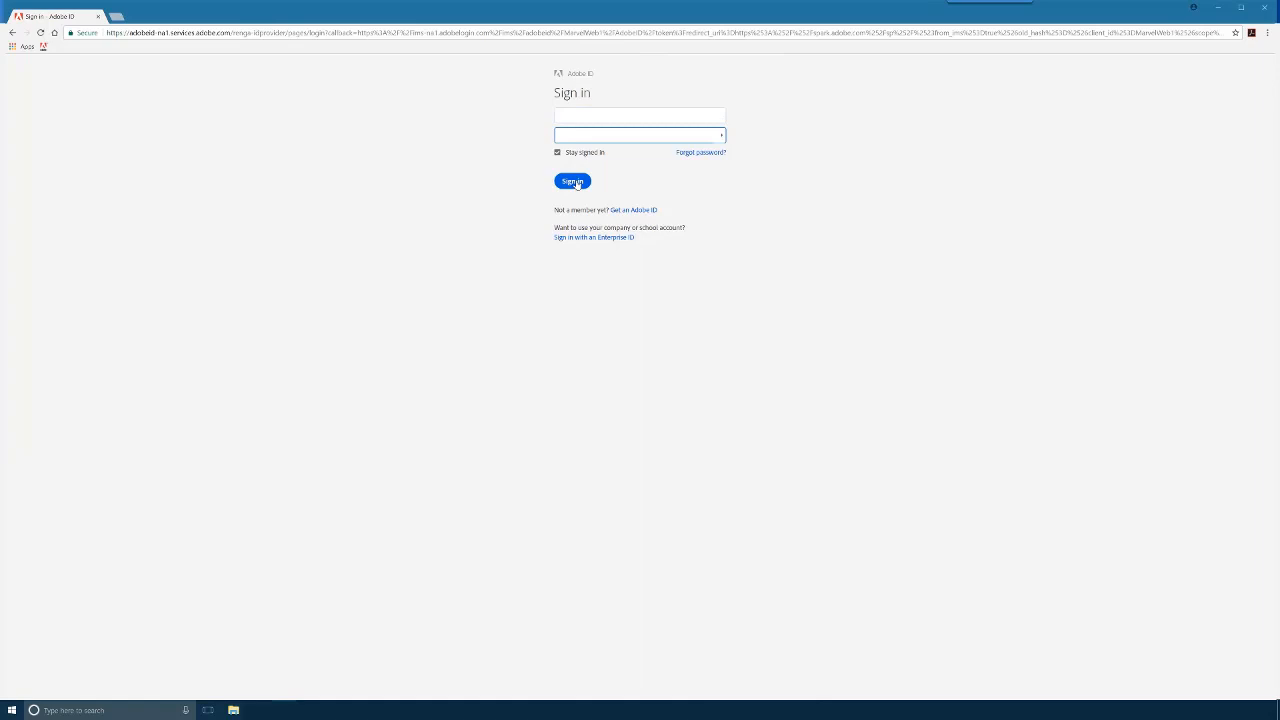
left_click(572, 180)
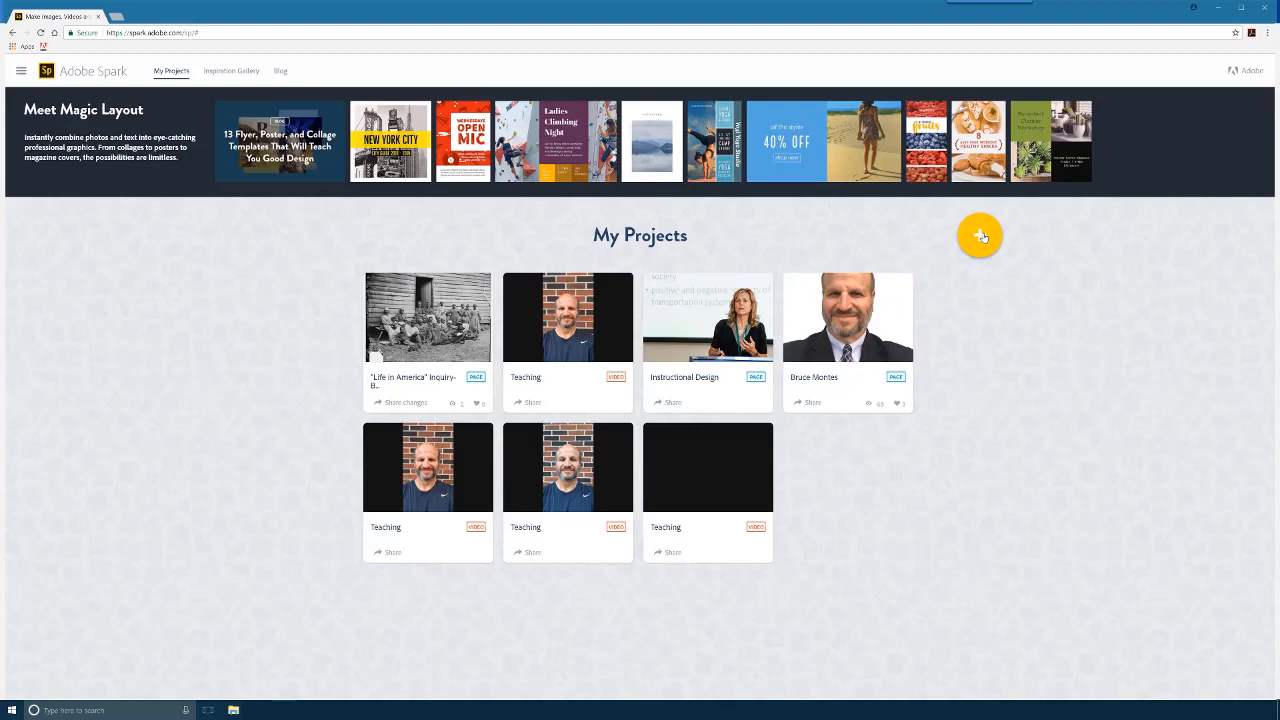
left_click(980, 236)
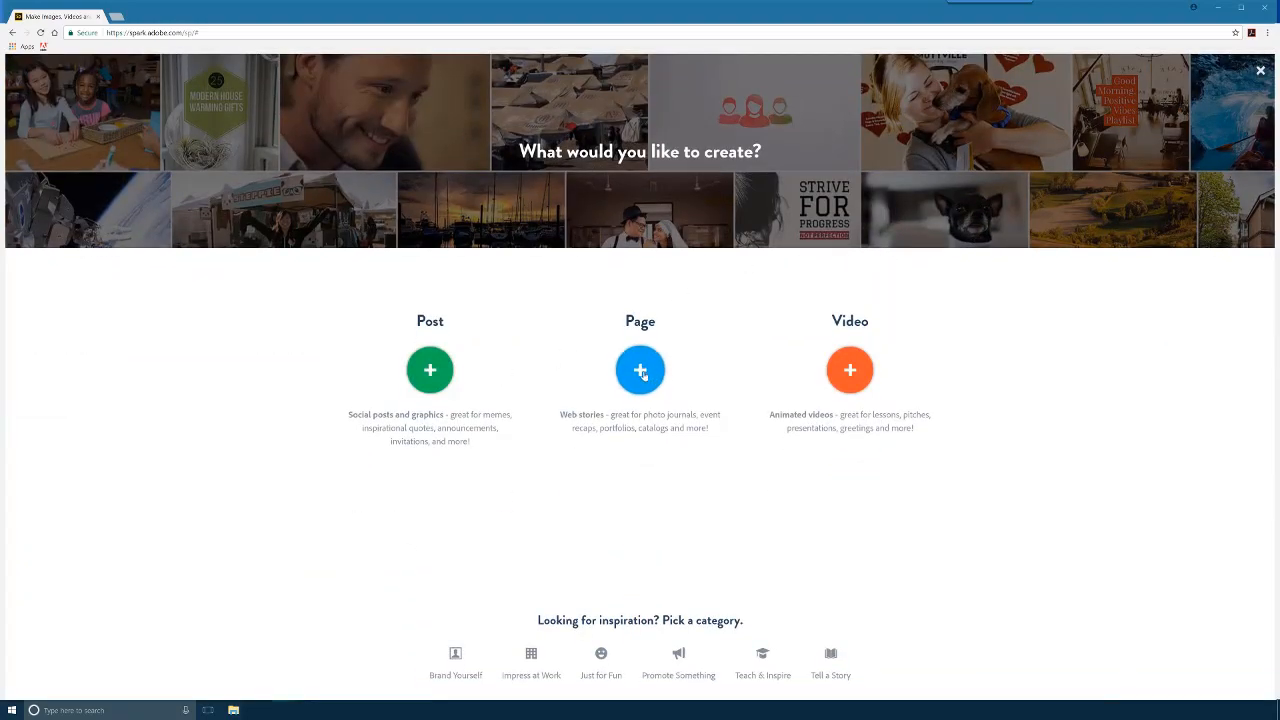
Create a new Page project and apply the Bruce theme to it
left_click(640, 370)
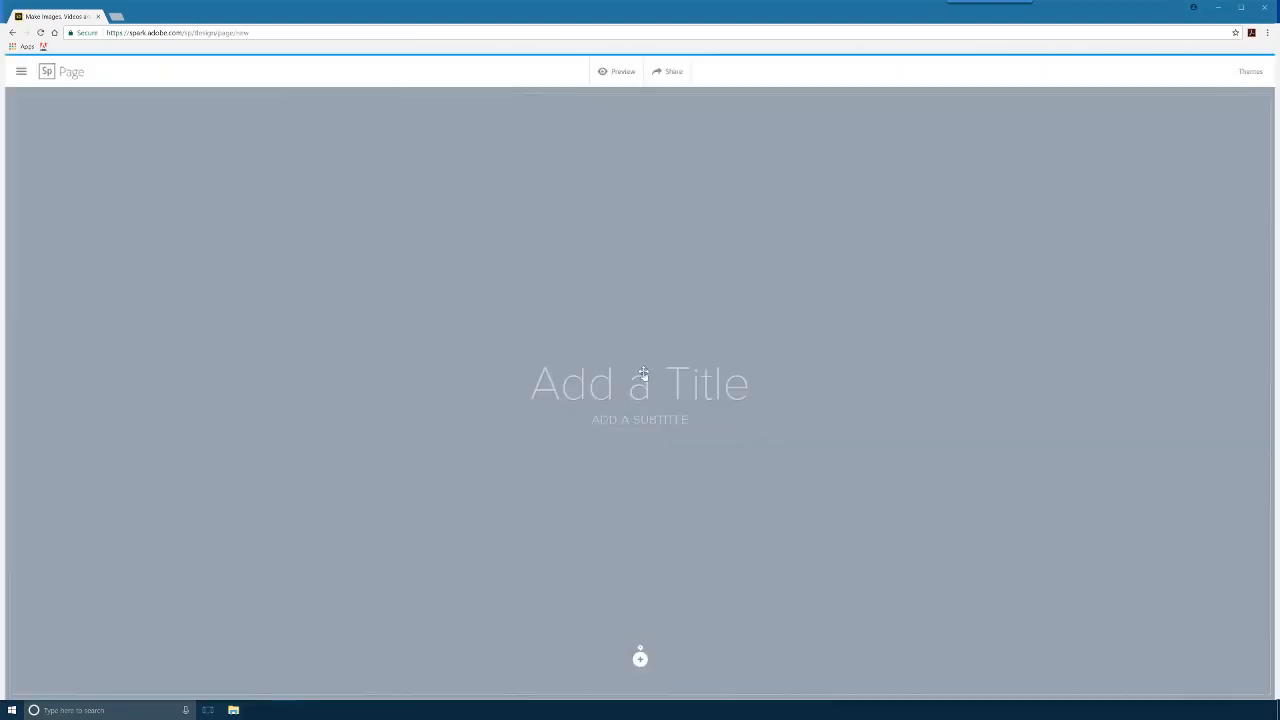
left_click(640, 658)
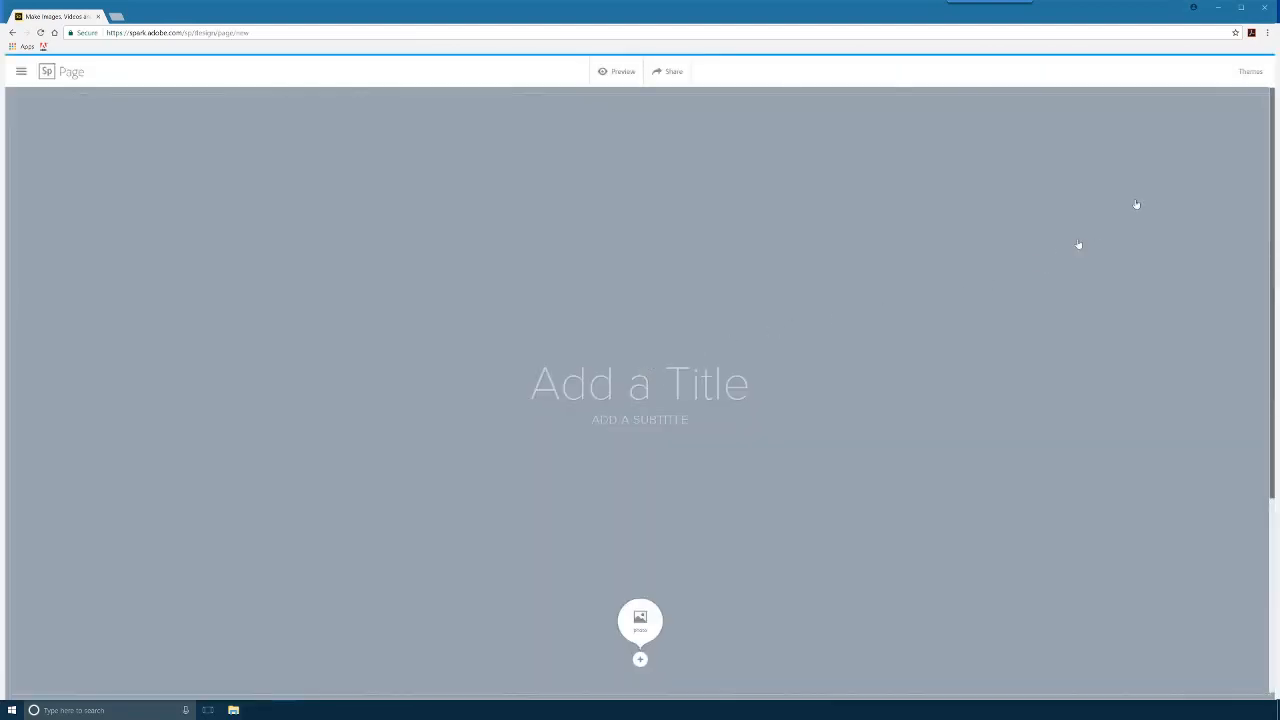
left_click(1250, 72)
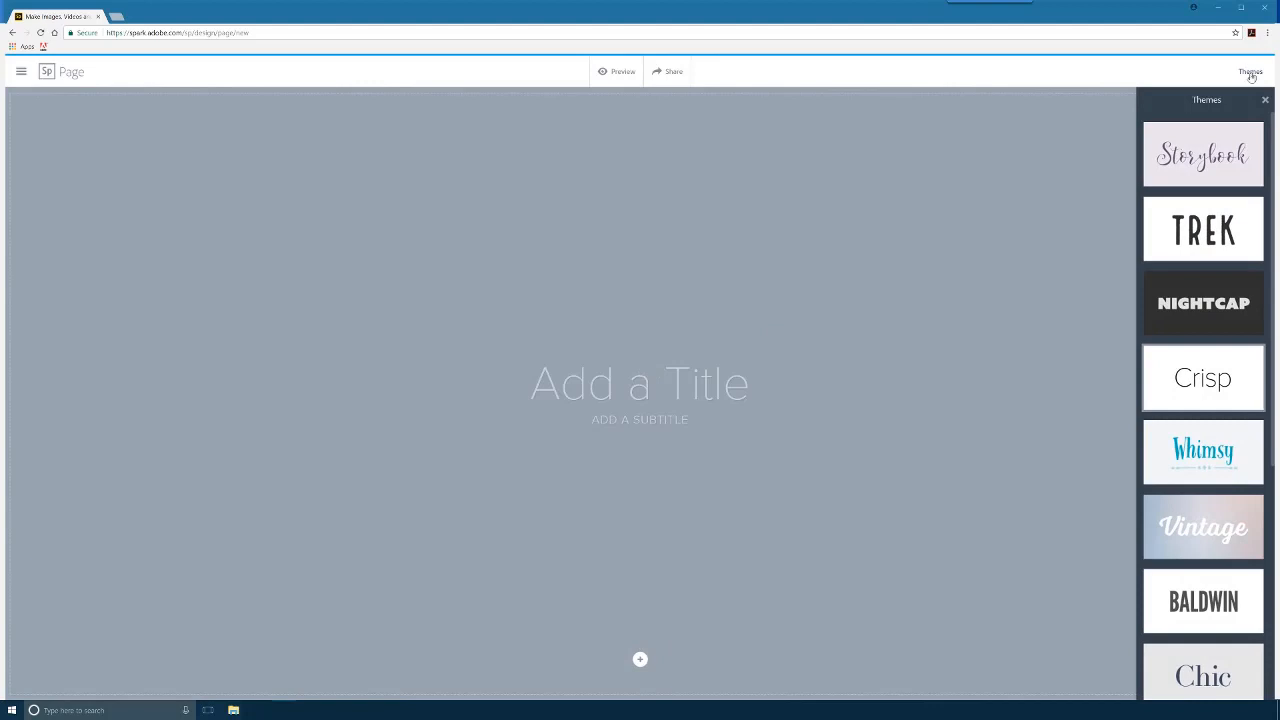
scroll("down", 3)
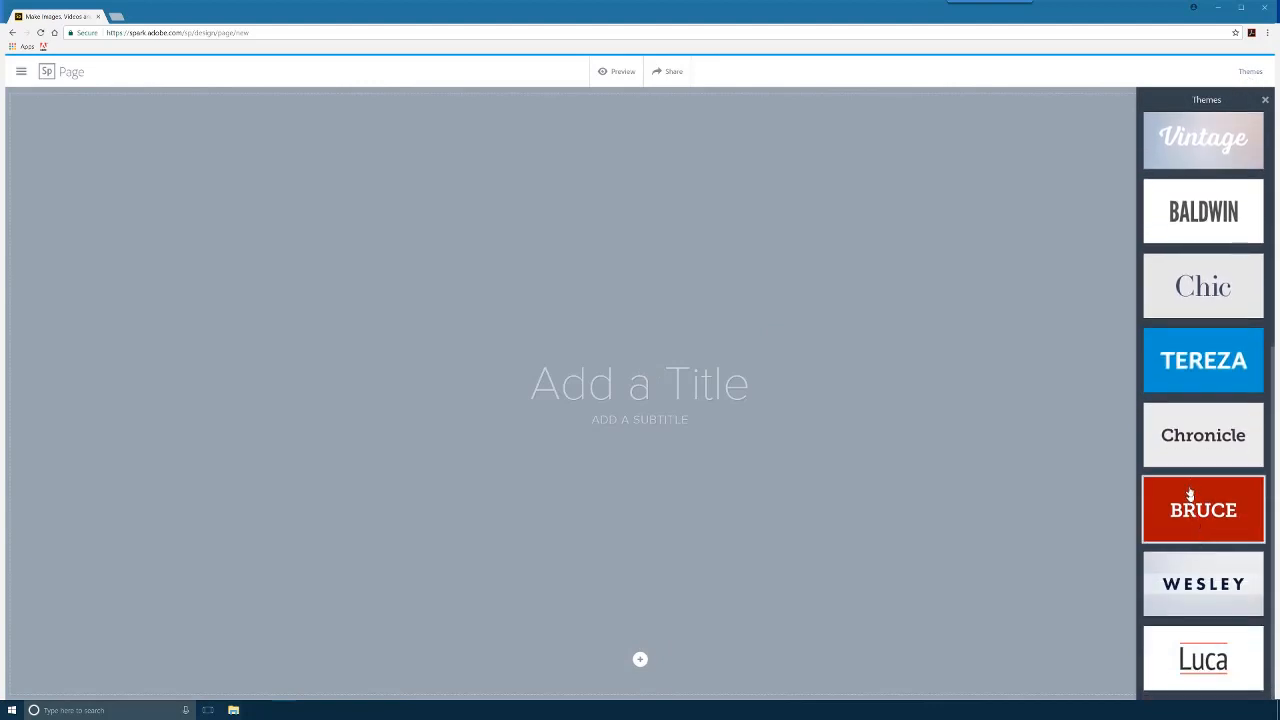
left_click(1204, 434)
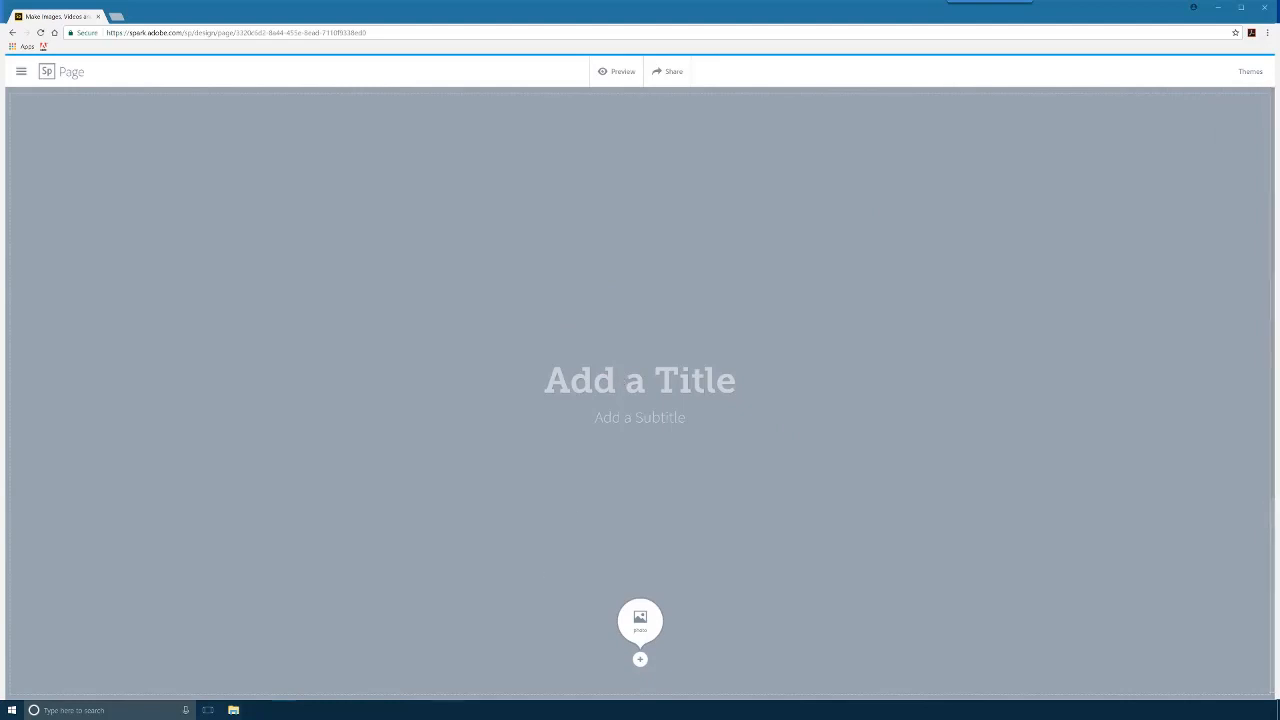
Title the page 'Life in America' with subtitle 'During the American Civil War 1861-1865'
left_click(640, 380)
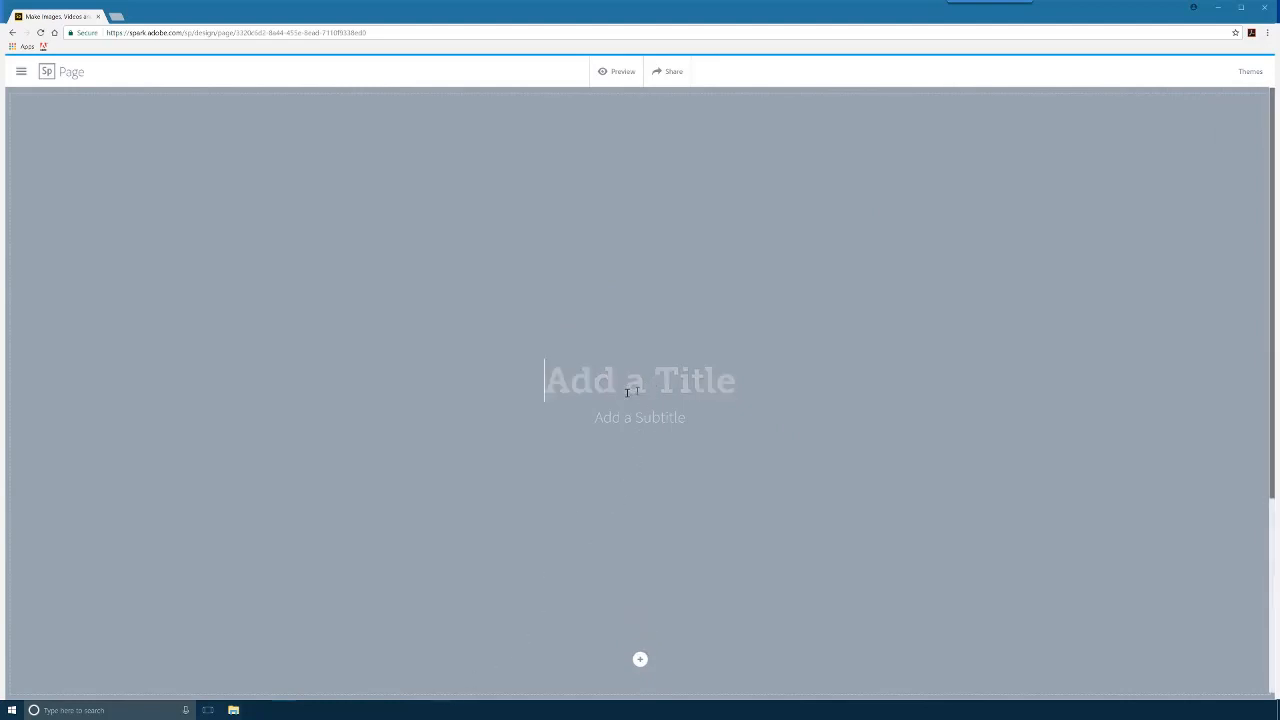
mouse_move(212, 412)
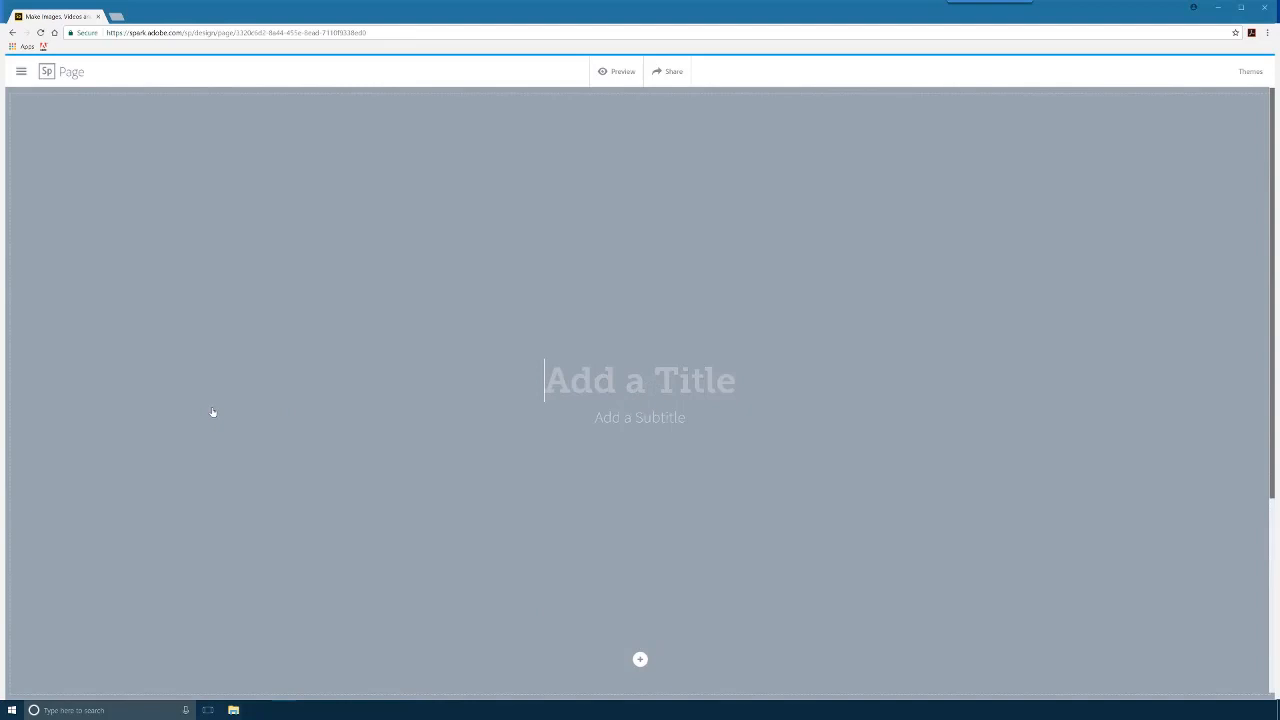
type("Life in Am")
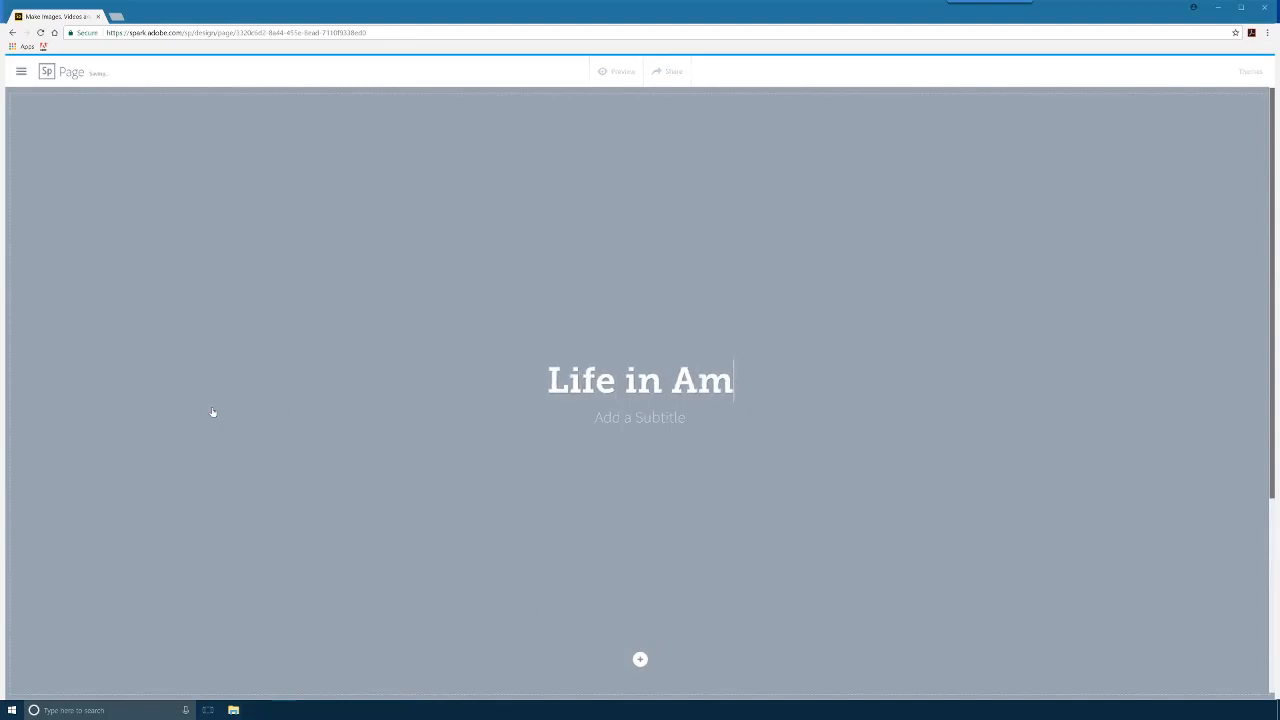
type("erica")
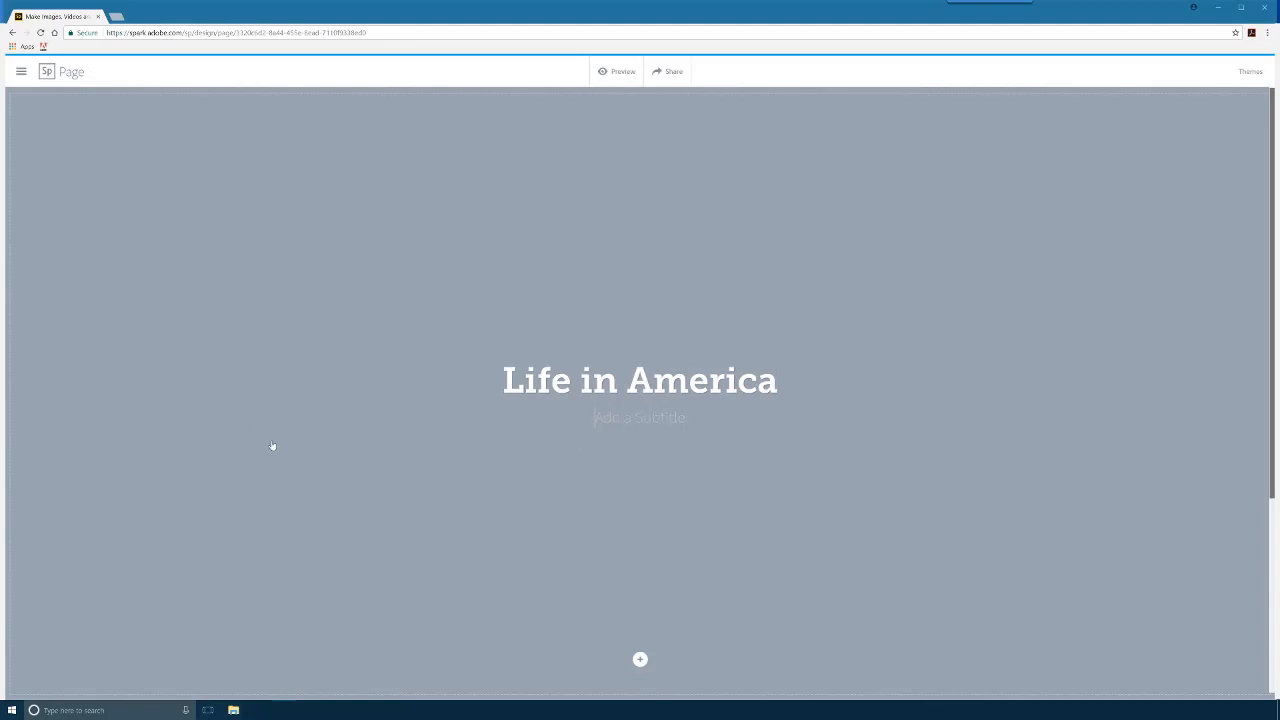
type("Du")
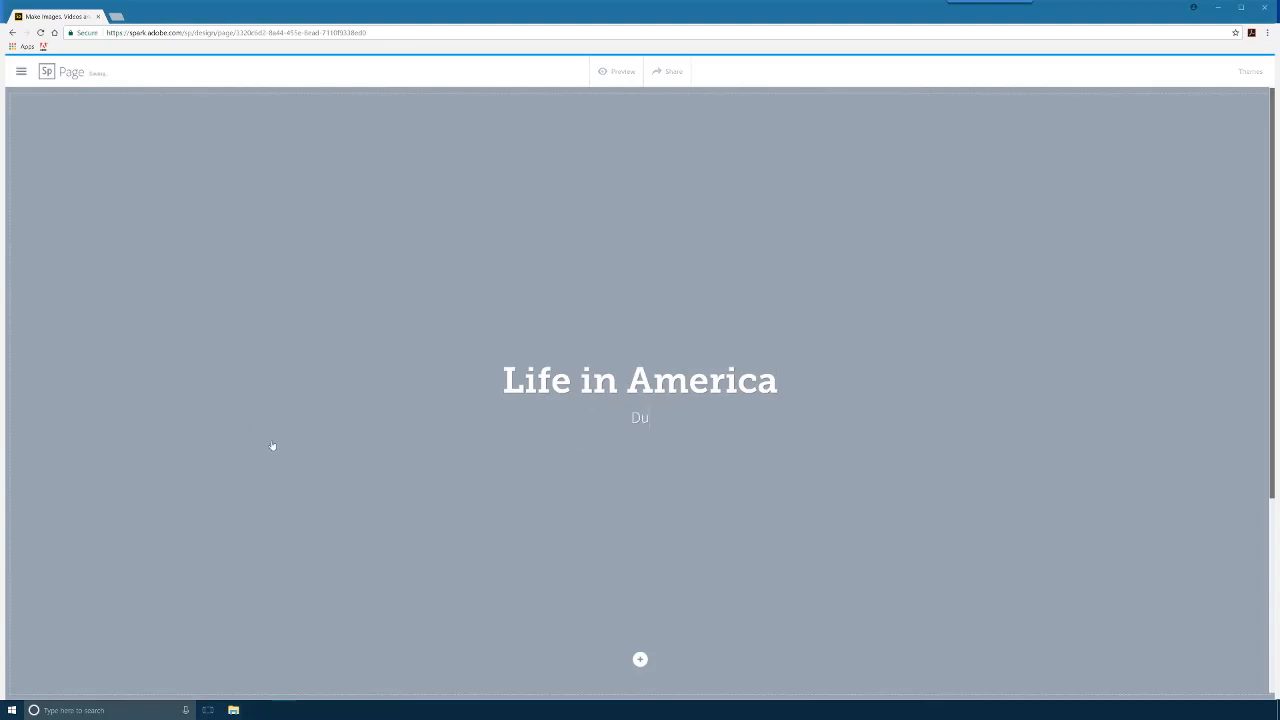
type("During the American Civil War 1861-18")
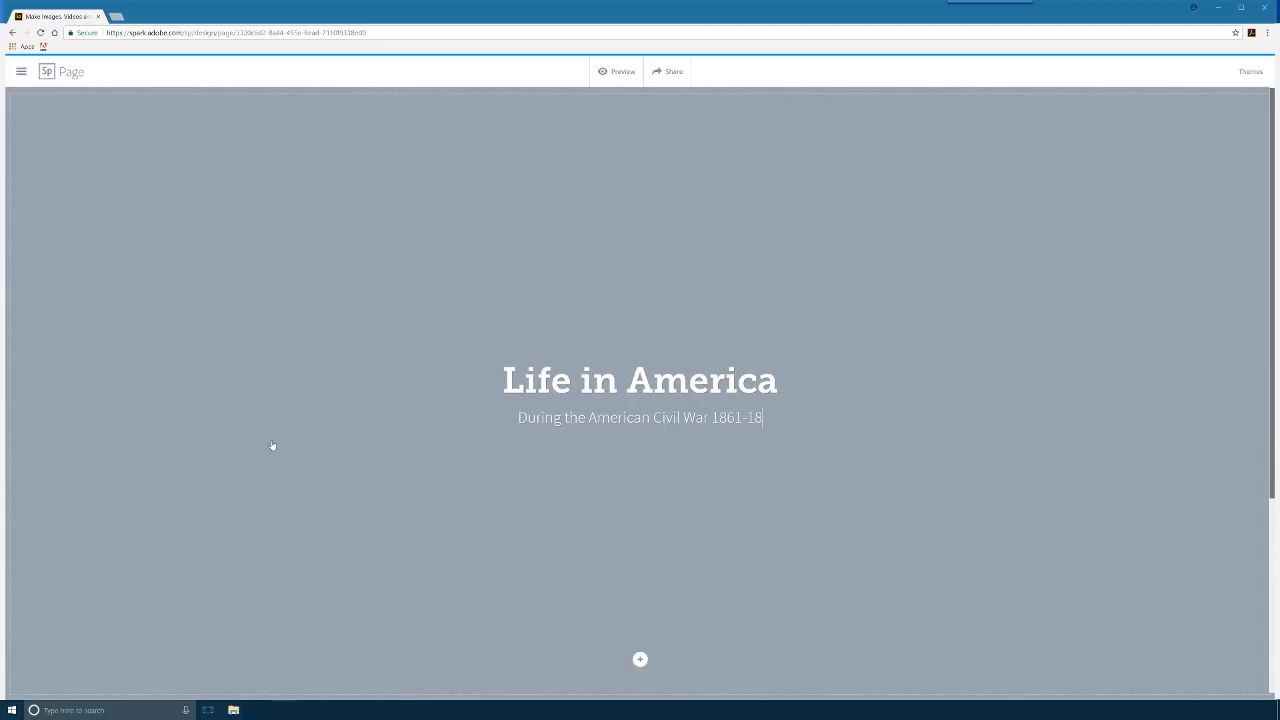
type("65")
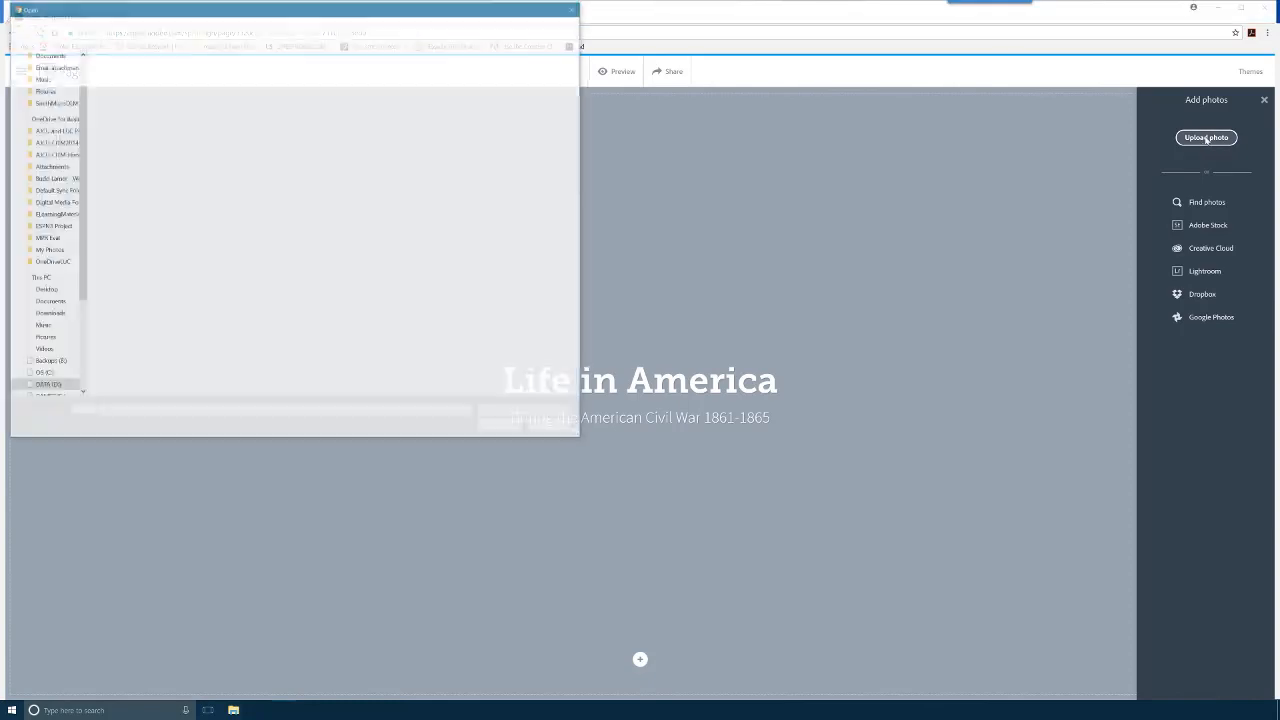
Upload the wartime camp photo from the images folder as the header background
left_click(228, 246)
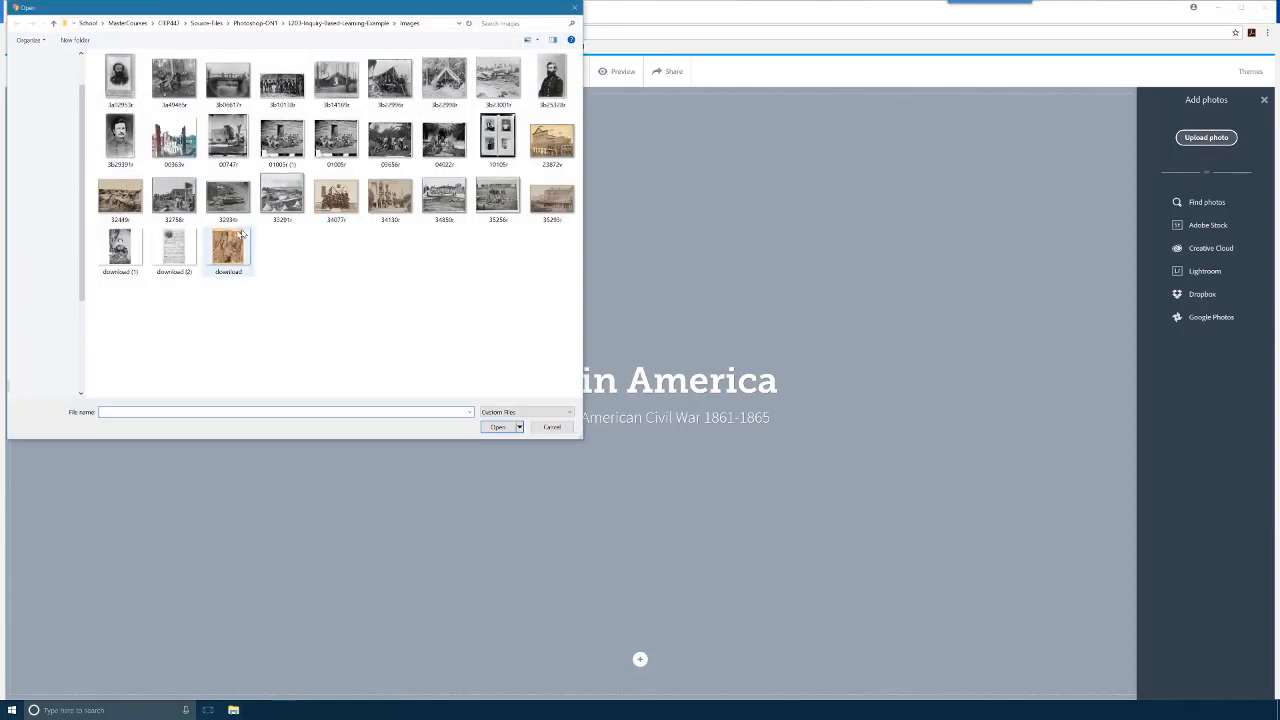
mouse_move(228, 244)
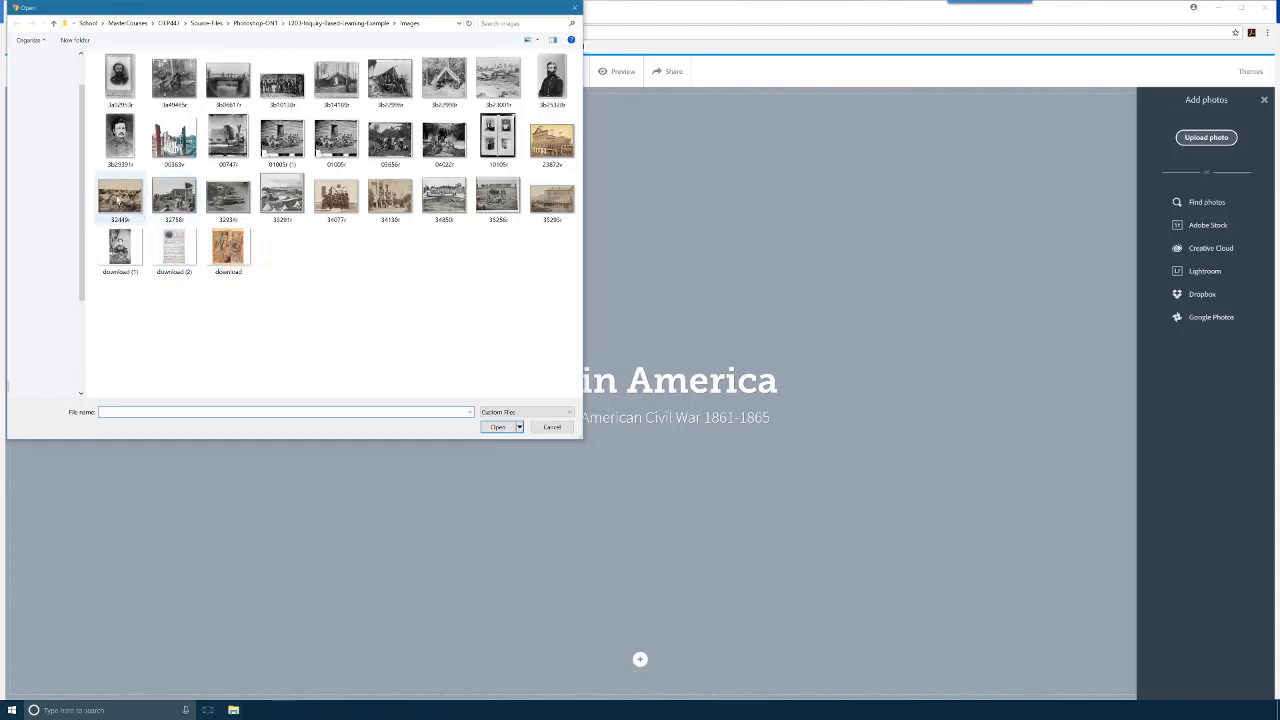
mouse_move(120, 196)
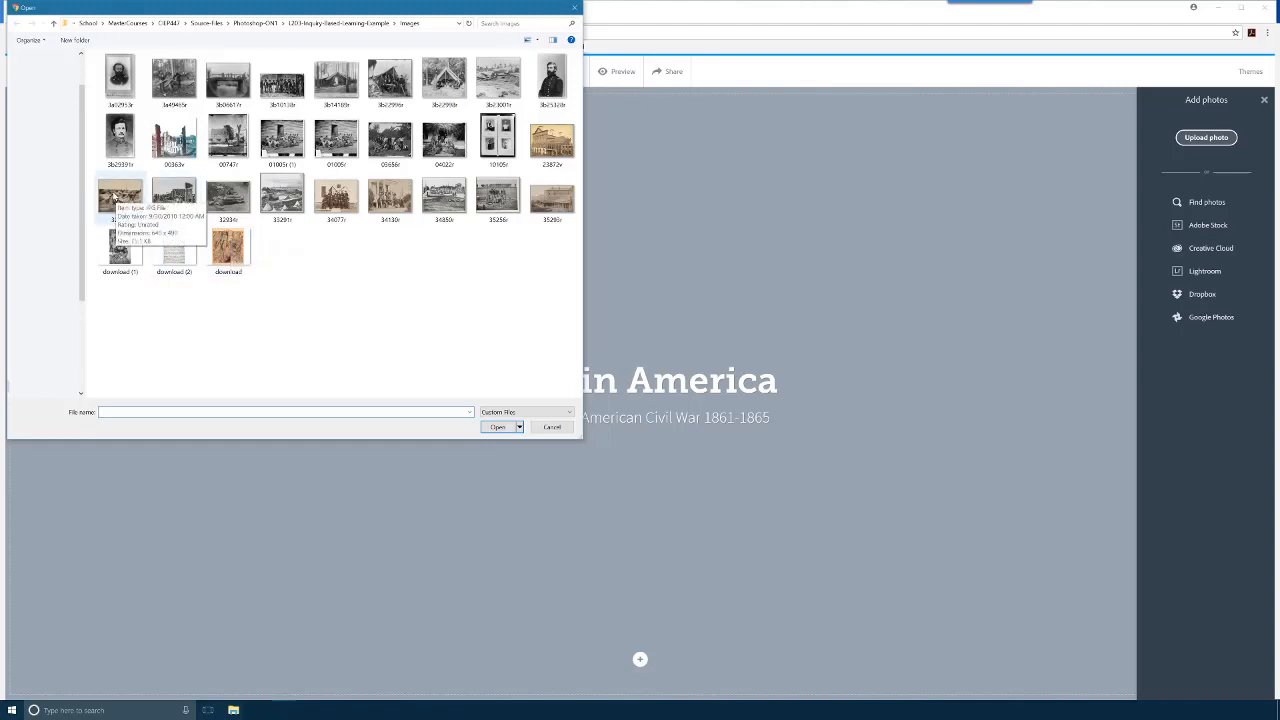
left_click(120, 196)
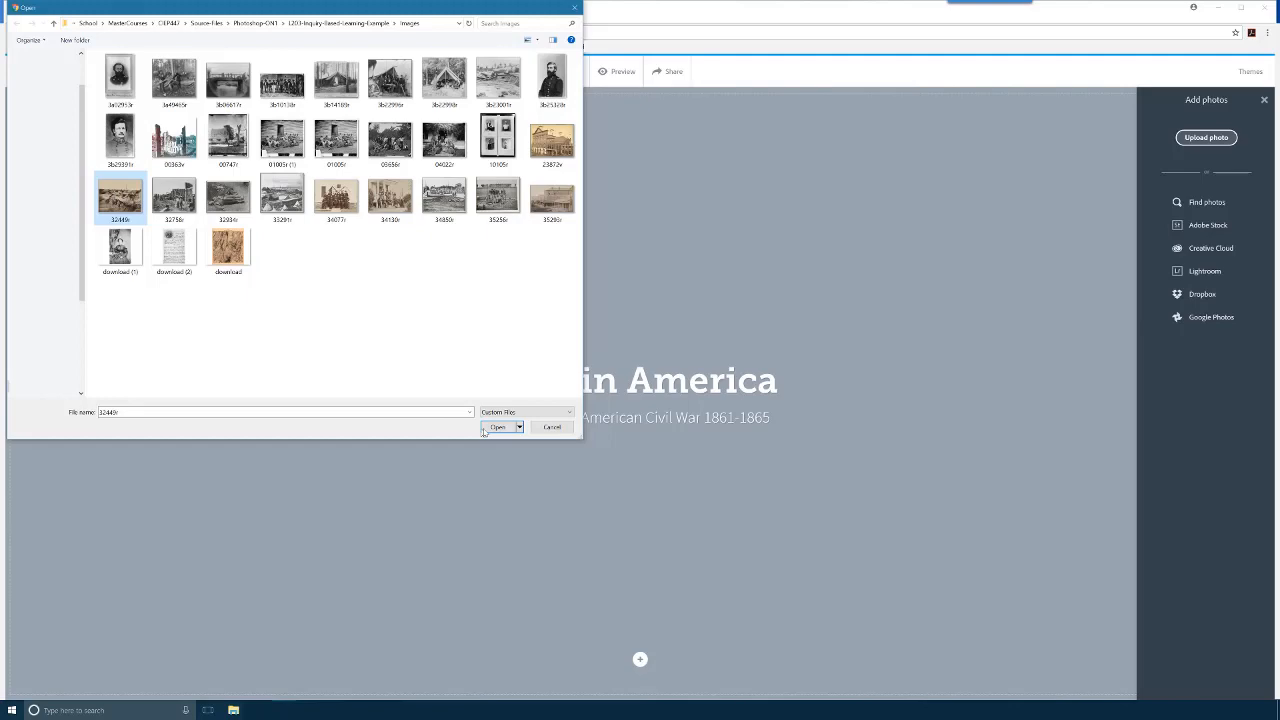
left_click(496, 428)
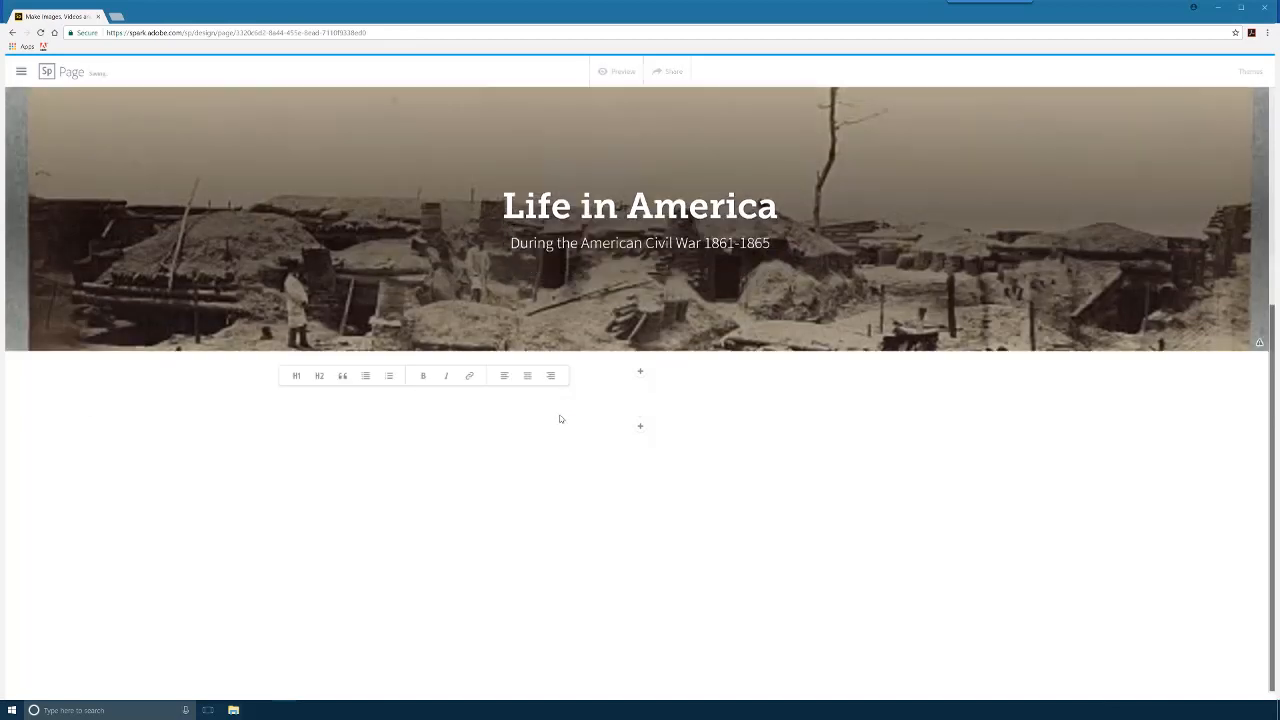
Add a 'The Civil War' heading with the pasted Wikipedia summary restyled as a paragraph
type("The Civil War")
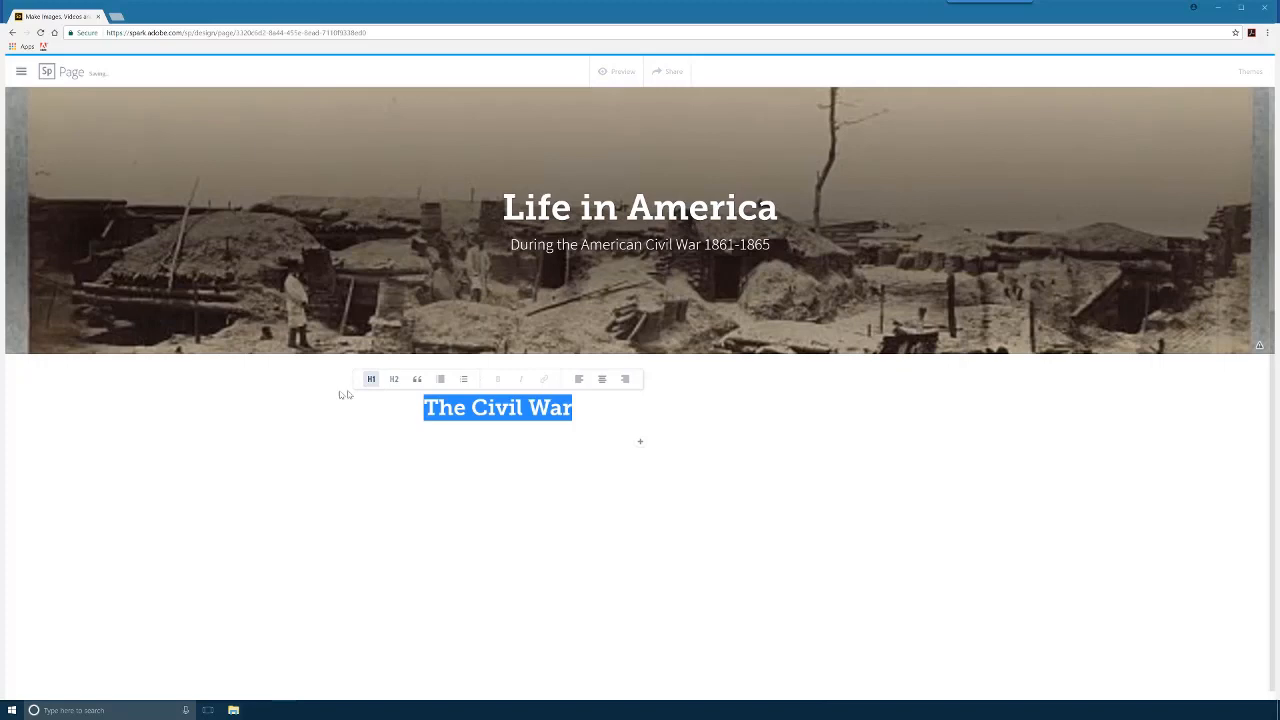
left_click(392, 378)
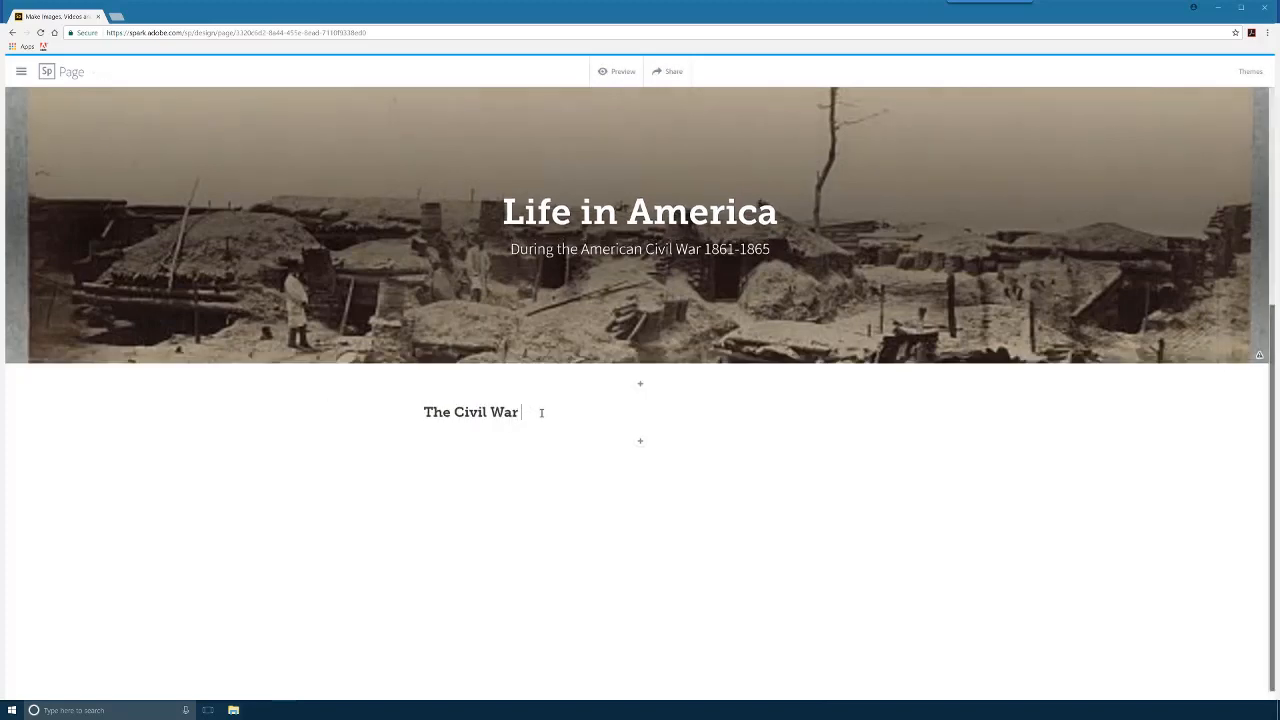
type("-")
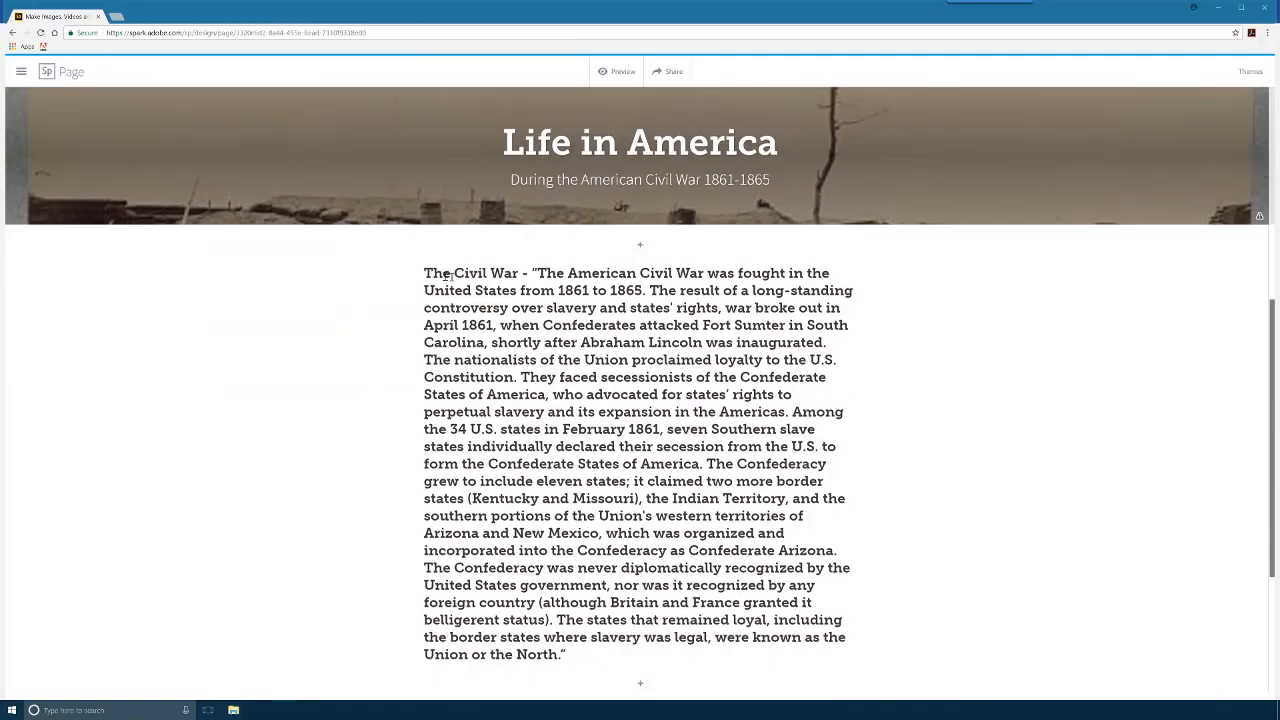
left_click_drag(424, 272, 564, 654)
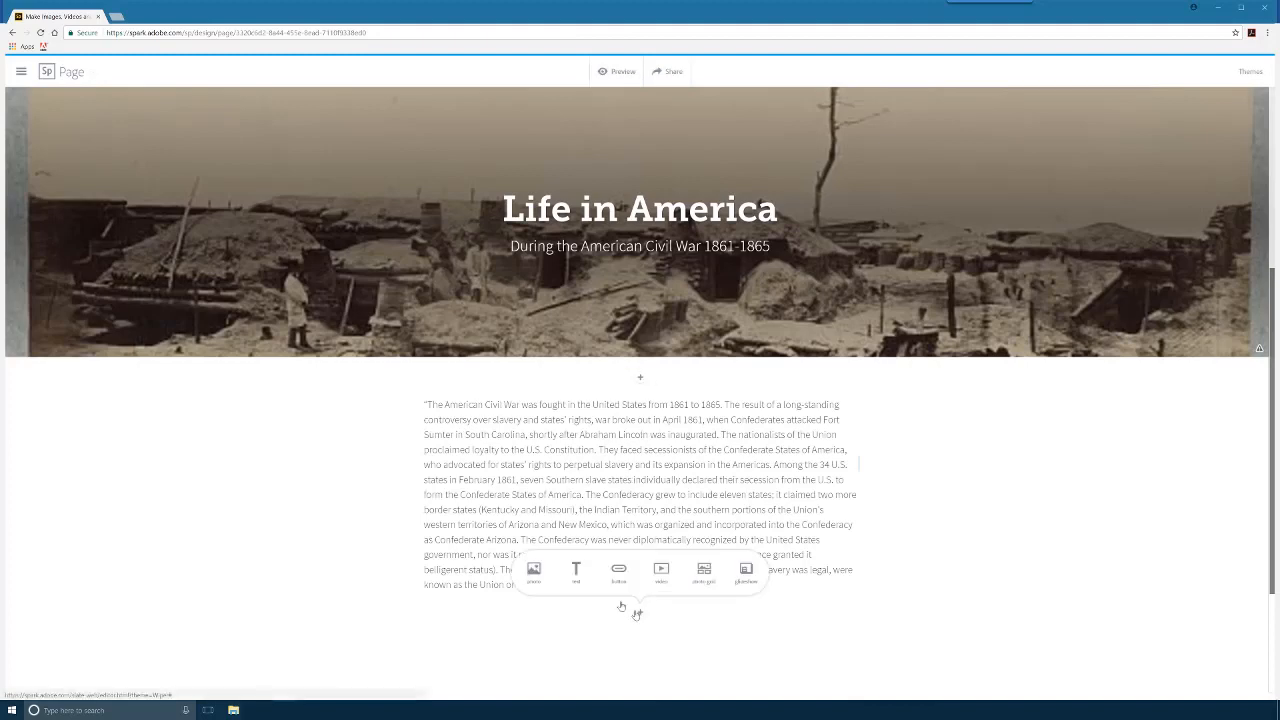
left_click(534, 570)
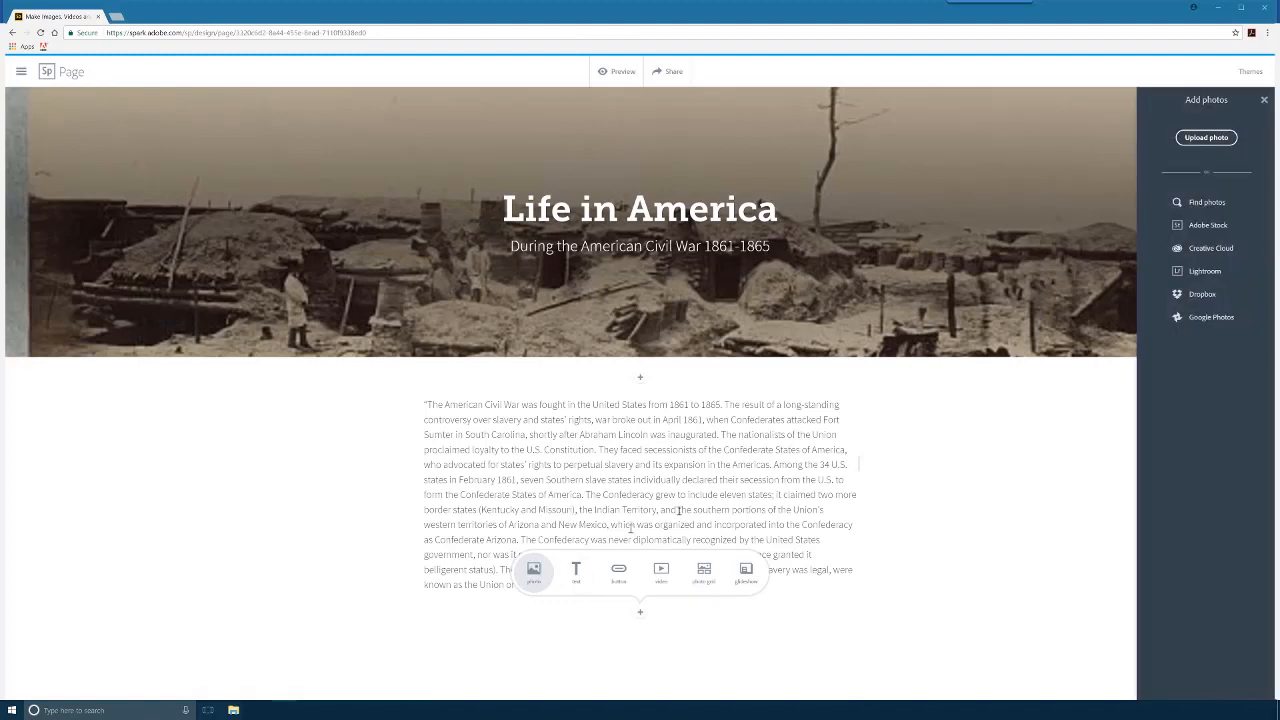
left_click(1204, 136)
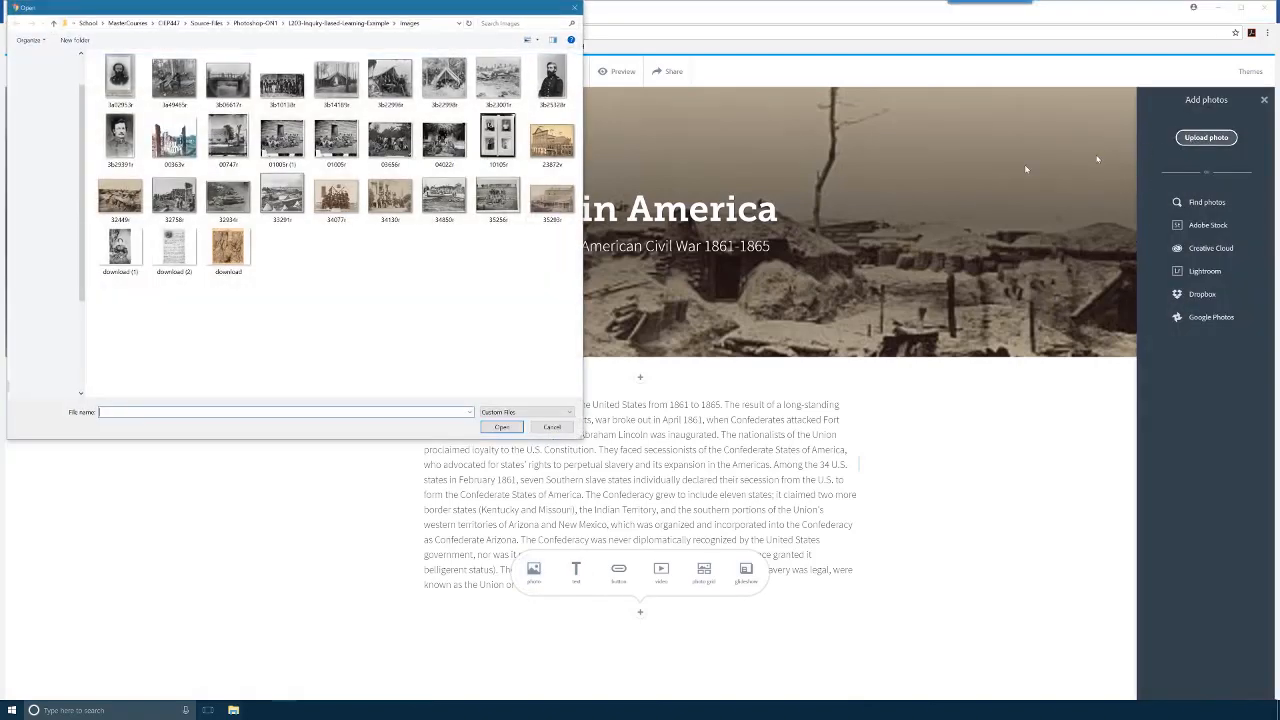
left_click(280, 198)
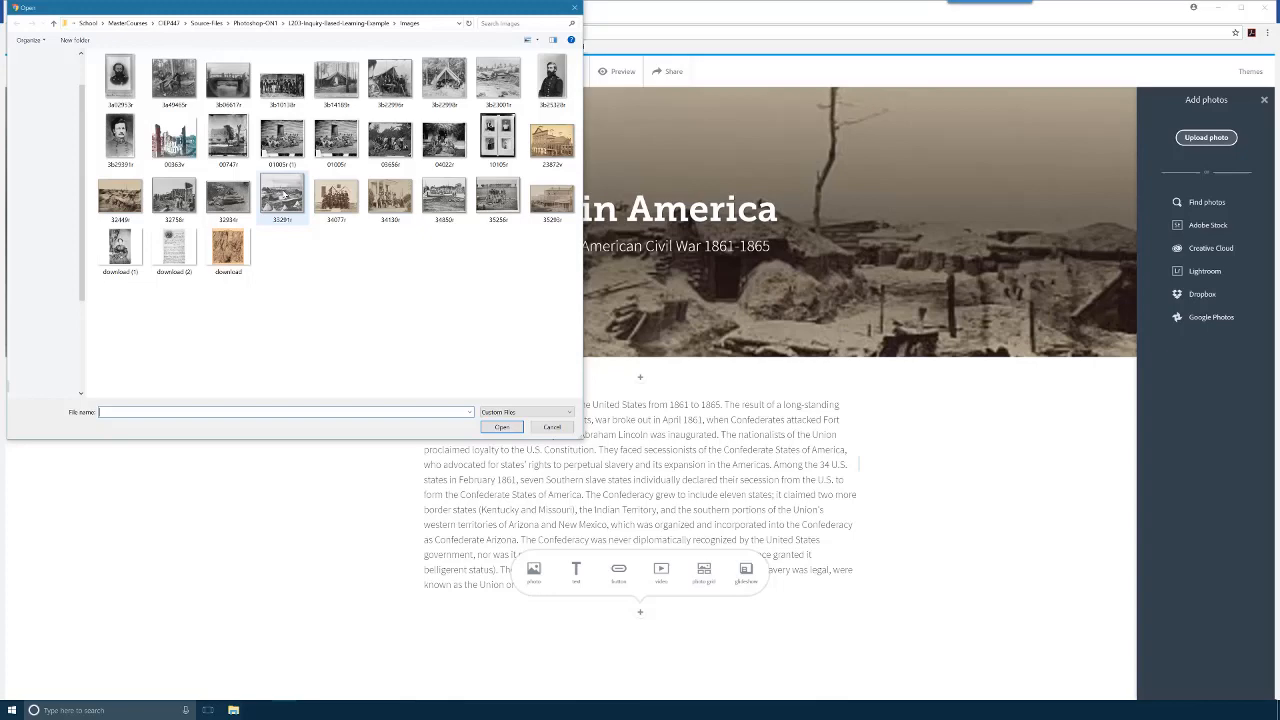
left_click(282, 198)
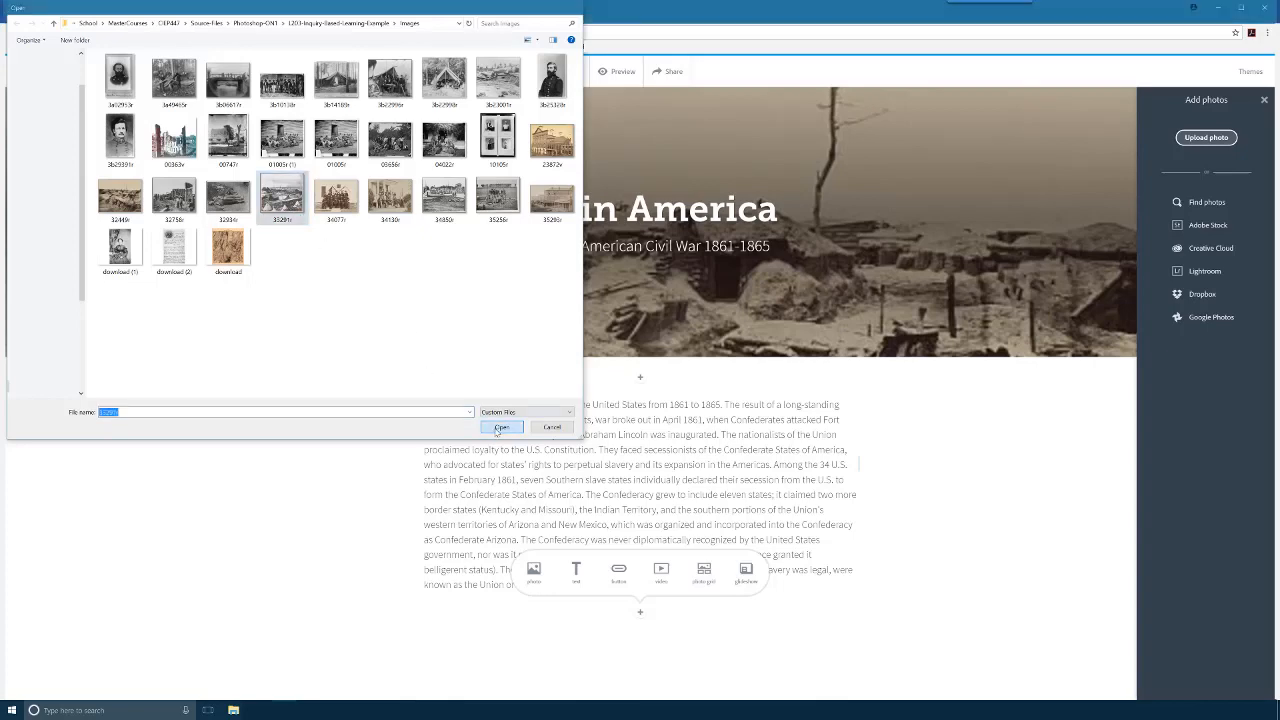
left_click(502, 428)
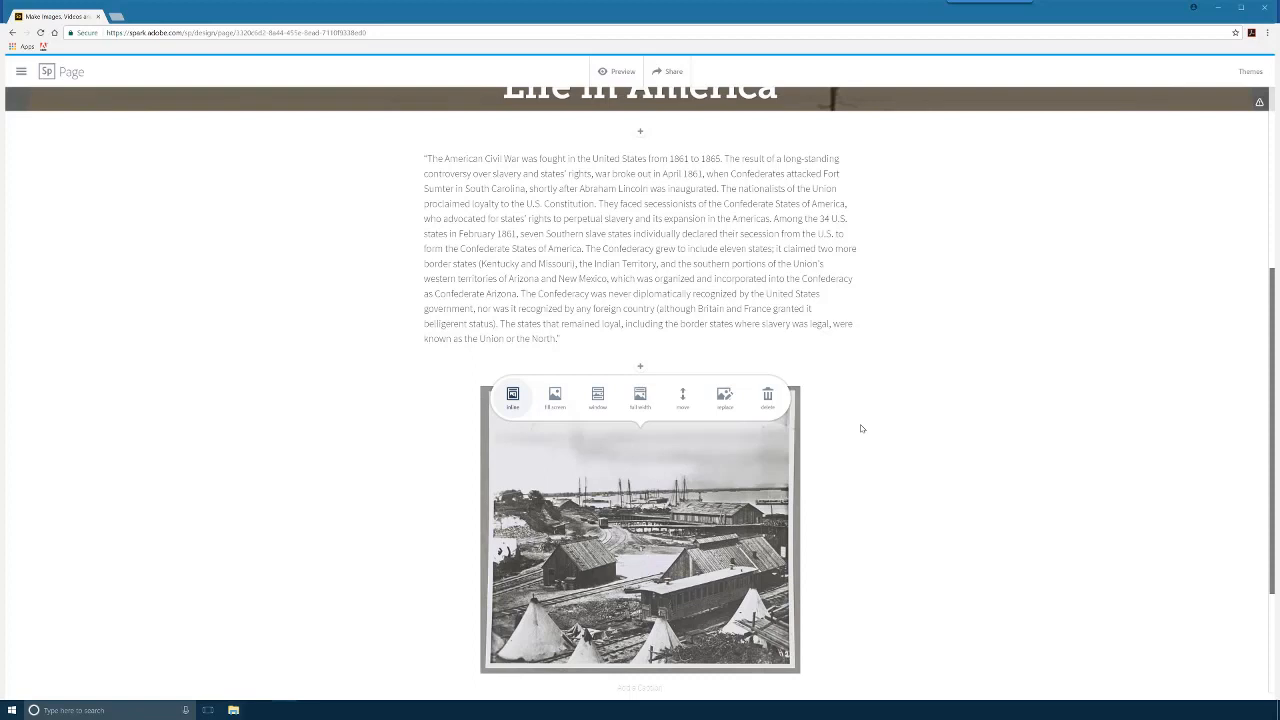
mouse_move(832, 424)
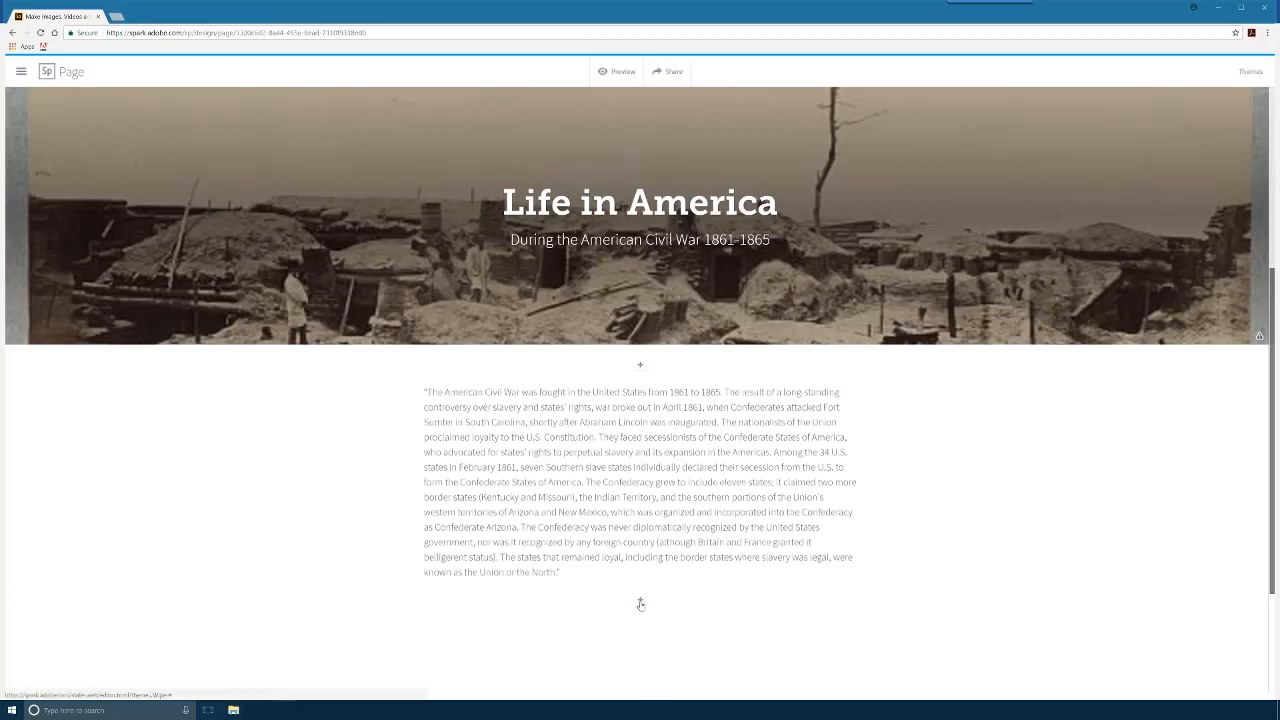
Add a centered 'Learn More at Wikipedia' button linking to the Civil War article
left_click(640, 600)
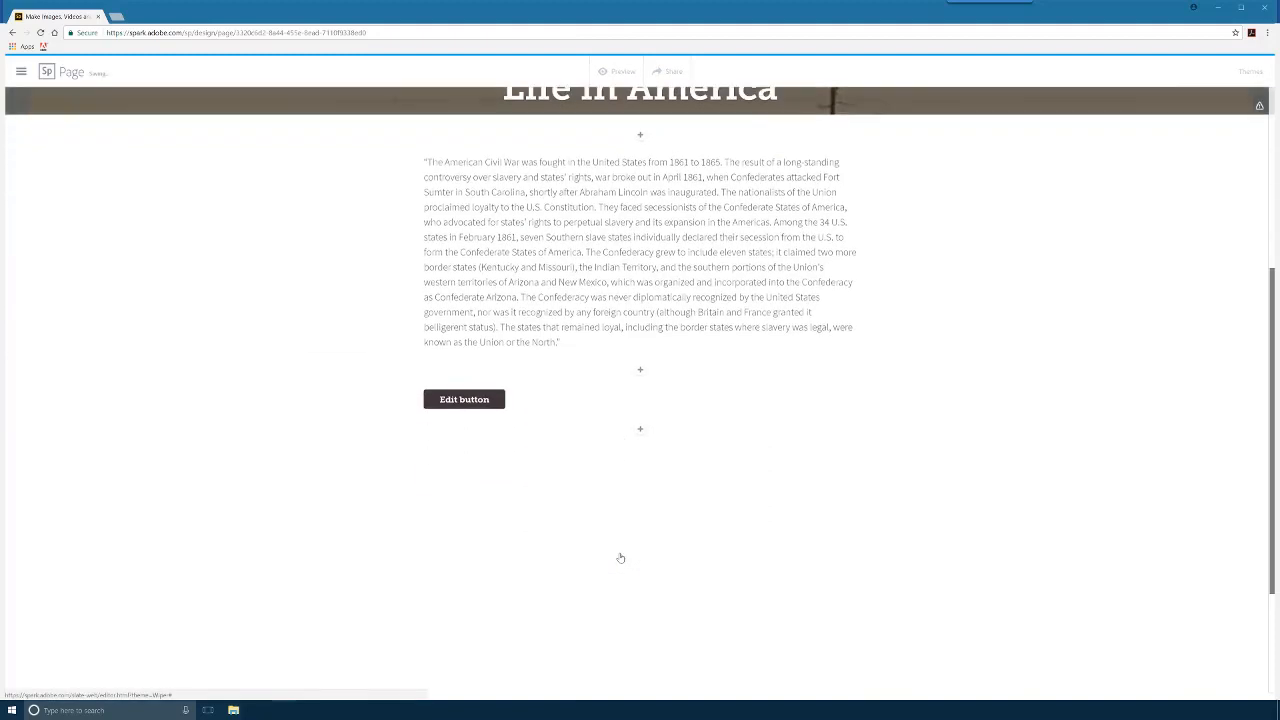
left_click(464, 398)
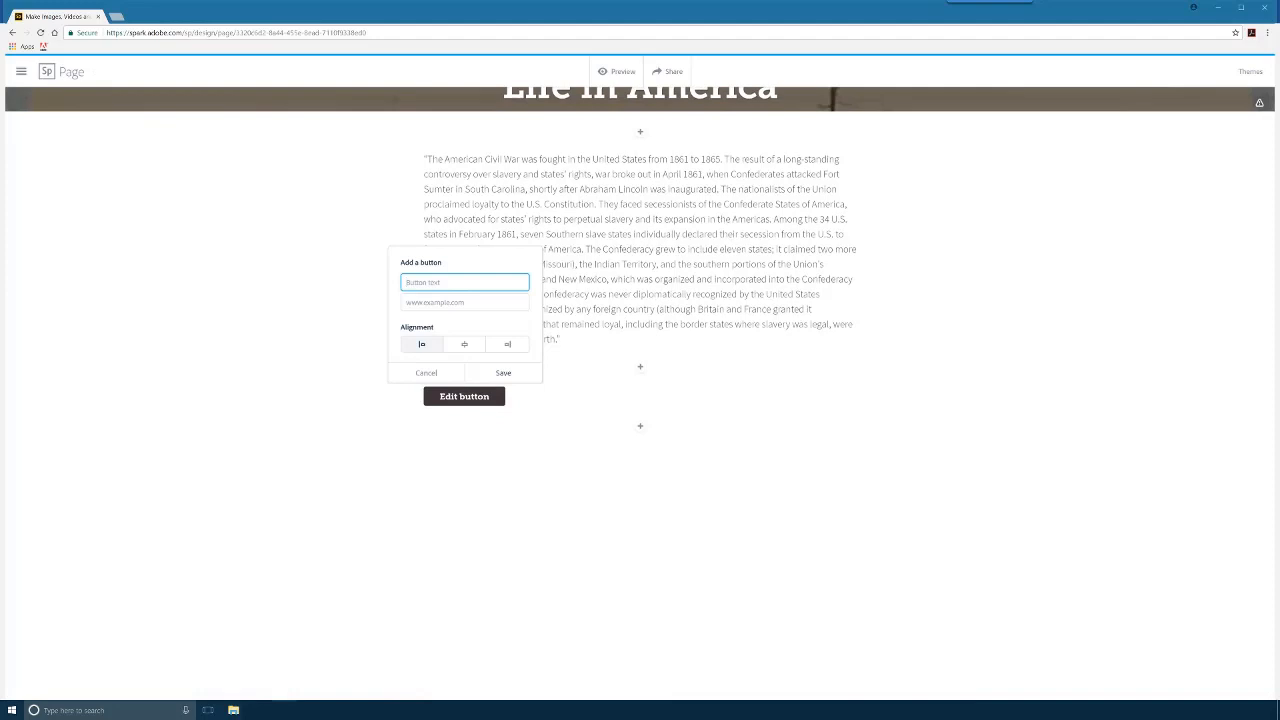
type("Learn More at")
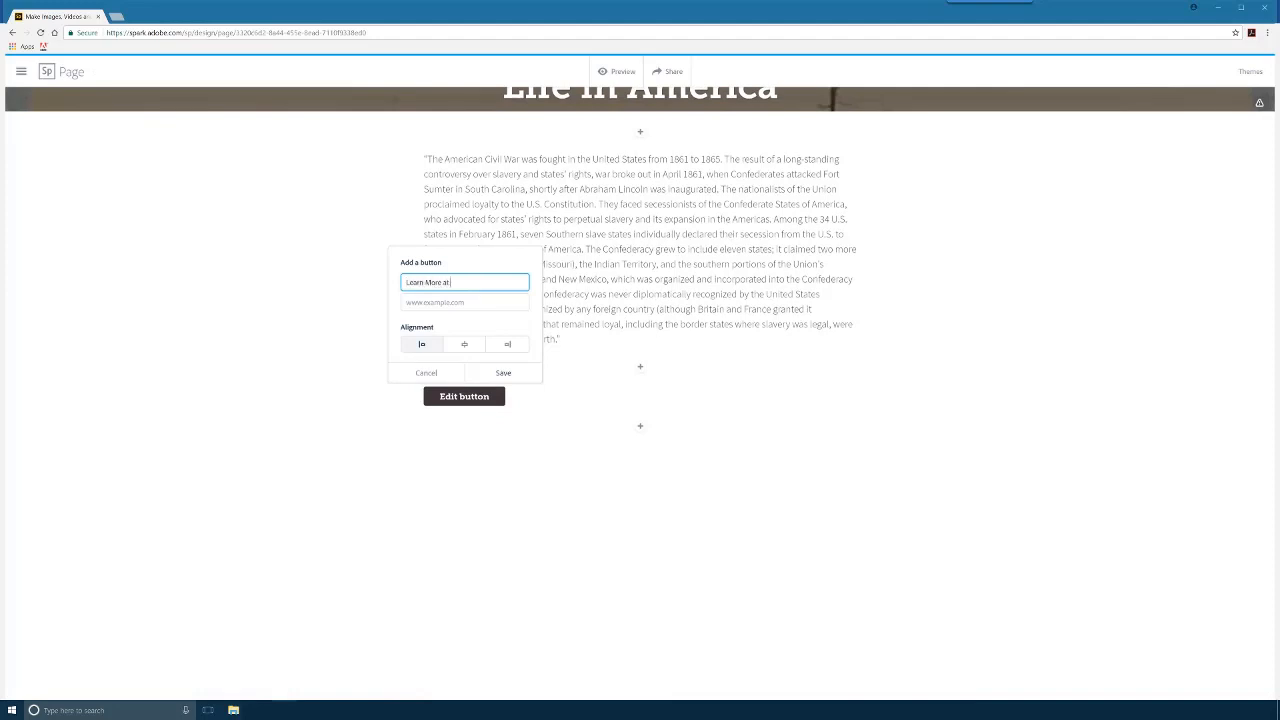
type("Wiki")
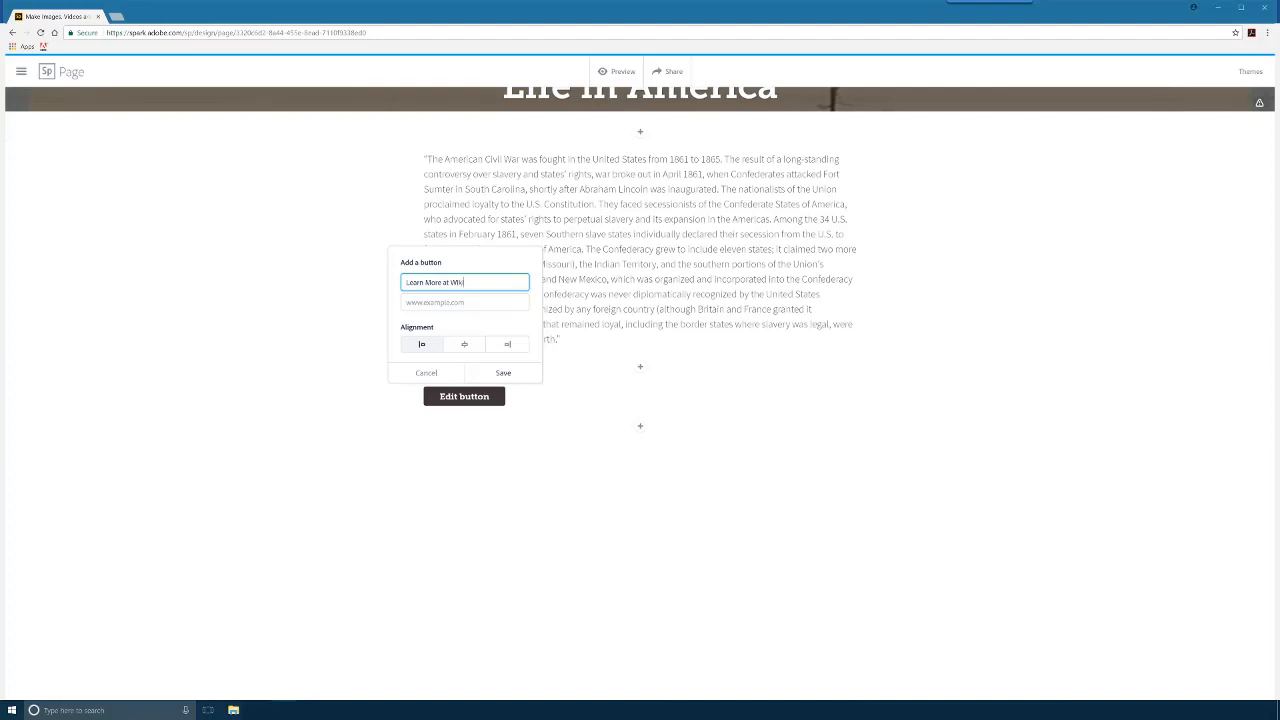
type("pedia")
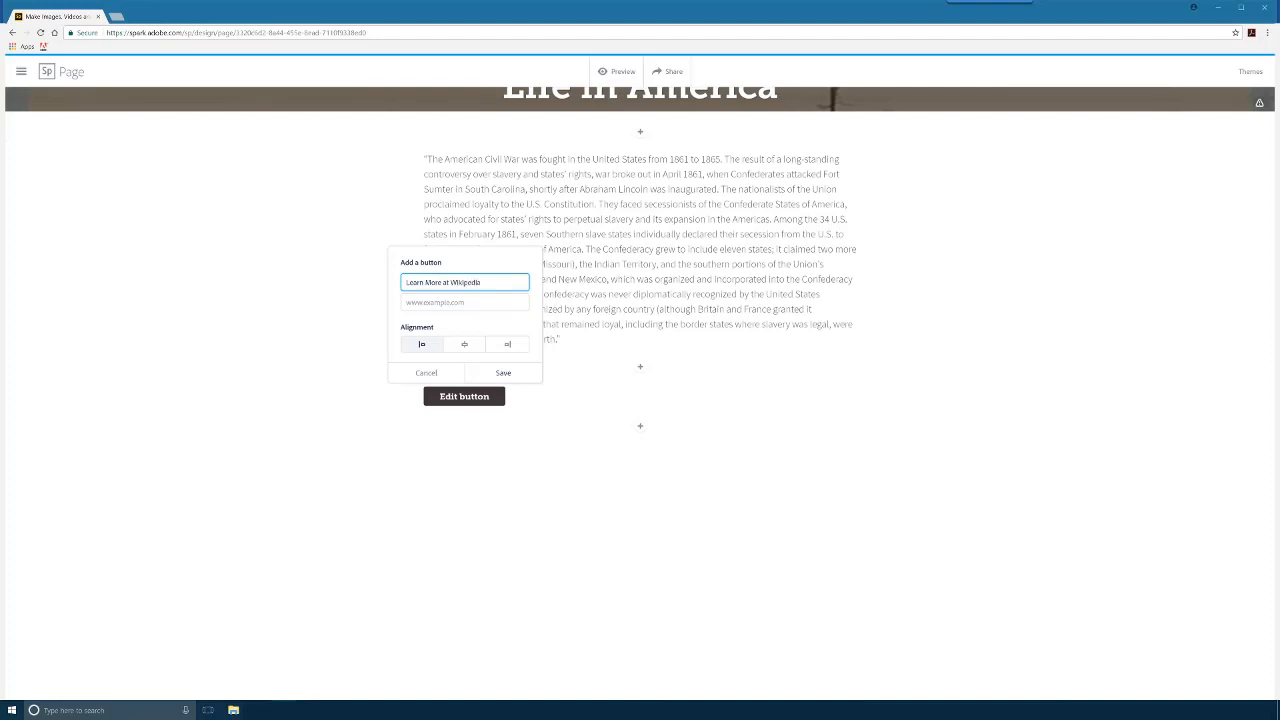
mouse_move(396, 684)
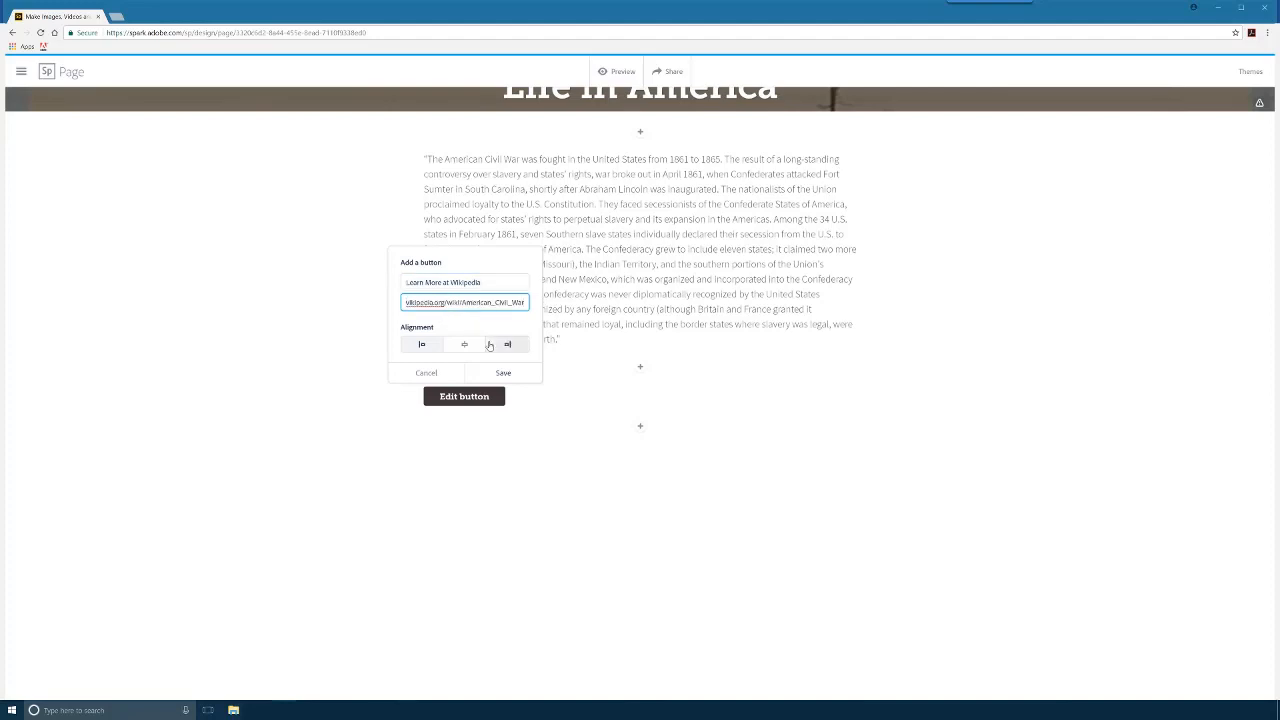
left_click(464, 344)
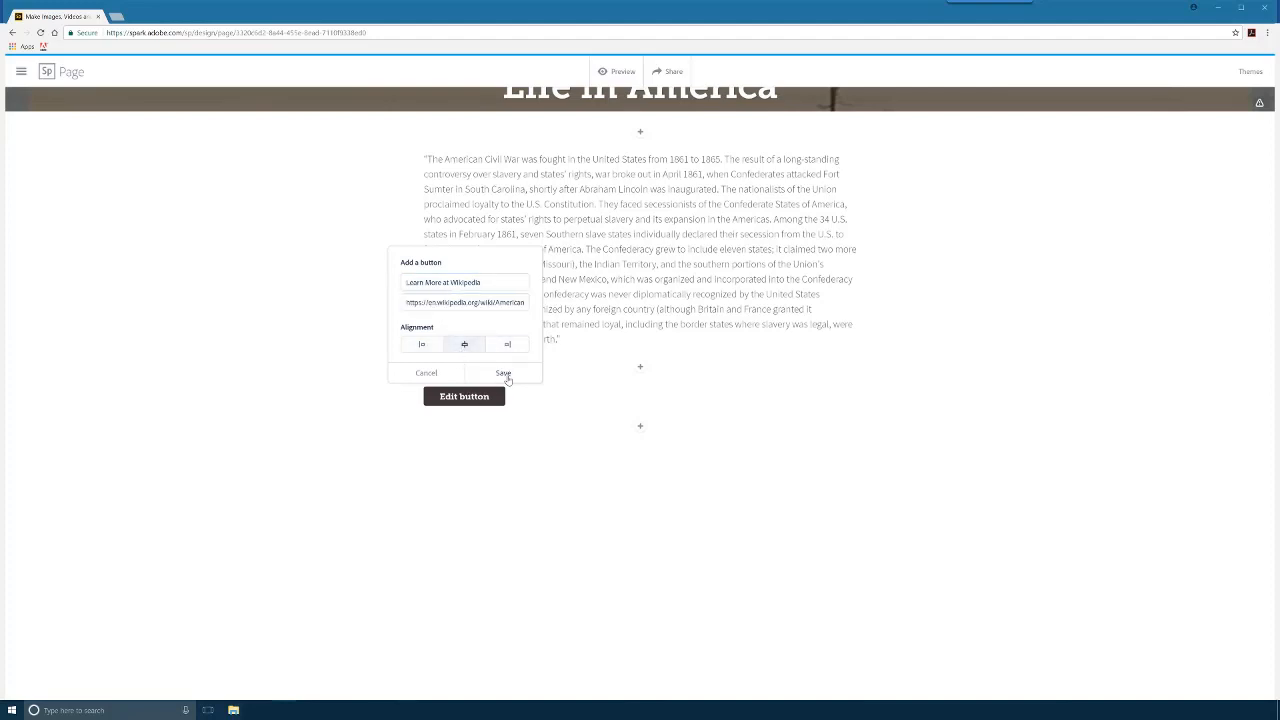
left_click(504, 374)
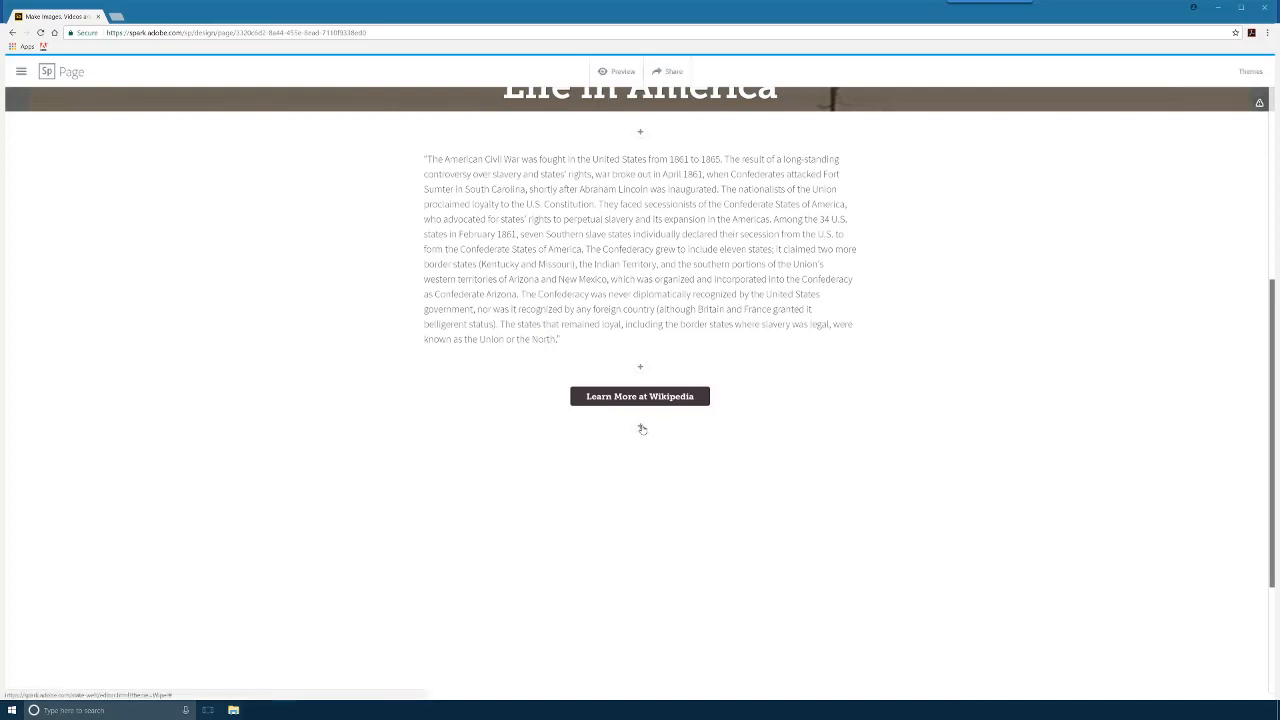
Add a photo block and upload the bridge-over-canal image from the computer
left_click(640, 426)
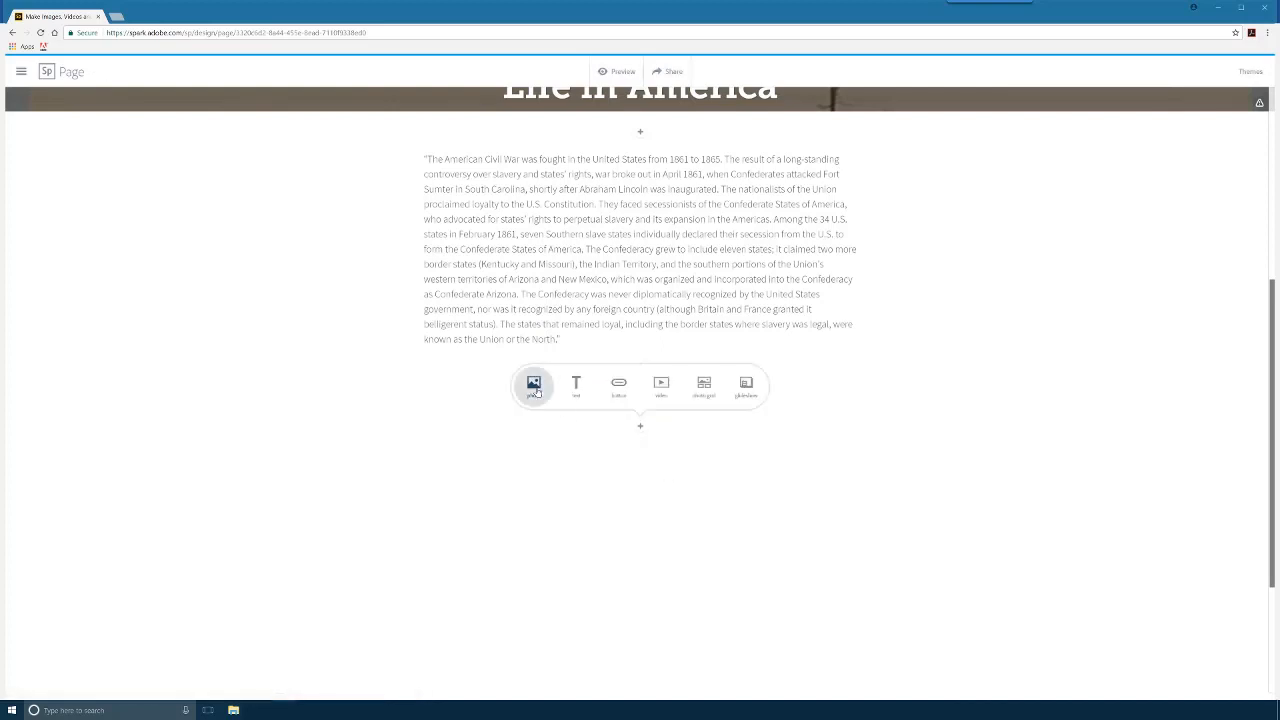
left_click(532, 382)
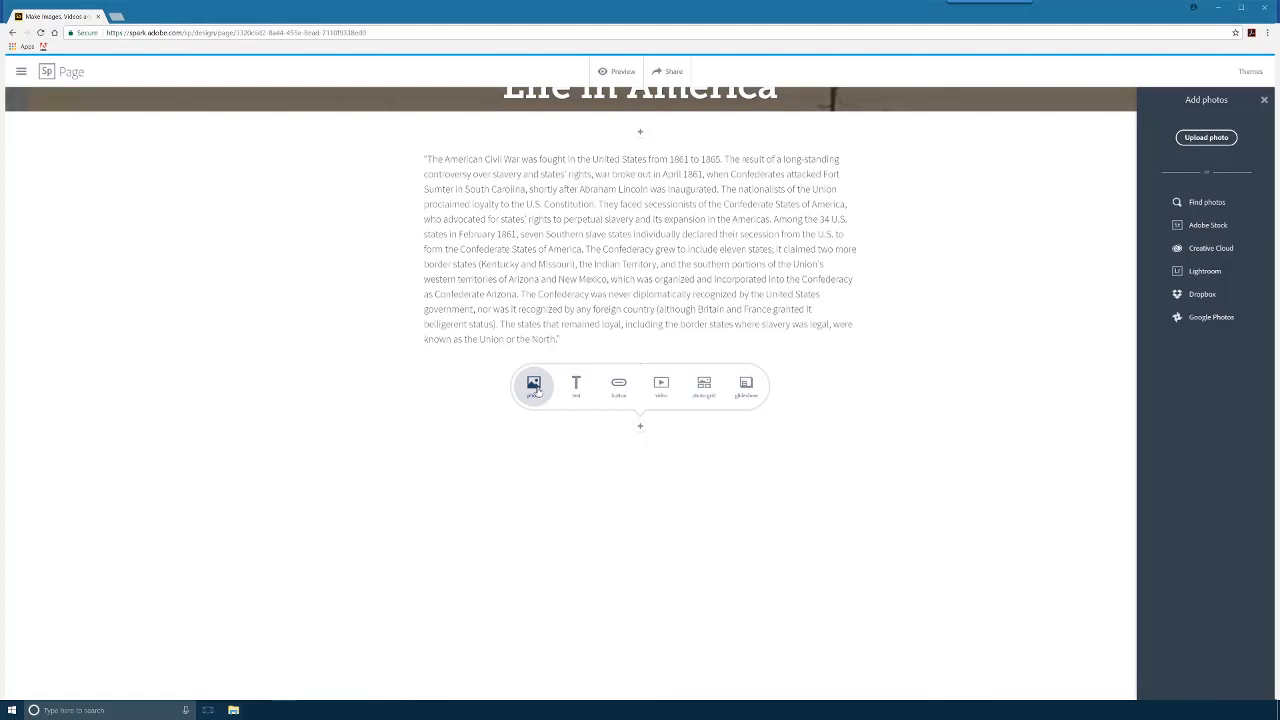
left_click(1204, 136)
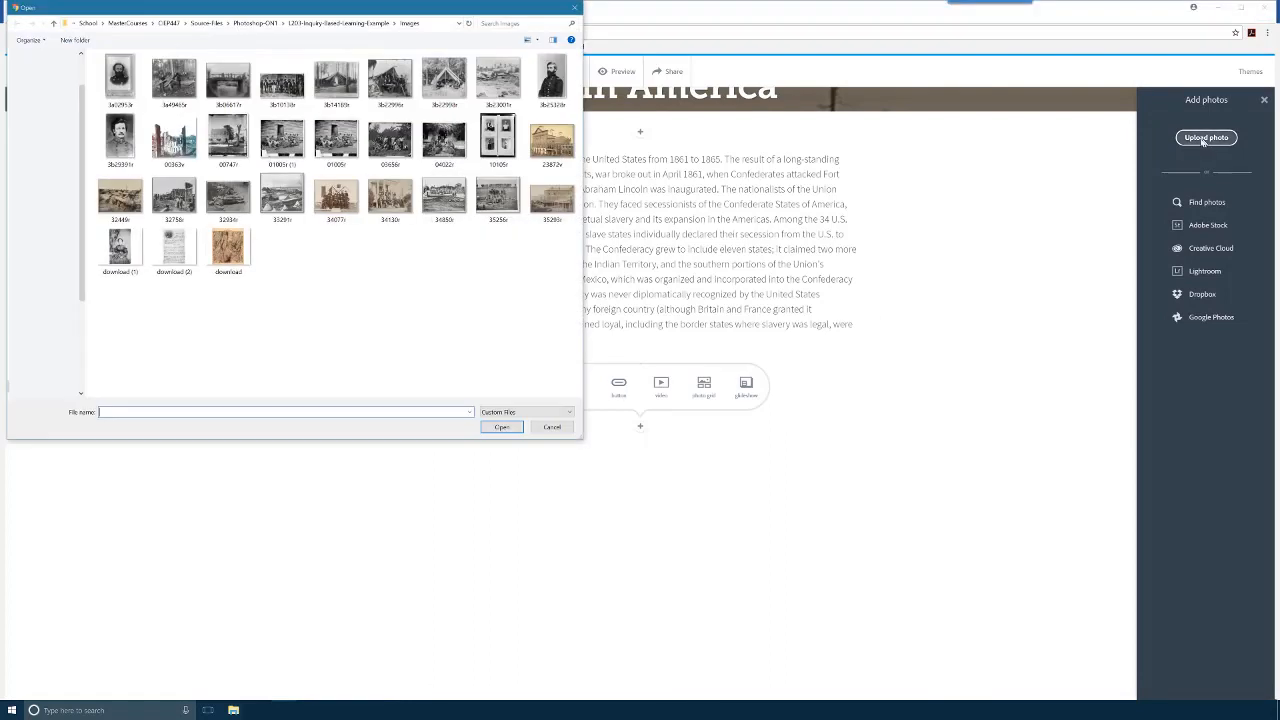
left_click(280, 136)
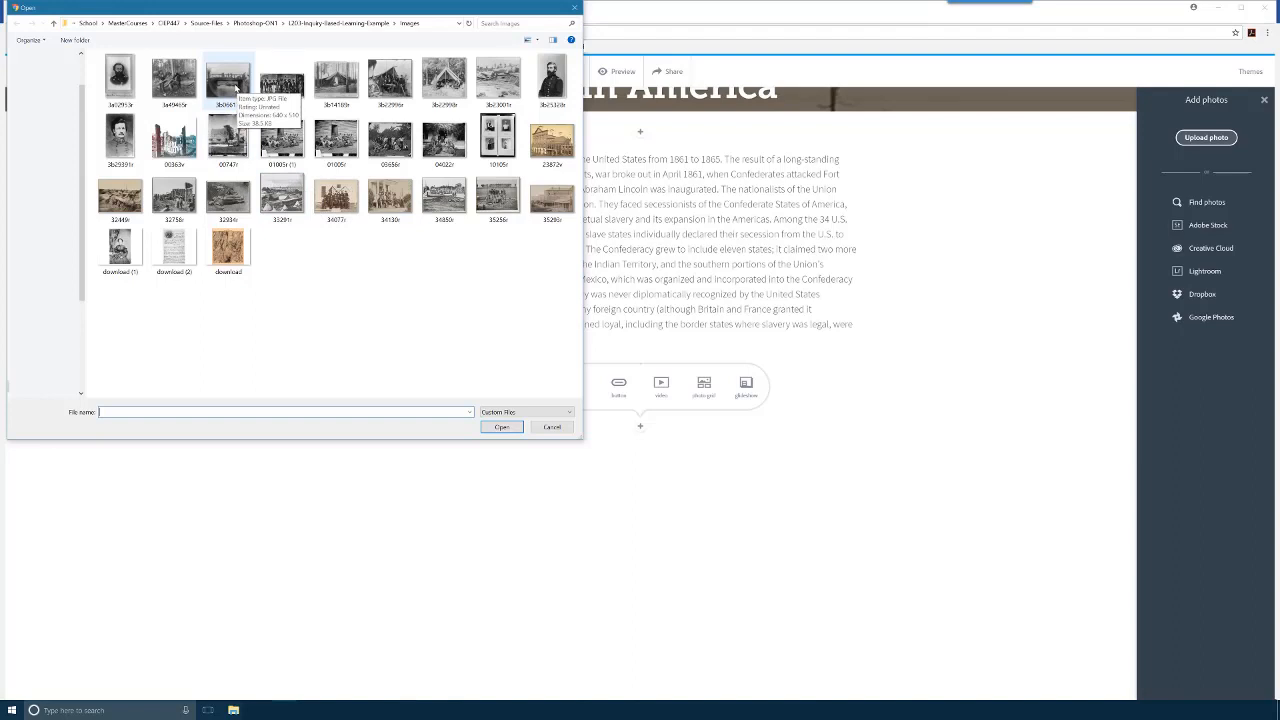
left_click(228, 82)
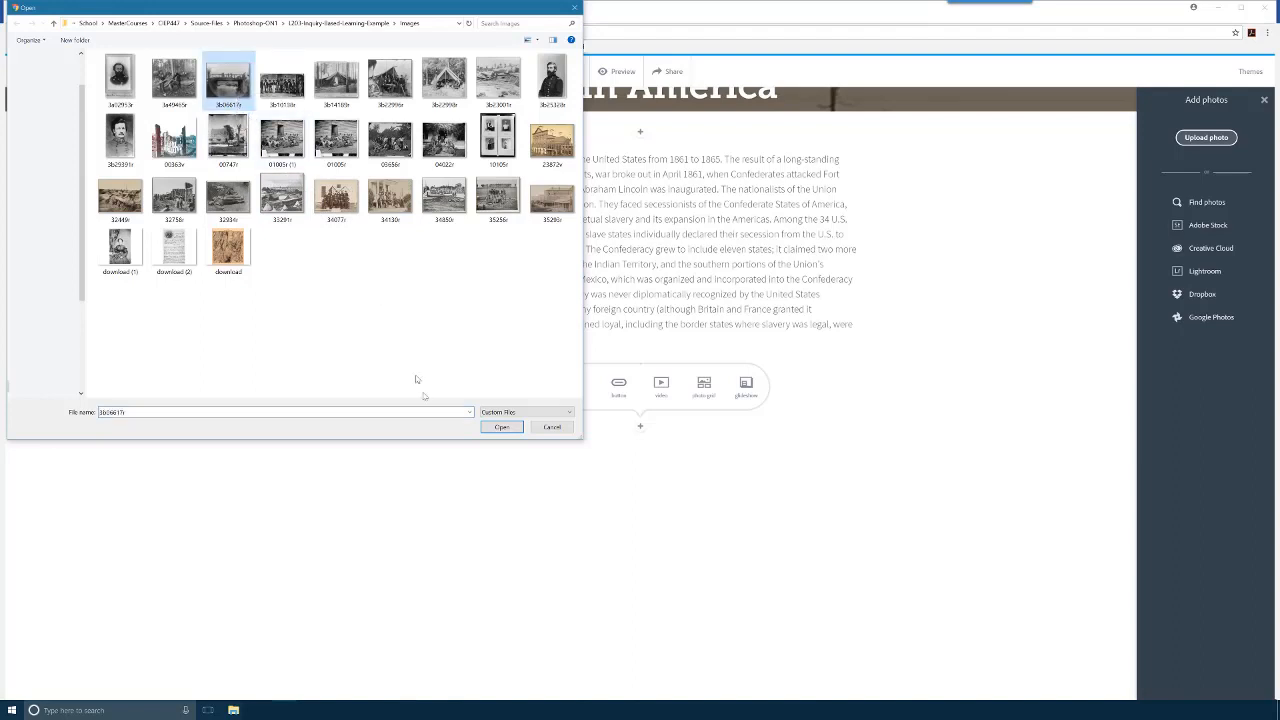
left_click(500, 428)
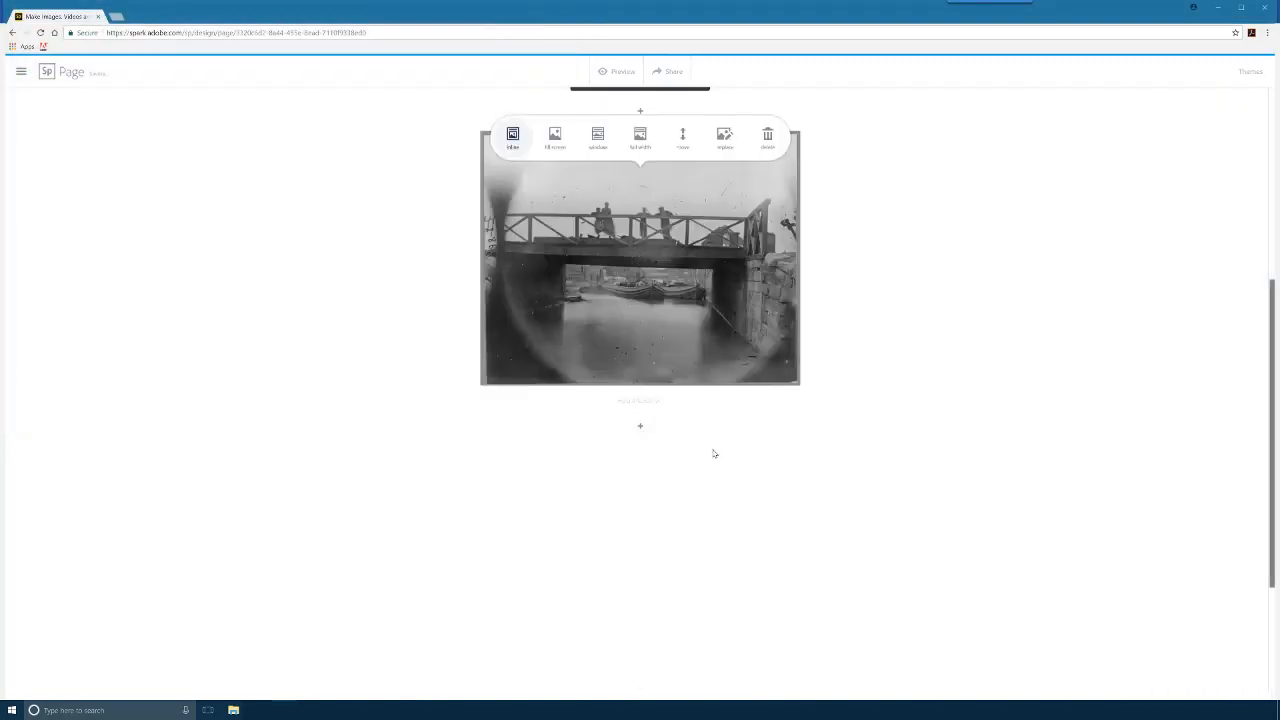
mouse_move(640, 426)
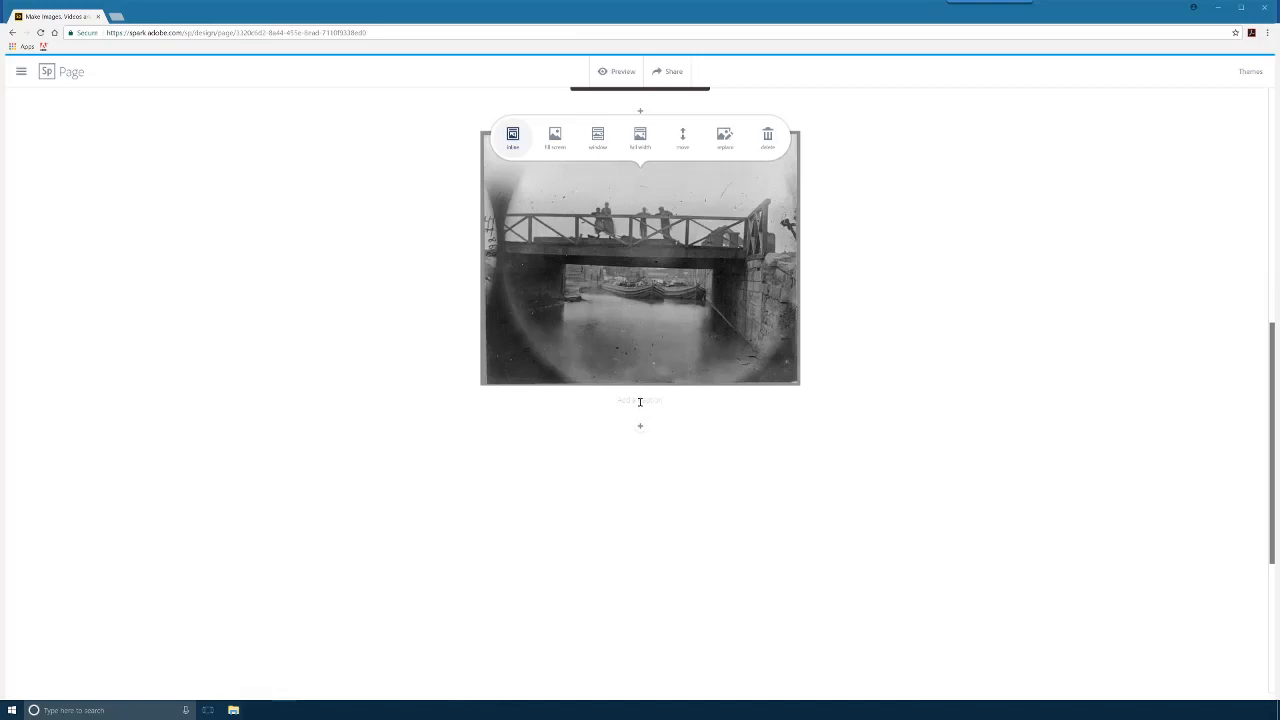
Caption the bridge photo about a story told through photographs taken during the war
left_click(640, 400)
type("A story through ")
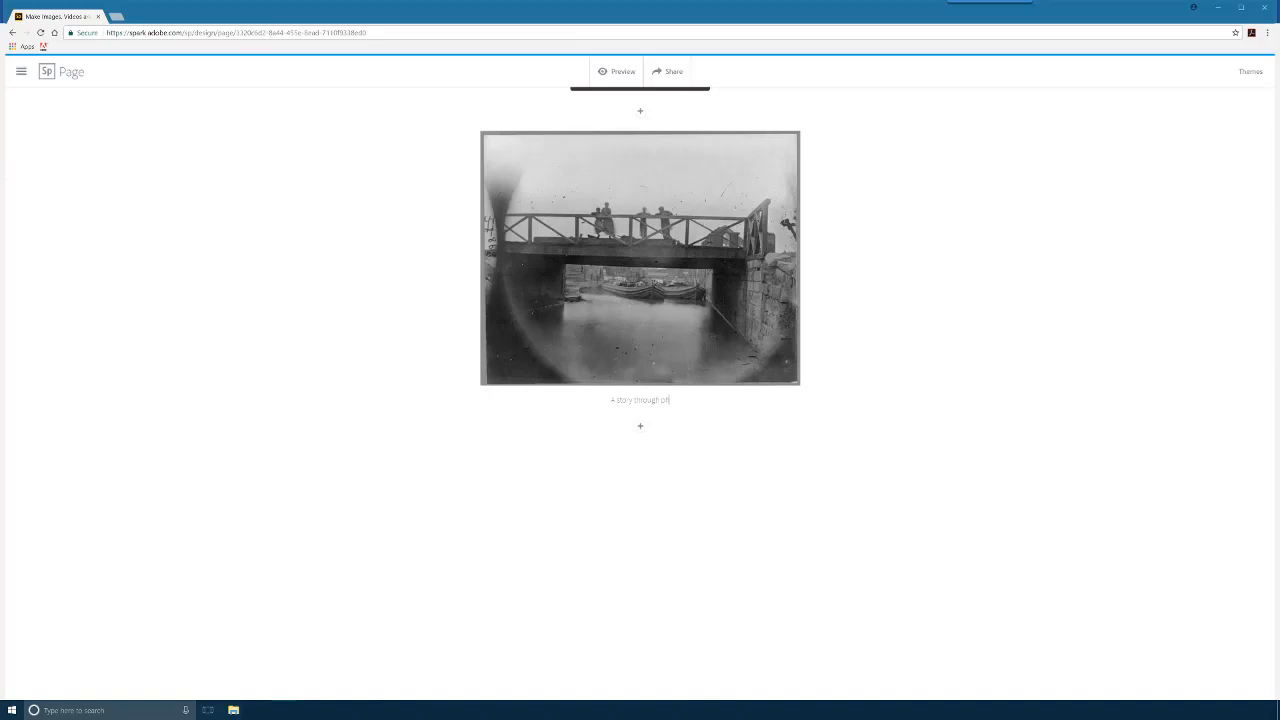
type("photographs")
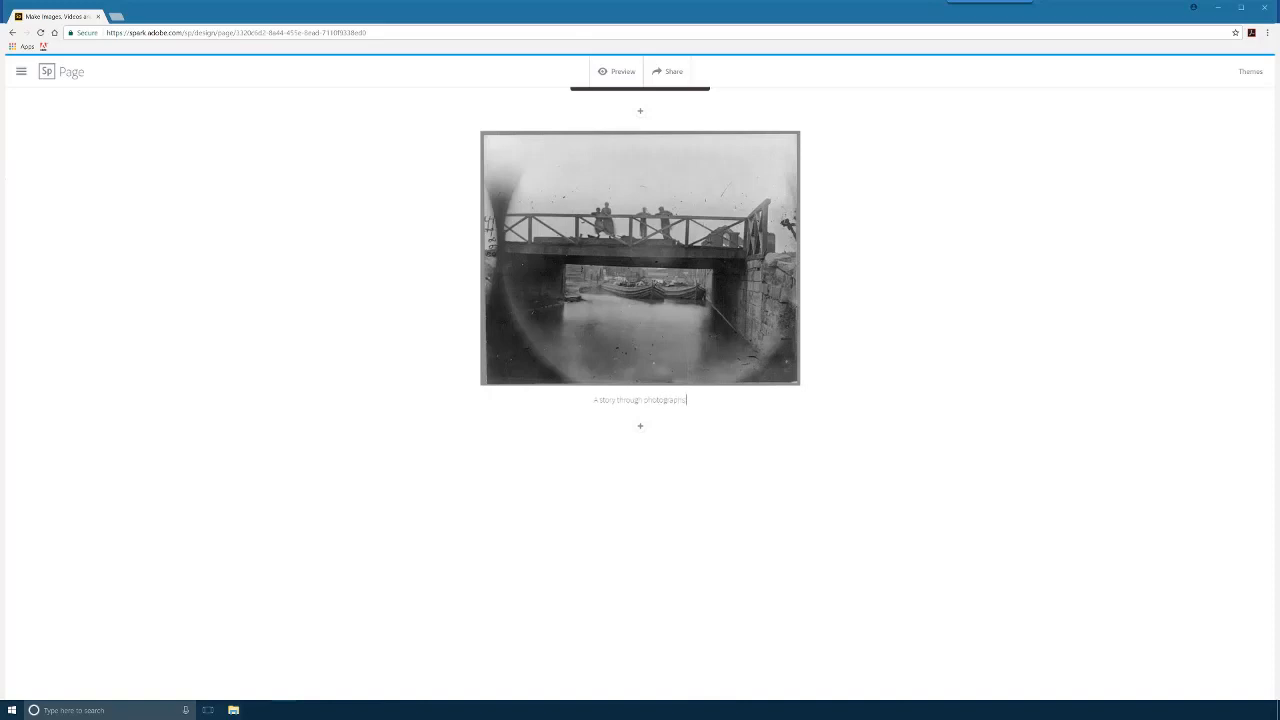
type("take you")
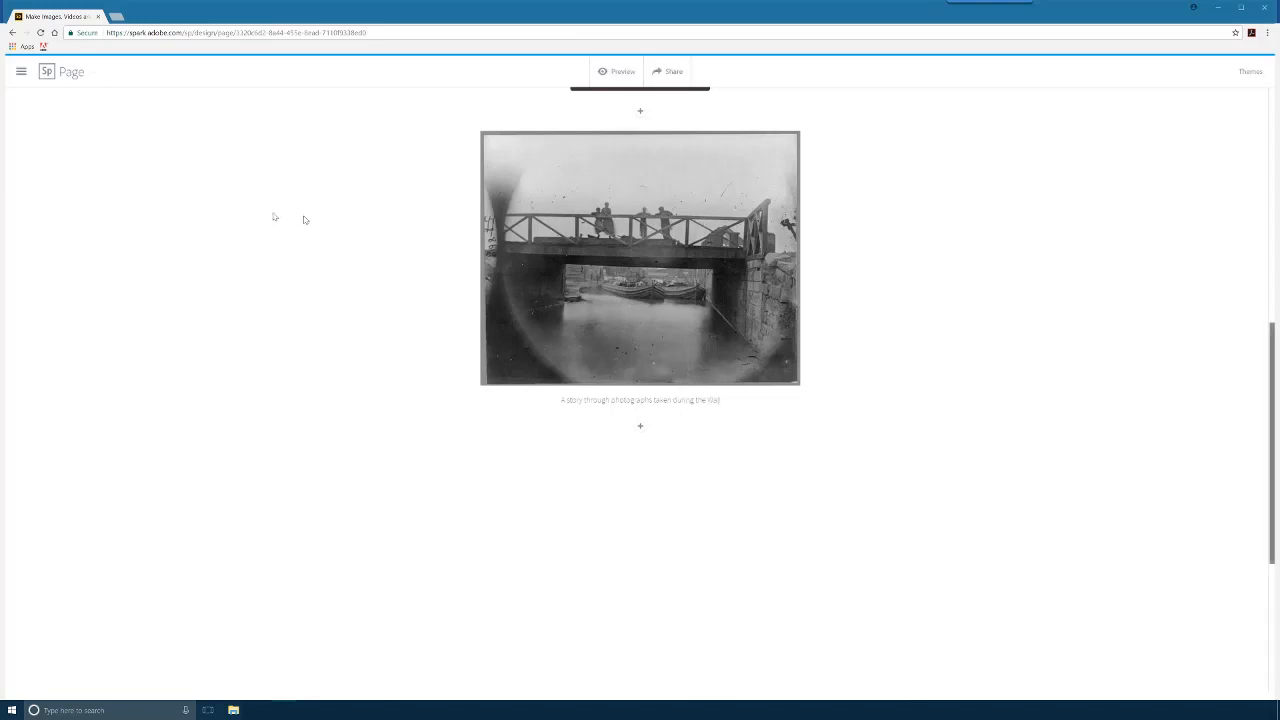
left_click(640, 426)
type("The Library of Congress")
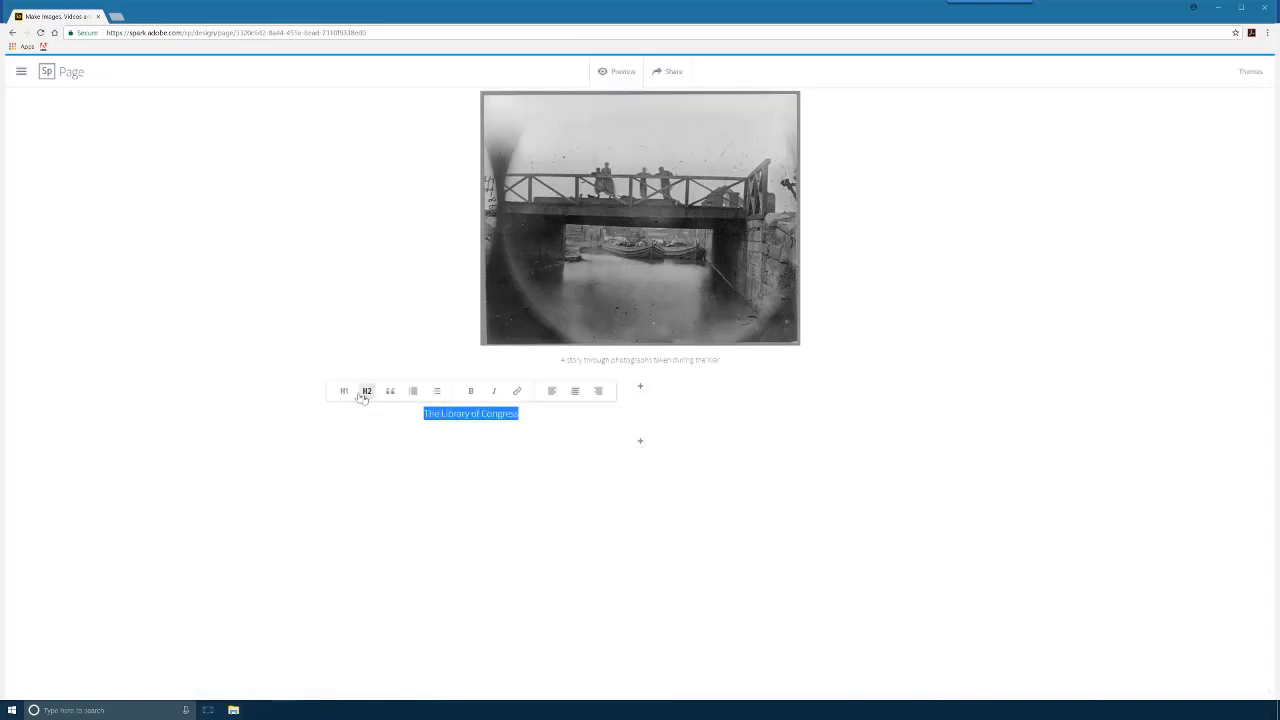
Format 'The Library of Congress' as an H2 heading above the collection paragraph
left_click(470, 390)
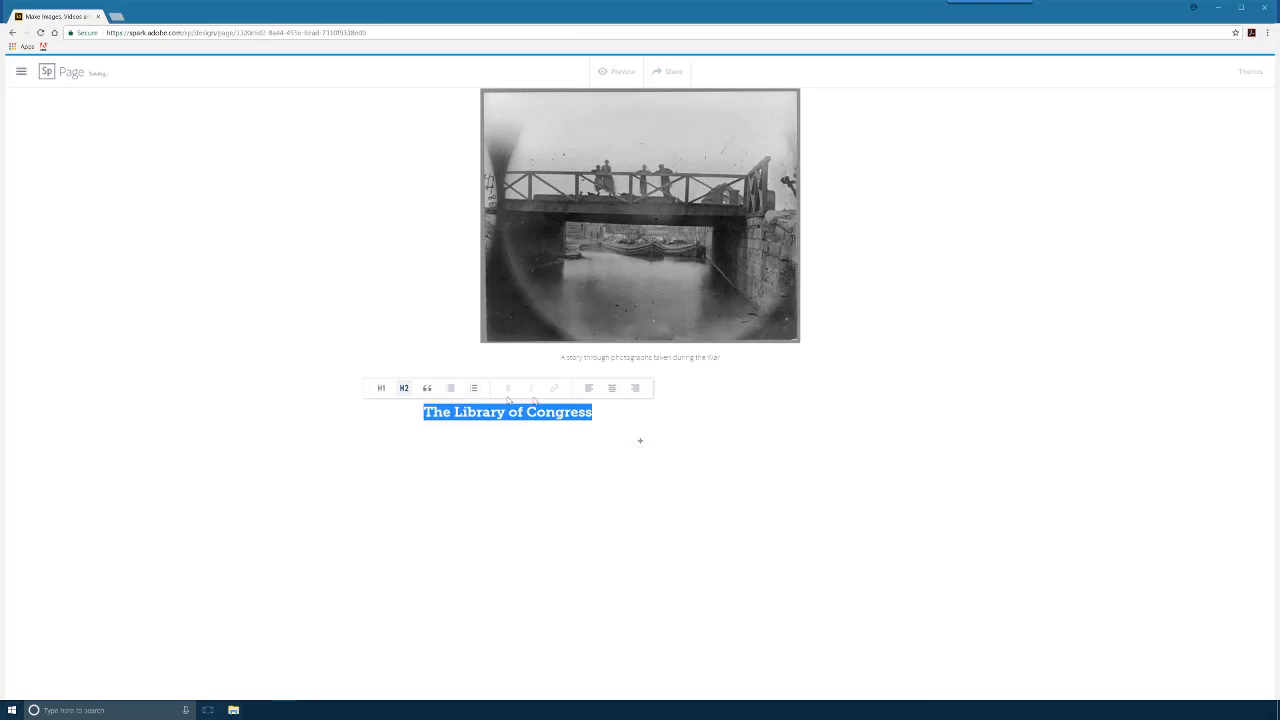
left_click(612, 388)
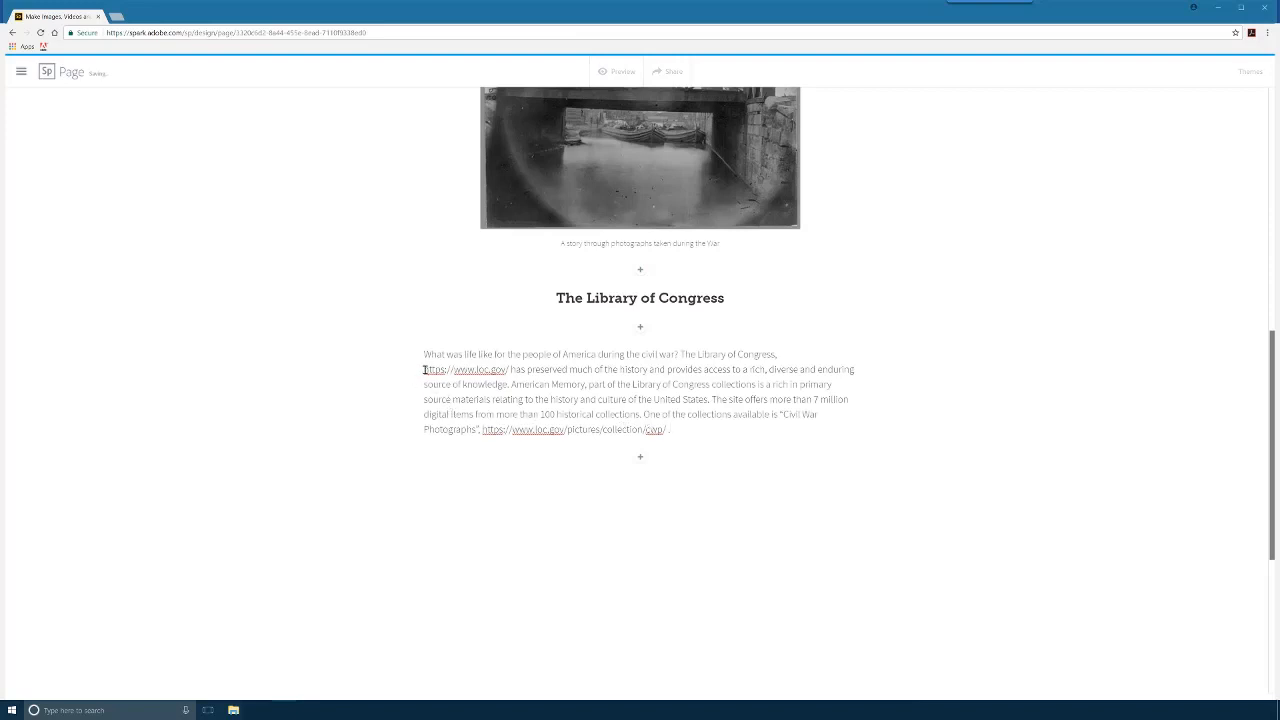
Make both loc.gov addresses working links and set the opening civil war question in bold italic
right_click(464, 368)
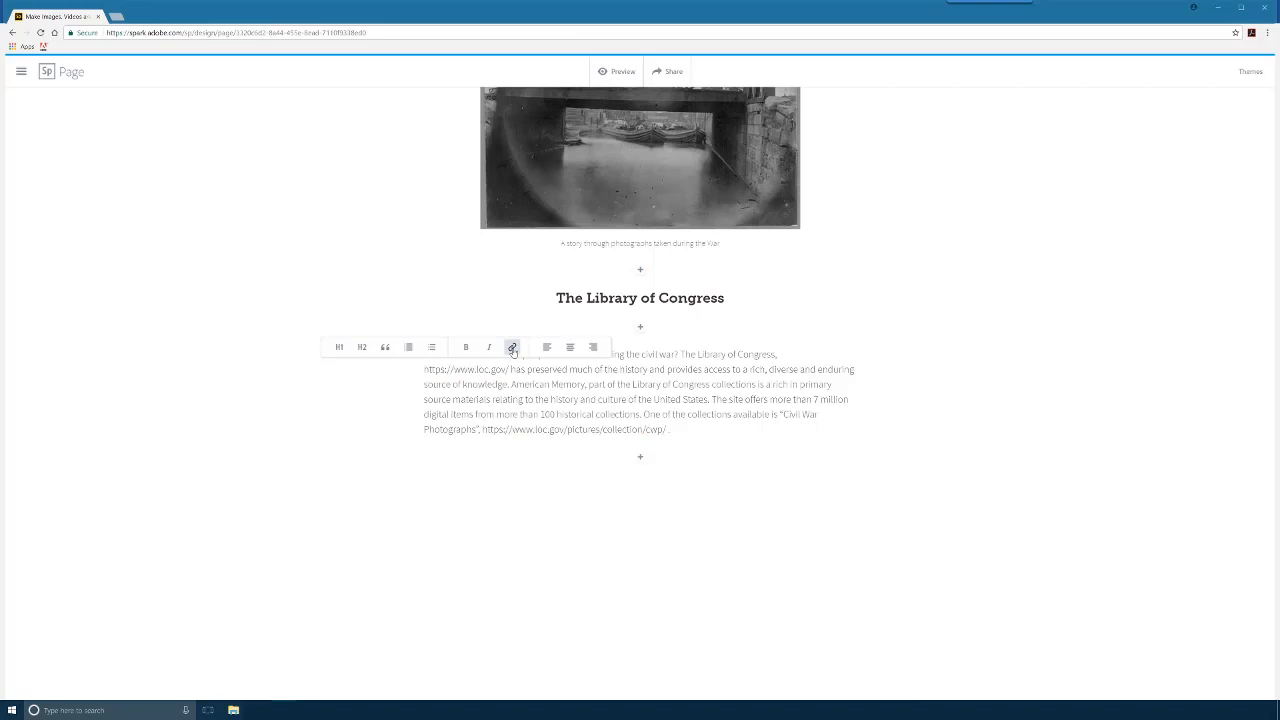
left_click(512, 348)
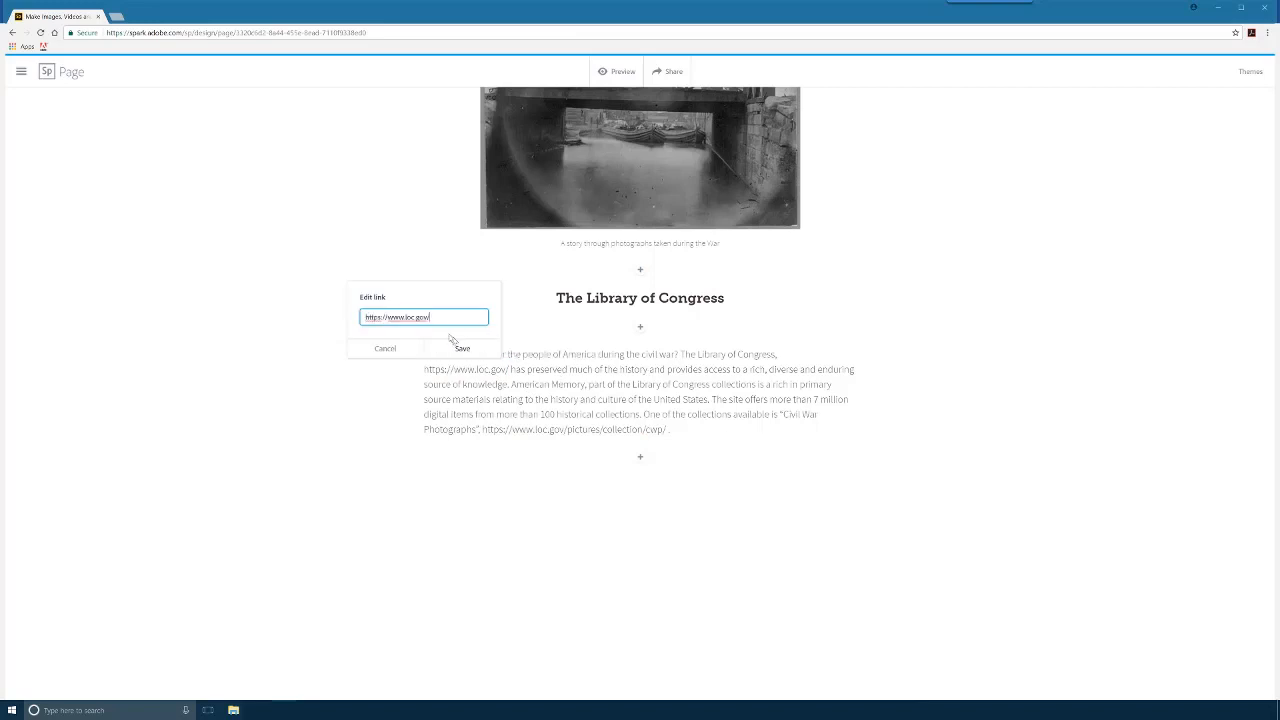
left_click(460, 348)
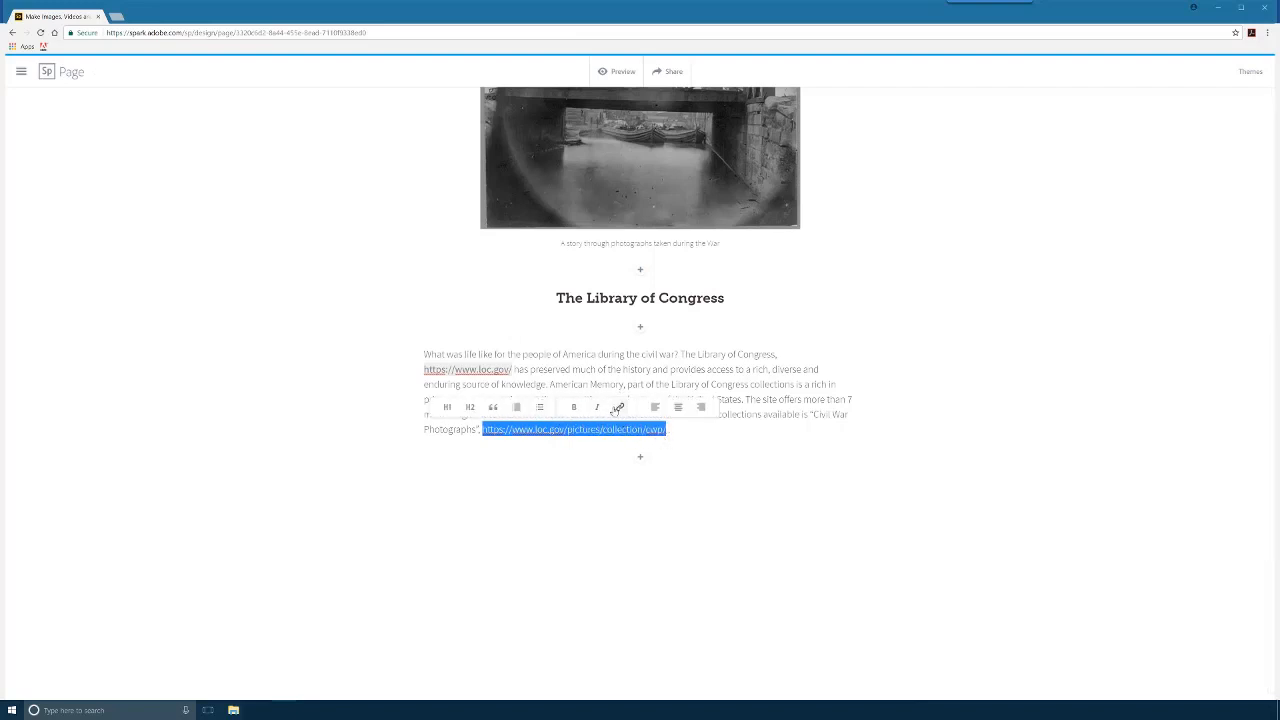
left_click(616, 408)
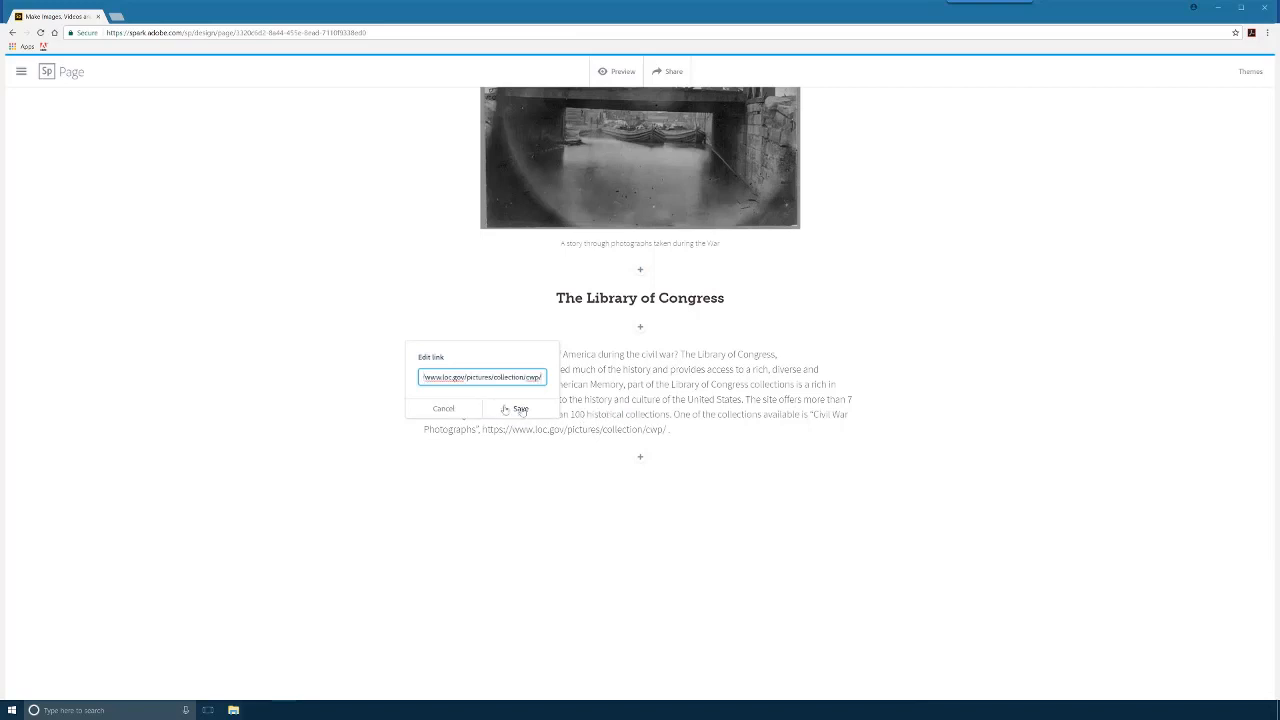
left_click(520, 408)
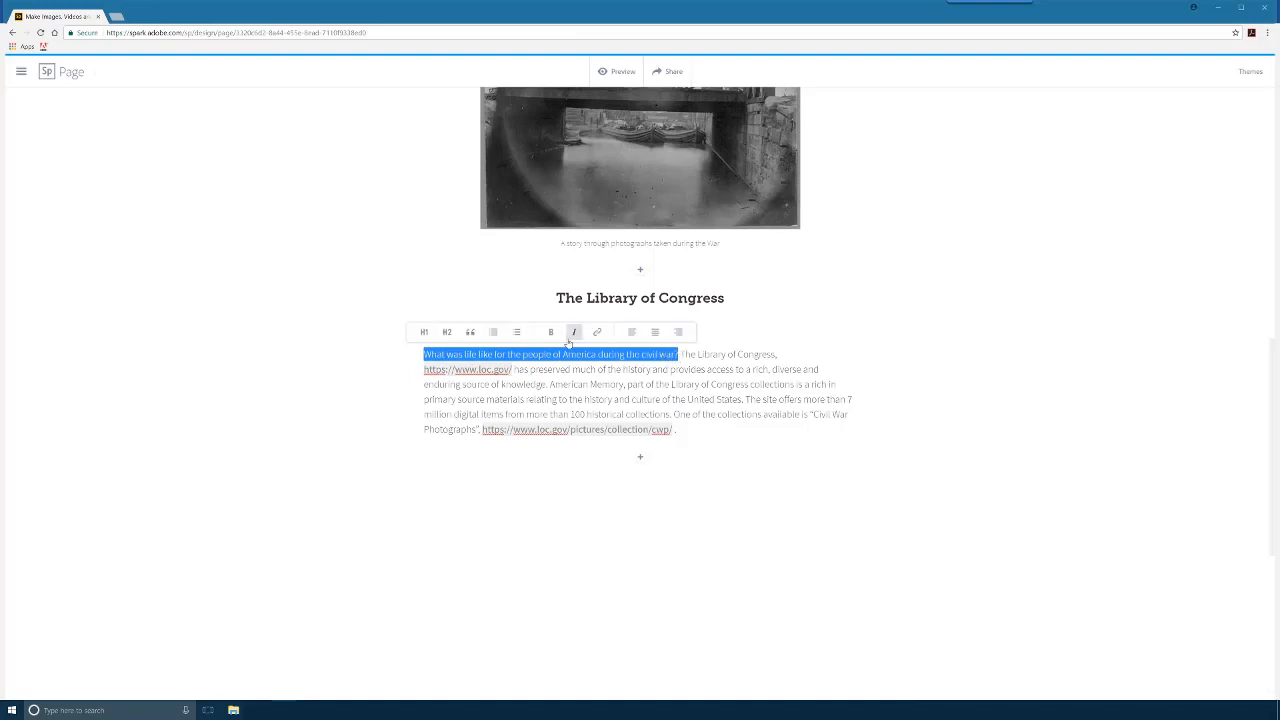
left_click(552, 332)
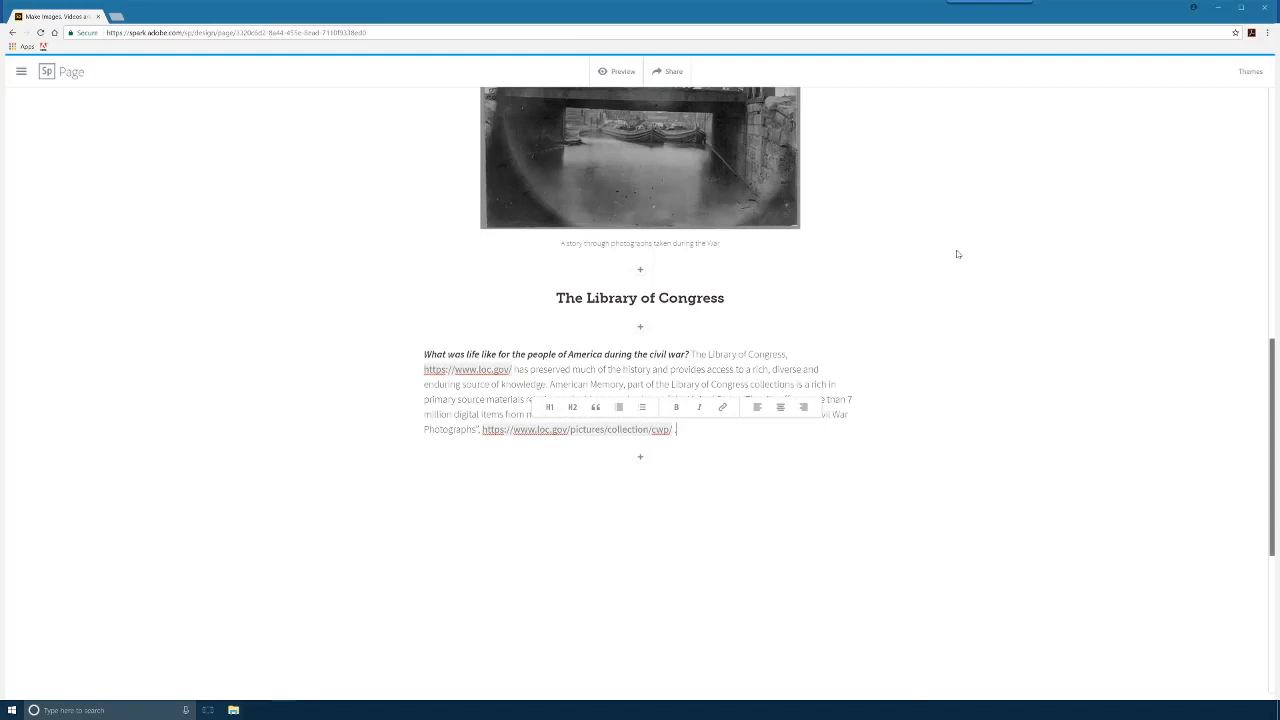
mouse_move(724, 524)
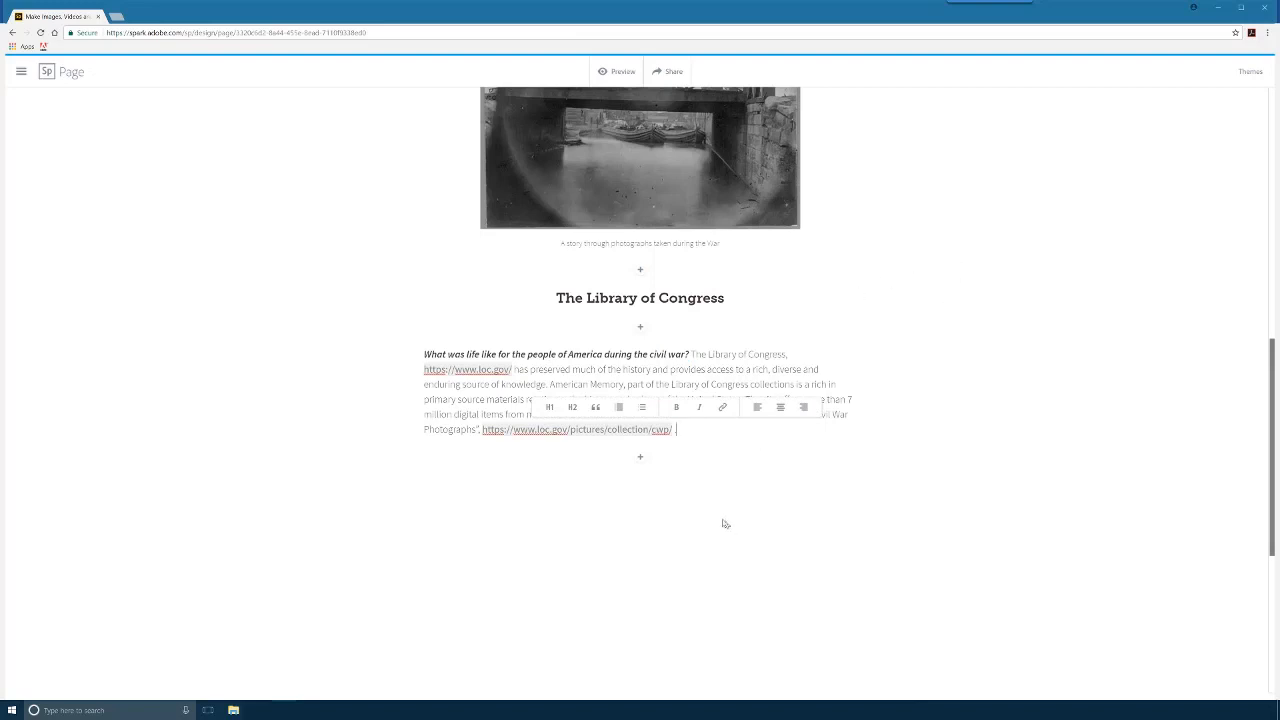
mouse_move(654, 456)
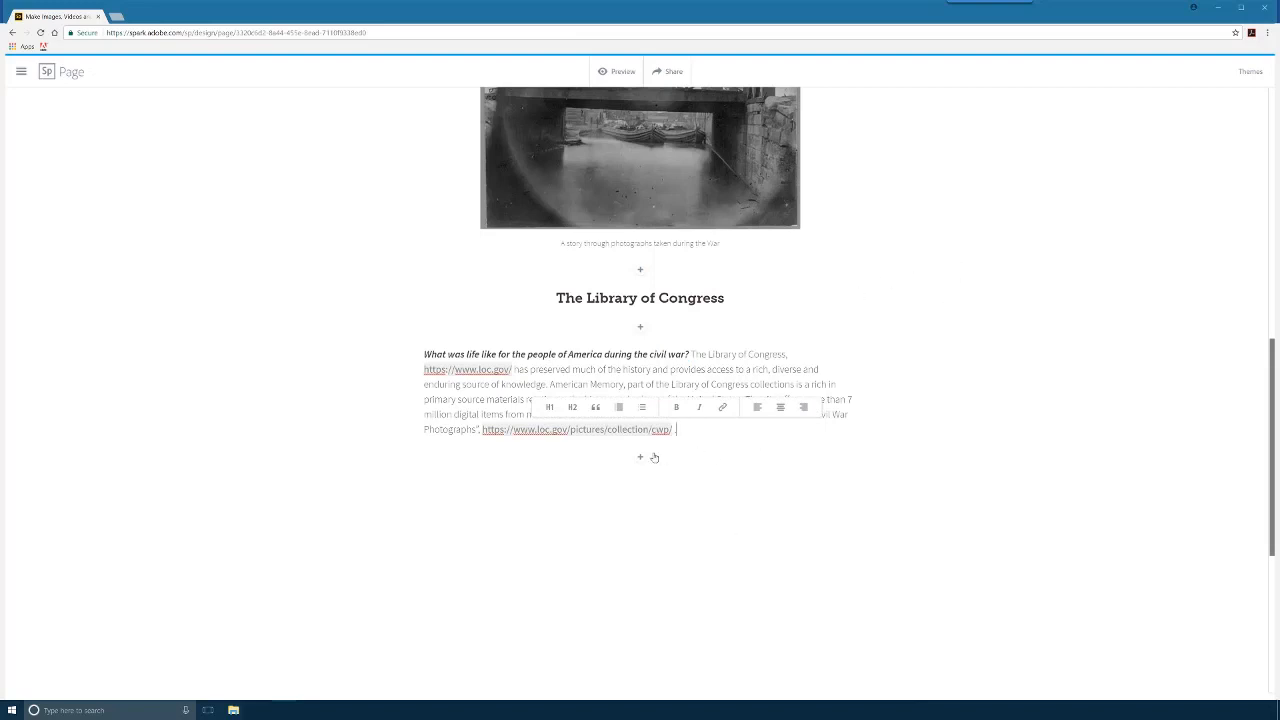
left_click(640, 456)
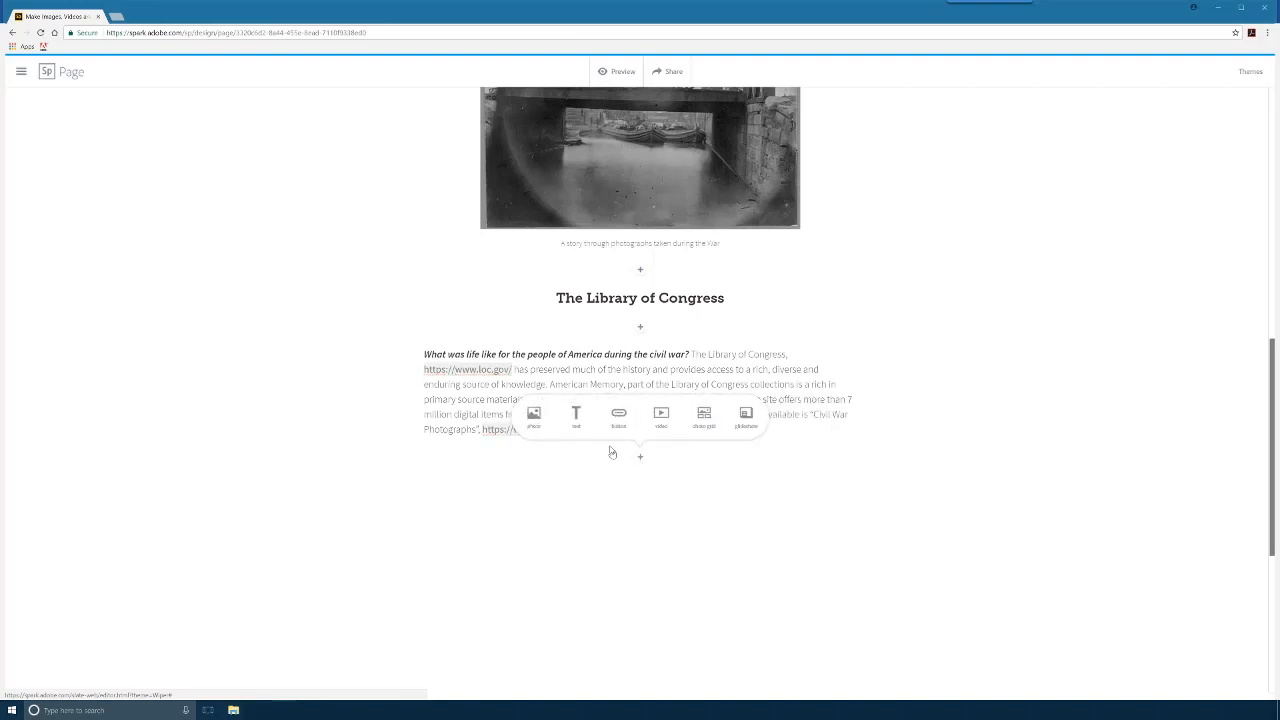
left_click(618, 418)
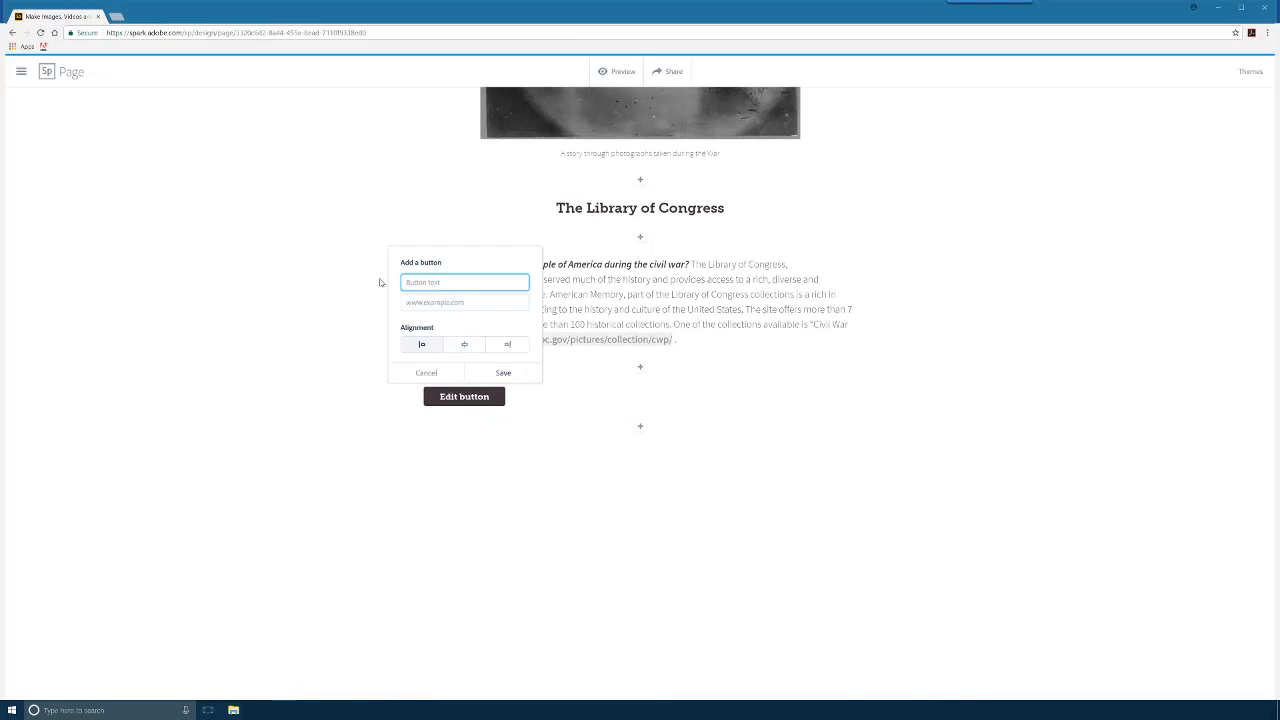
type("Learn more at the Library of Con")
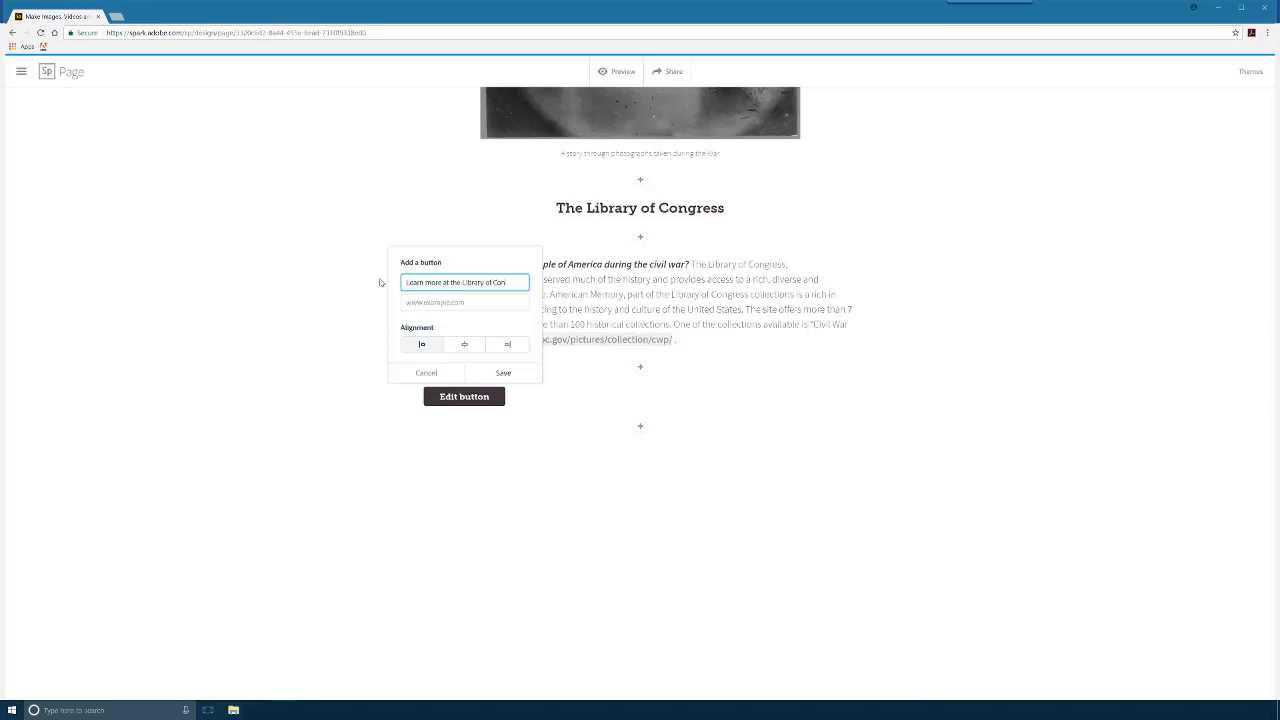
type("gress")
left_click(464, 302)
type("https://www.loc.gov/")
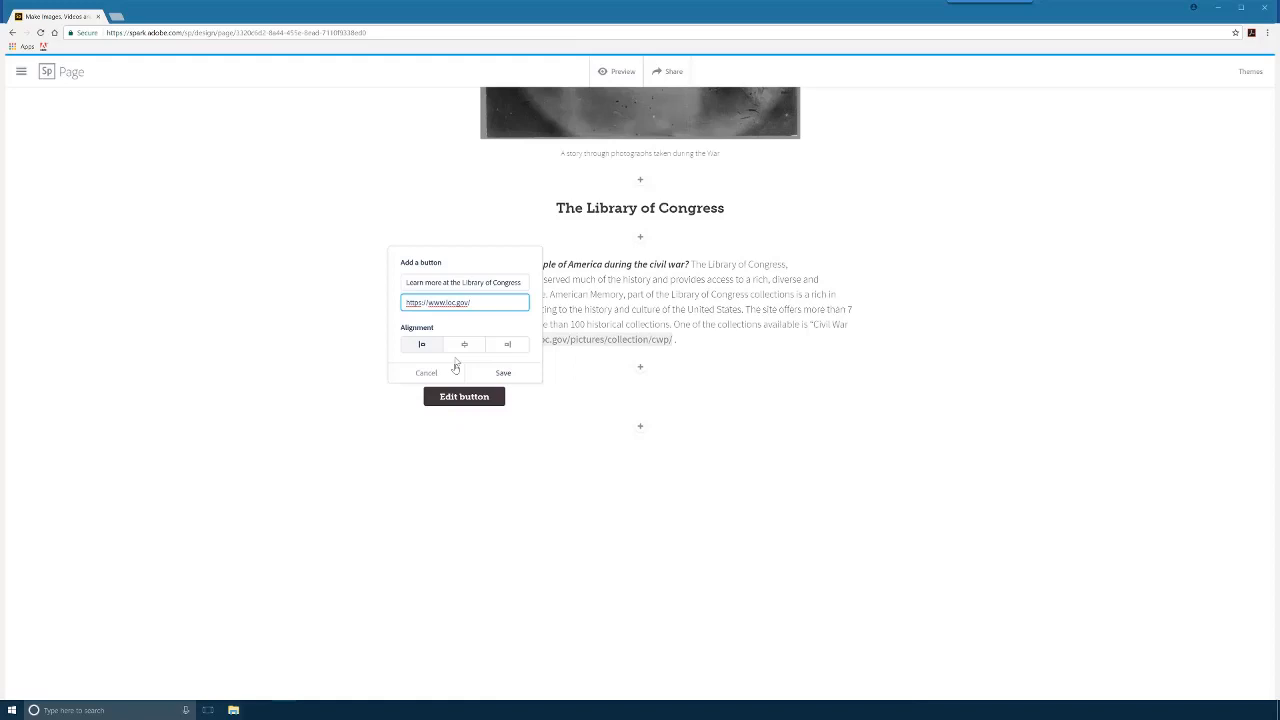
left_click(464, 344)
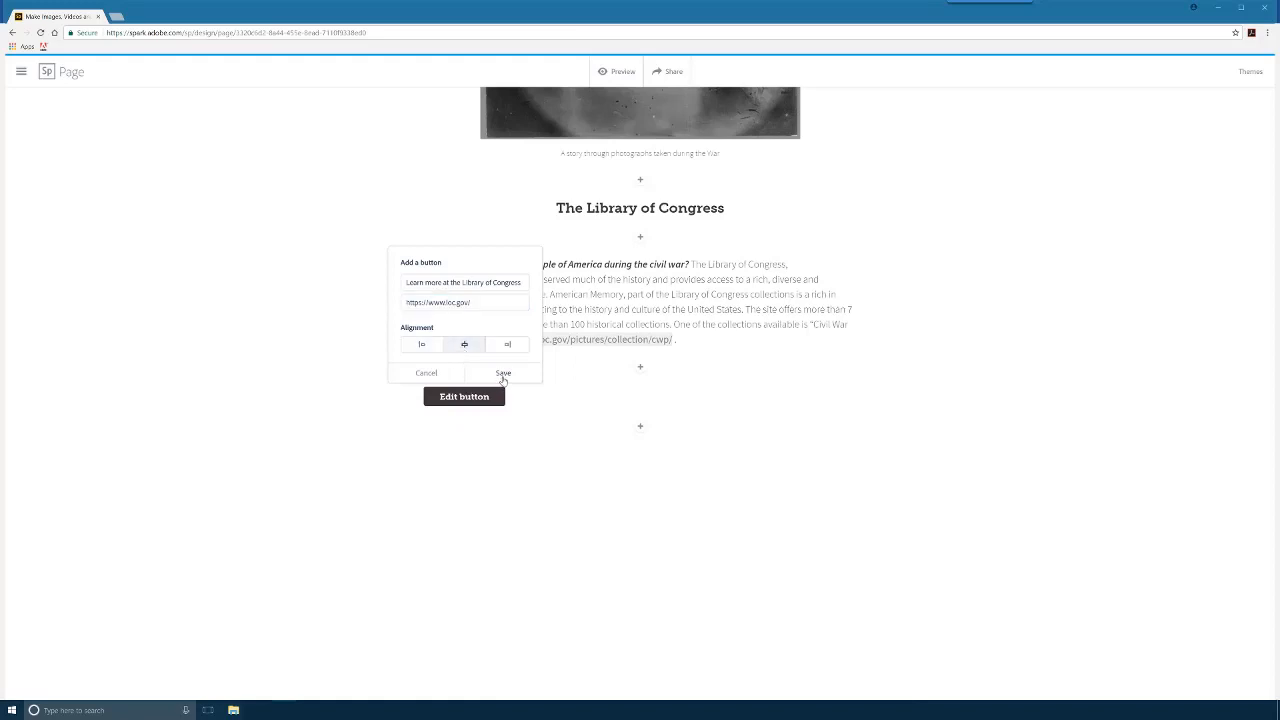
left_click(504, 374)
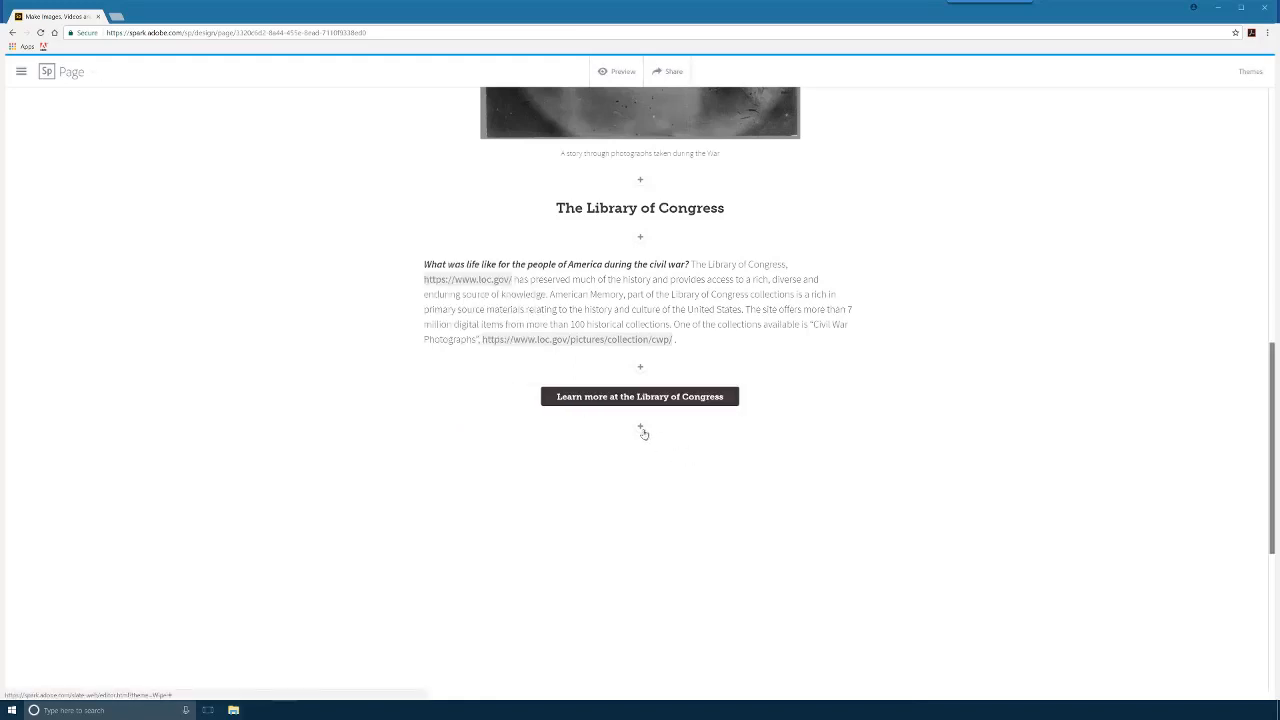
mouse_move(574, 512)
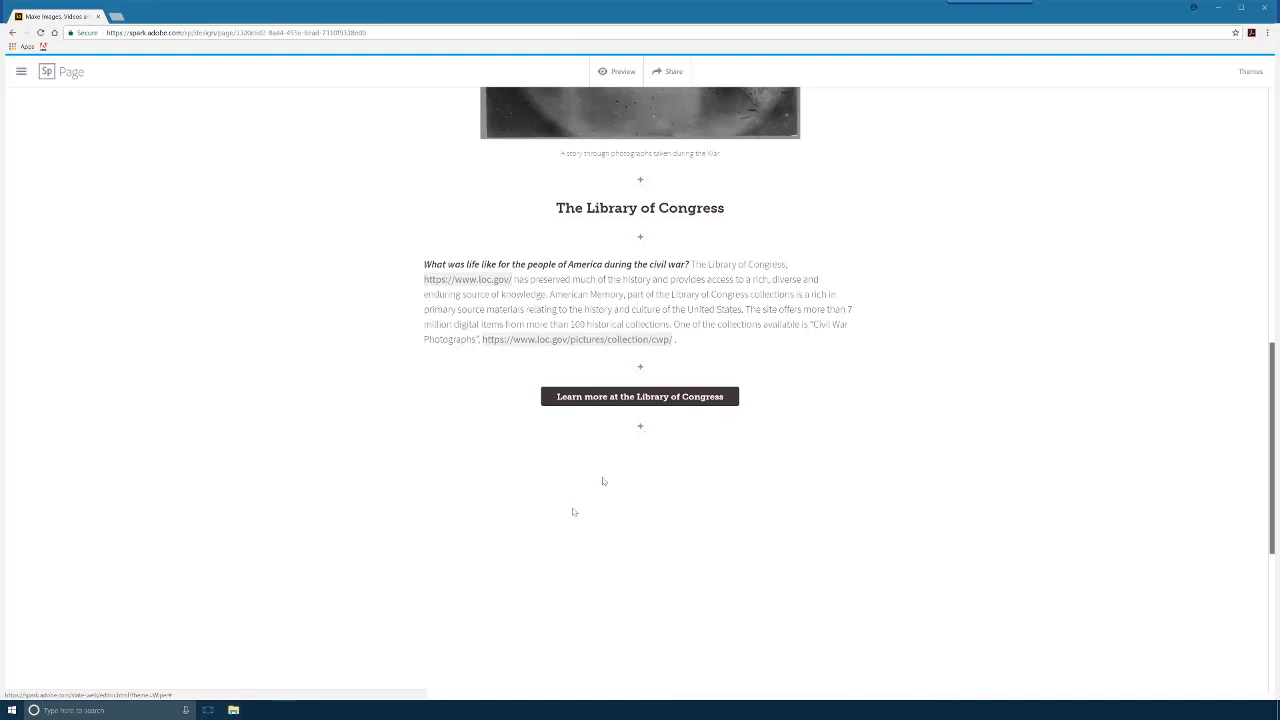
mouse_move(642, 432)
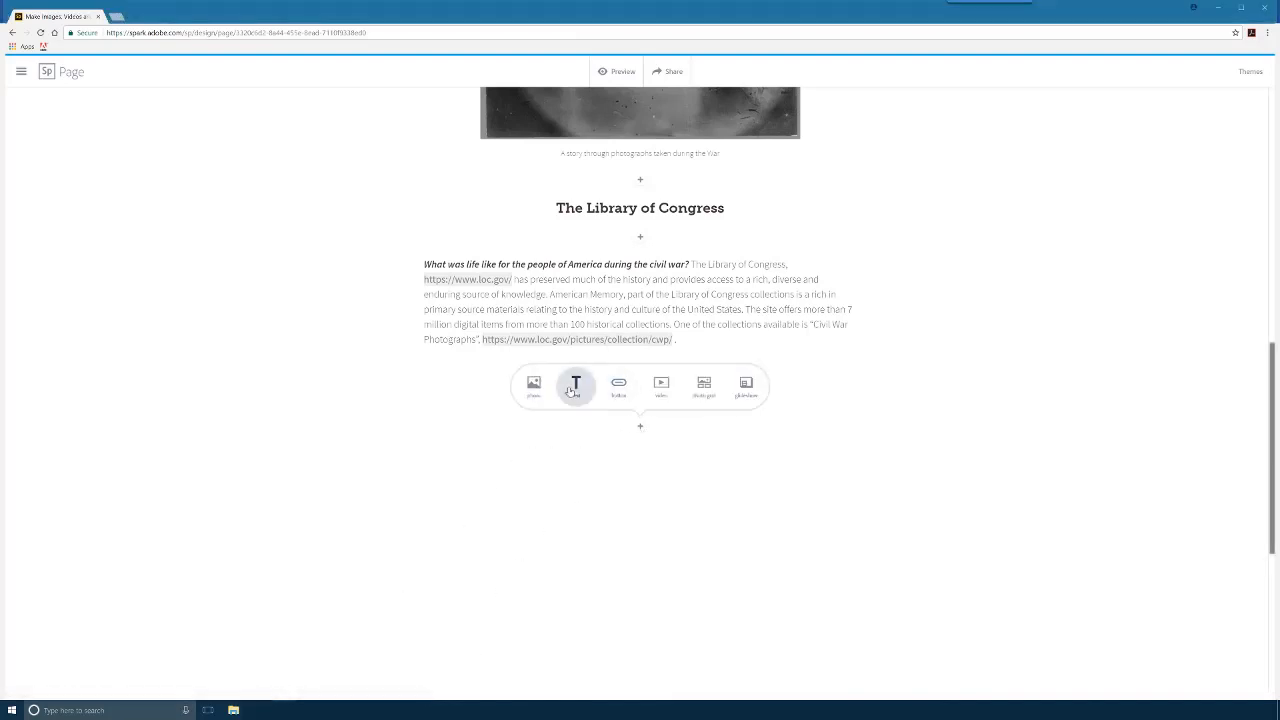
Add an H2 heading 'The Soliders' followed by a paragraph about soldiers on both sides
left_click(576, 384)
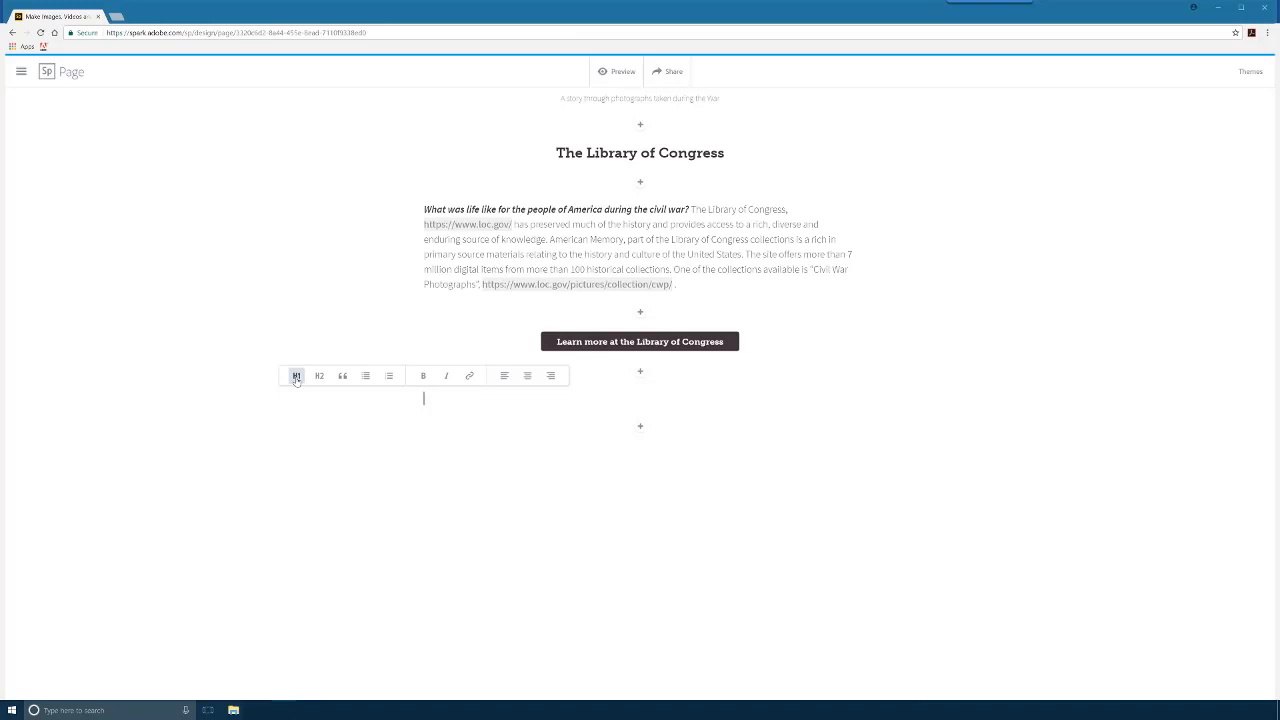
mouse_move(408, 402)
type("The Soliders")
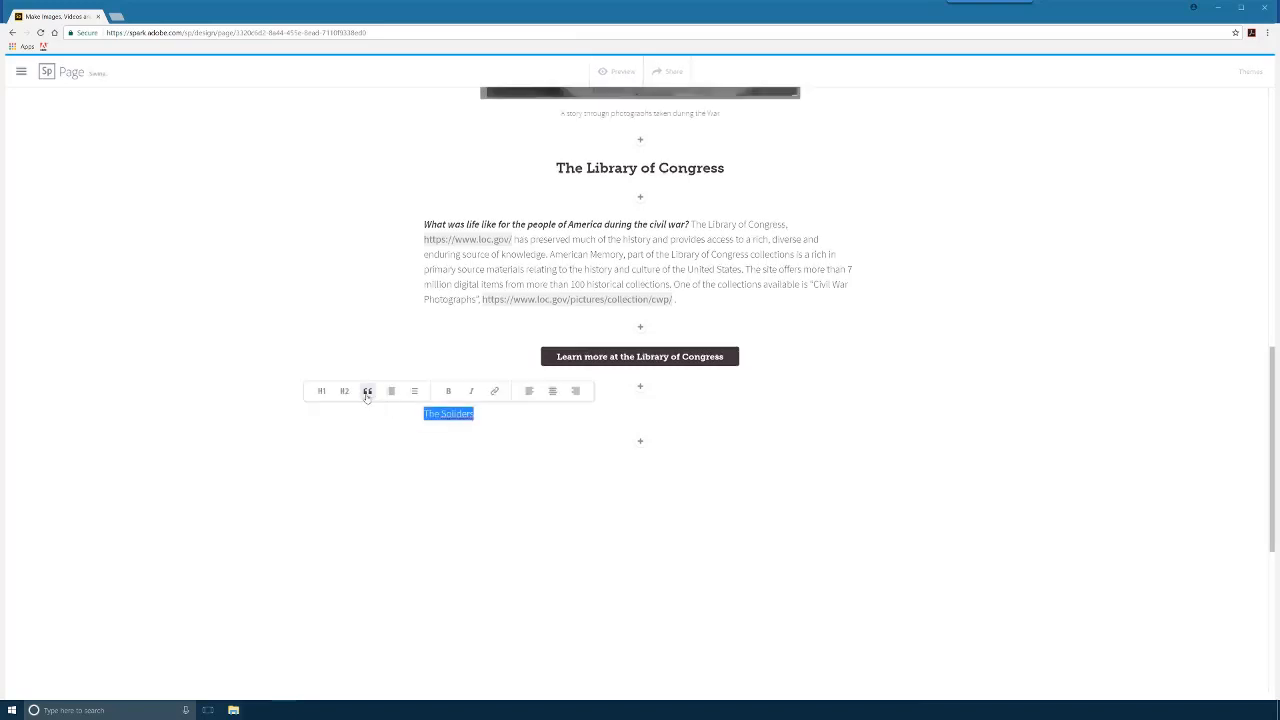
left_click(344, 390)
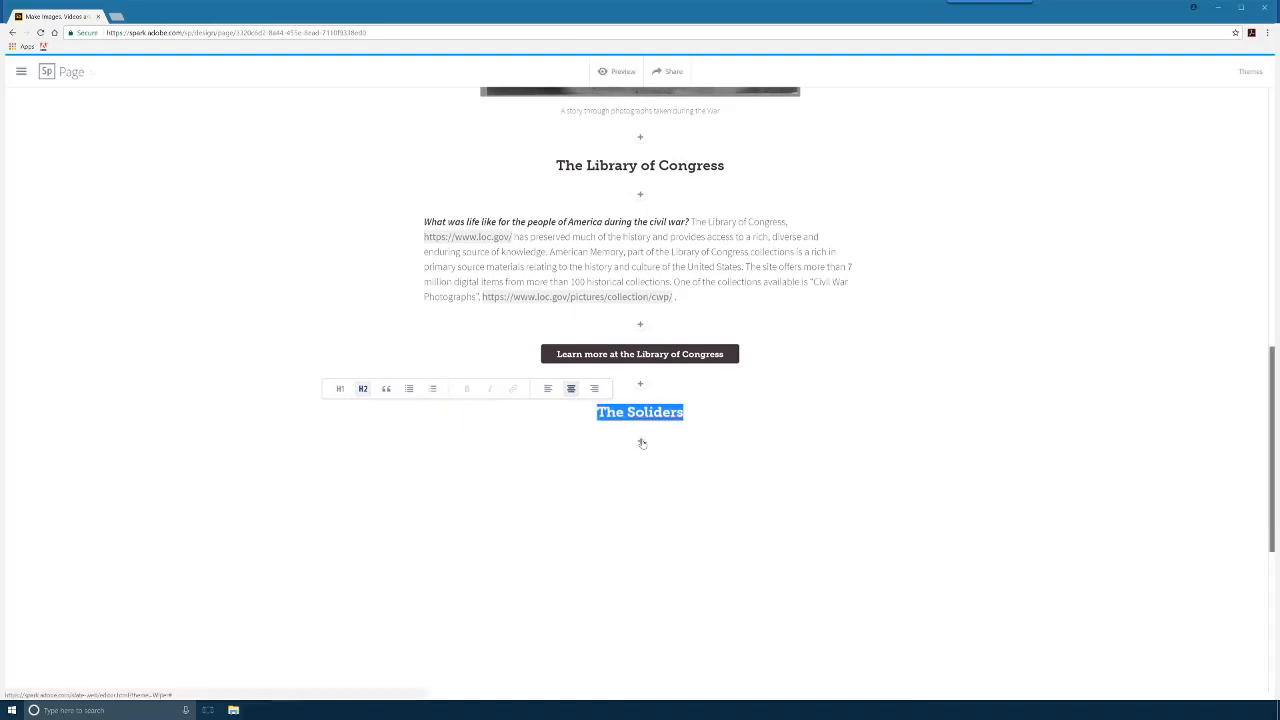
left_click(640, 384)
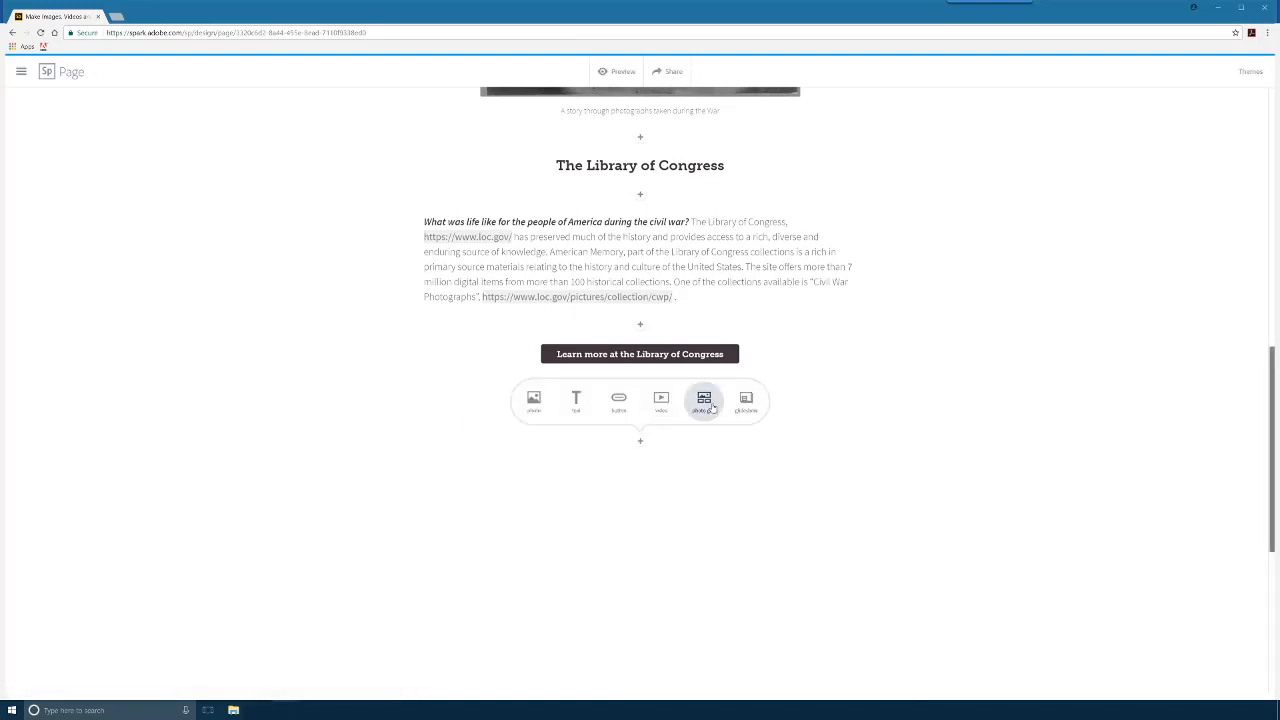
mouse_move(576, 400)
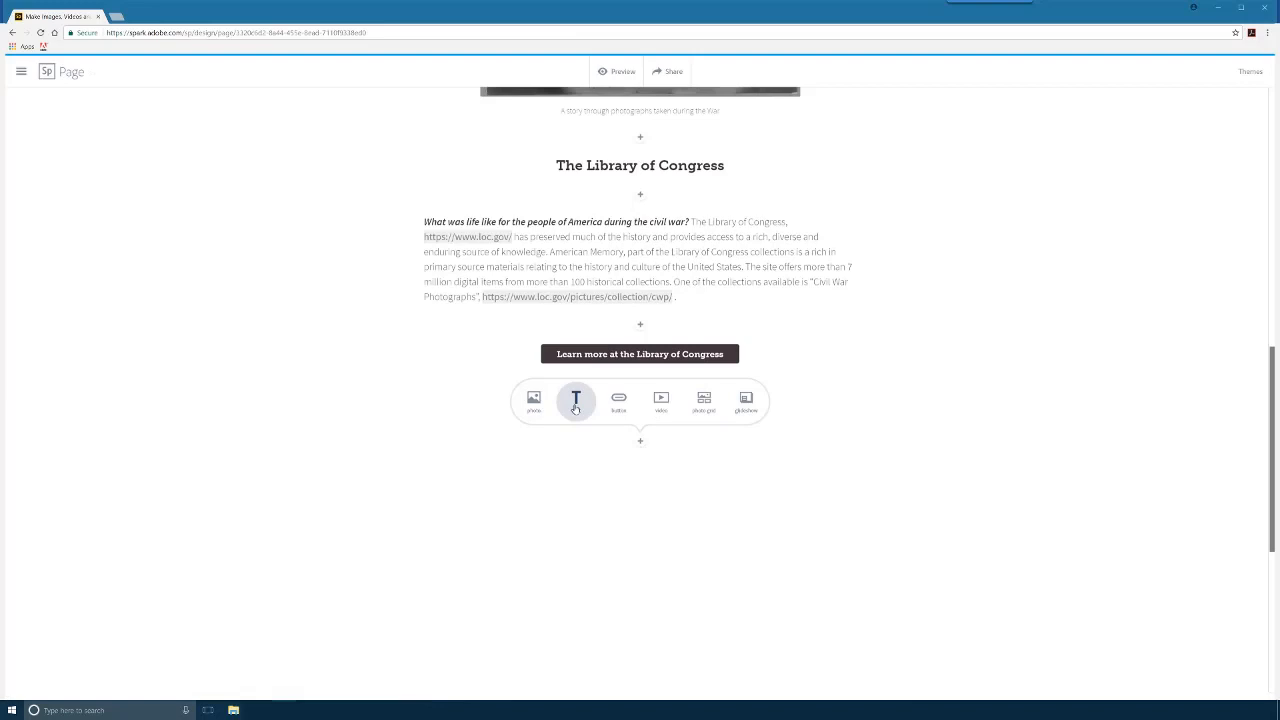
scroll("down", 3)
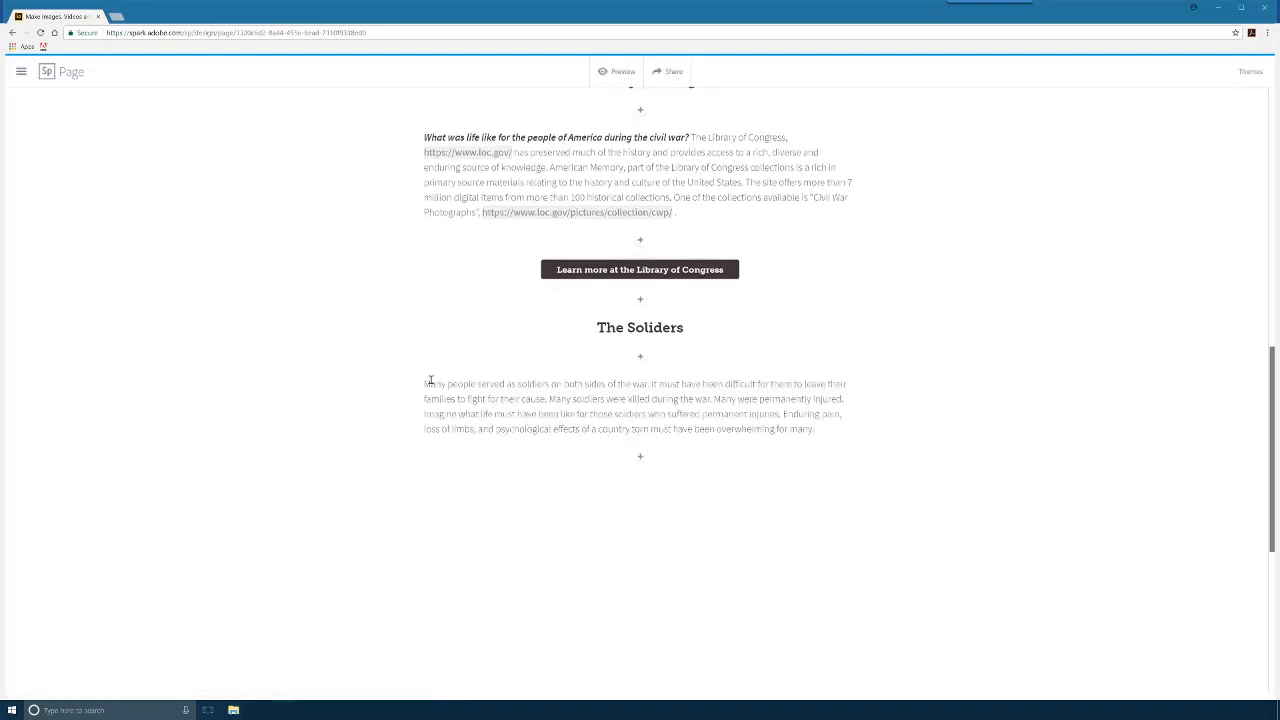
Insert a photo grid and upload several Civil War photos selected from the computer
left_click(640, 456)
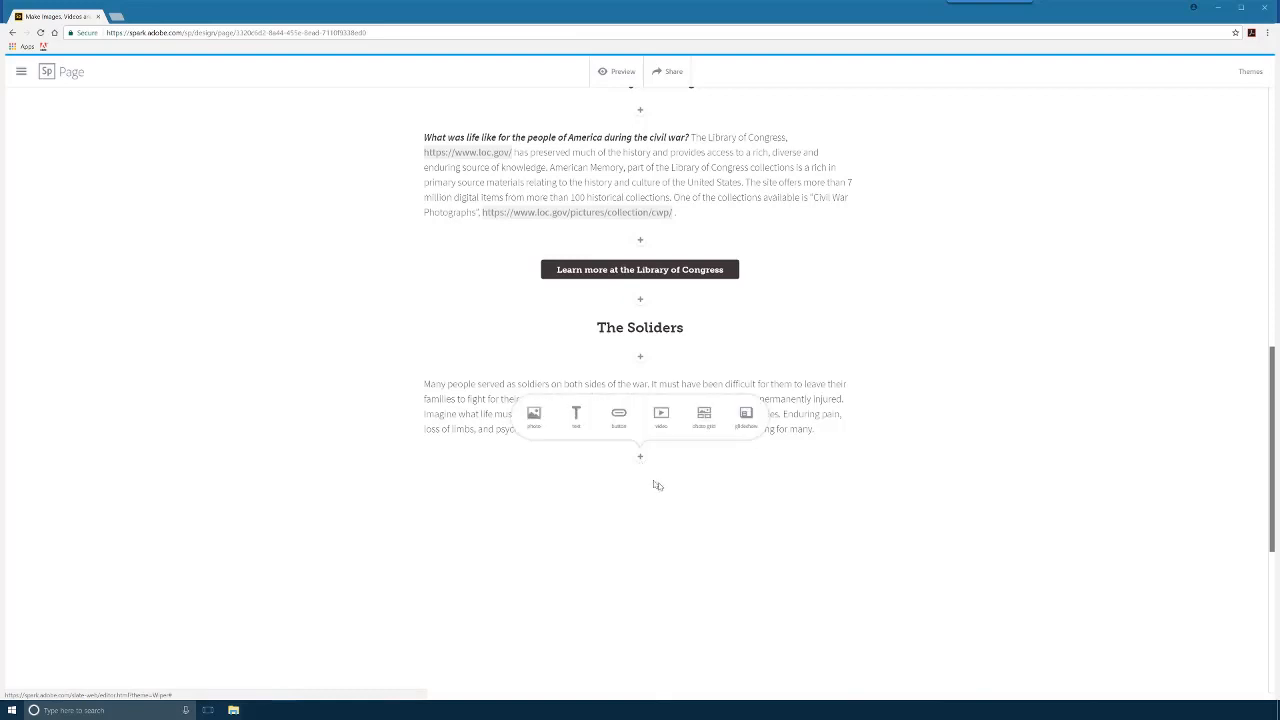
left_click(704, 412)
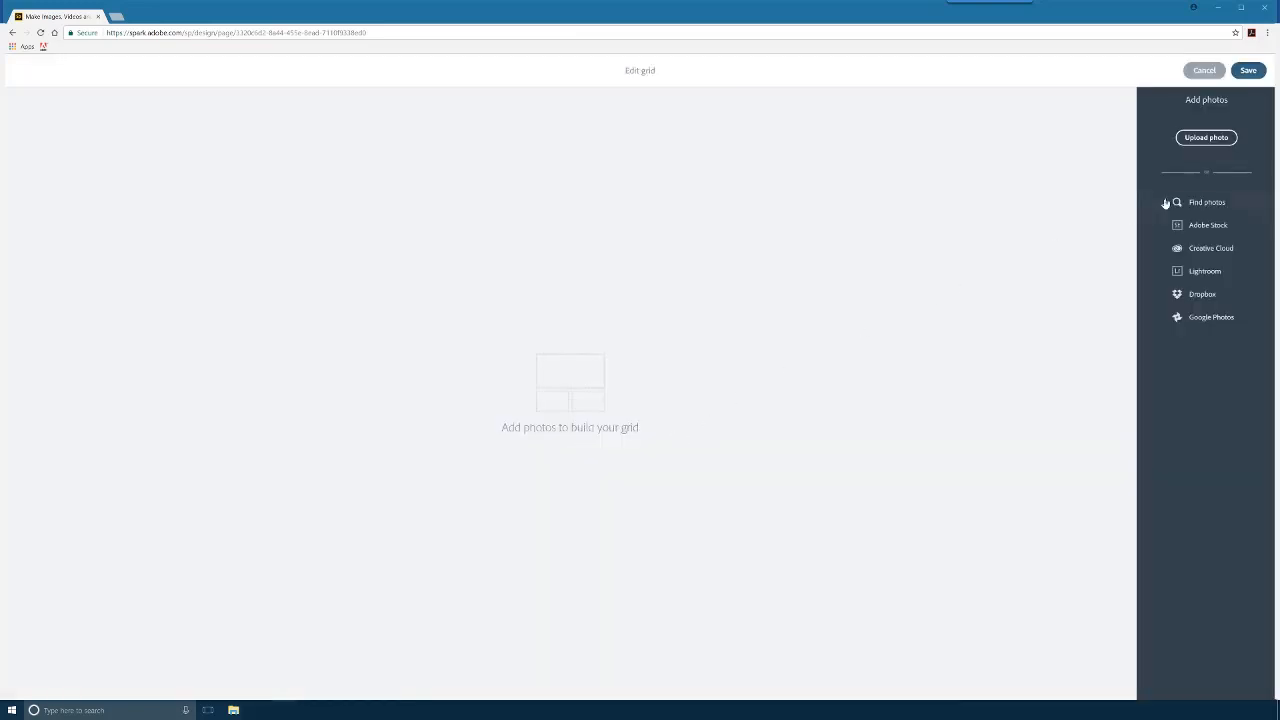
left_click(1206, 136)
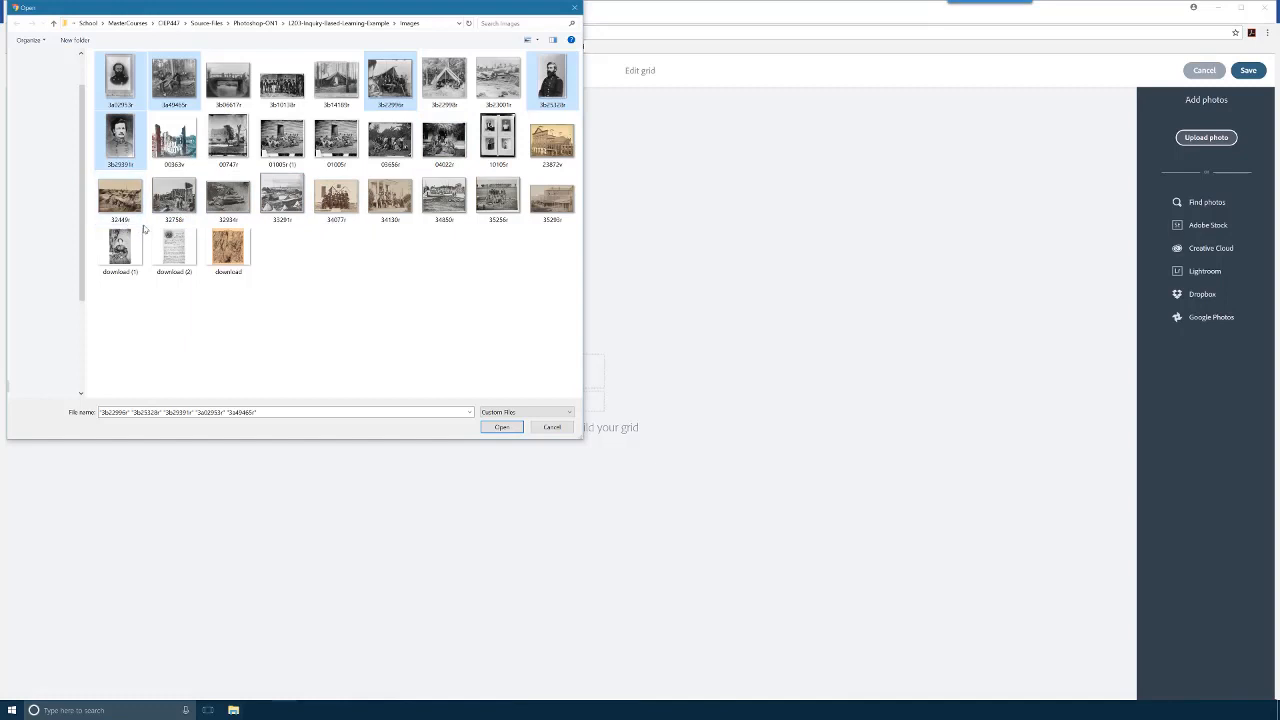
left_click(336, 196)
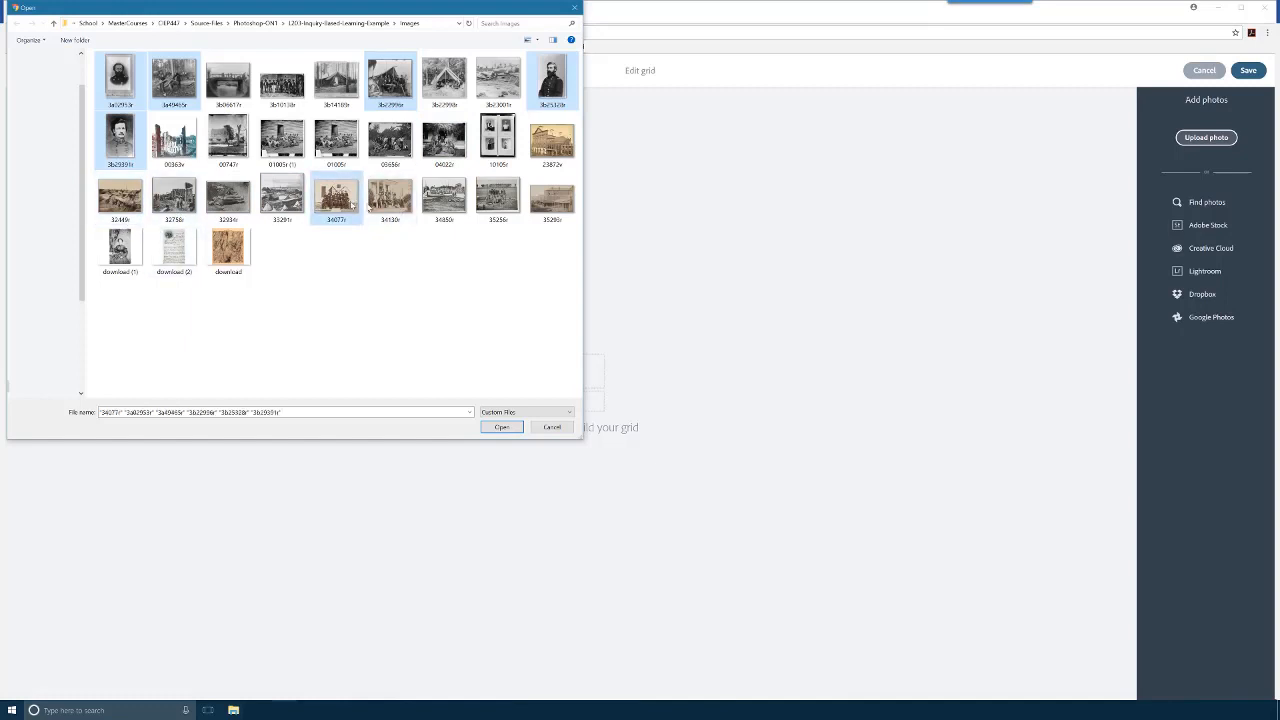
mouse_move(390, 196)
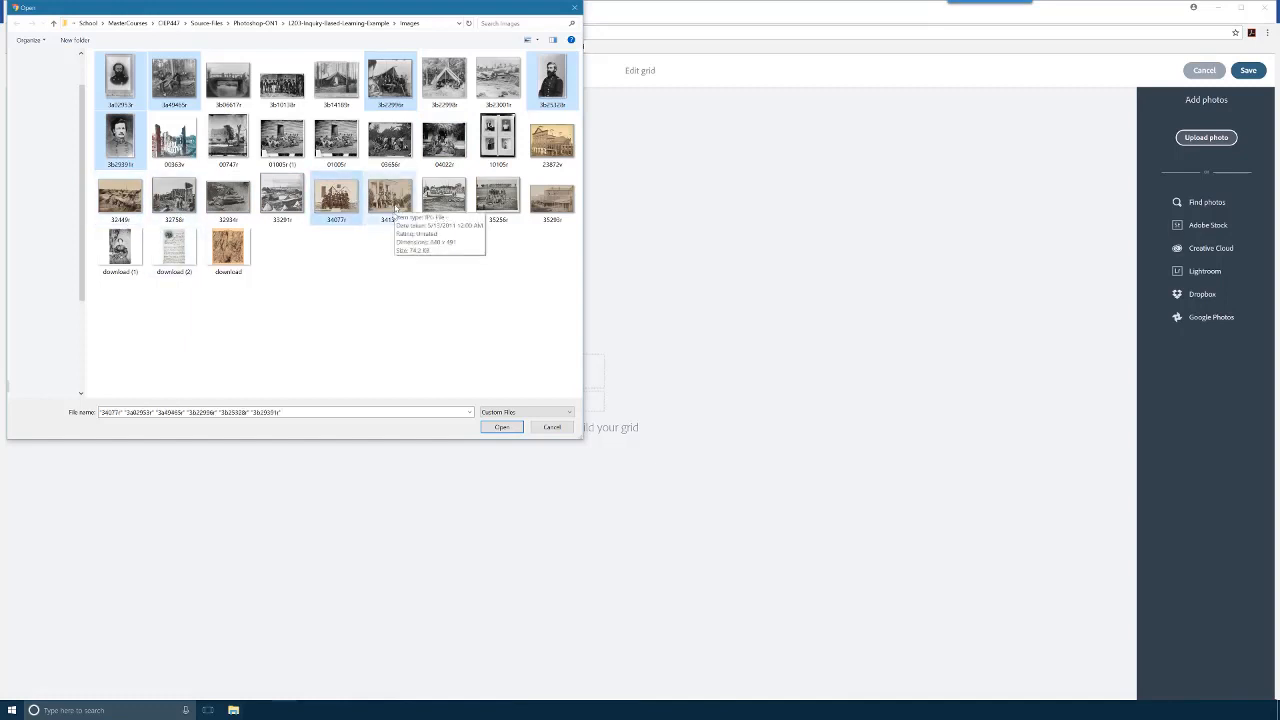
left_click(502, 428)
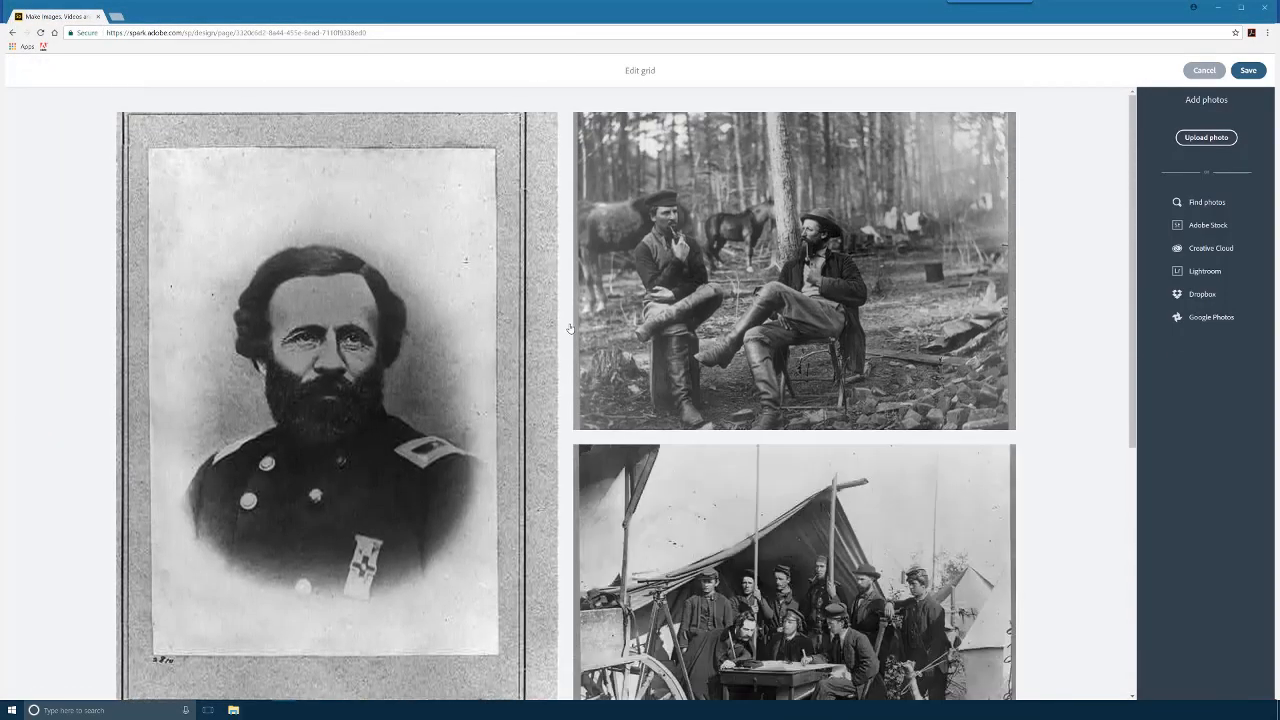
Arrange the officer portraits and camp-tent scenes in Edit grid and save it to the page
scroll("down", 3)
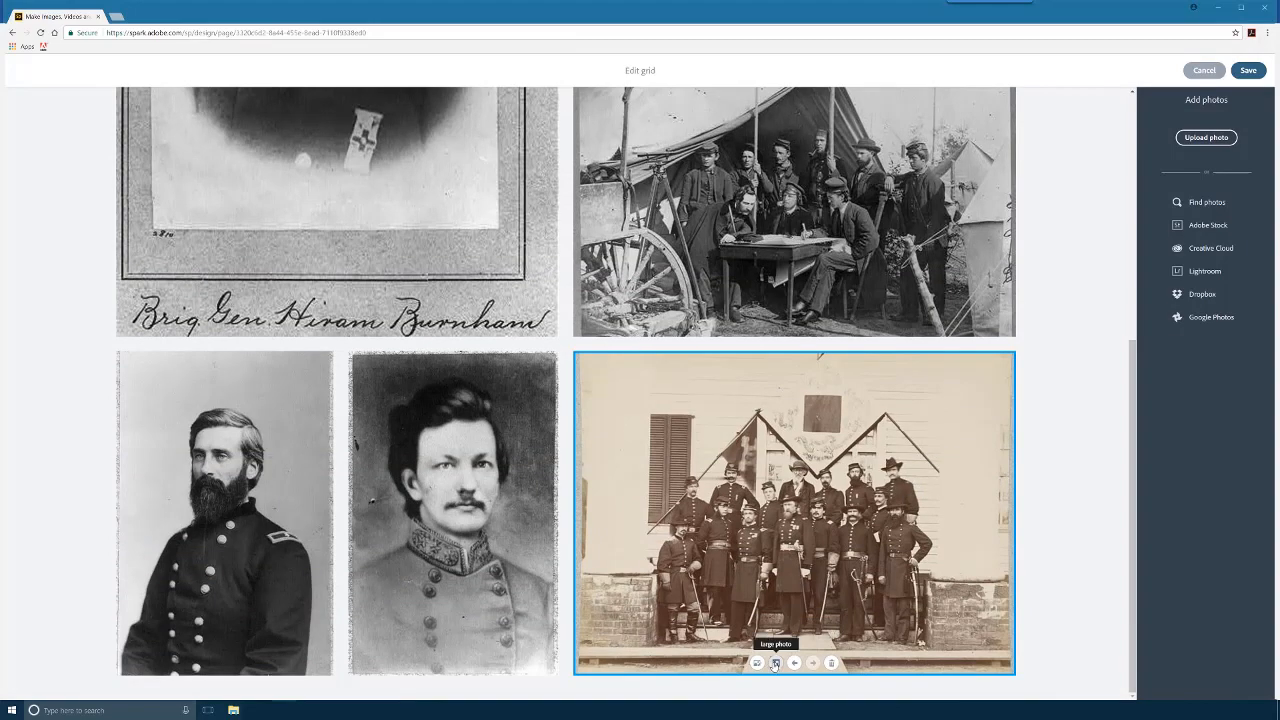
left_click(776, 664)
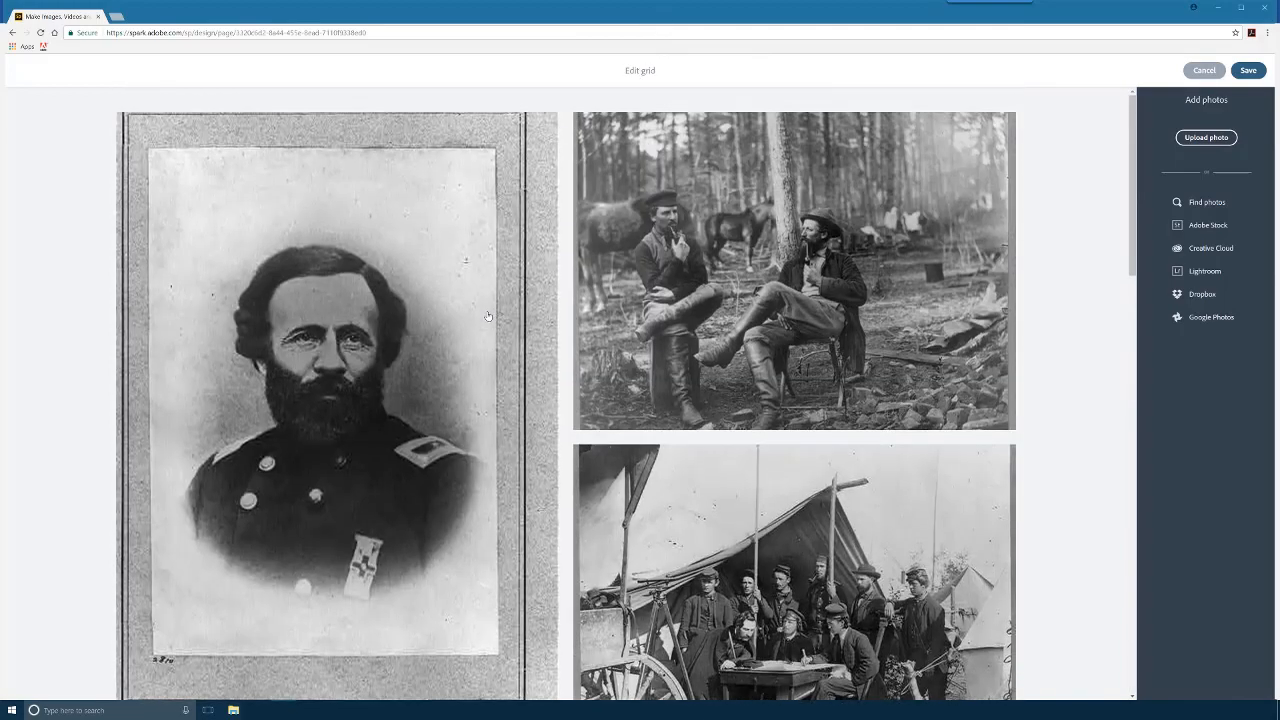
scroll("down", 3)
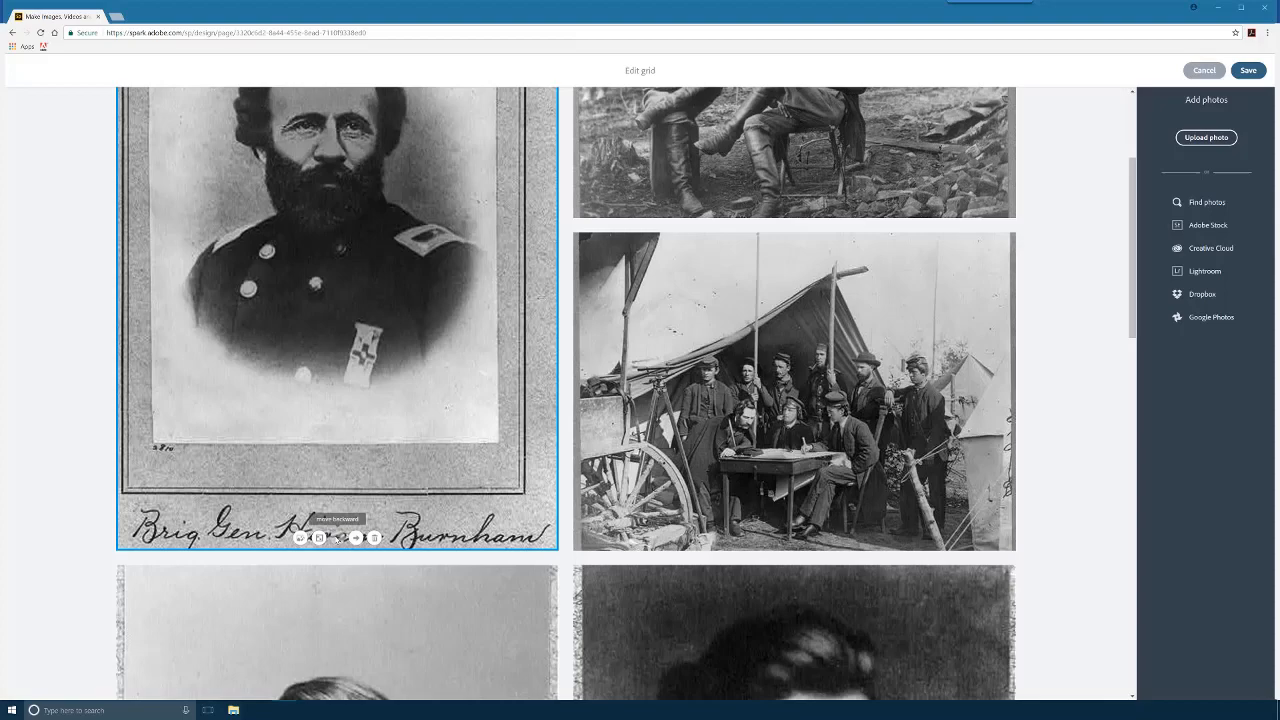
mouse_move(374, 538)
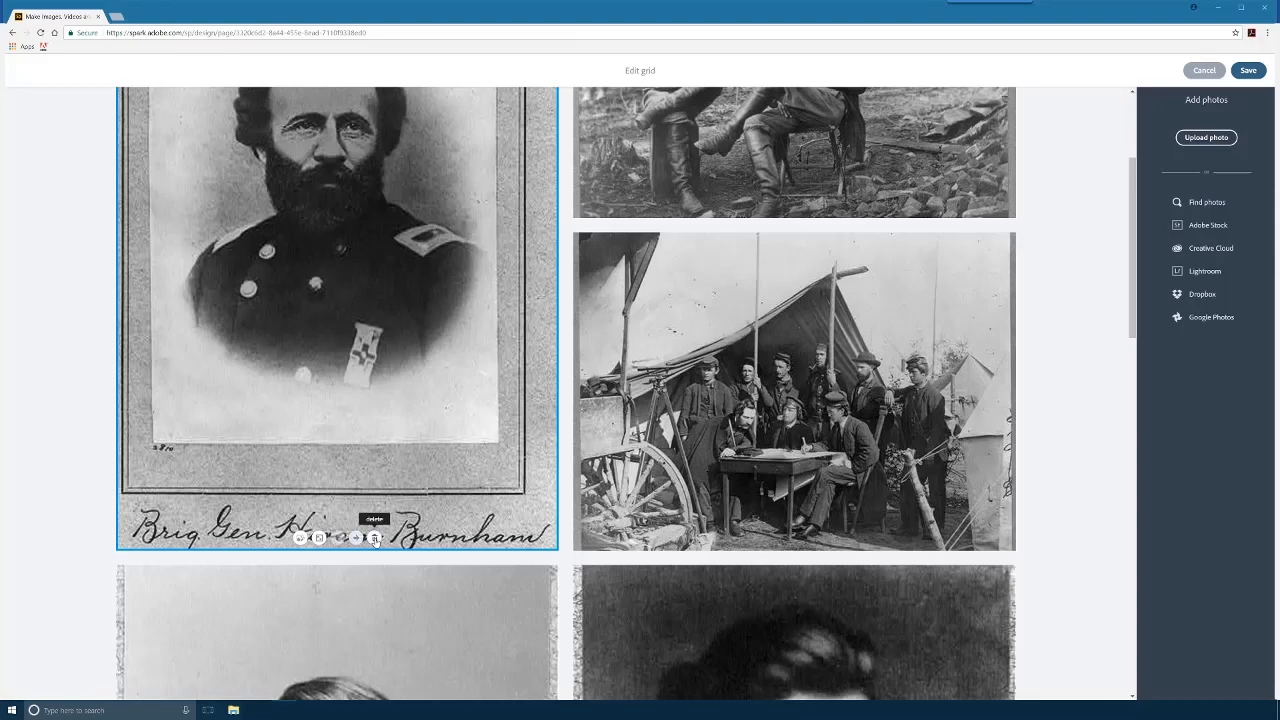
left_click(794, 390)
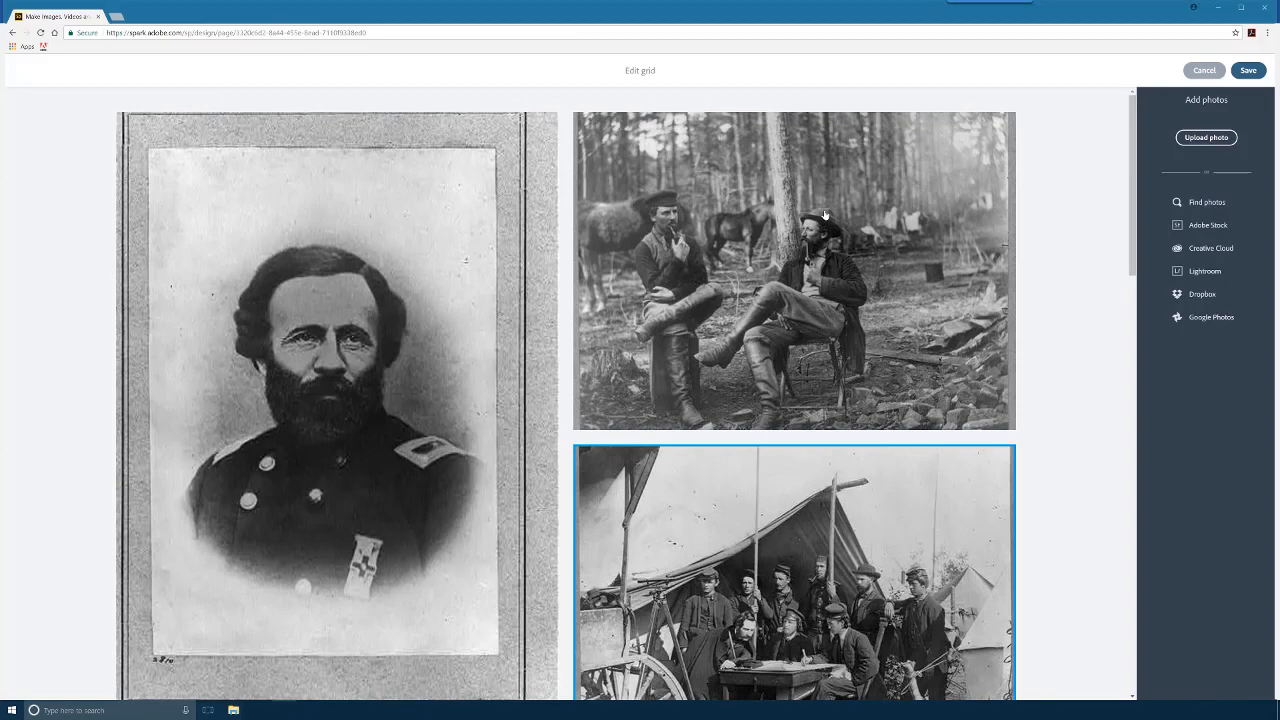
scroll("down", 3)
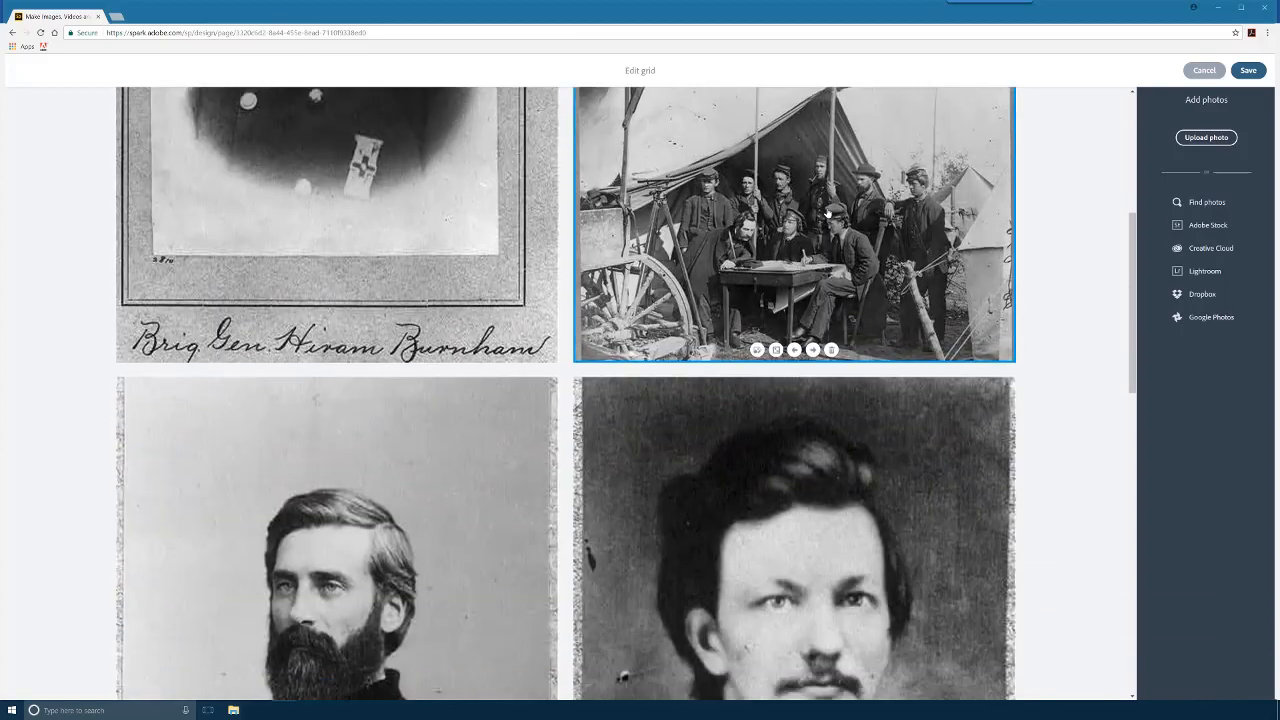
scroll("down", 3)
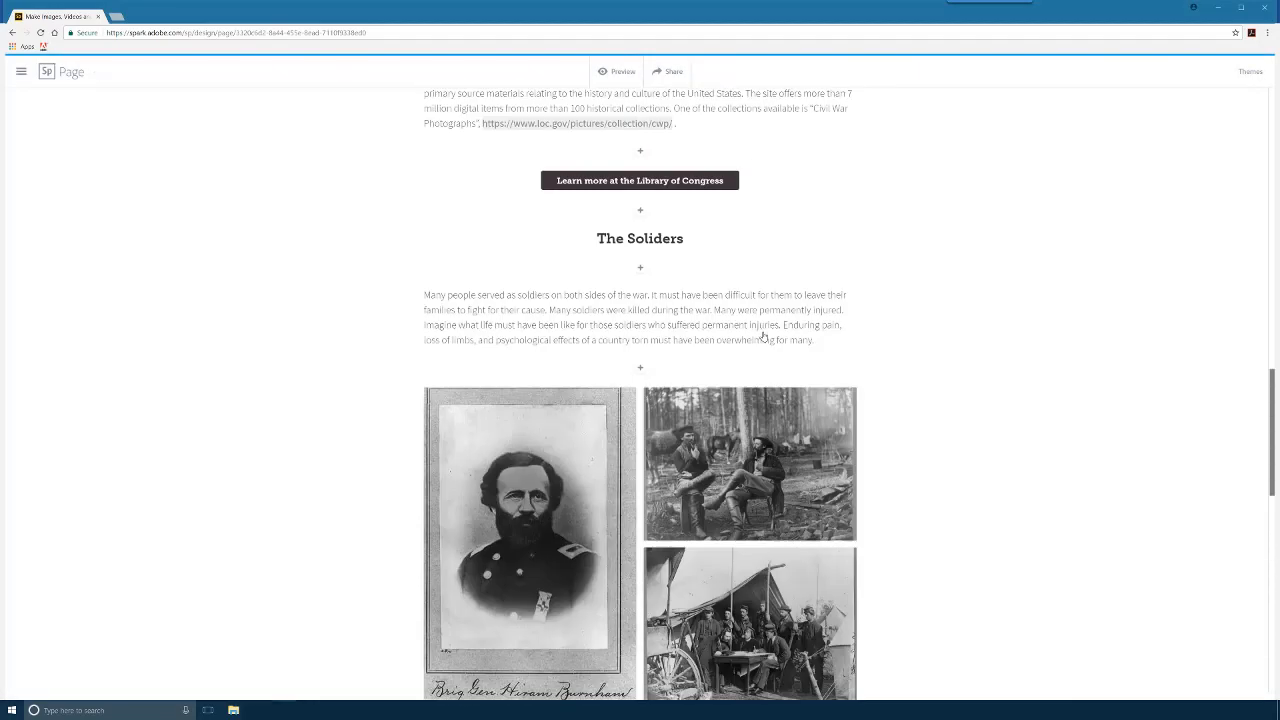
Add the text 'The Destruction' below the officers' group photo and make it an H2 heading
scroll("down", 3)
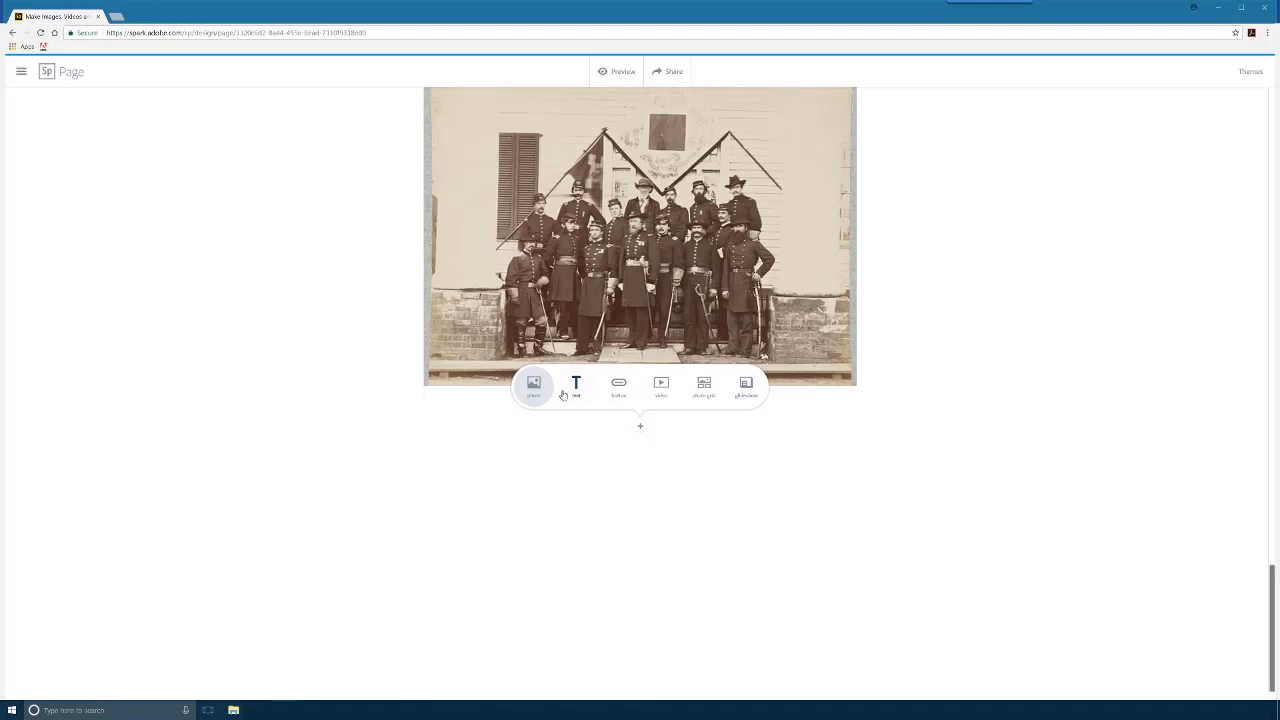
left_click(576, 384)
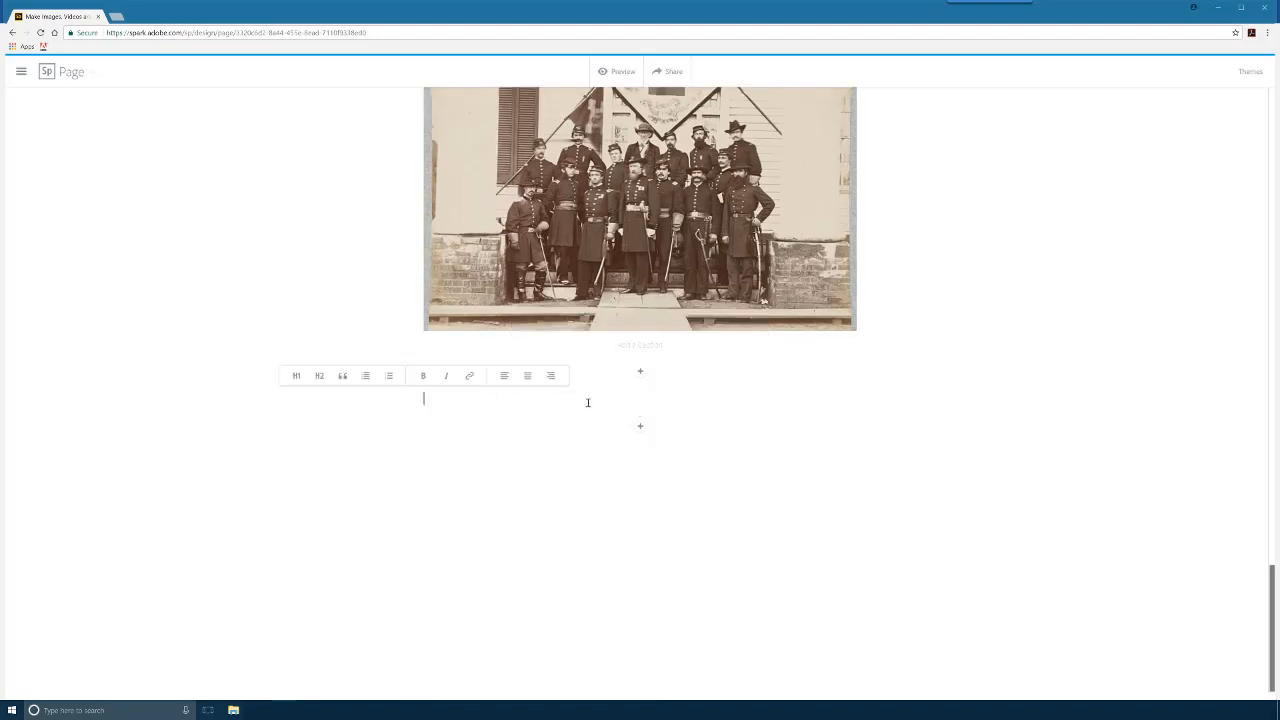
type("The Destruction")
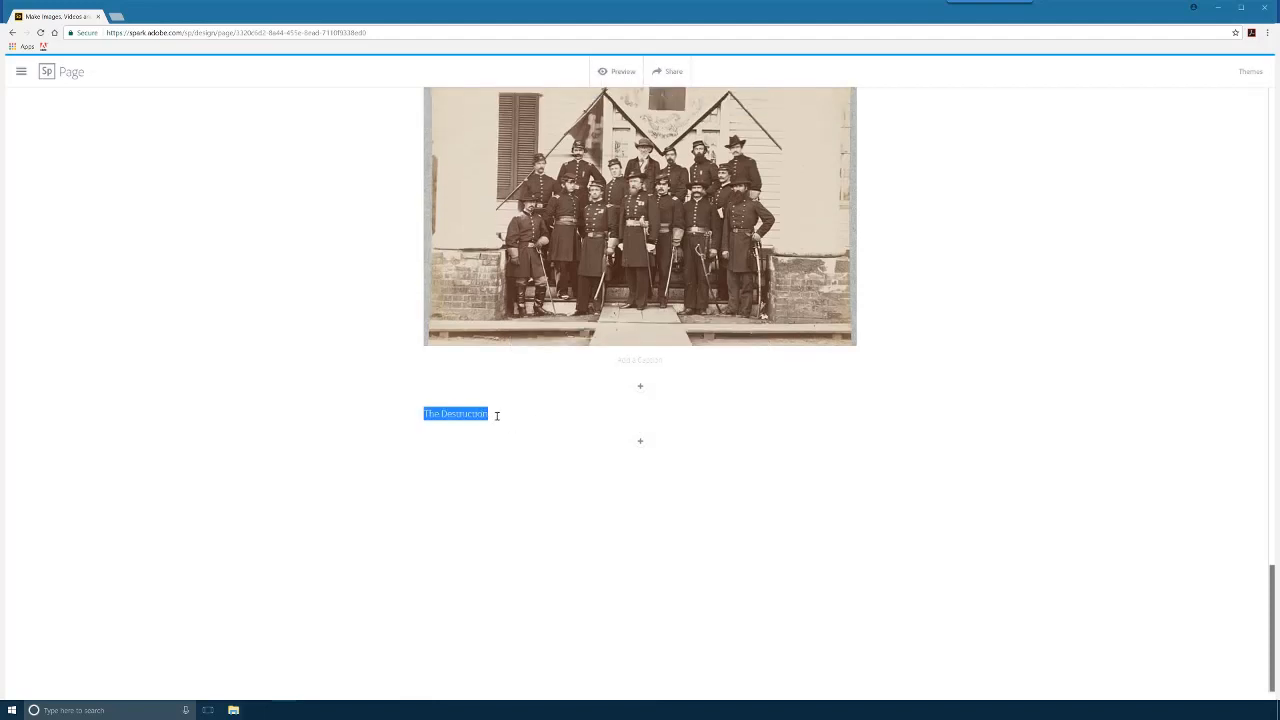
left_click(376, 388)
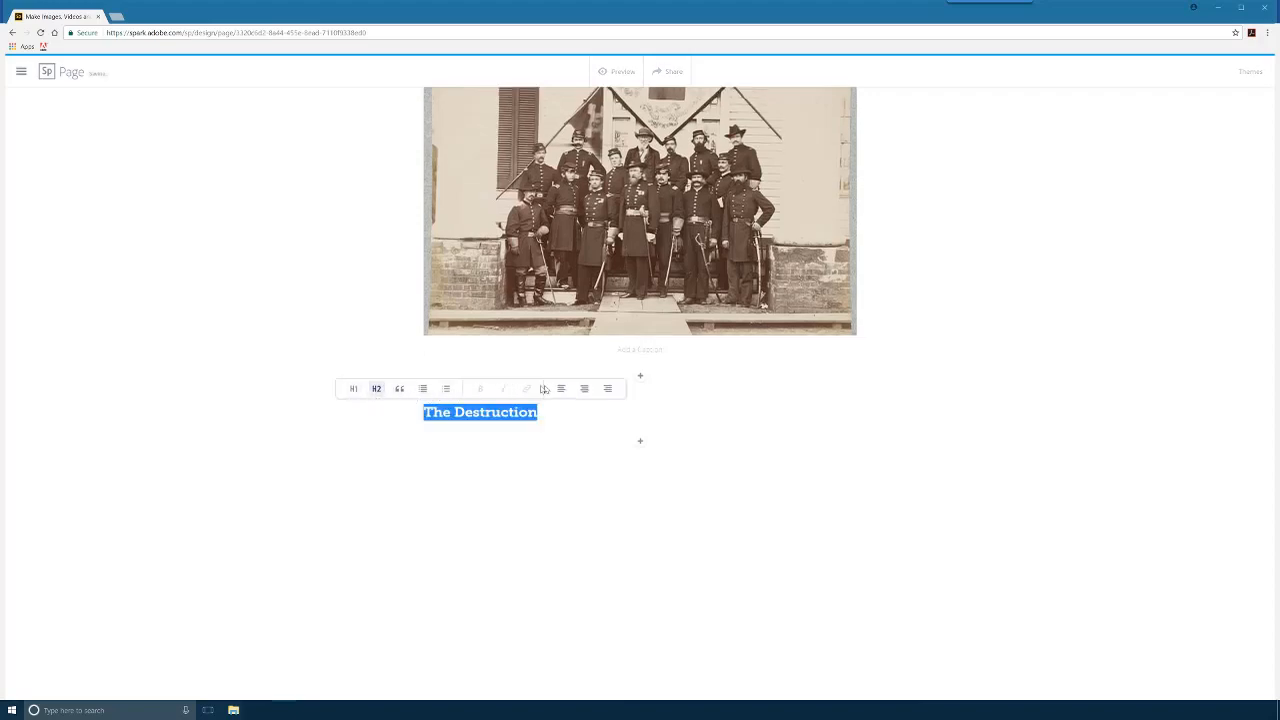
left_click(584, 388)
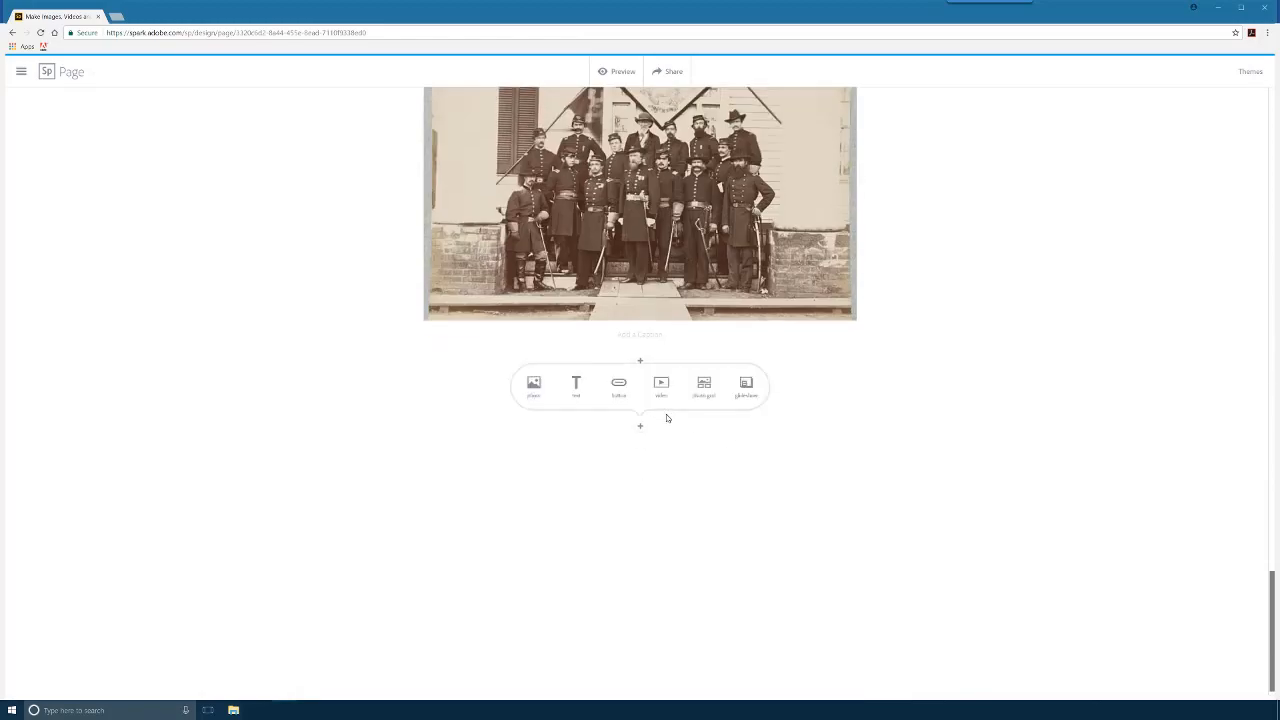
mouse_move(576, 384)
type("The Destruction")
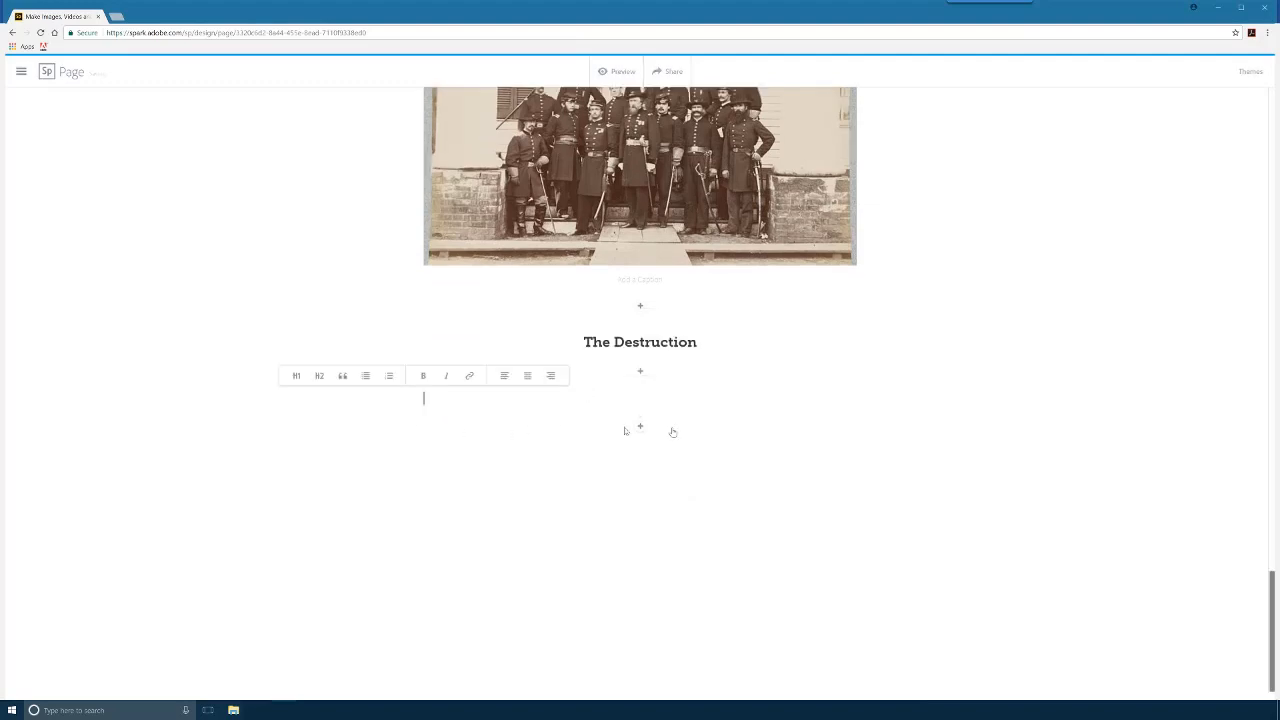
Caption the group photo with an 'images of Soldiers ... war' line and paste the destruction paragraph
scroll("down", 3)
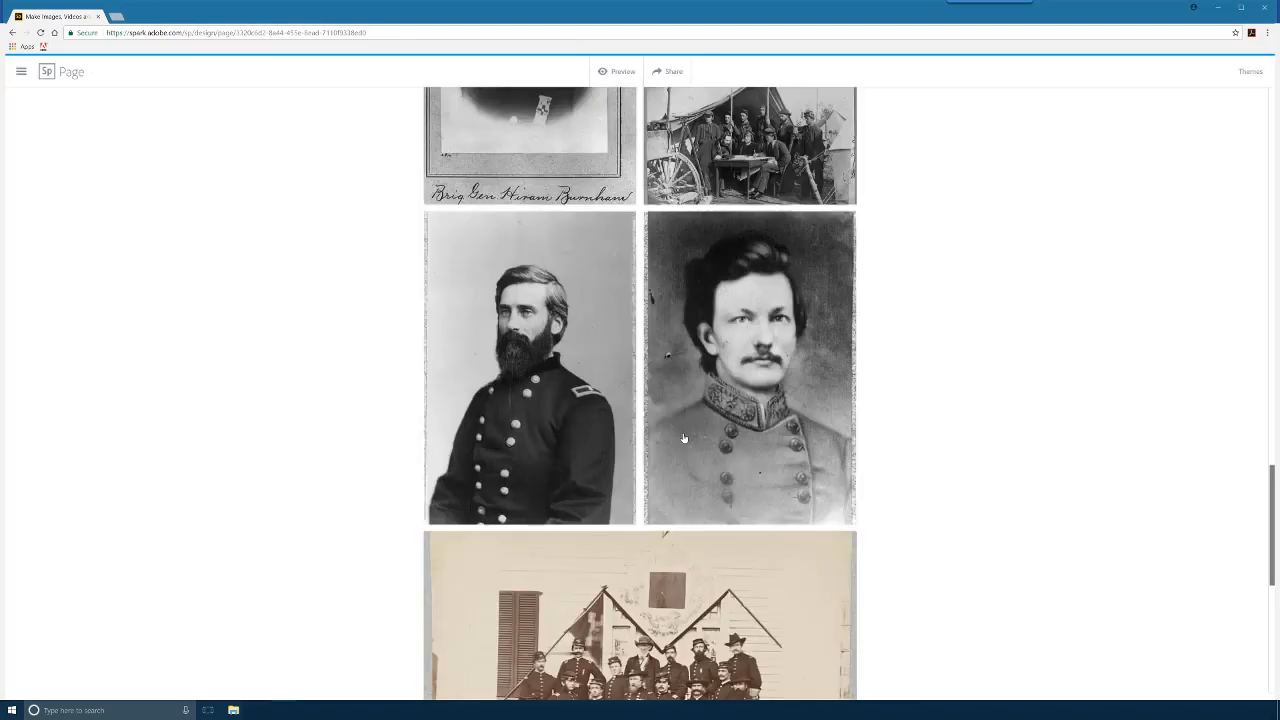
scroll("down", 3)
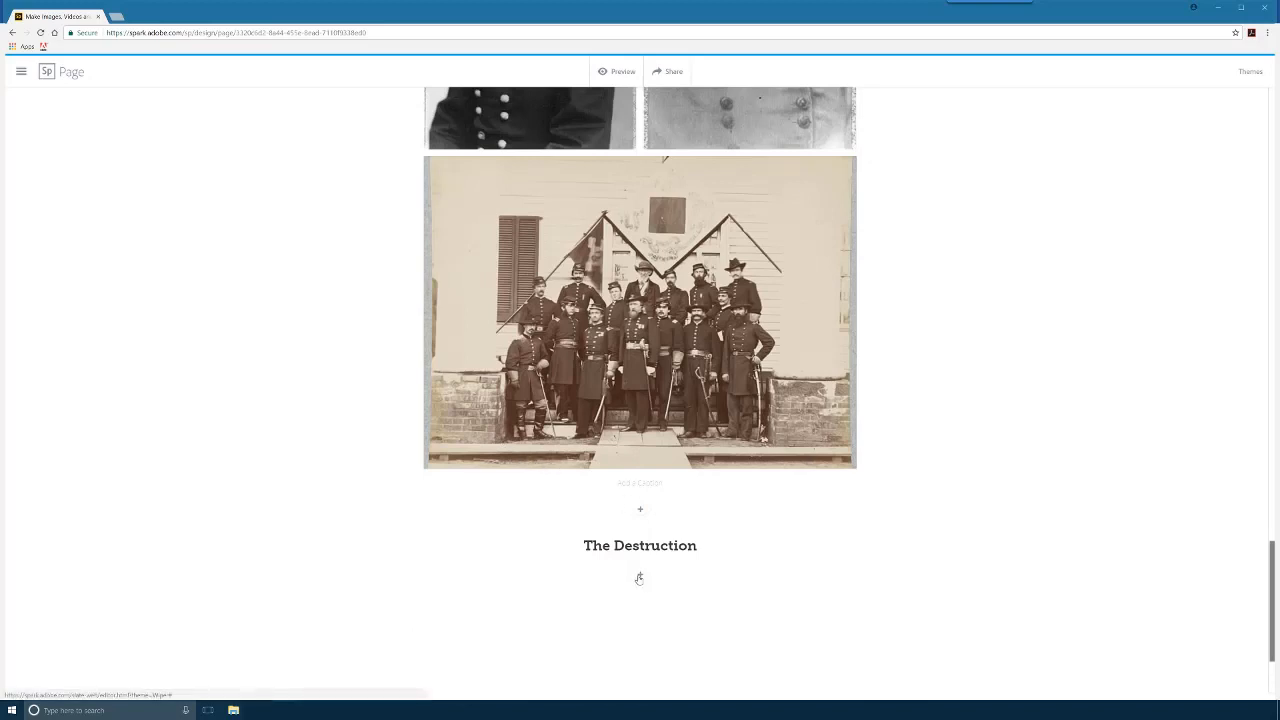
mouse_move(636, 488)
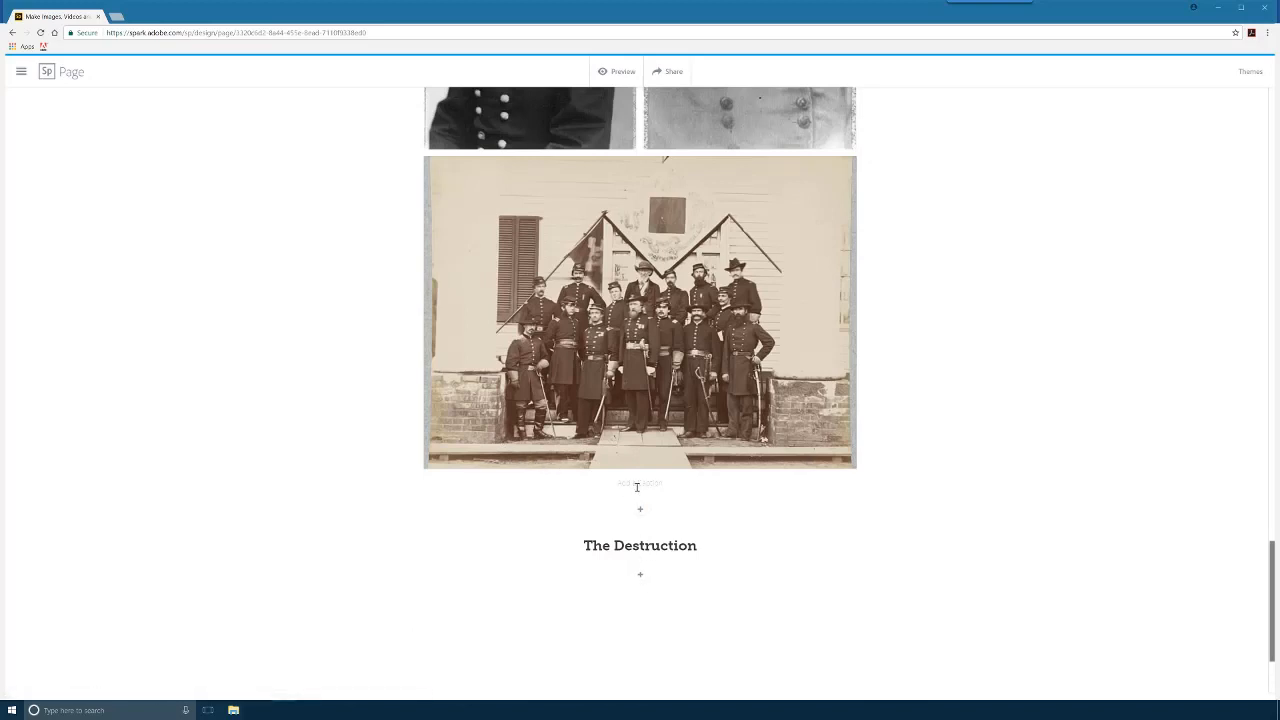
left_click(640, 482)
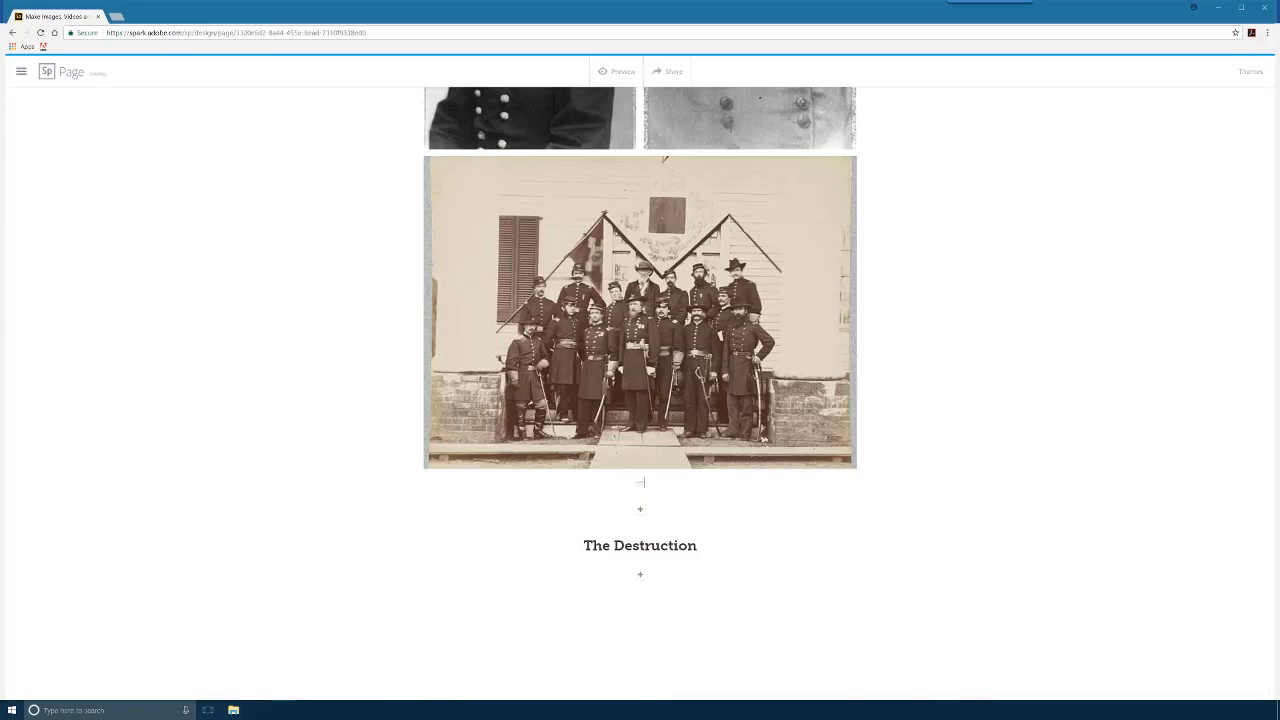
type("images of")
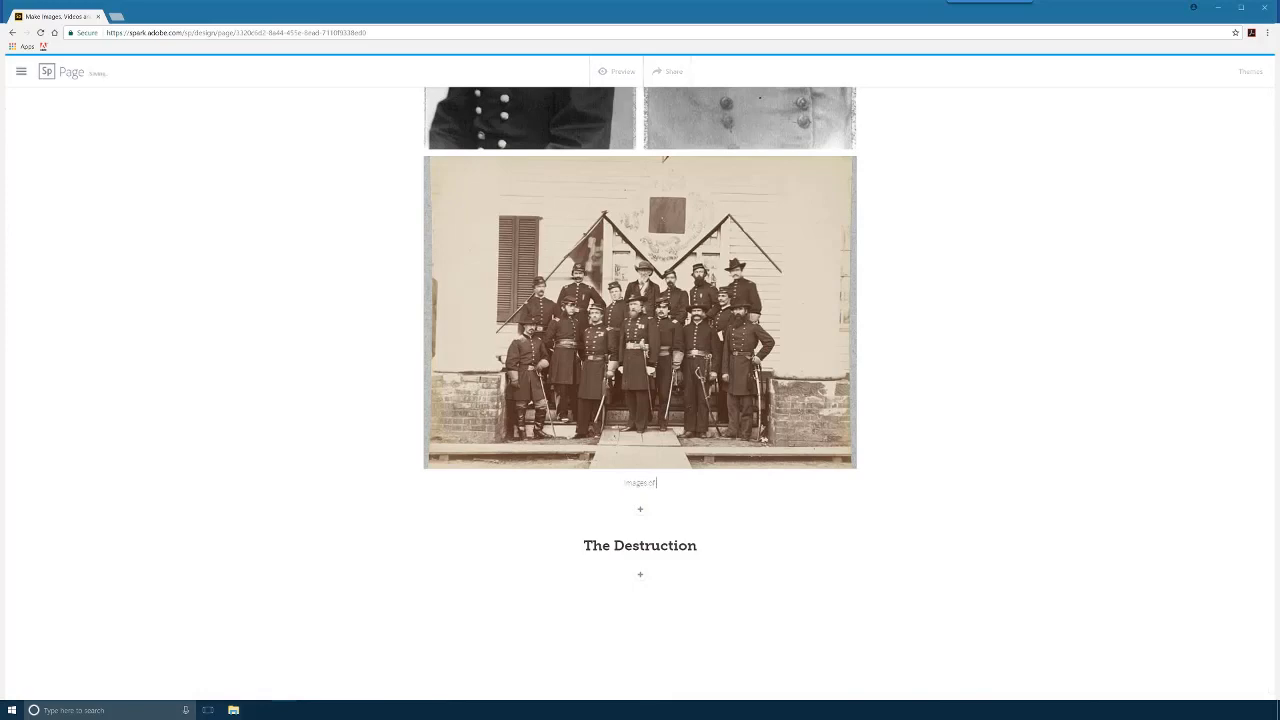
type("Soldiers during")
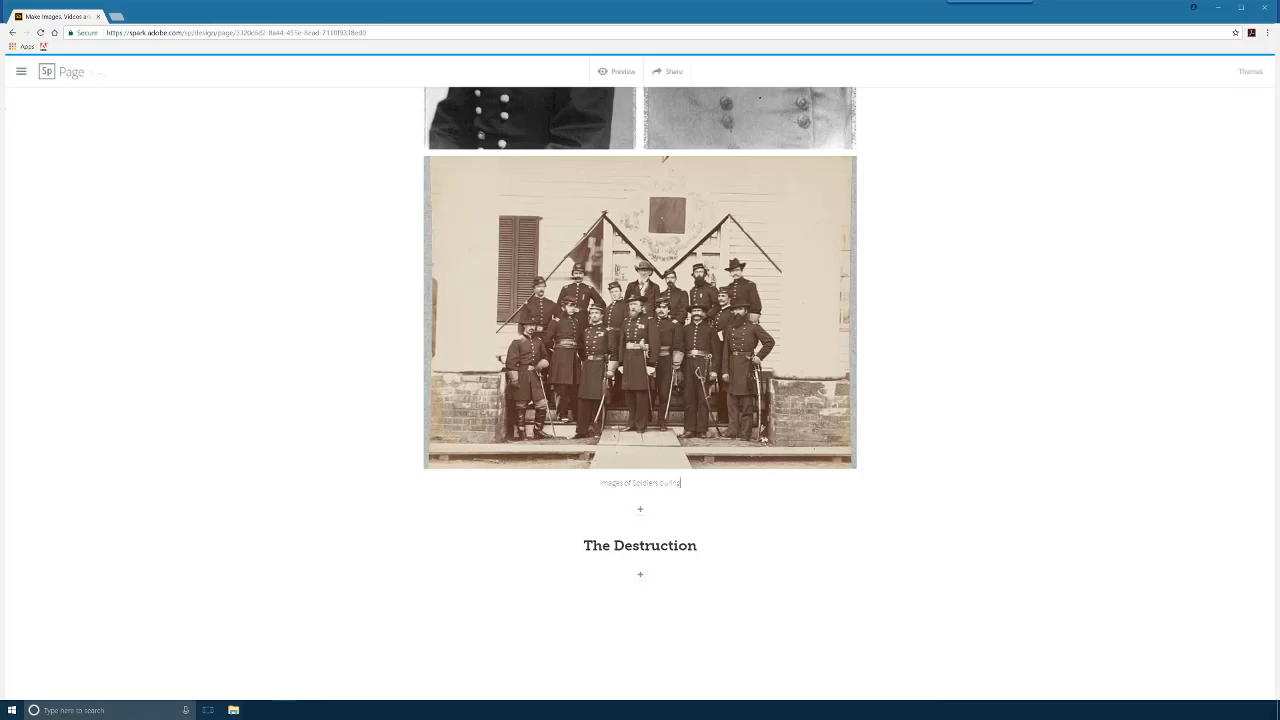
type("war times")
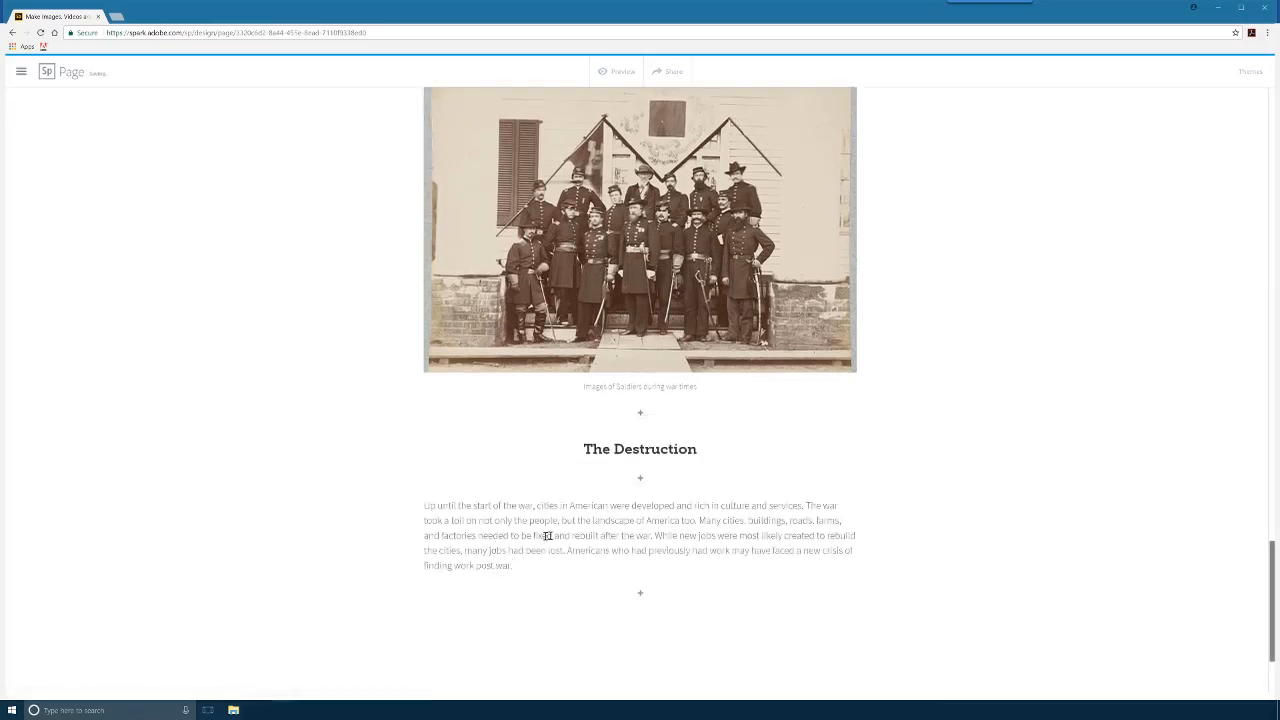
left_click(640, 592)
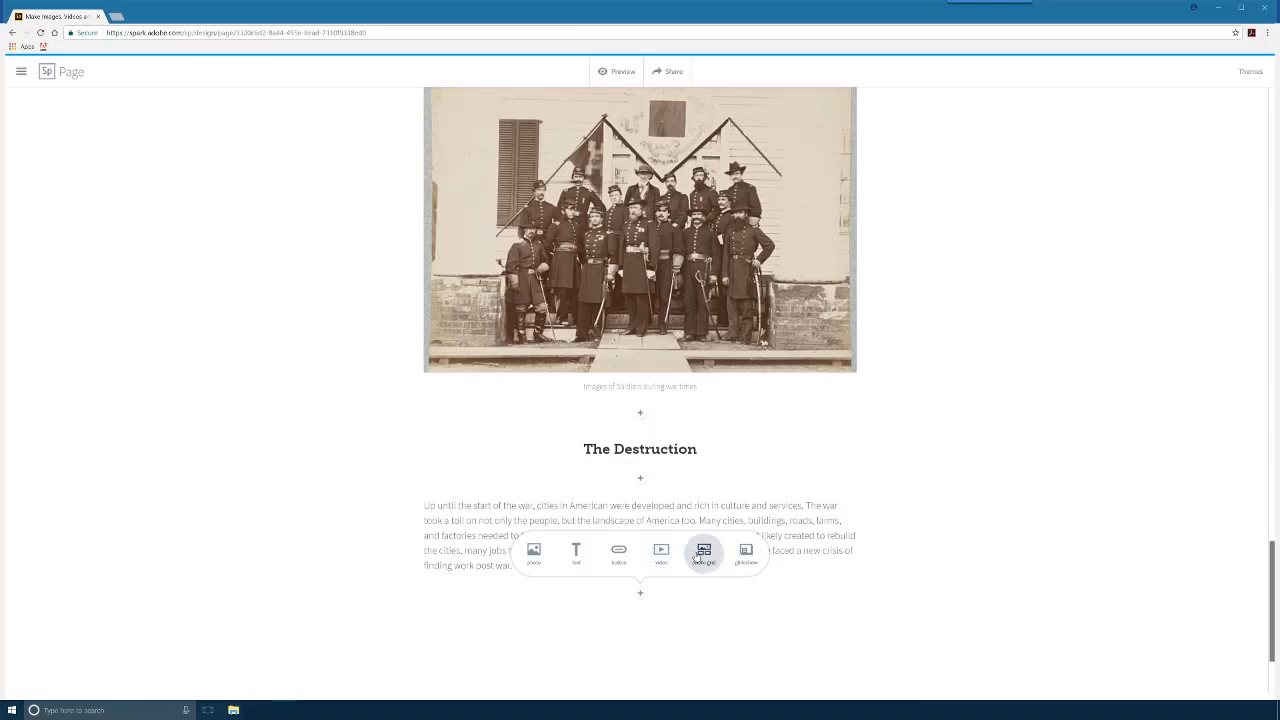
Insert a photo grid and upload several war-damage photos of ruined buildings from the computer
left_click(704, 552)
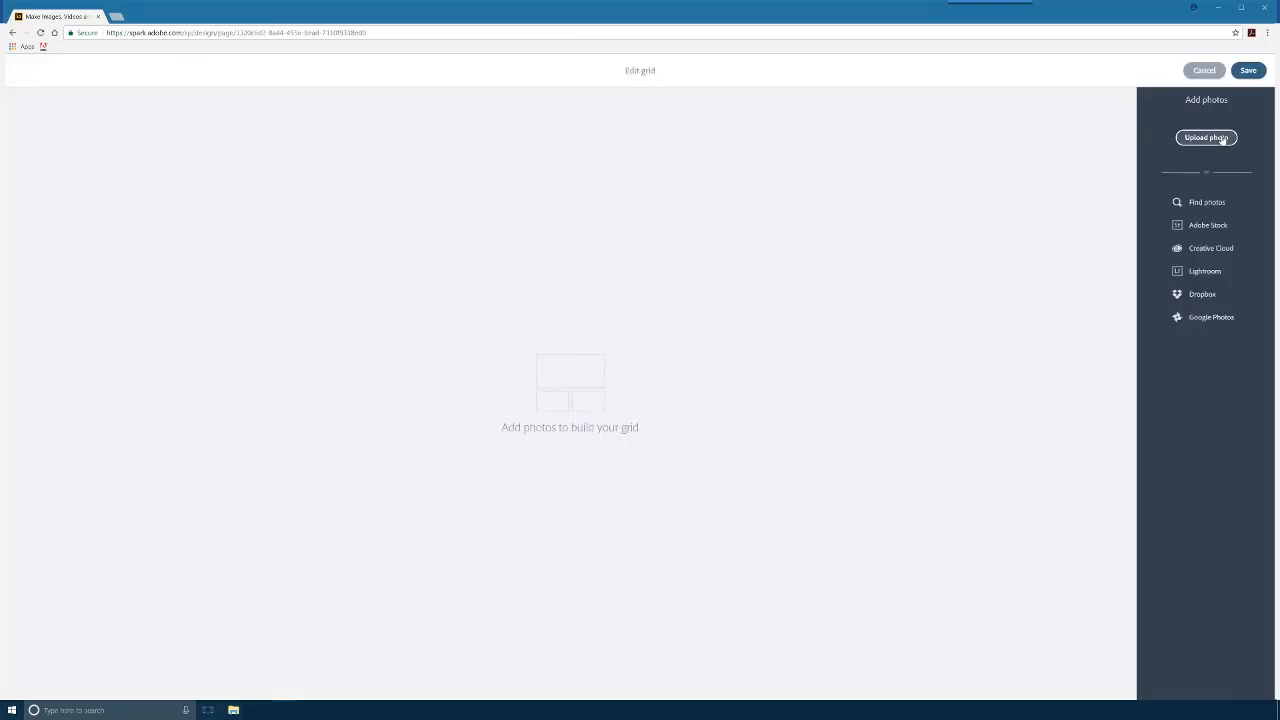
left_click(1204, 136)
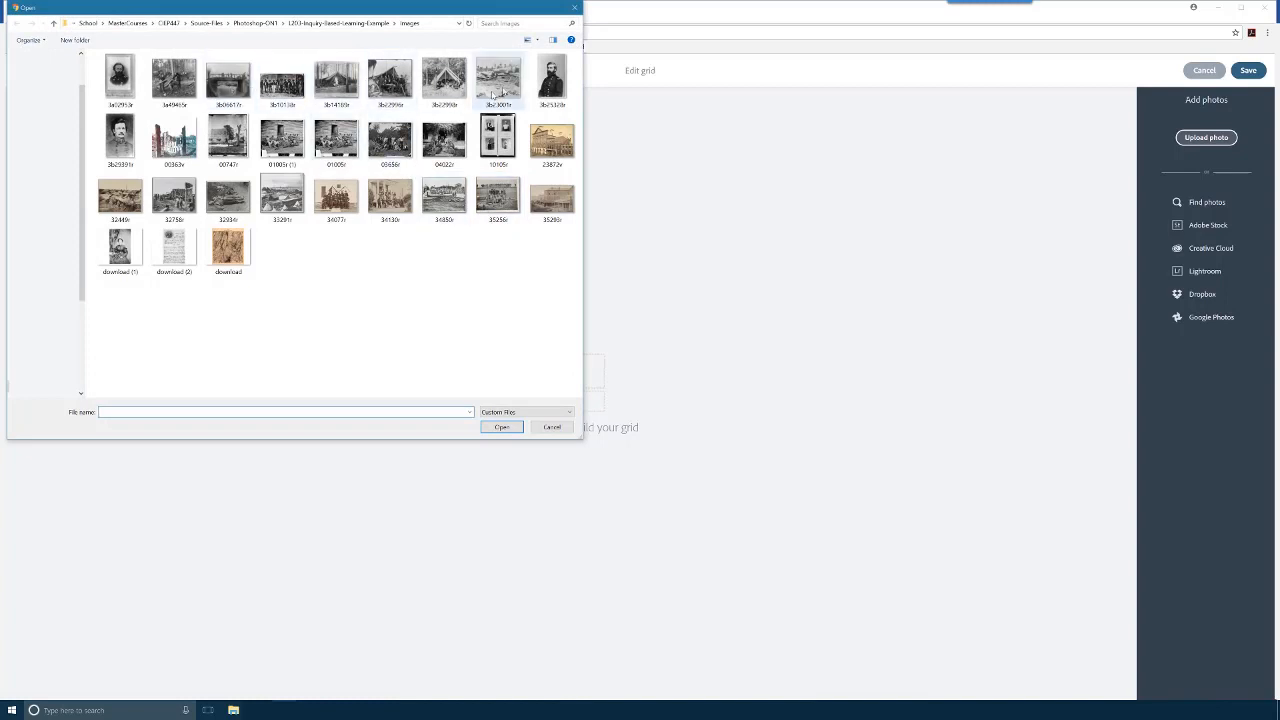
left_click(496, 80)
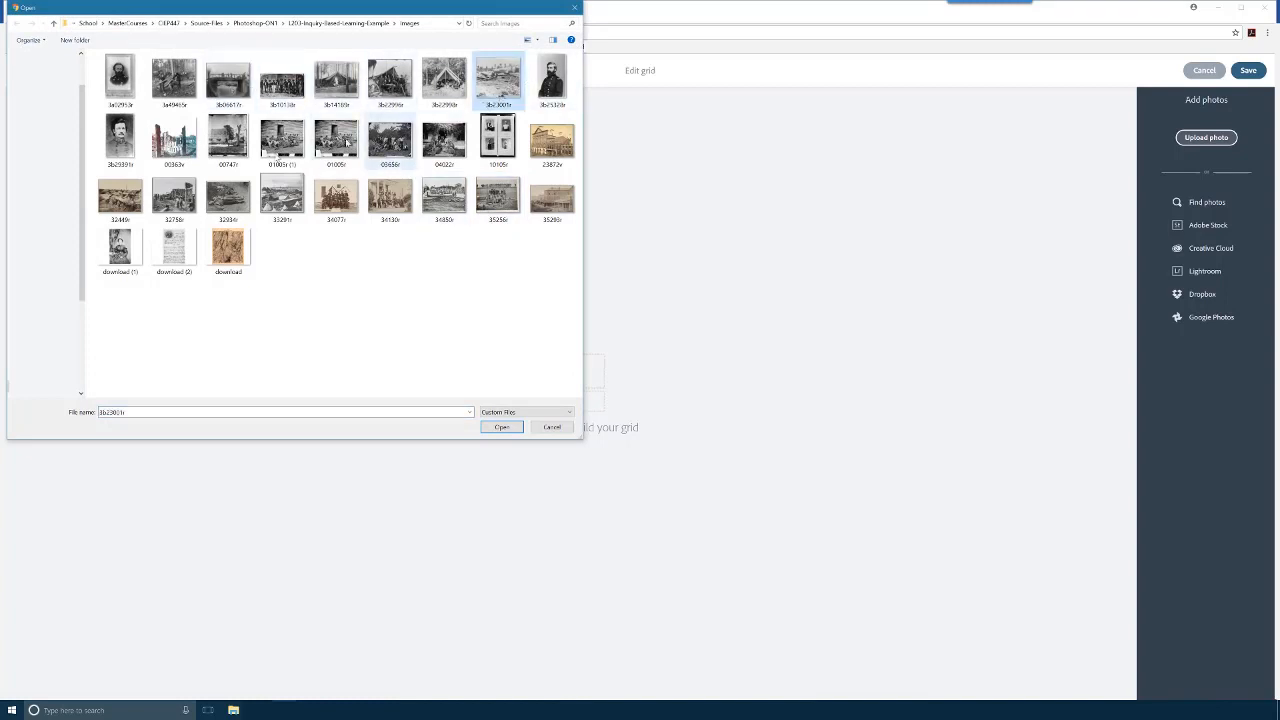
left_click(228, 140)
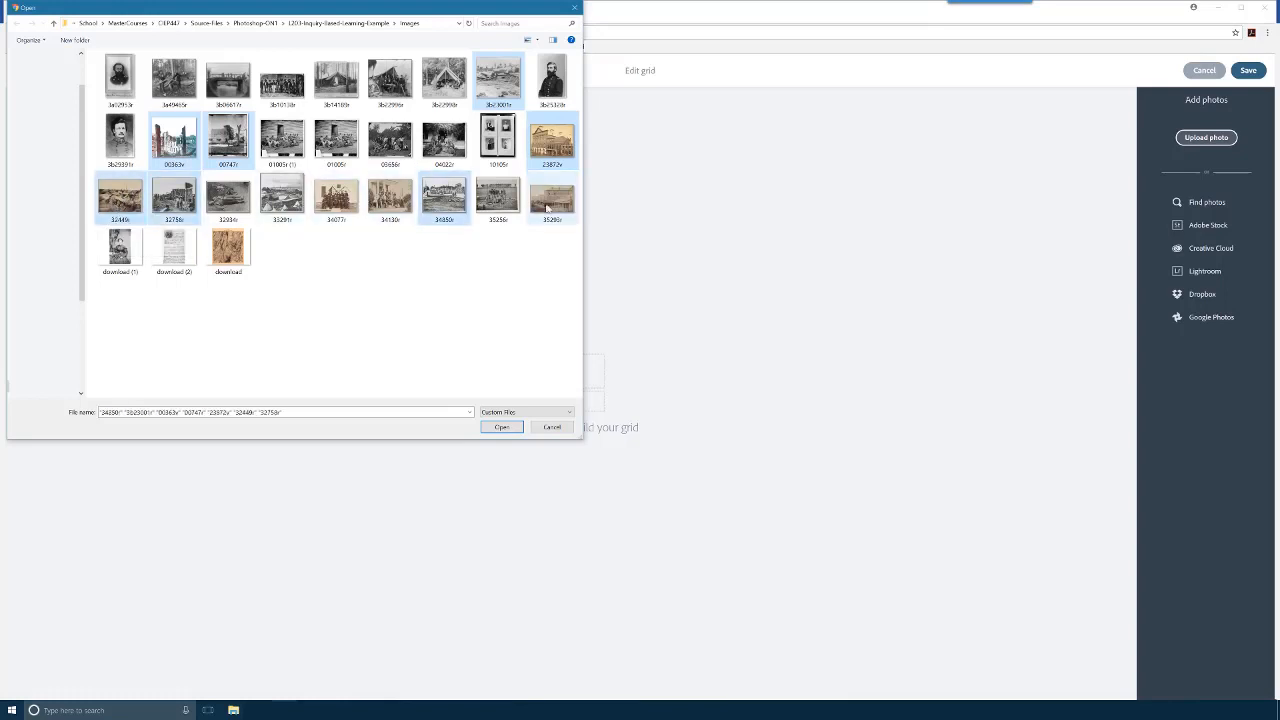
left_click(552, 198)
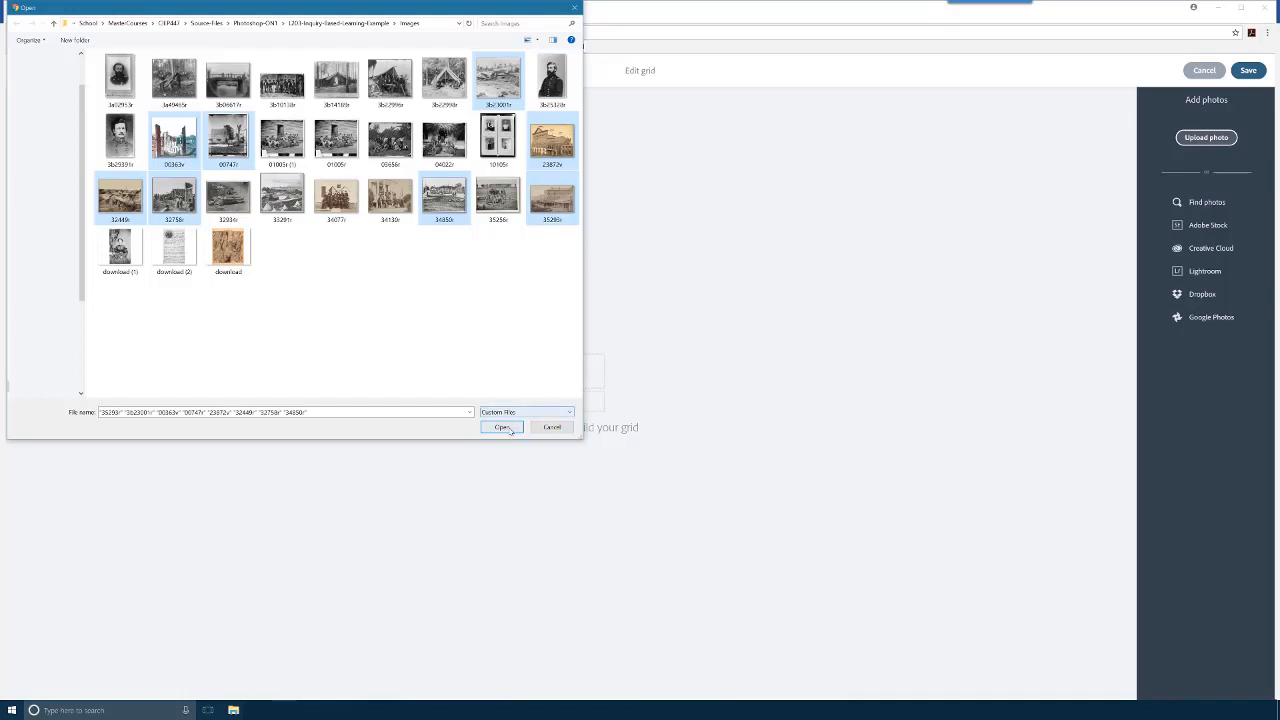
left_click(500, 428)
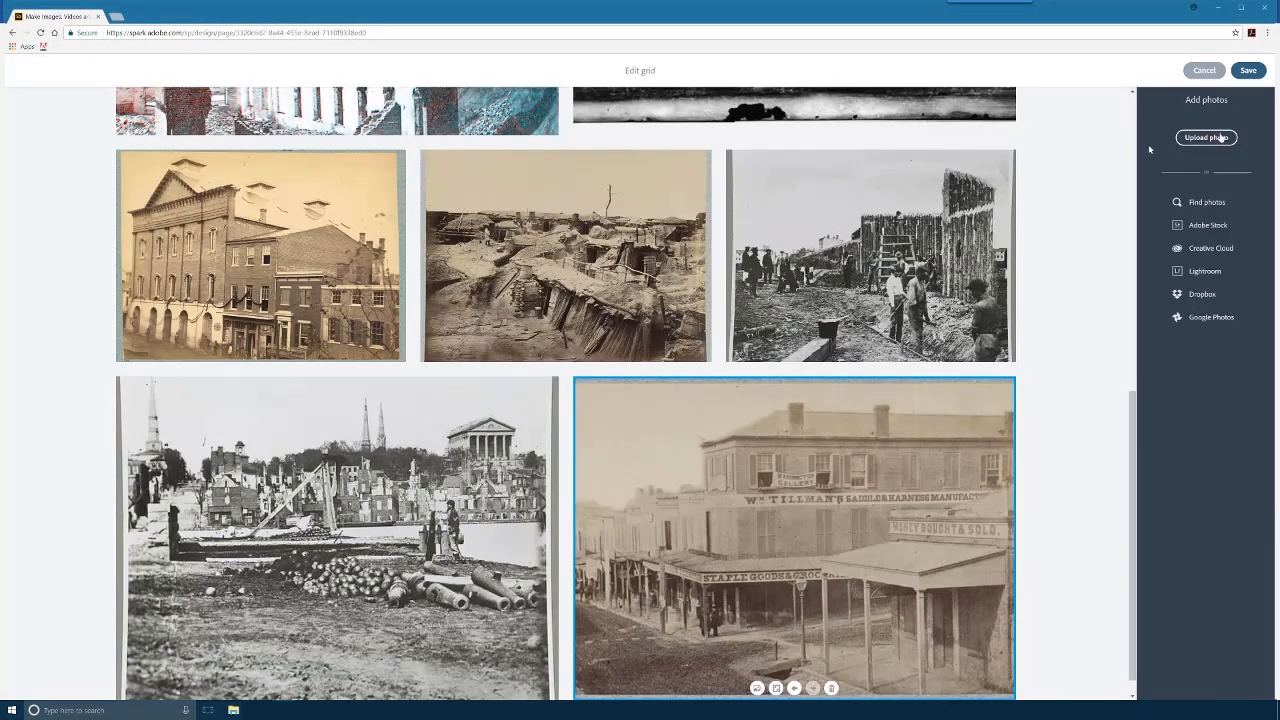
Save the grid of ruined buildings and streets onto the page
left_click(1248, 70)
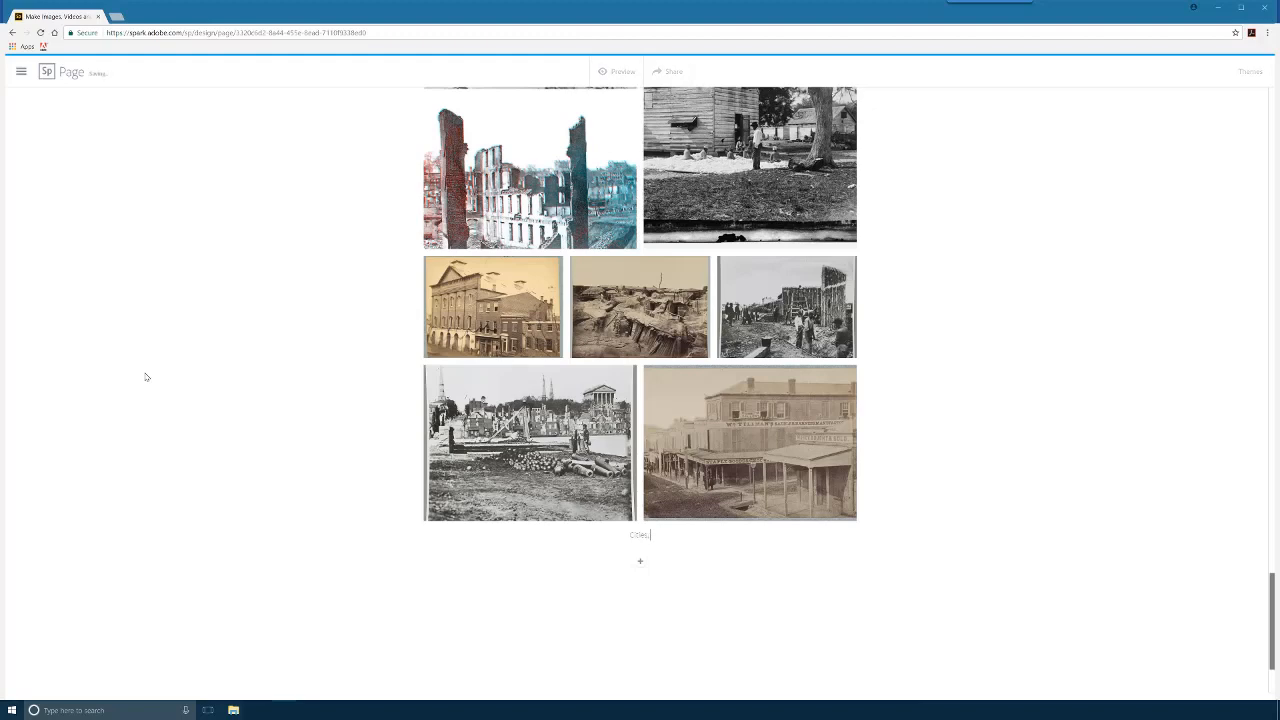
Type a caption about destroyed towns, water and cities during the war under the destruction grid
type("towns,")
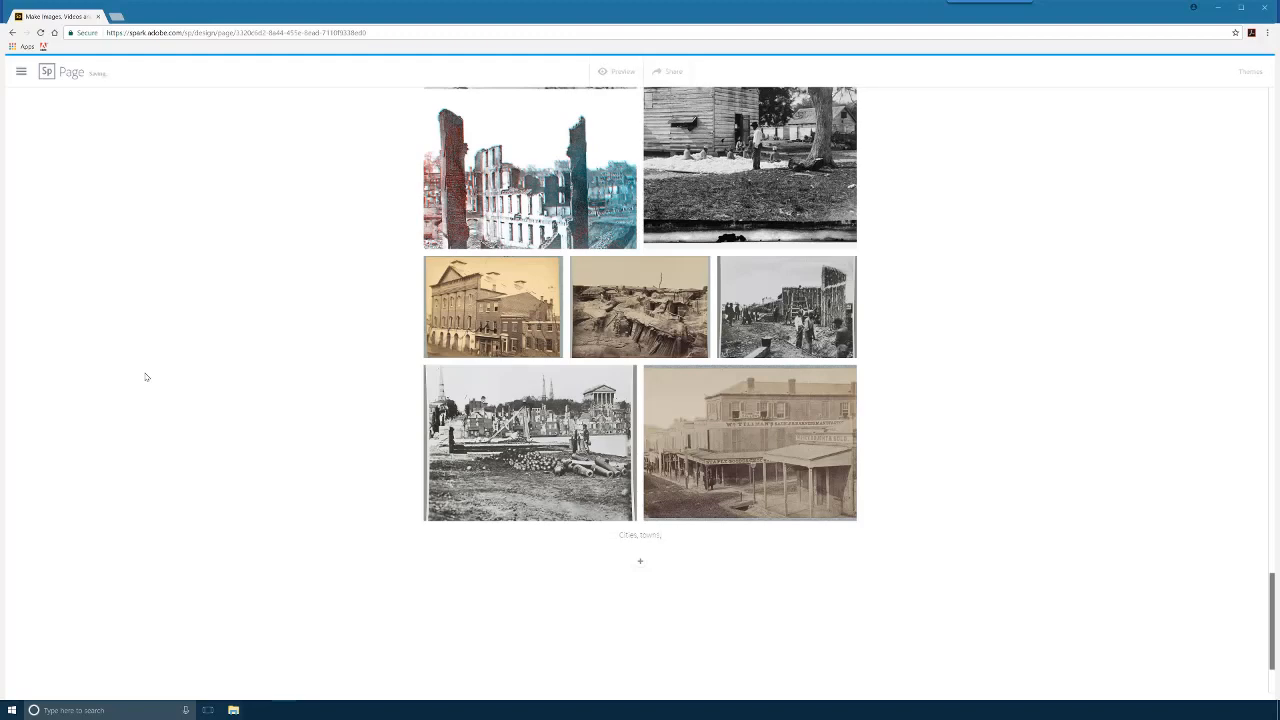
type("and")
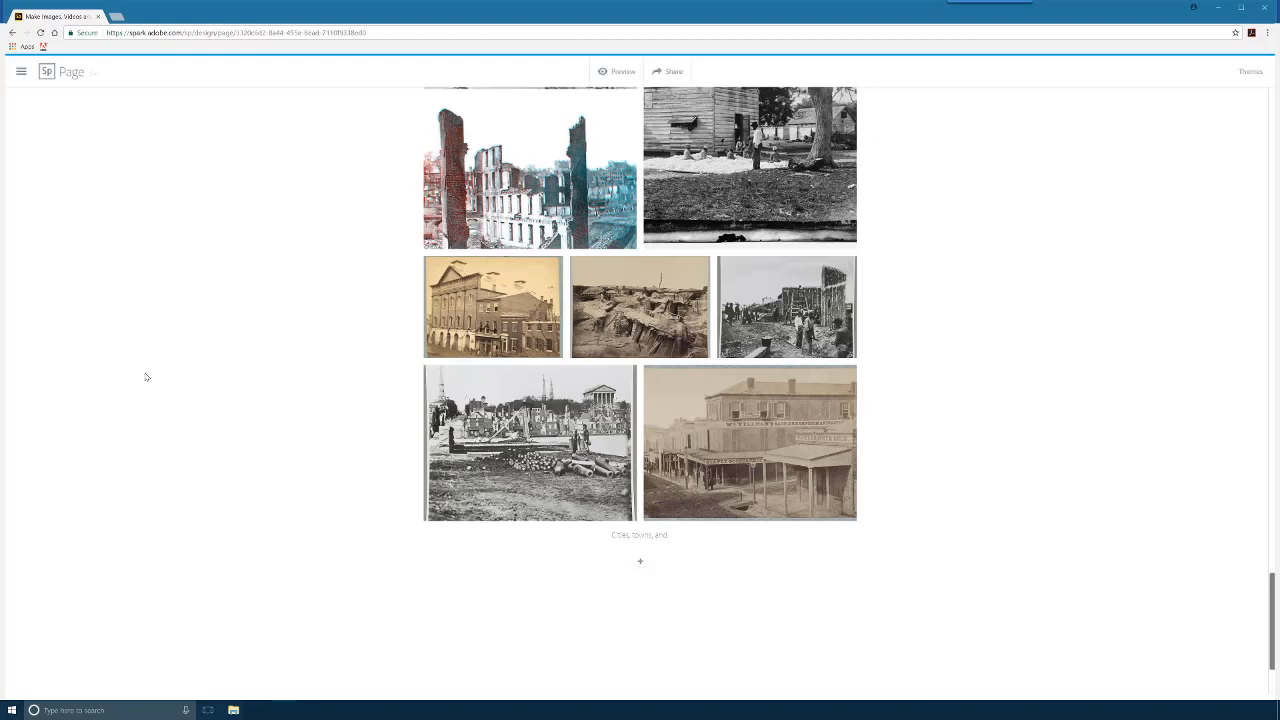
type("waterfronts were")
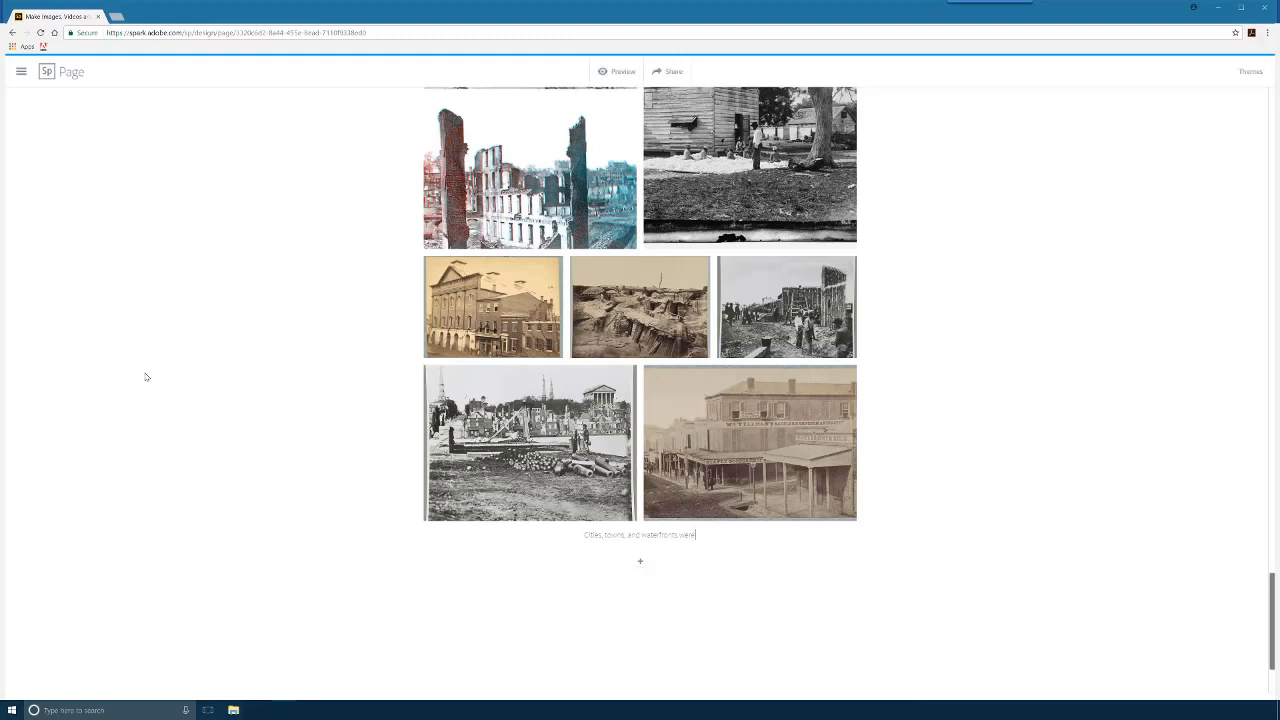
type("often")
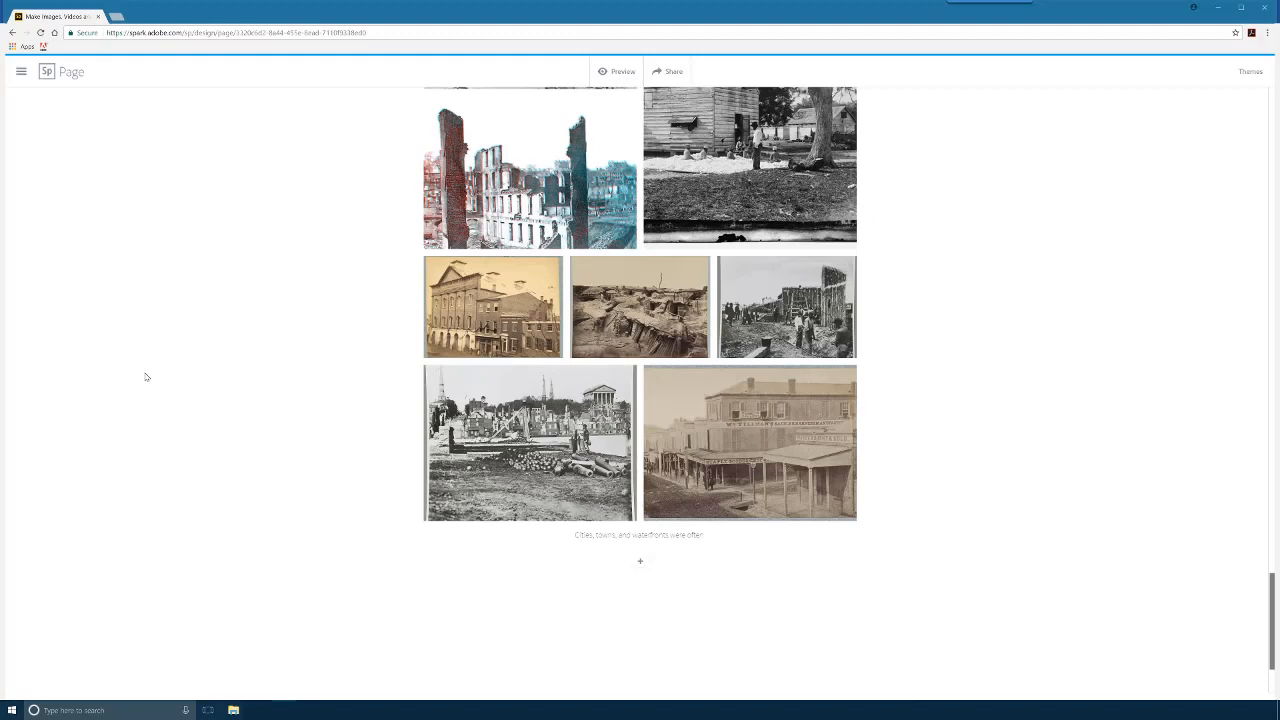
left_click(640, 534)
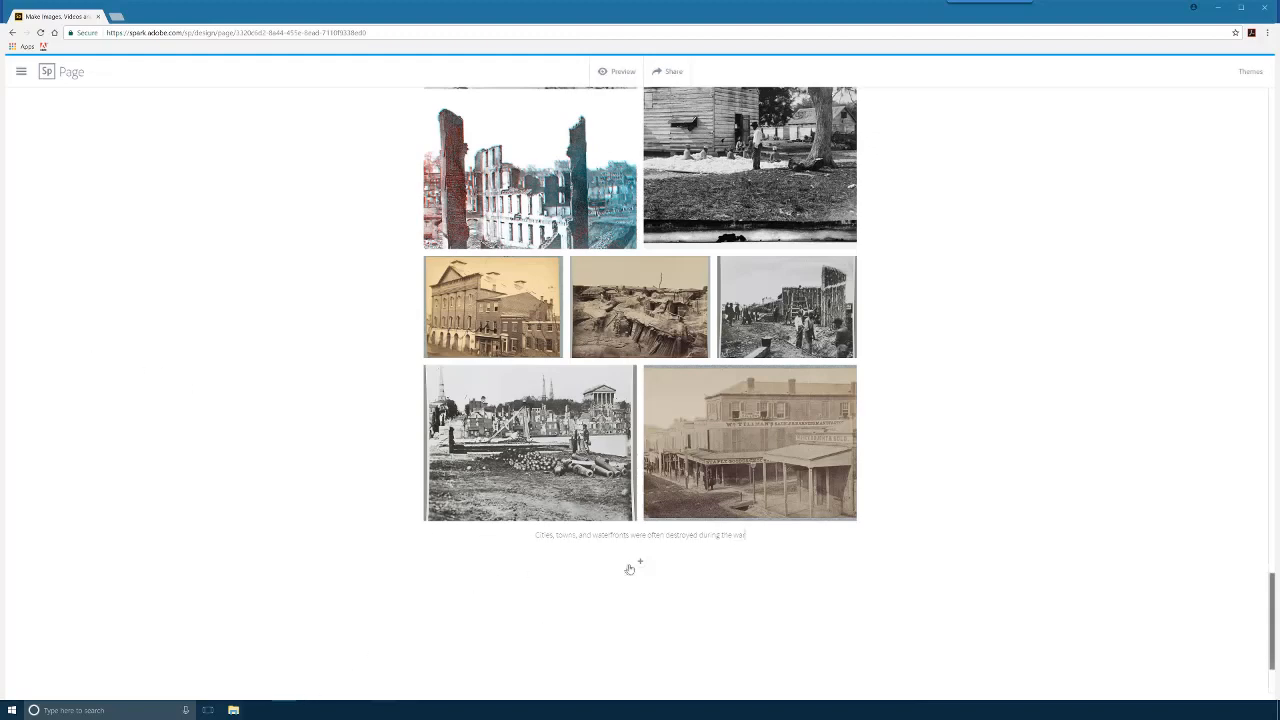
Add a centred H2 text block 'The Toll on Americans' below the destruction photo grid
left_click(640, 560)
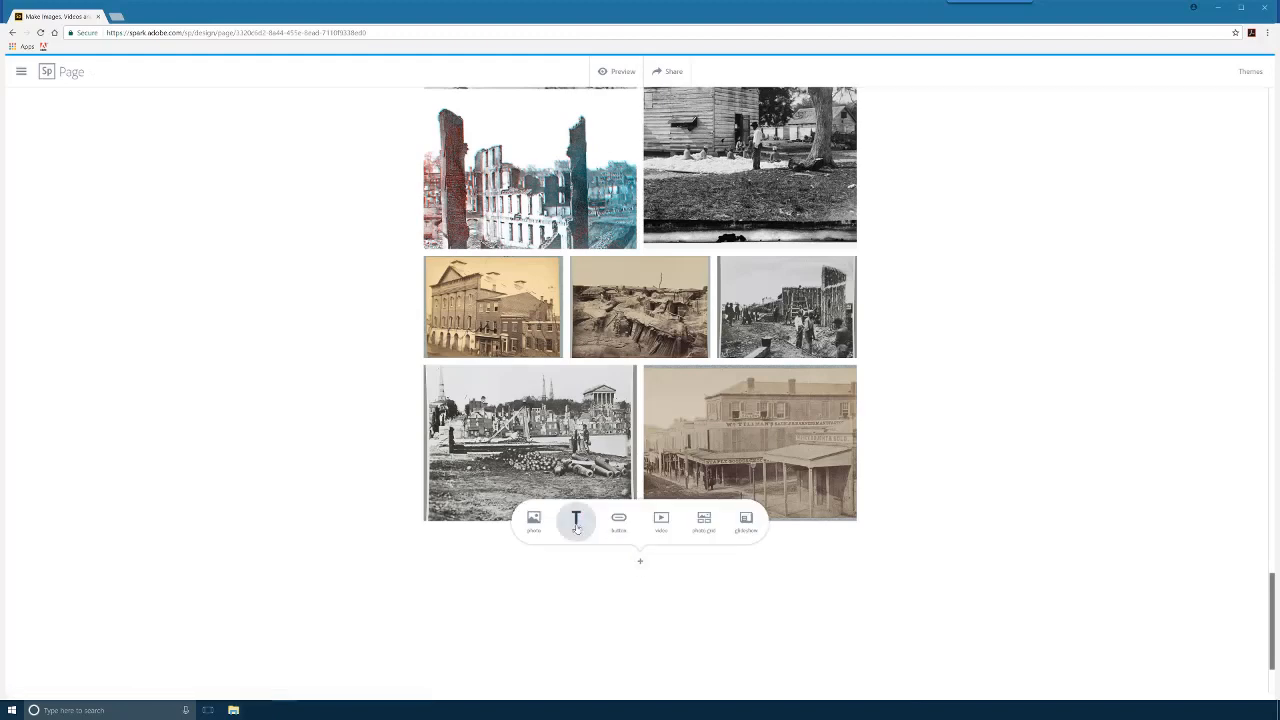
left_click(576, 520)
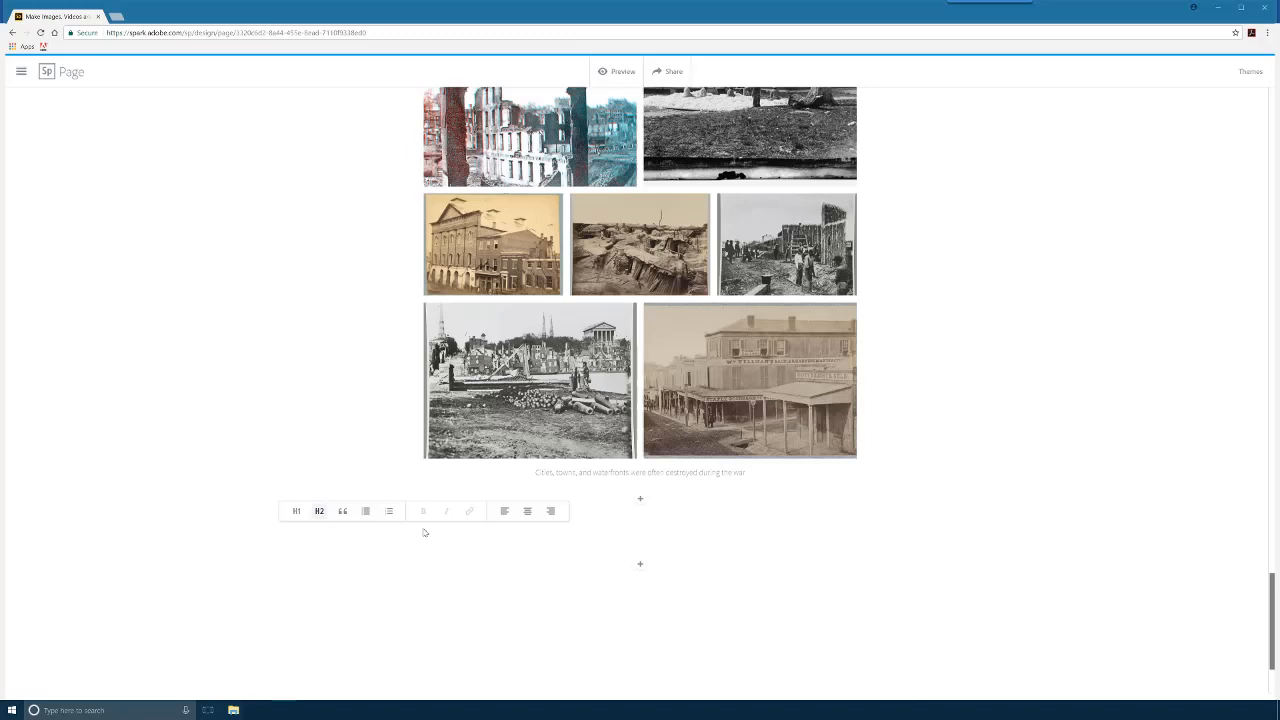
type("The Toll on Americans")
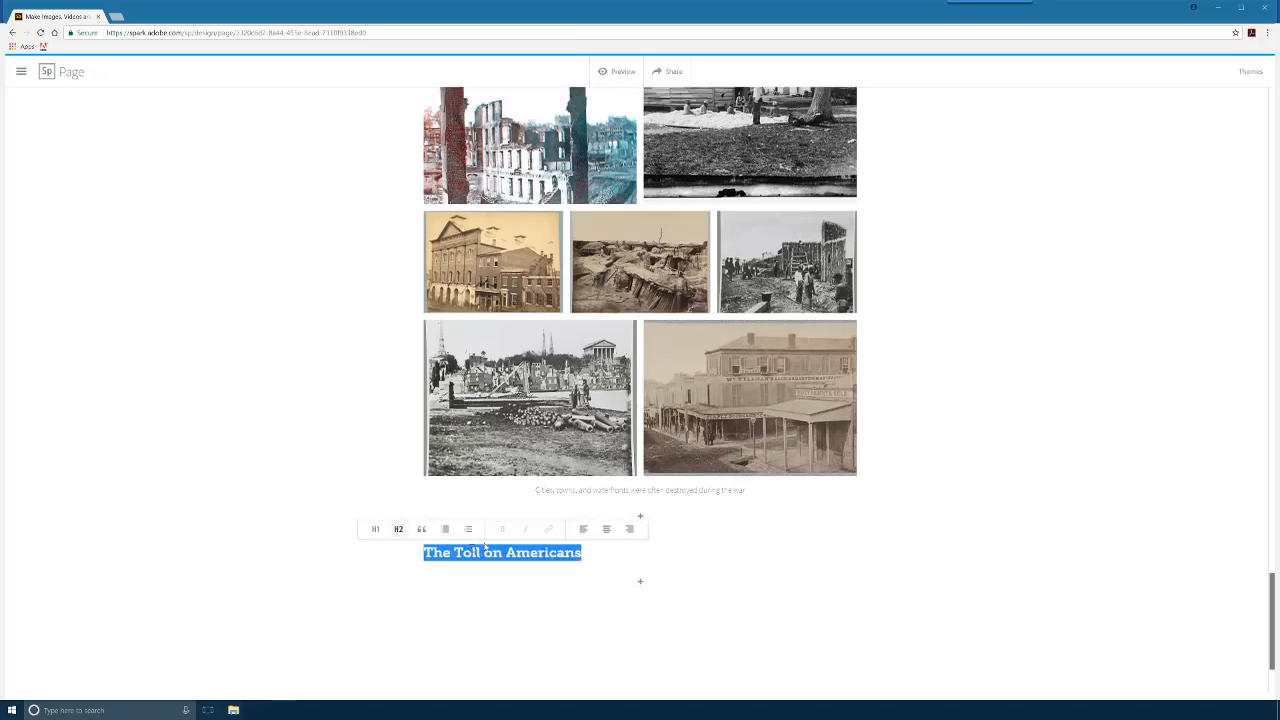
left_click(606, 528)
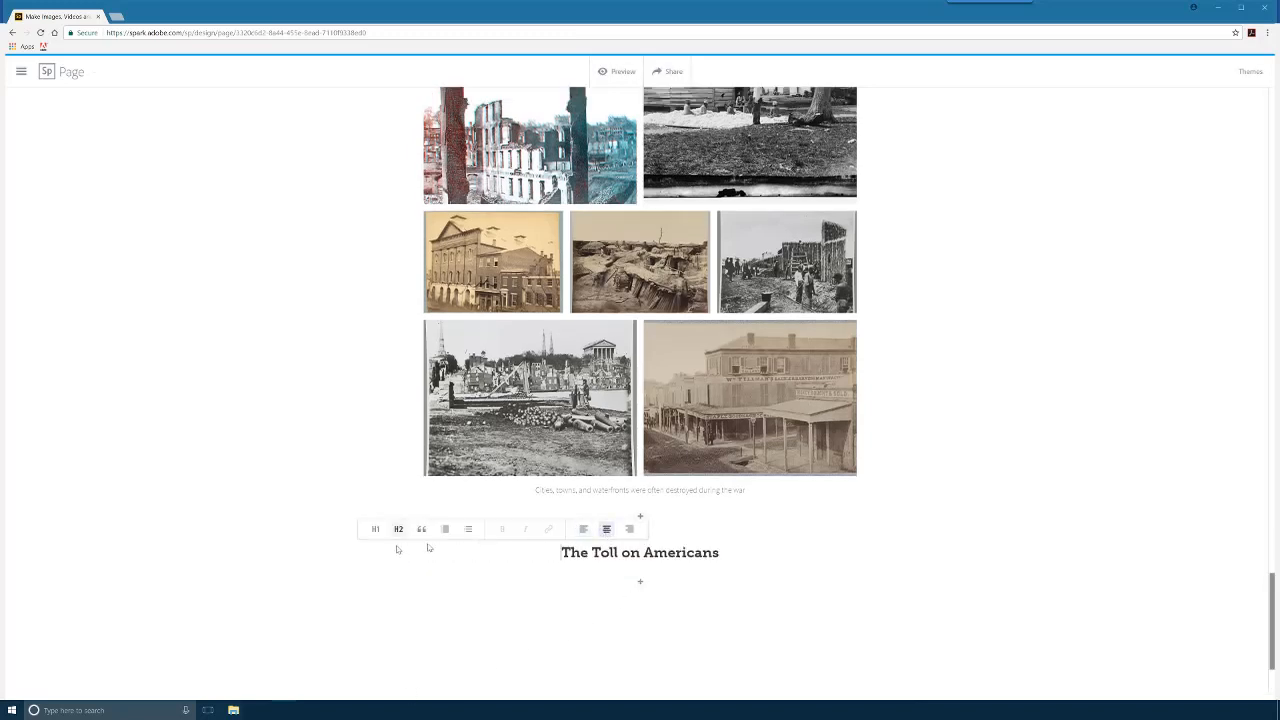
Write the toll paragraph under the heading and start a new photo grid below it
left_click(640, 516)
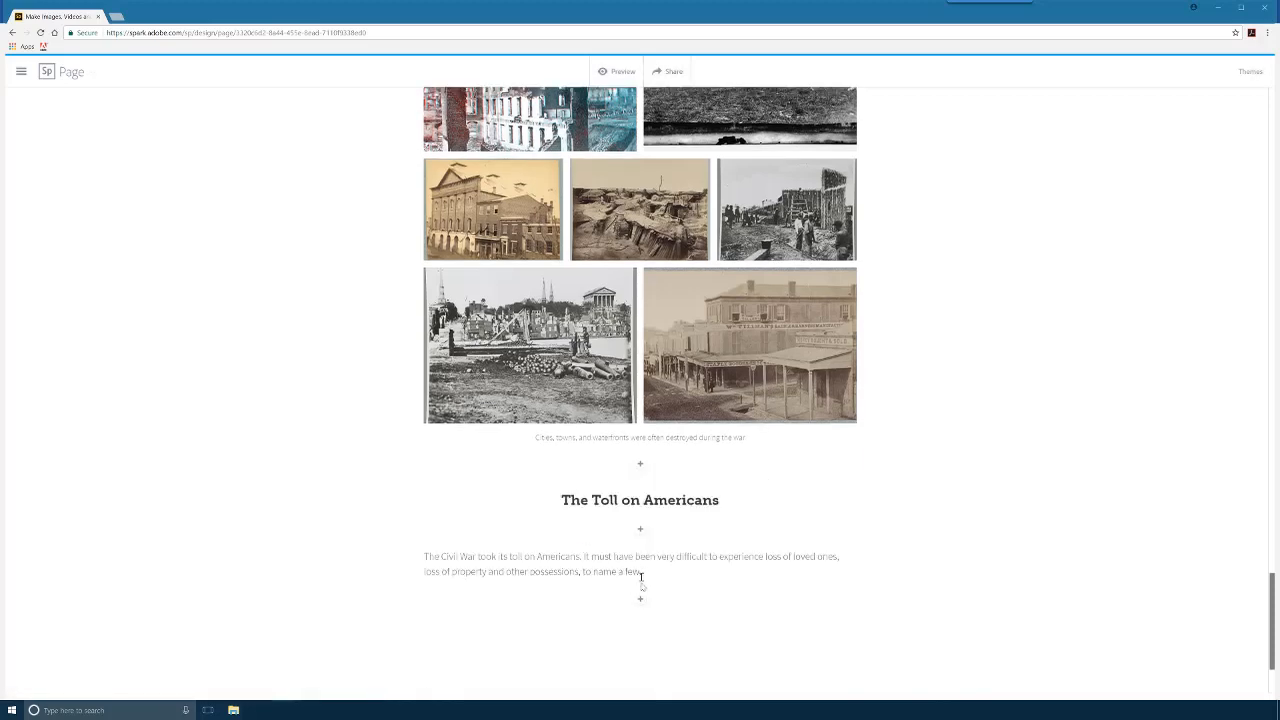
left_click(640, 600)
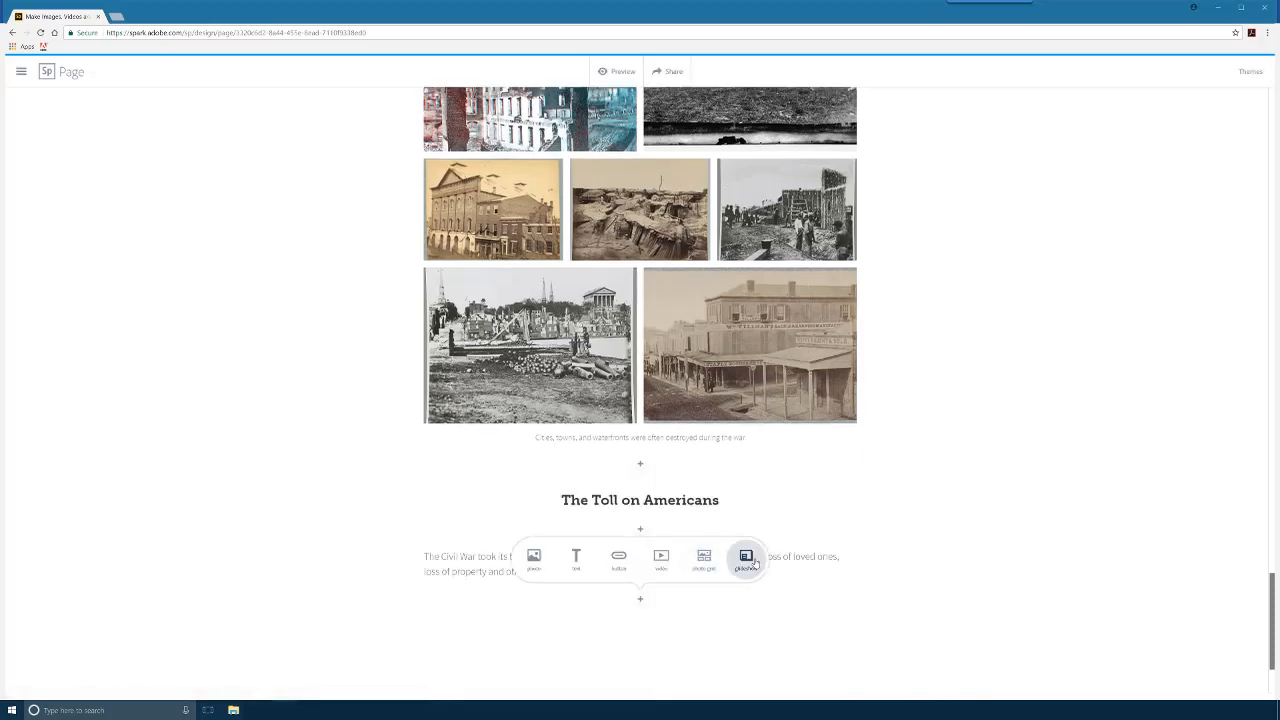
left_click(744, 556)
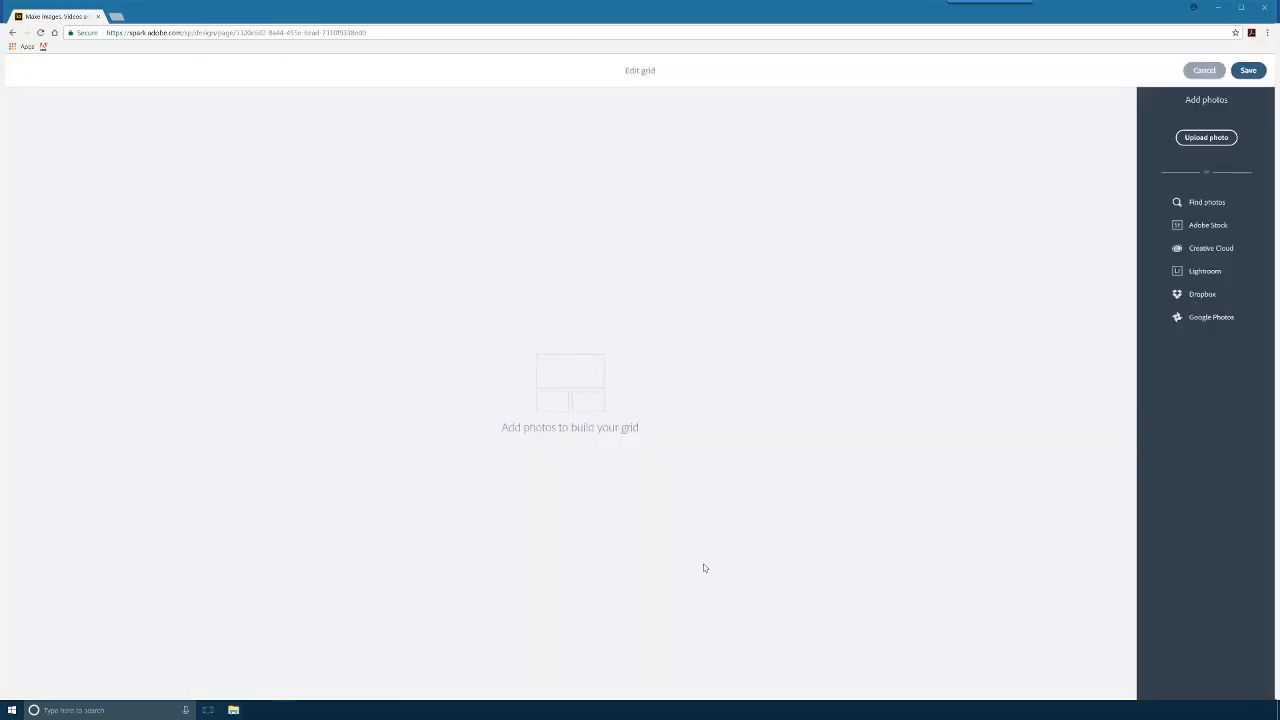
Upload five Civil War photos of soldiers, families and camp scenes into the grid
left_click(1204, 136)
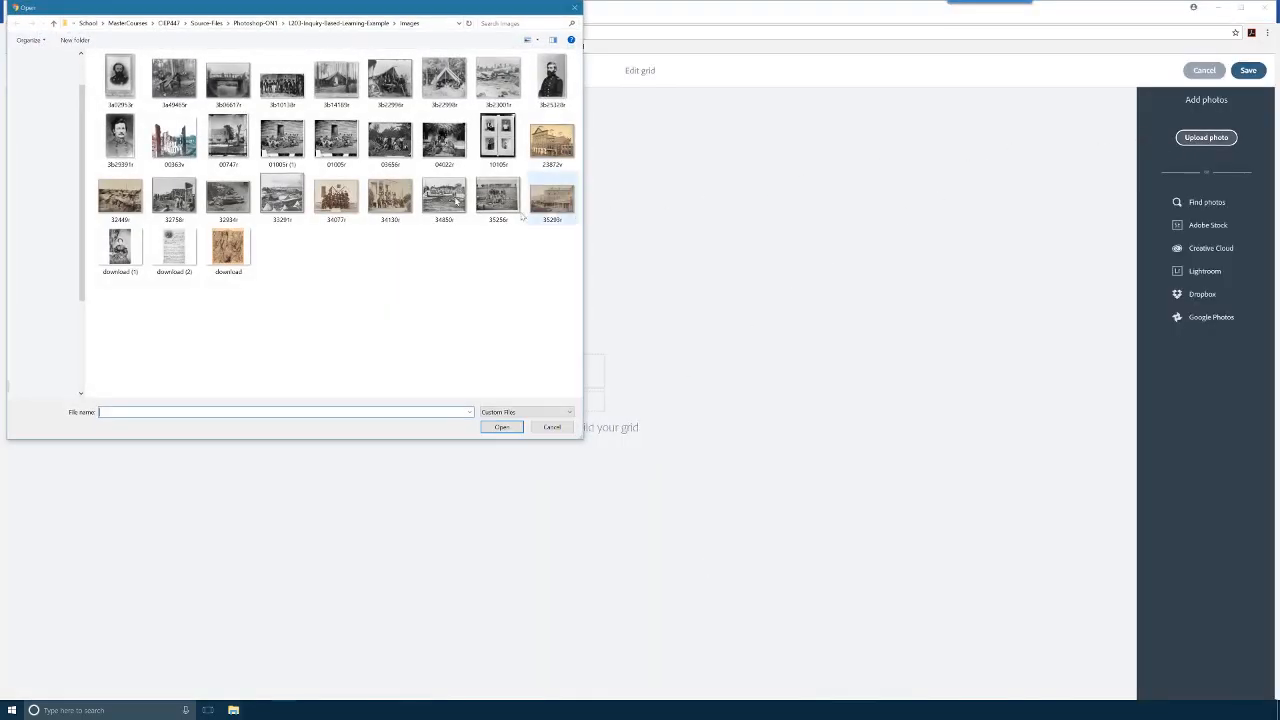
left_click(172, 80)
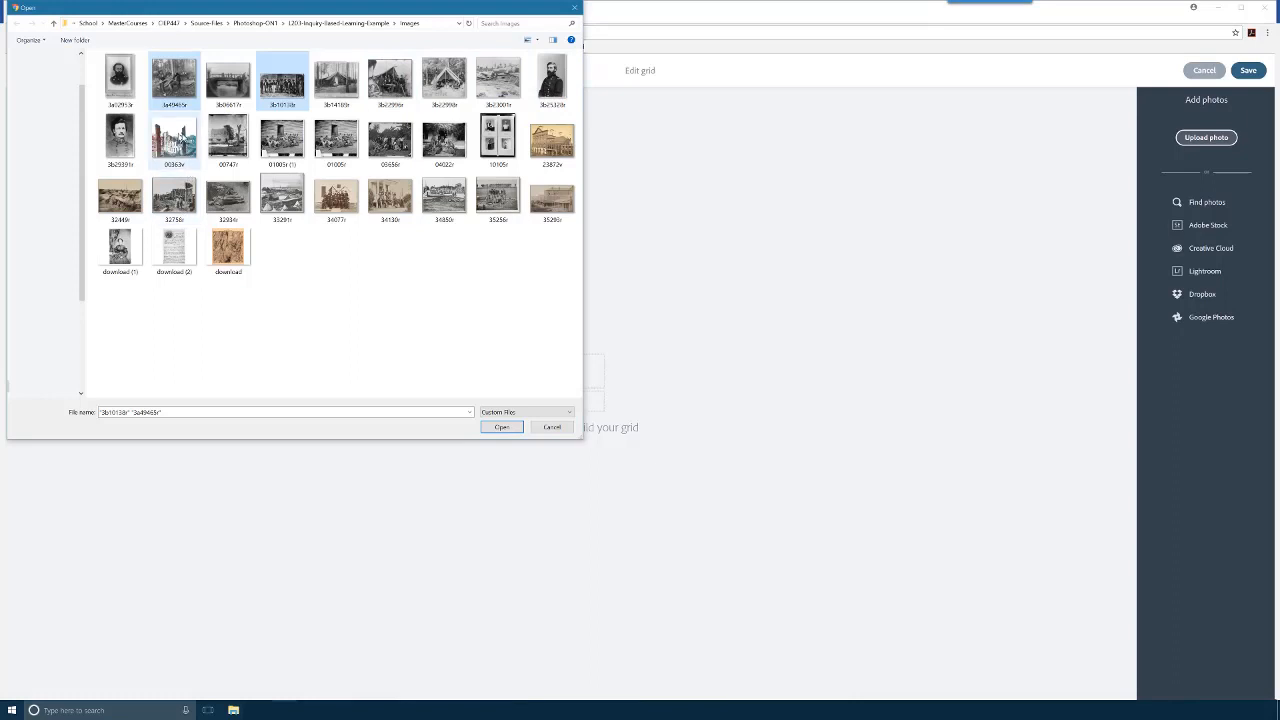
left_click(336, 140)
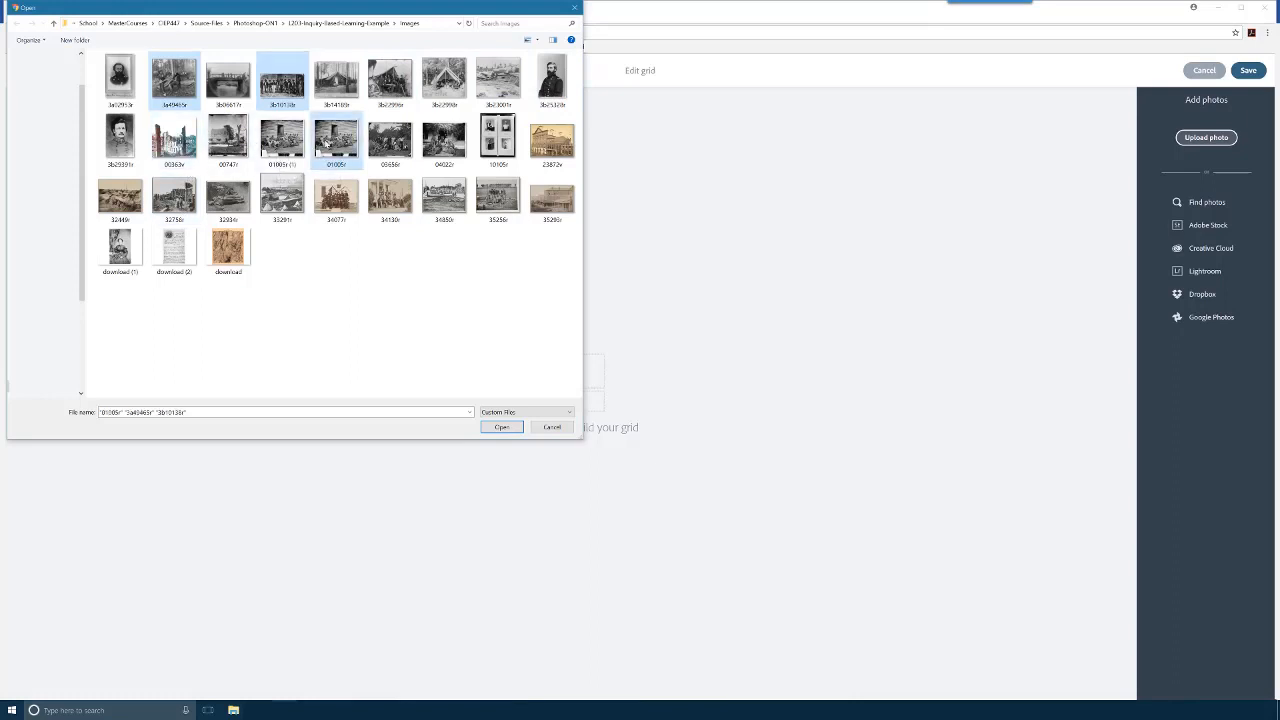
left_click(444, 140)
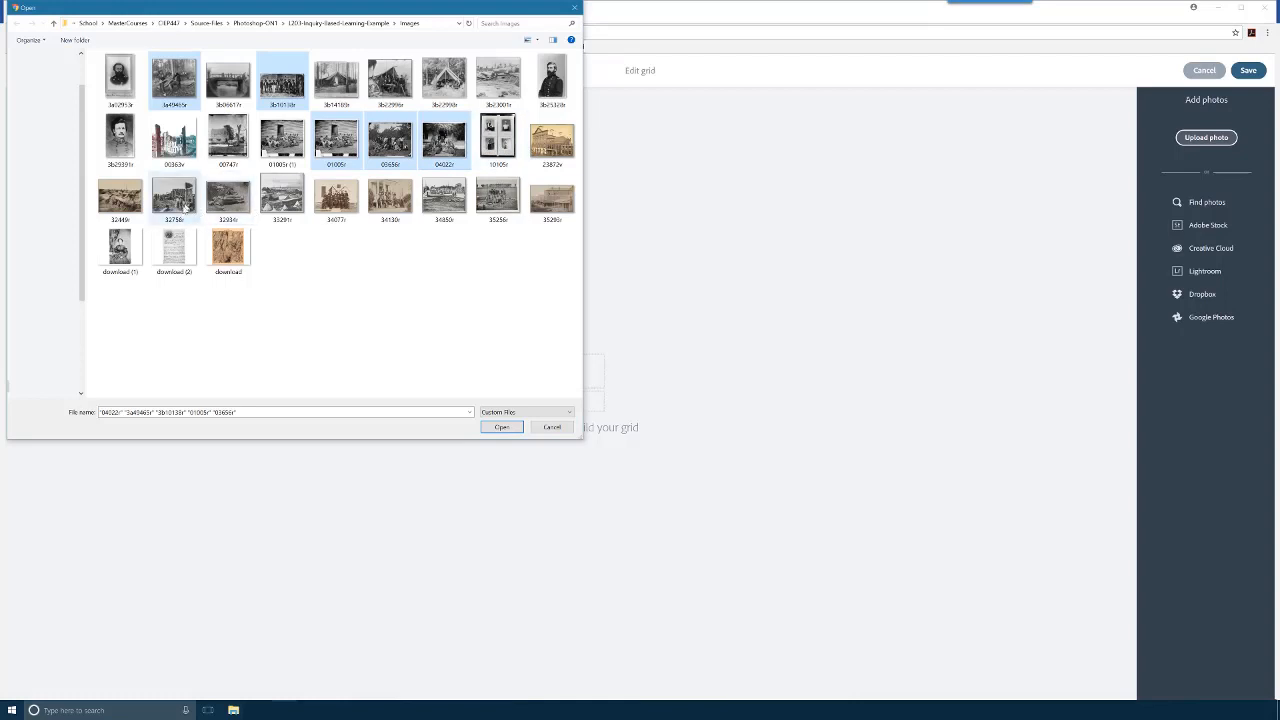
left_click(120, 248)
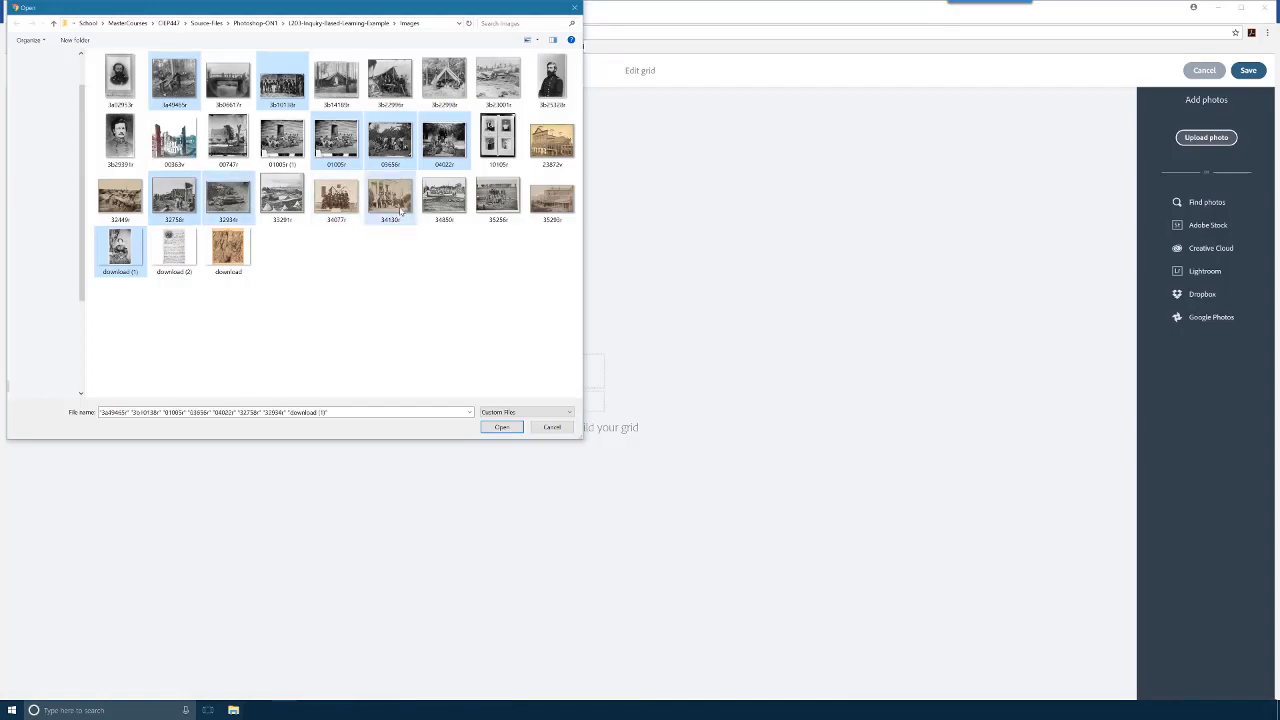
left_click(498, 198)
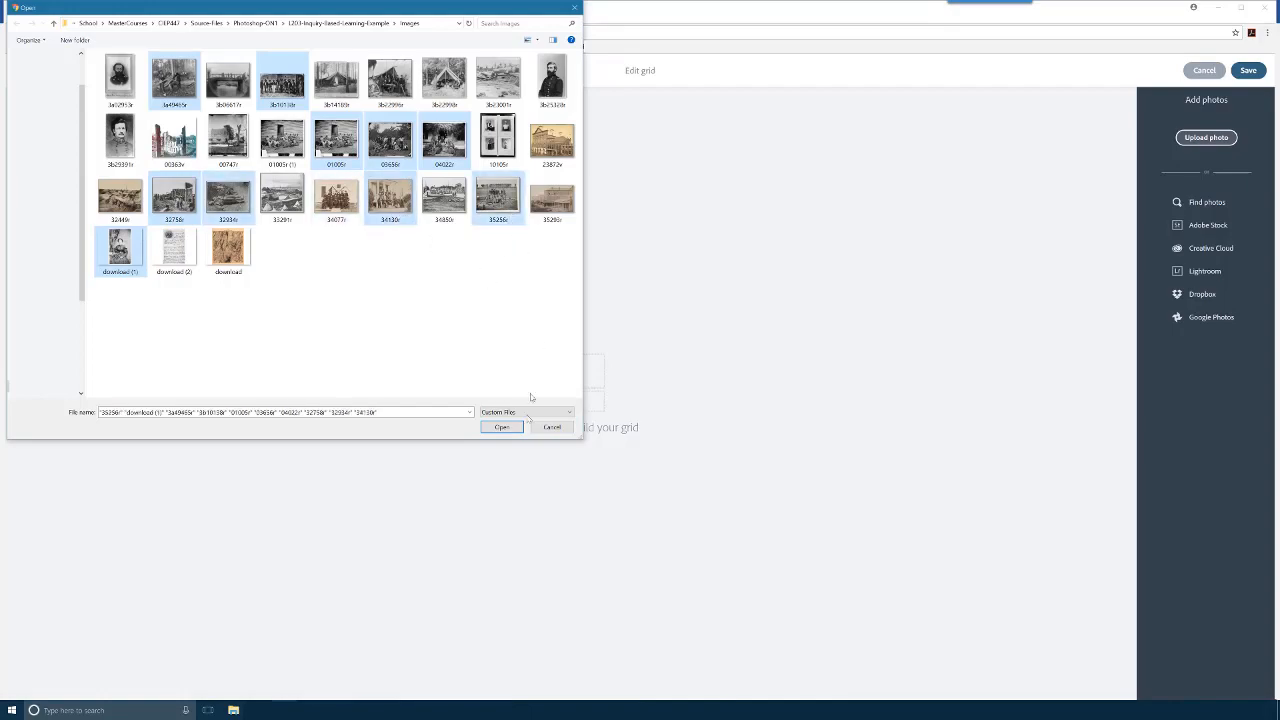
left_click(500, 428)
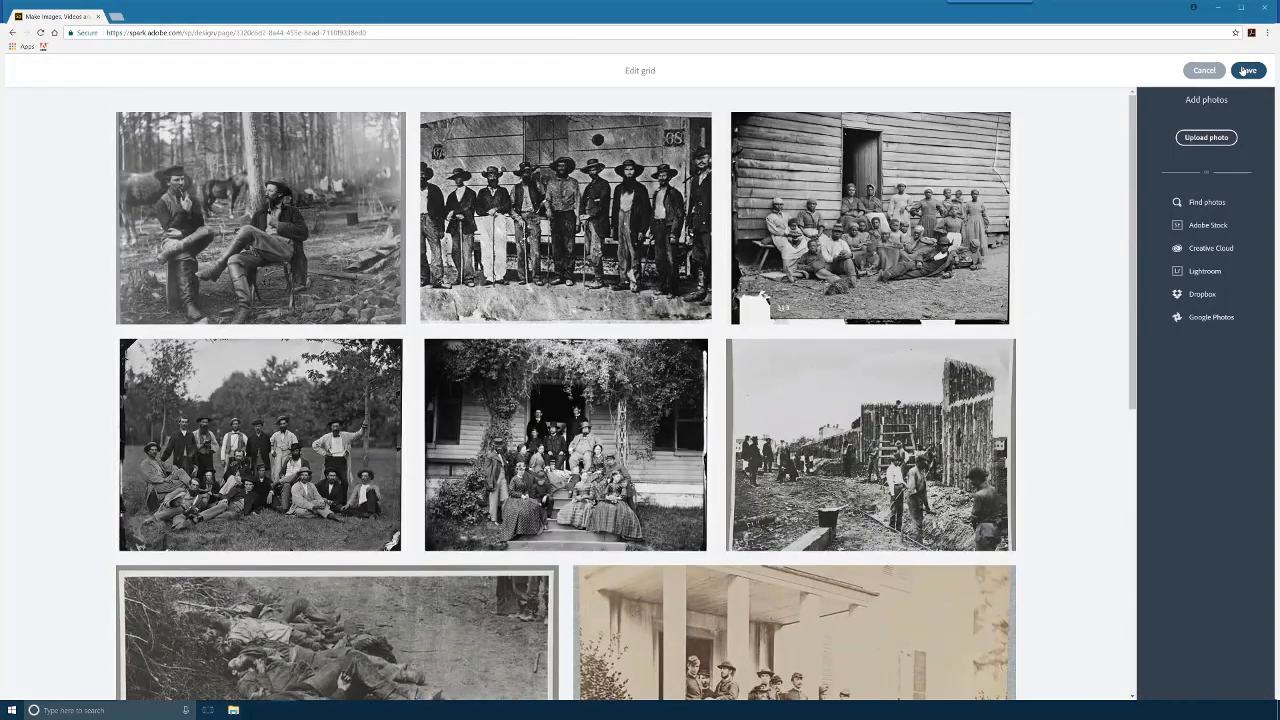
Save the grid and caption it about the impact of war on the American people
left_click(1248, 70)
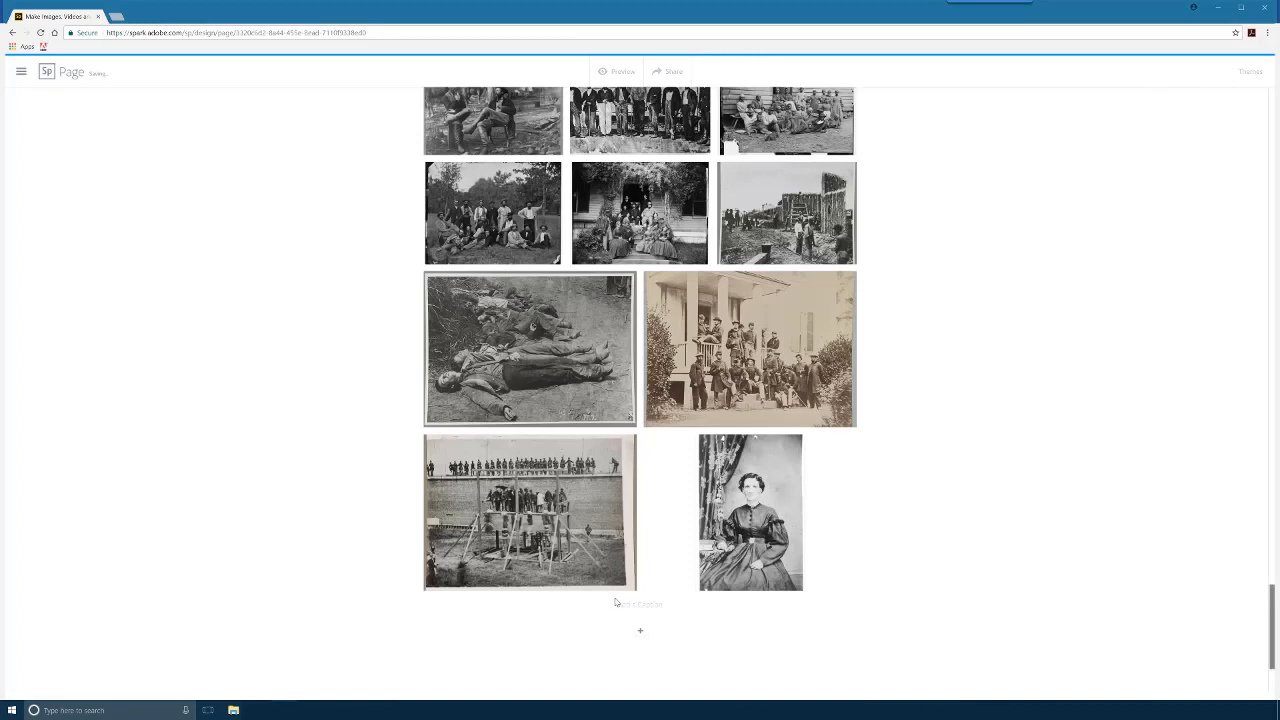
left_click(638, 604)
type("The")
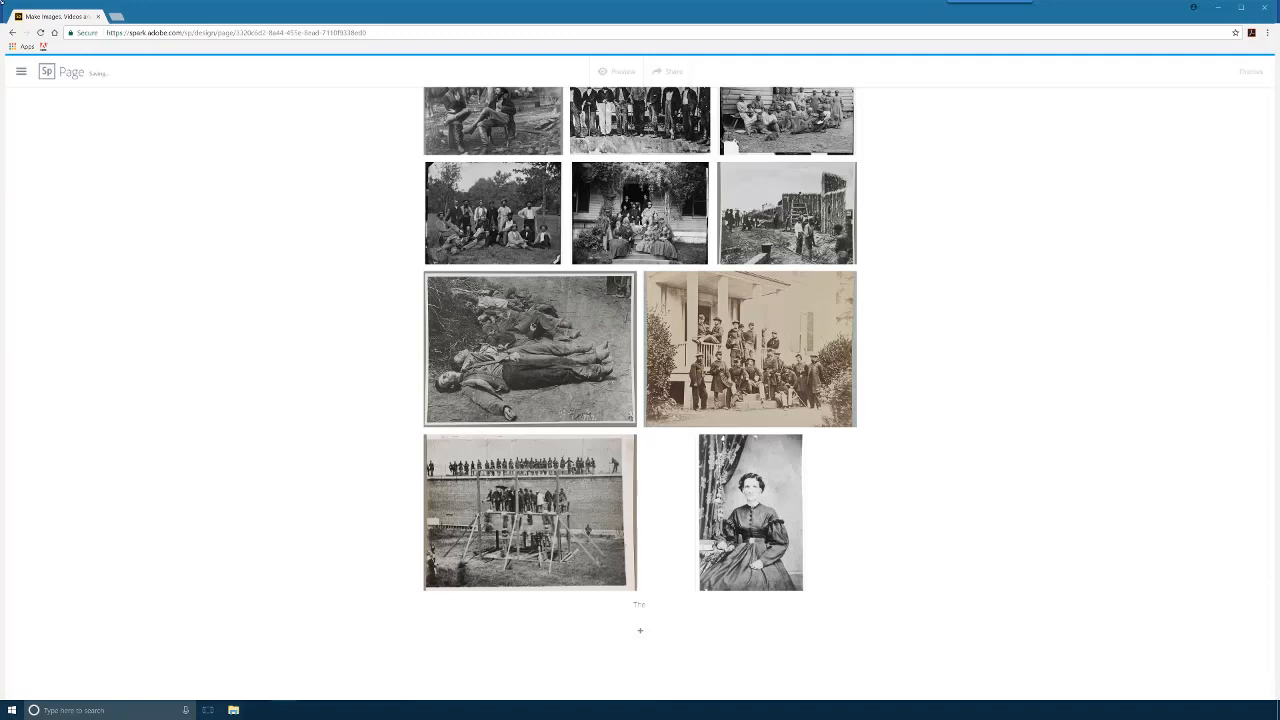
type("image")
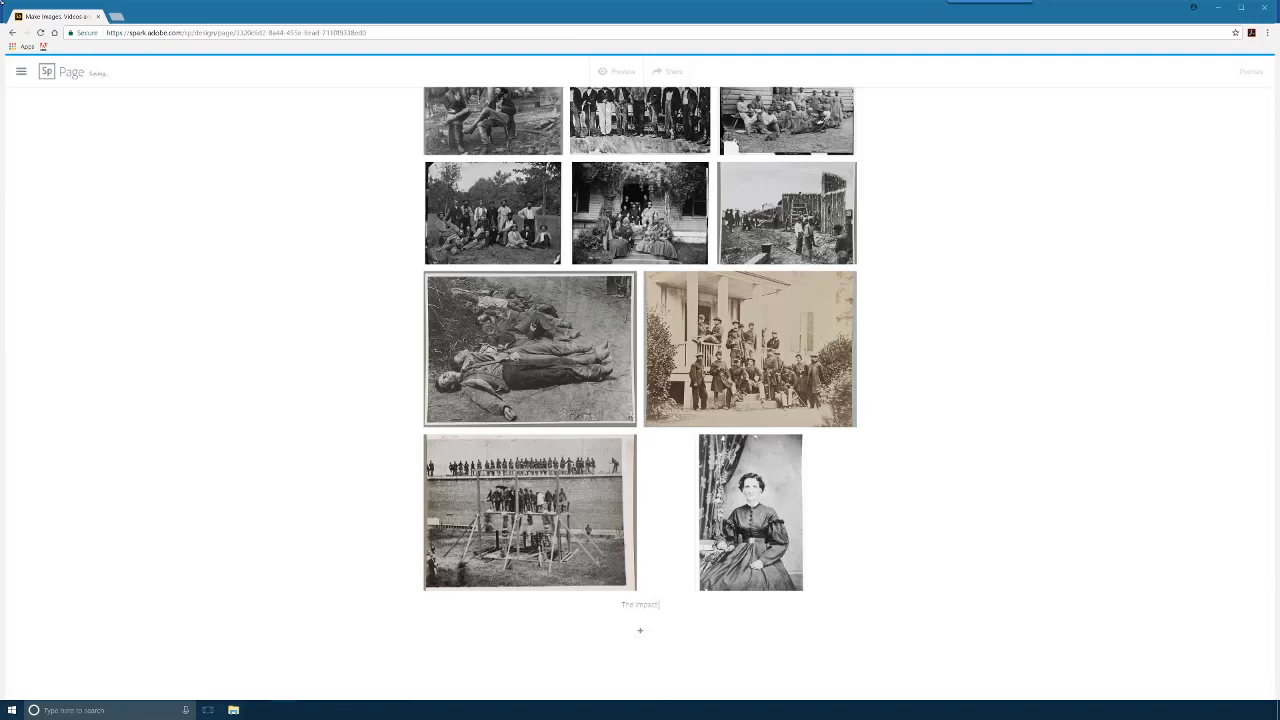
type("of war on the")
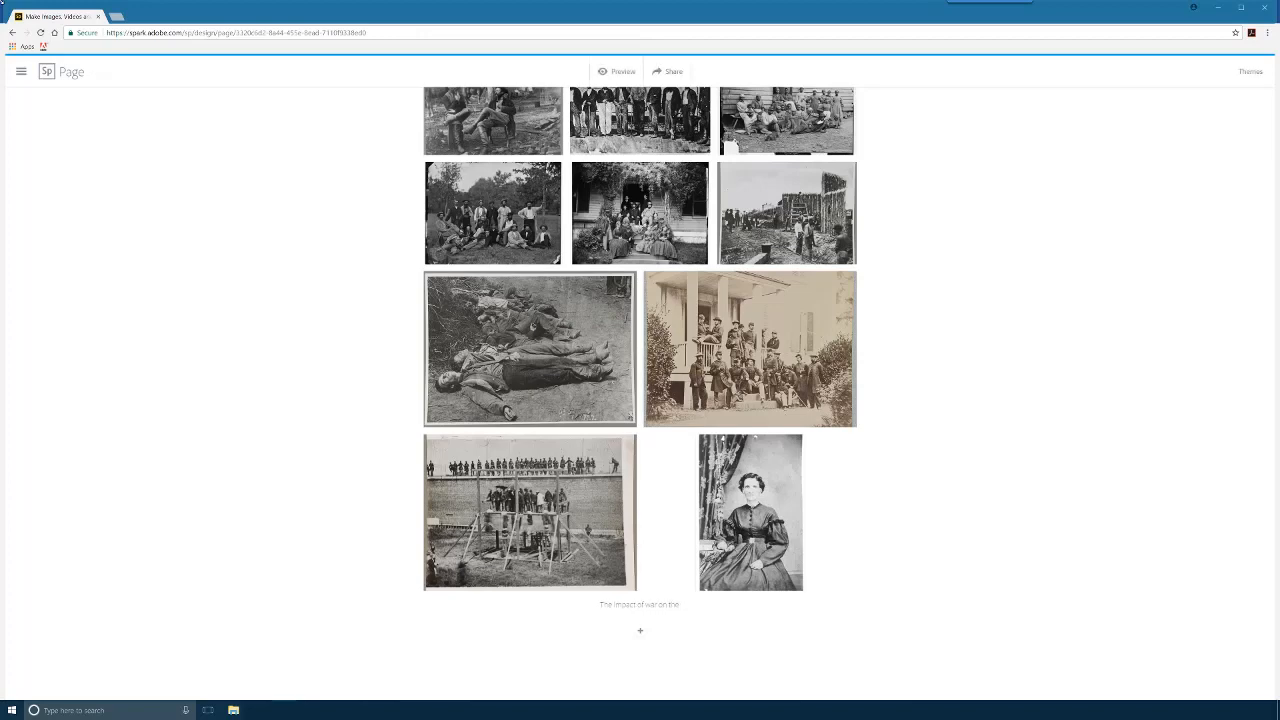
type("American")
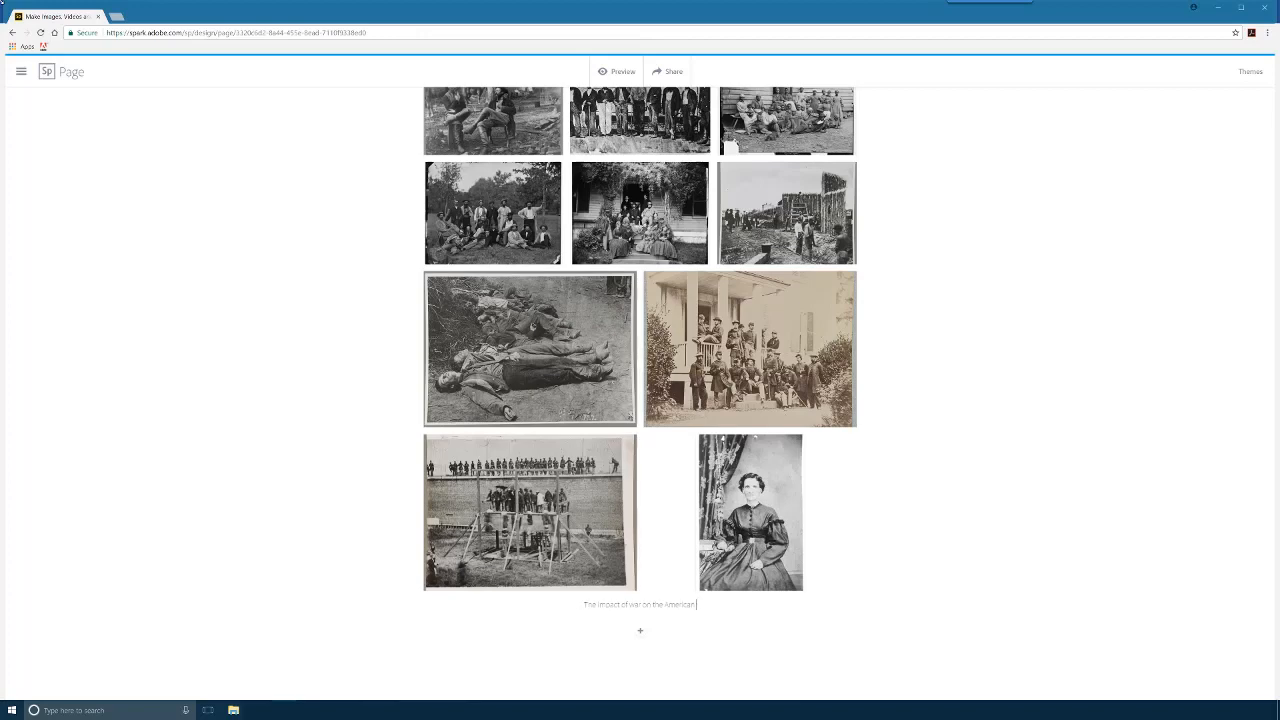
type("people")
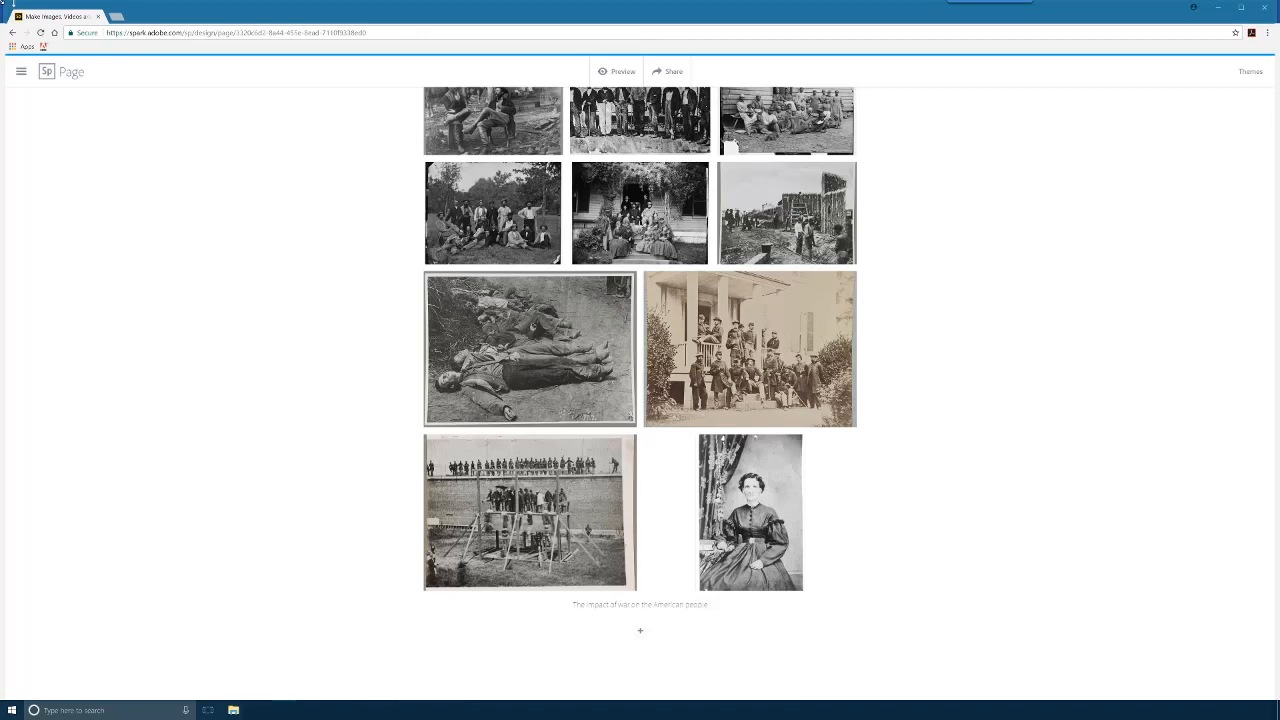
mouse_move(436, 486)
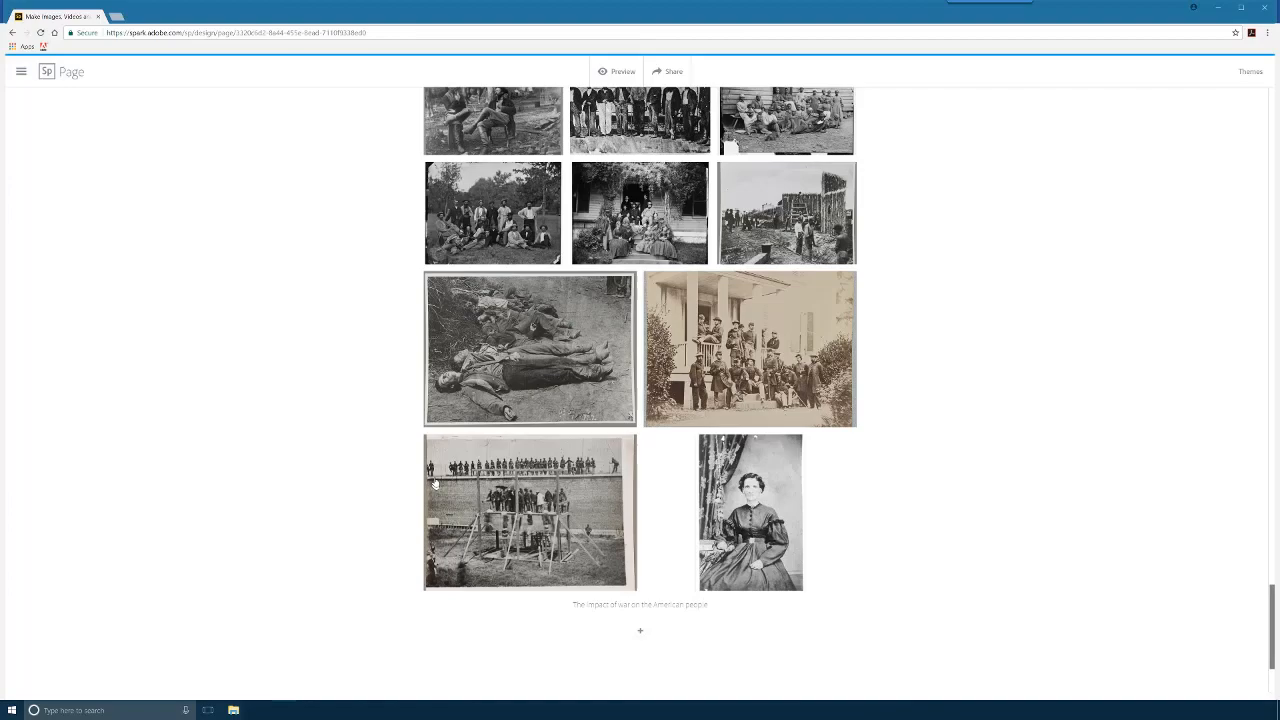
scroll("down", 3)
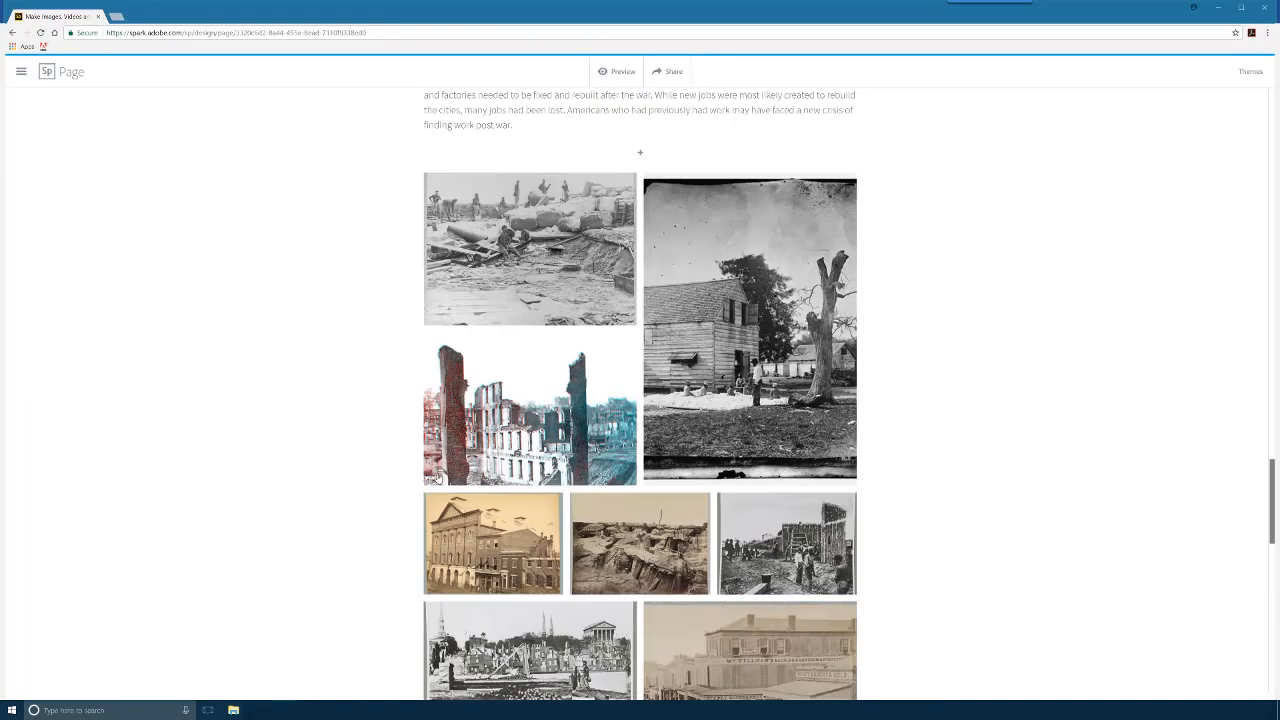
Add a centred H2 'What Do You Think?' heading with a question about life in the United States
scroll("down", 3)
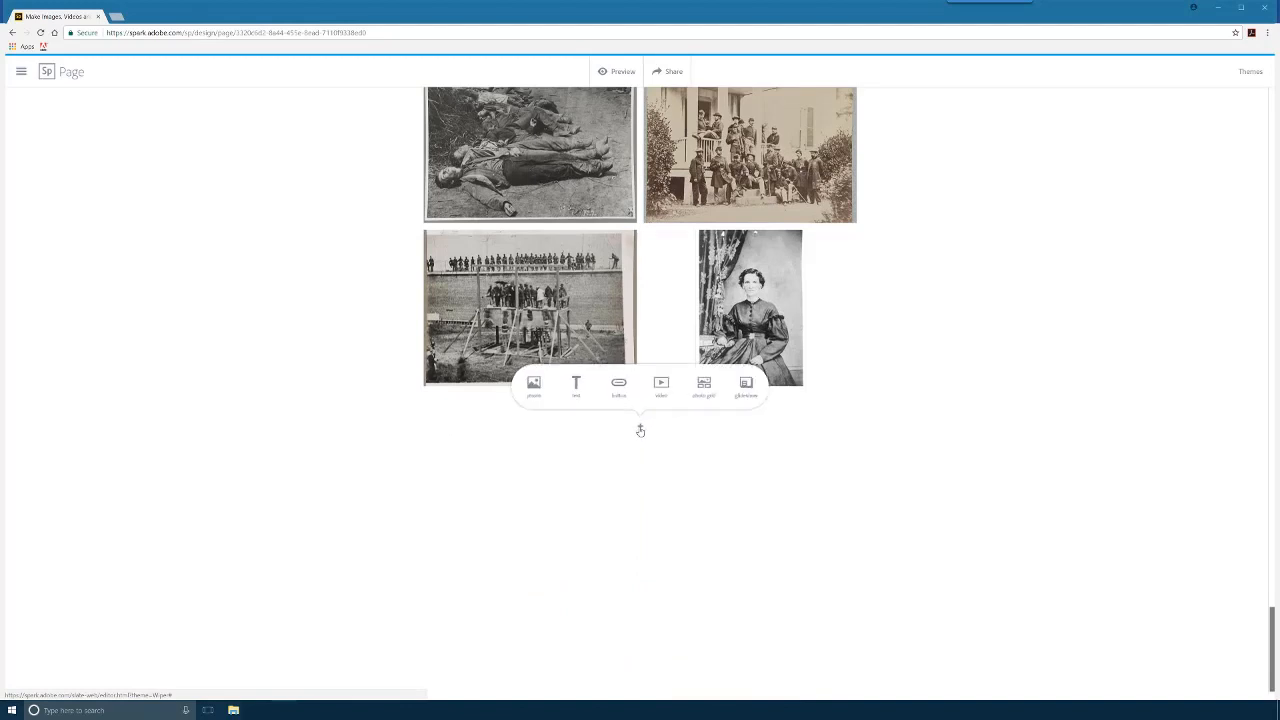
left_click(576, 384)
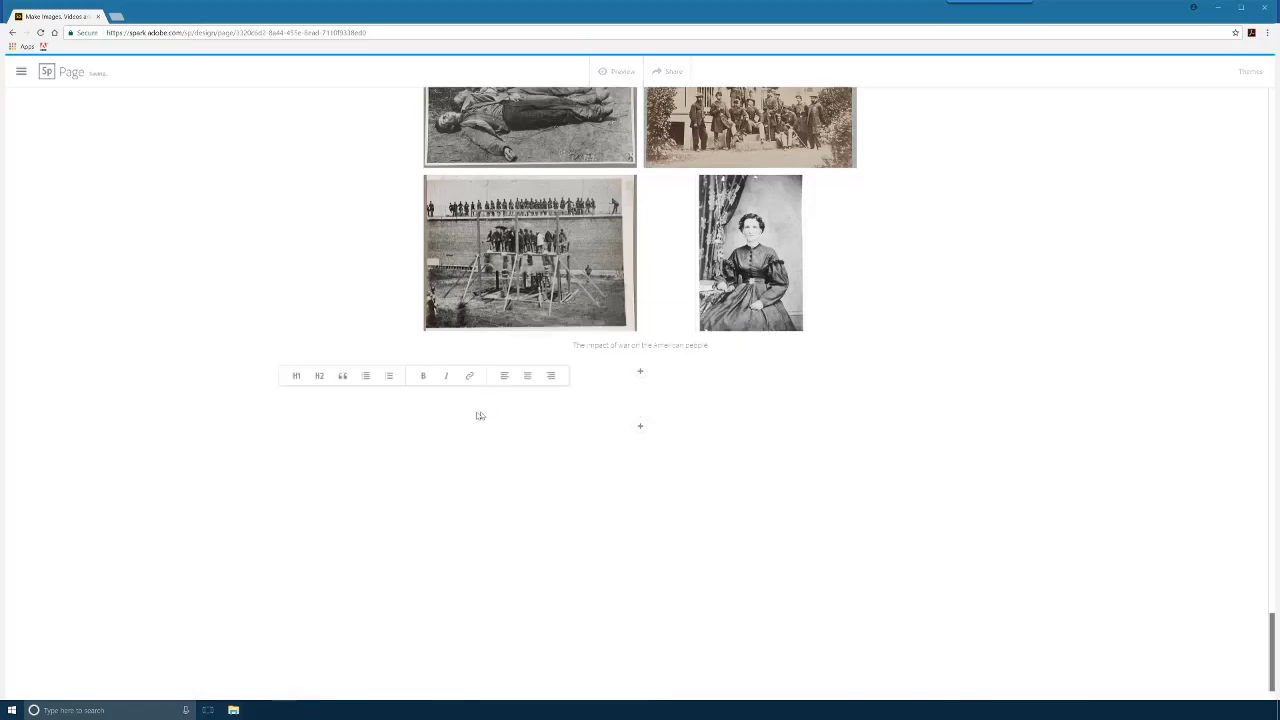
left_click(320, 374)
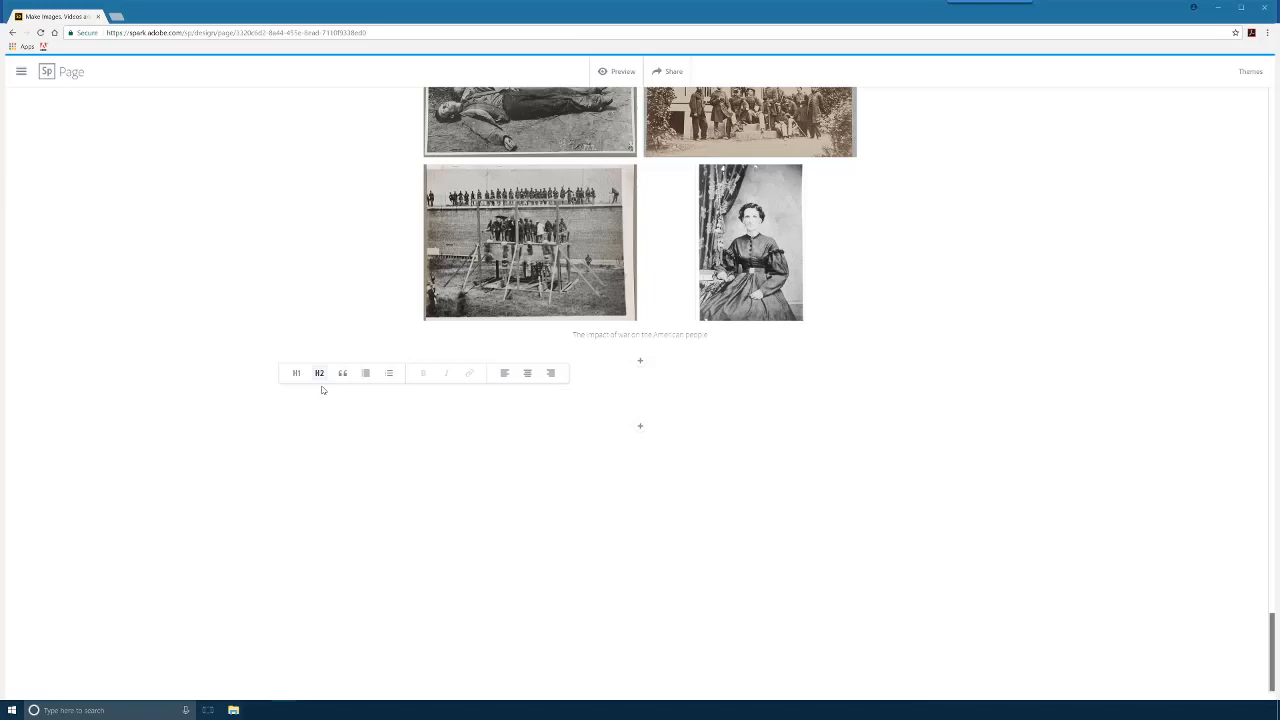
type("What D")
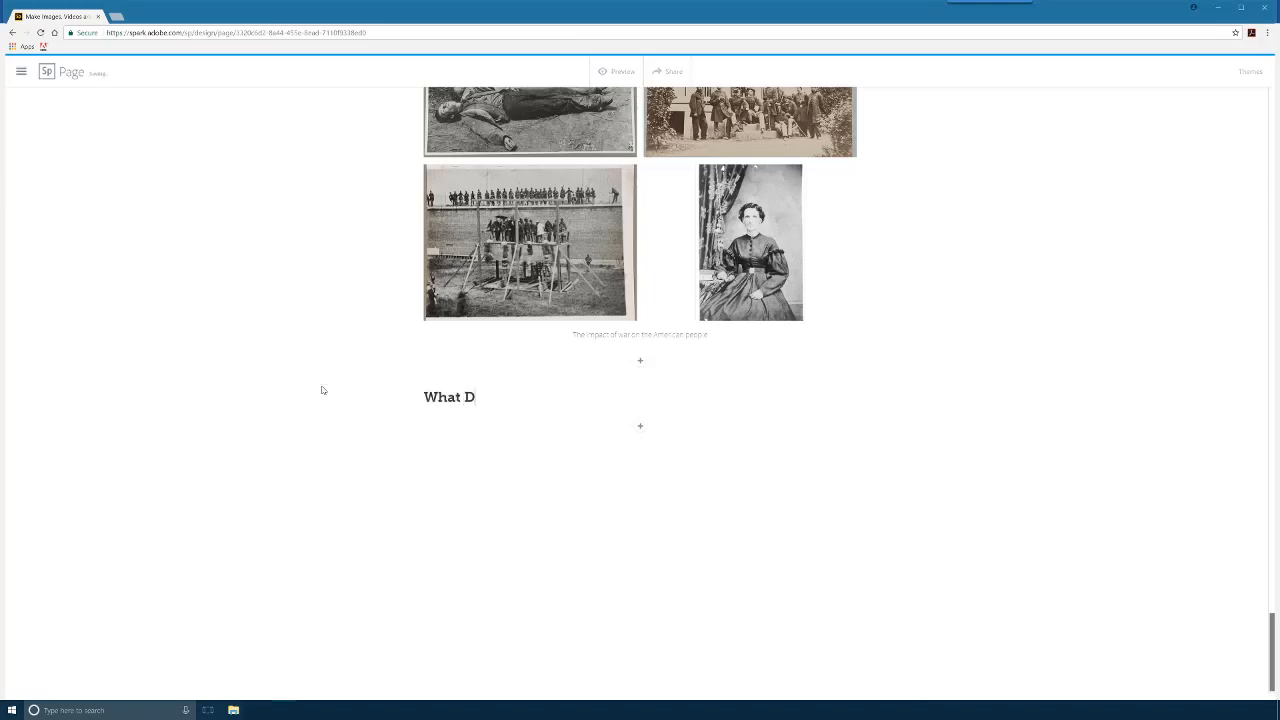
type("o You Think?")
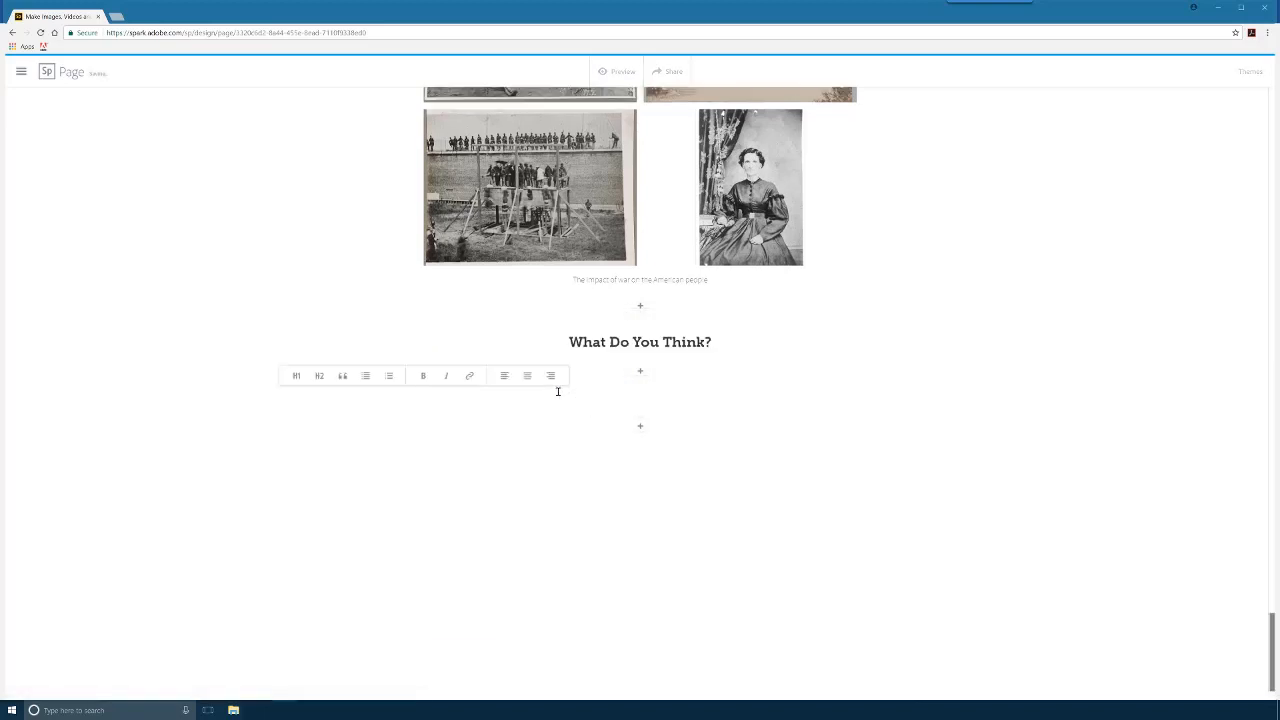
type("What do you think life was like during this difficult time for people in the U")
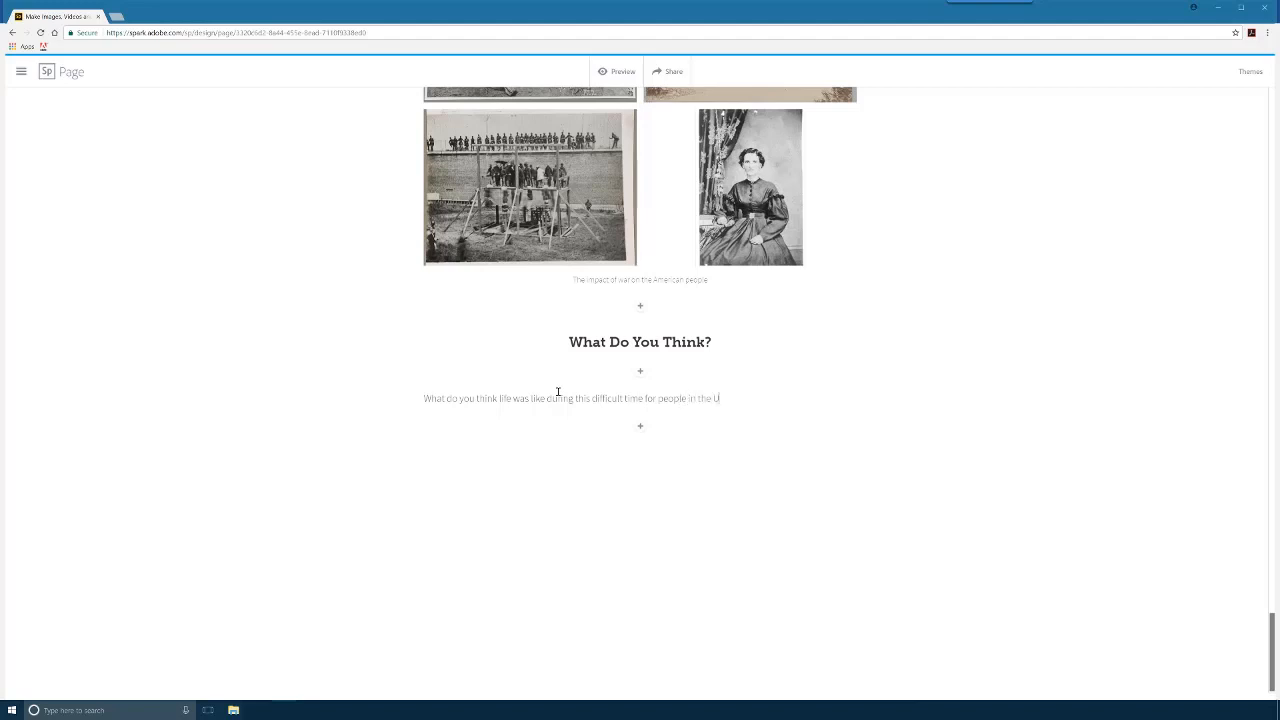
type("nited States")
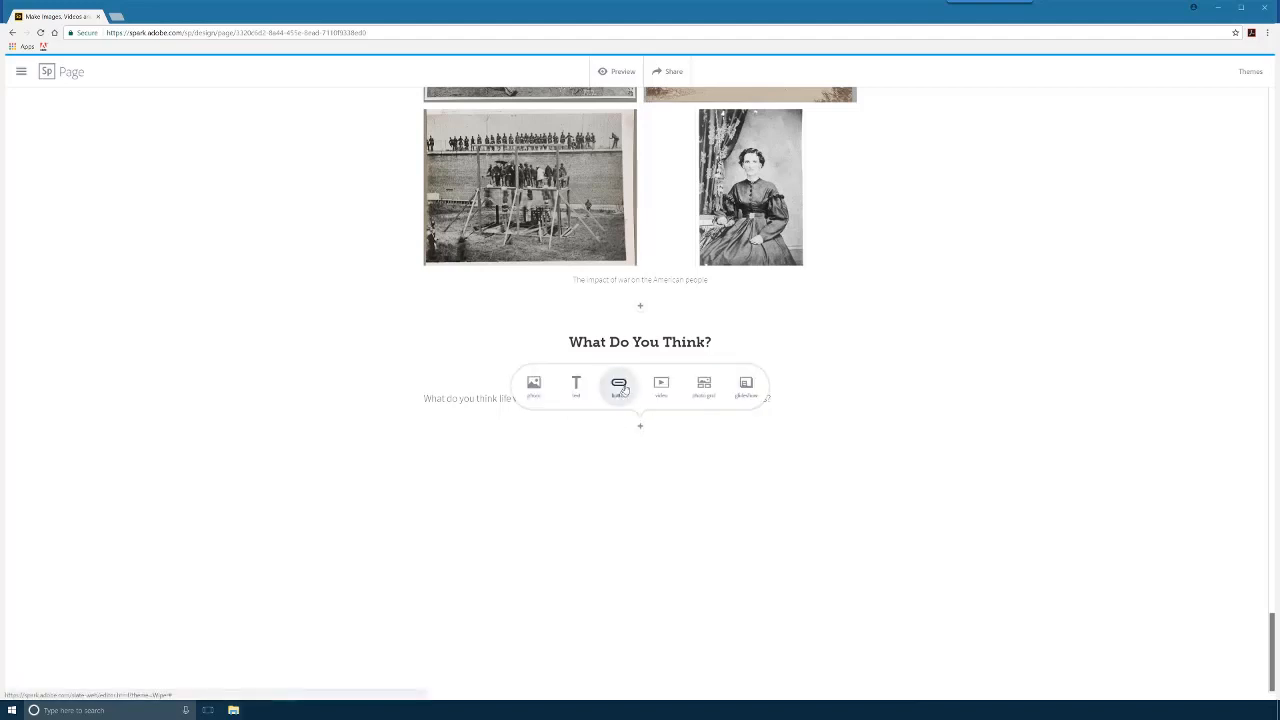
Add a 'Create your own Civil War Photograph Page' button with its link and save it
left_click(618, 384)
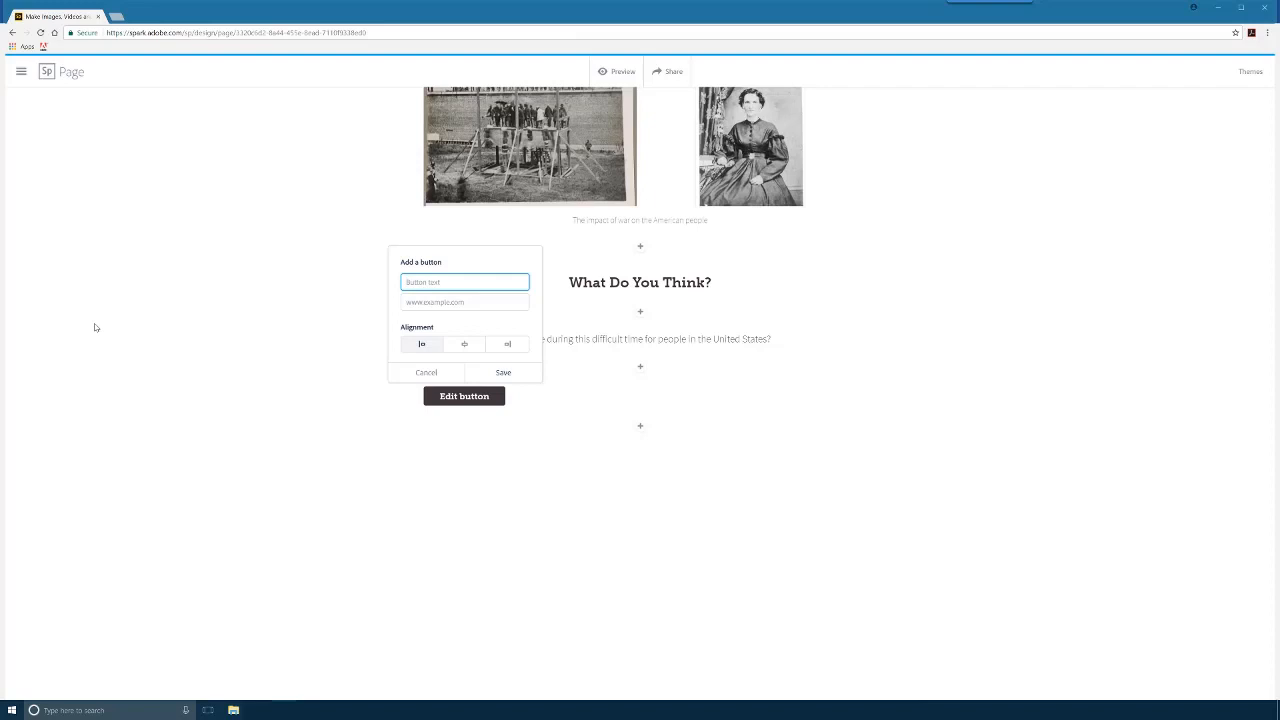
type("Create")
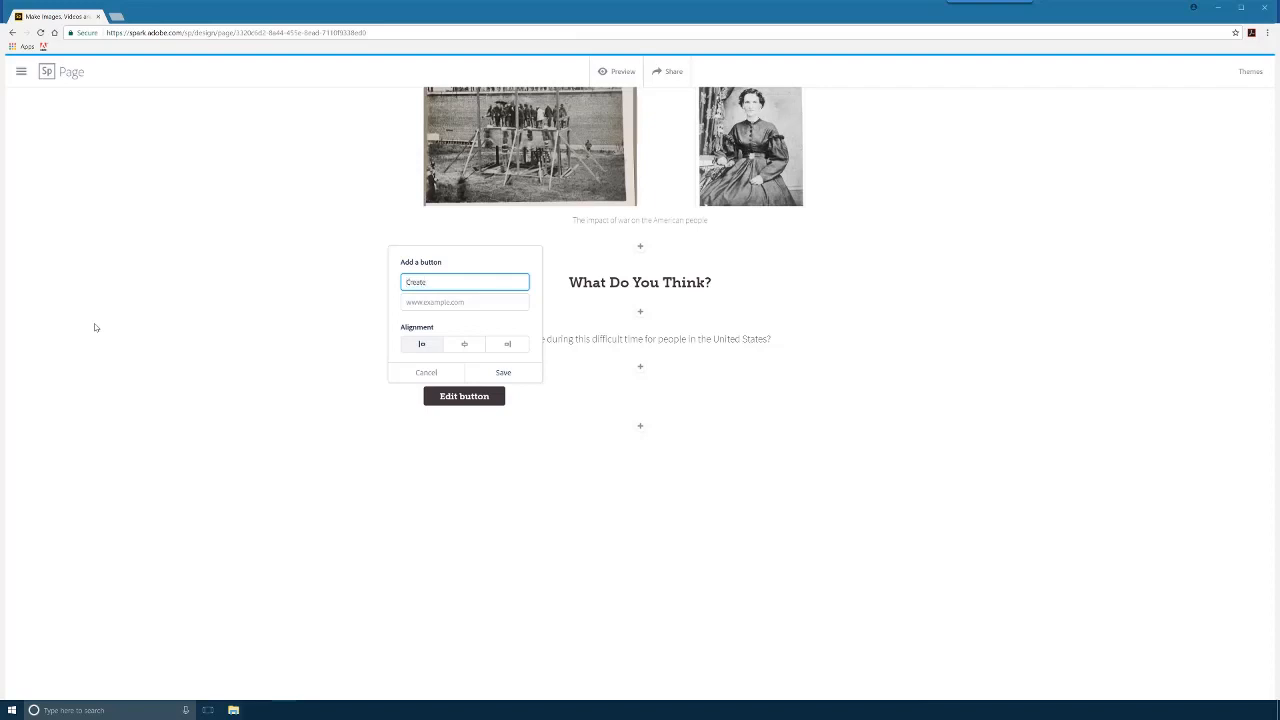
type("your own c")
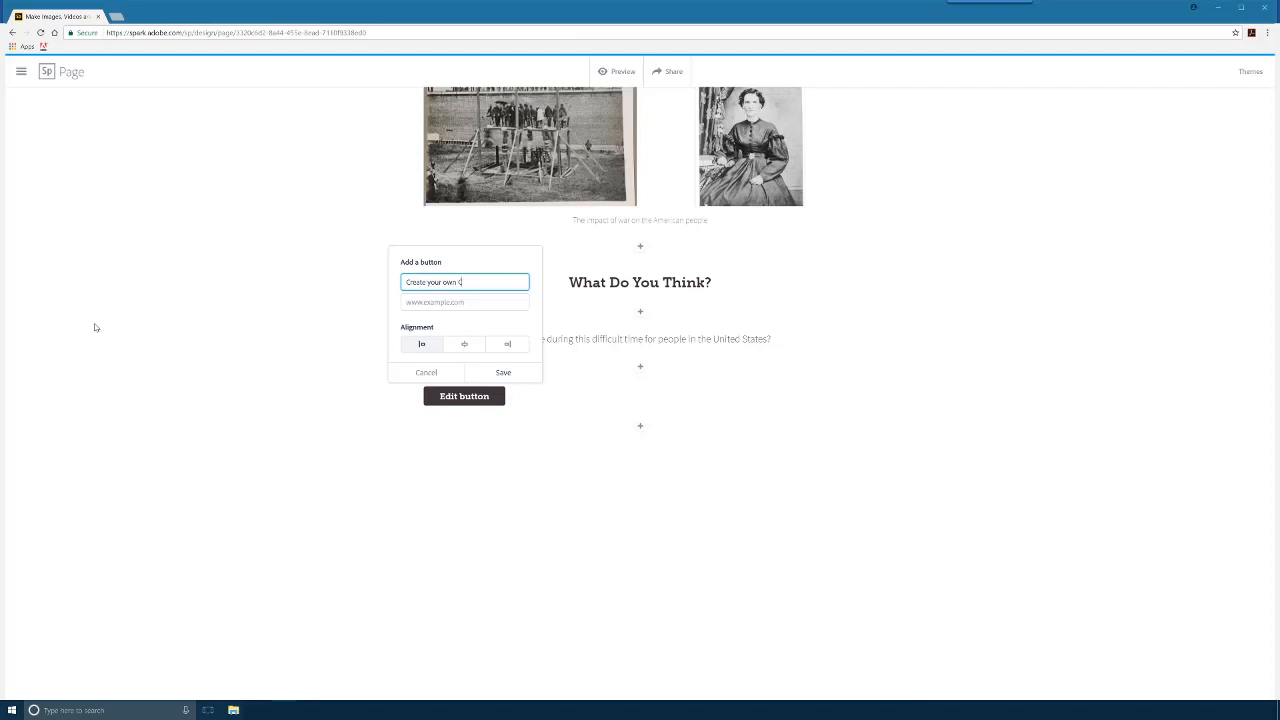
type("Civil War")
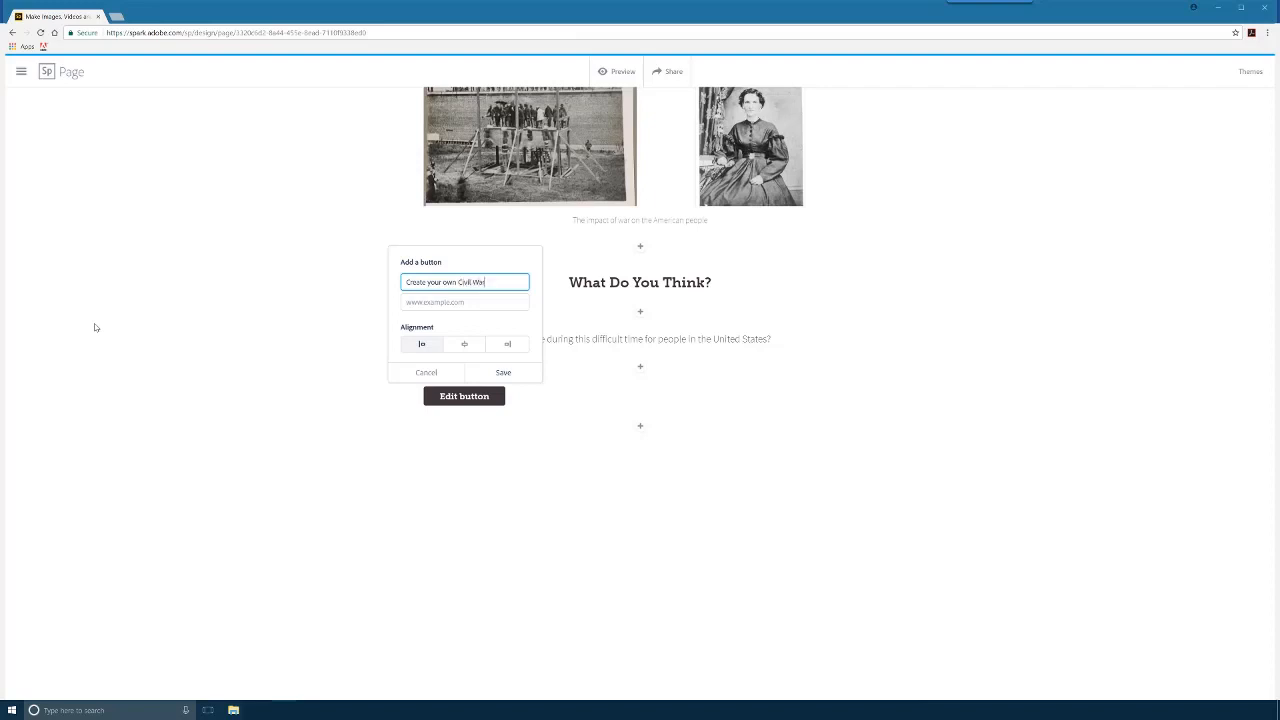
type("Photograph")
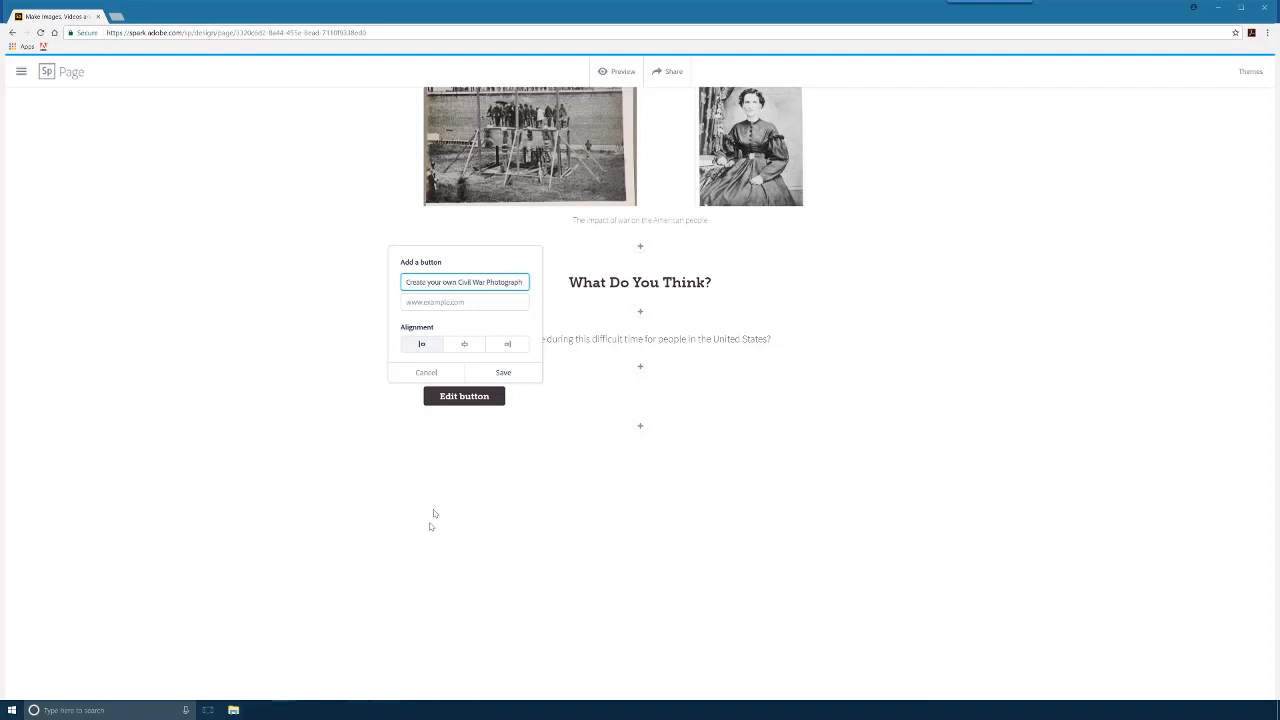
left_click(464, 302)
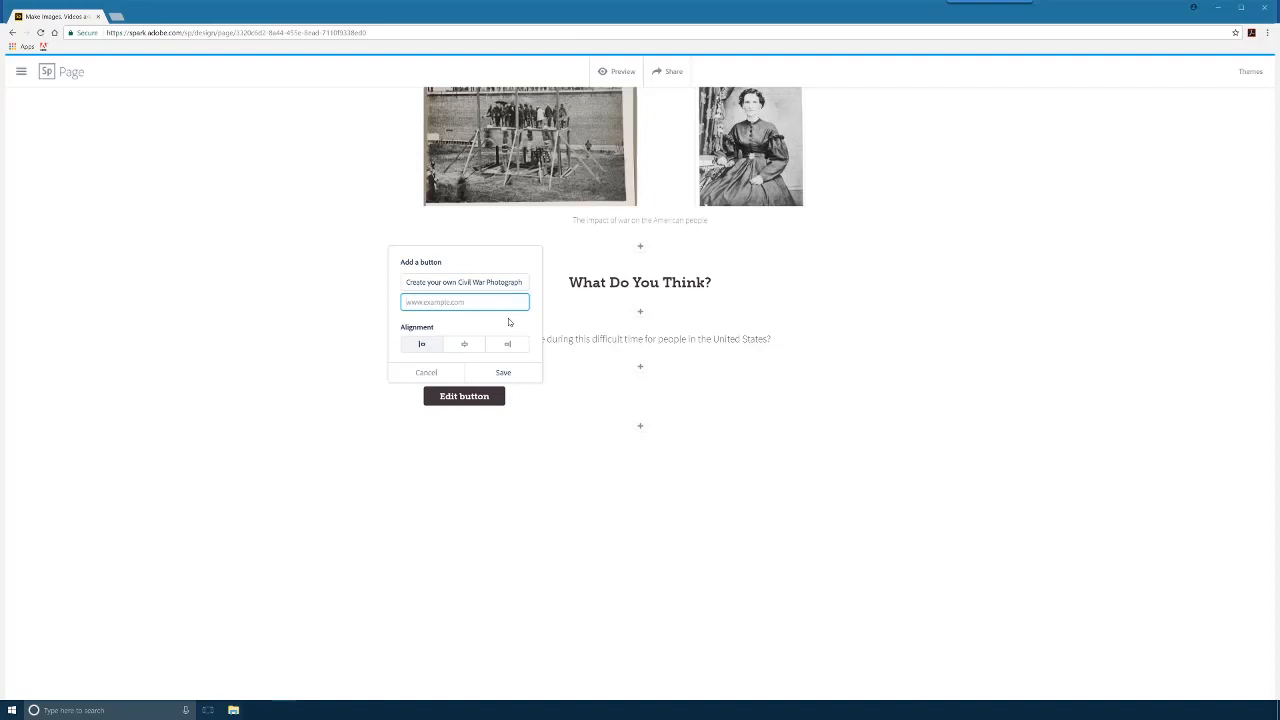
left_click(504, 372)
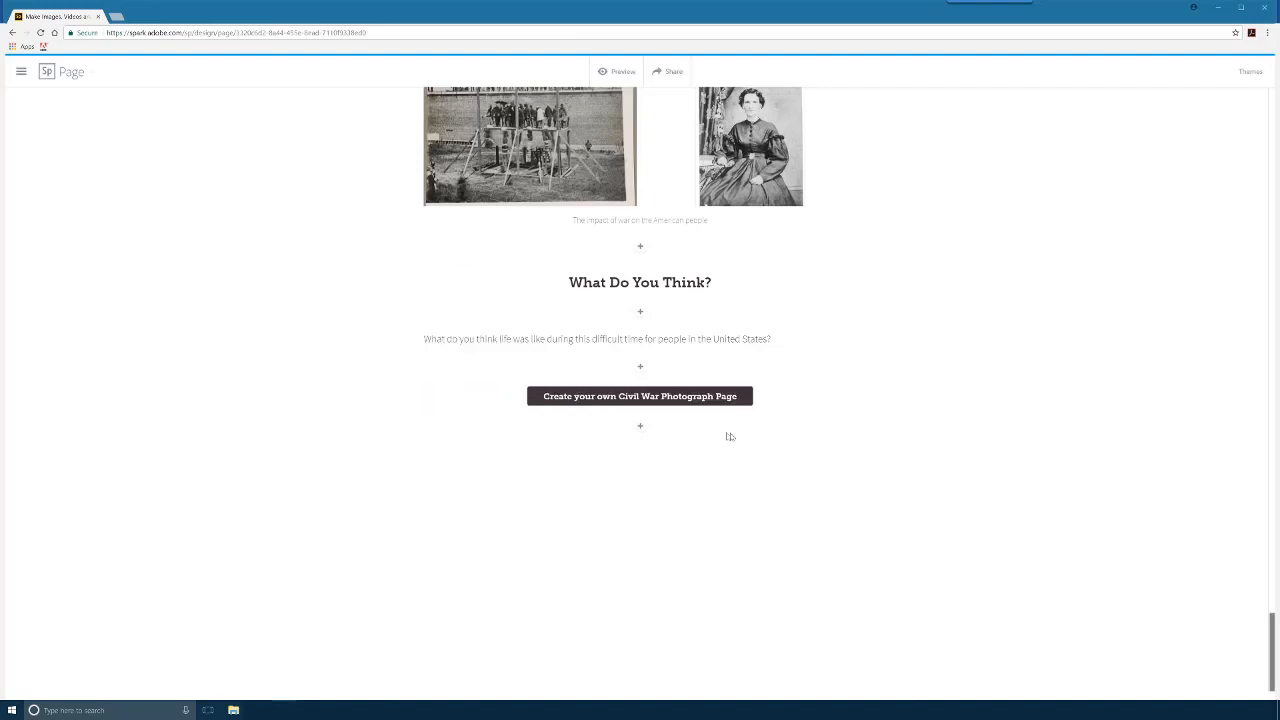
scroll("down", 3)
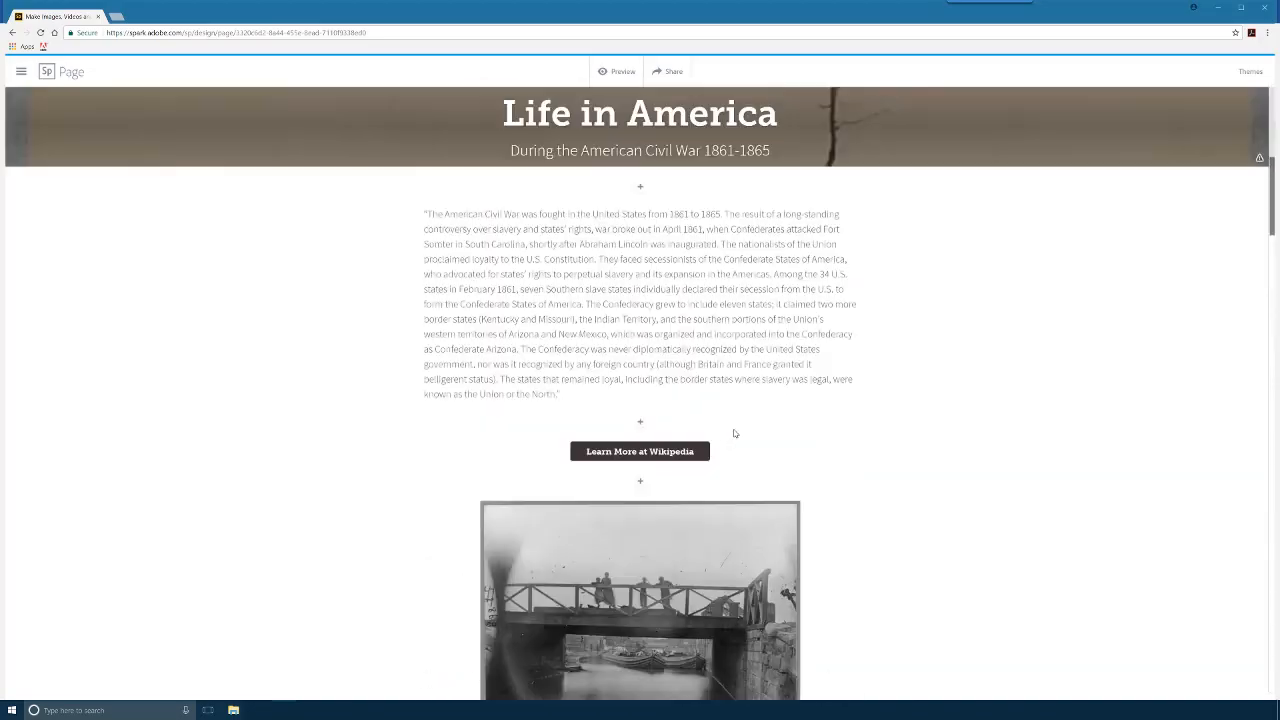
scroll("down", 3)
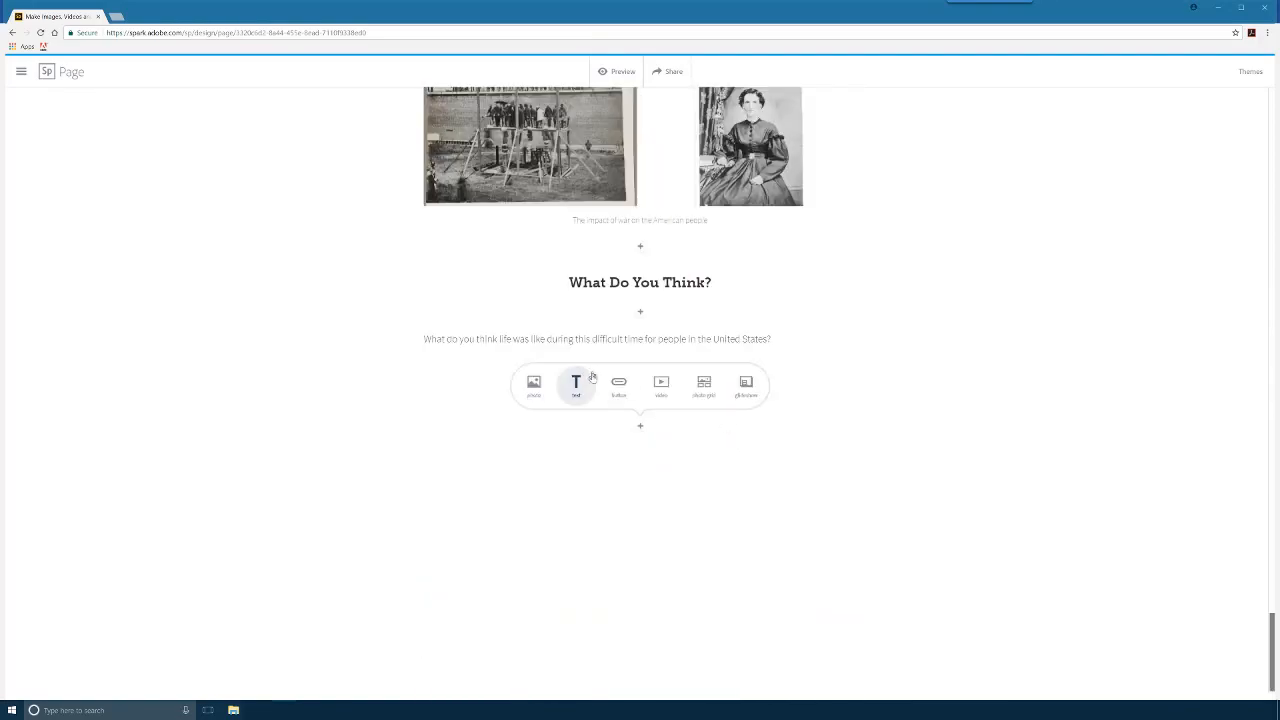
Write a credits paragraph describing an inquiry-based K12 multimedia creation project example
left_click(576, 382)
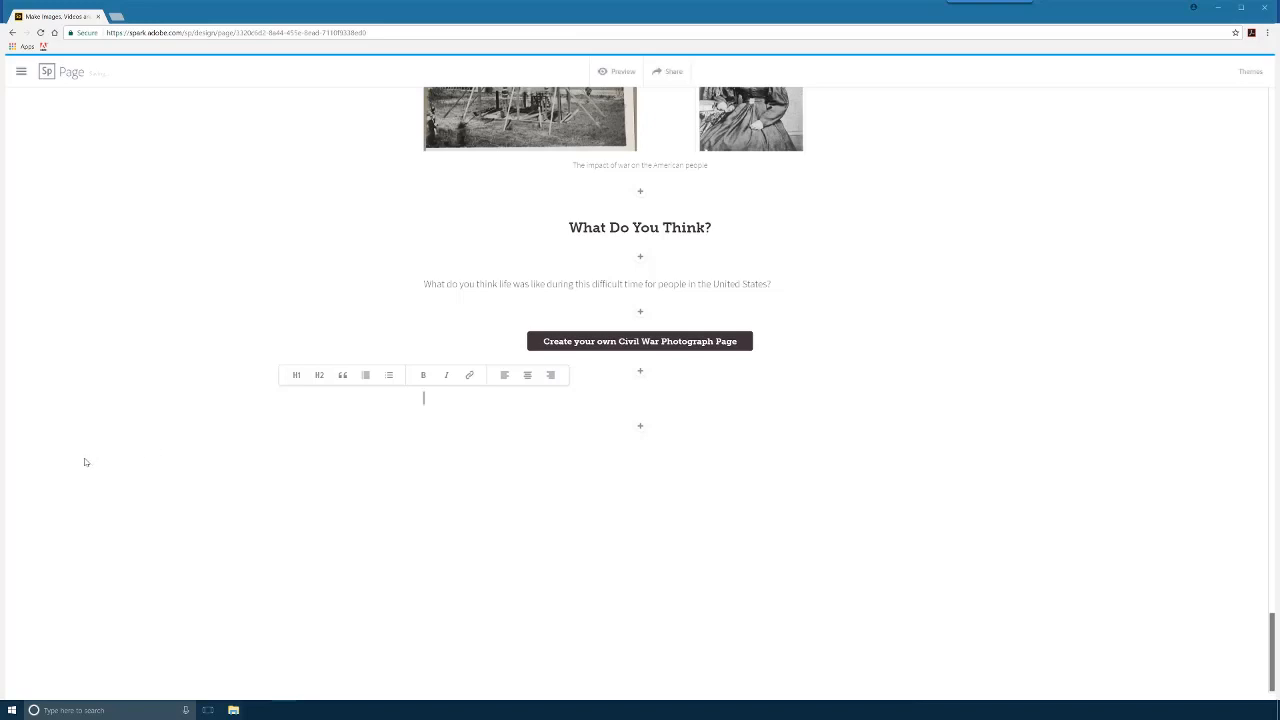
type("An ex")
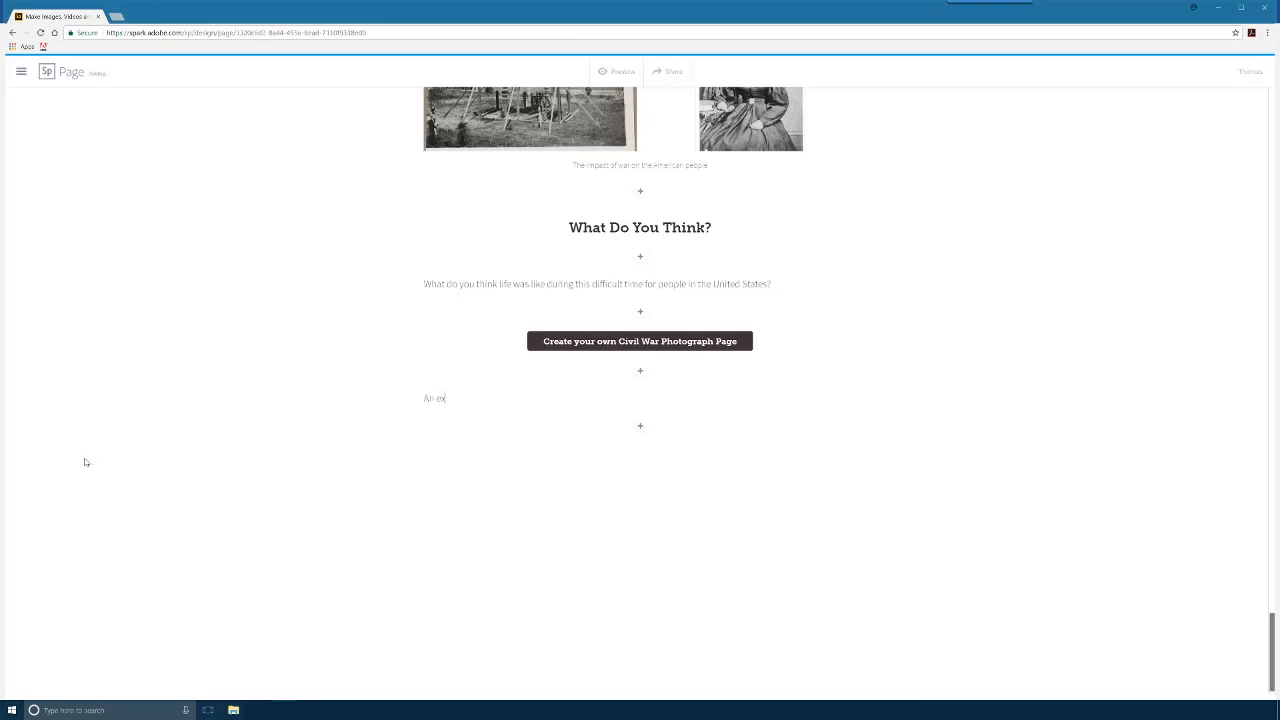
type("ample of a")
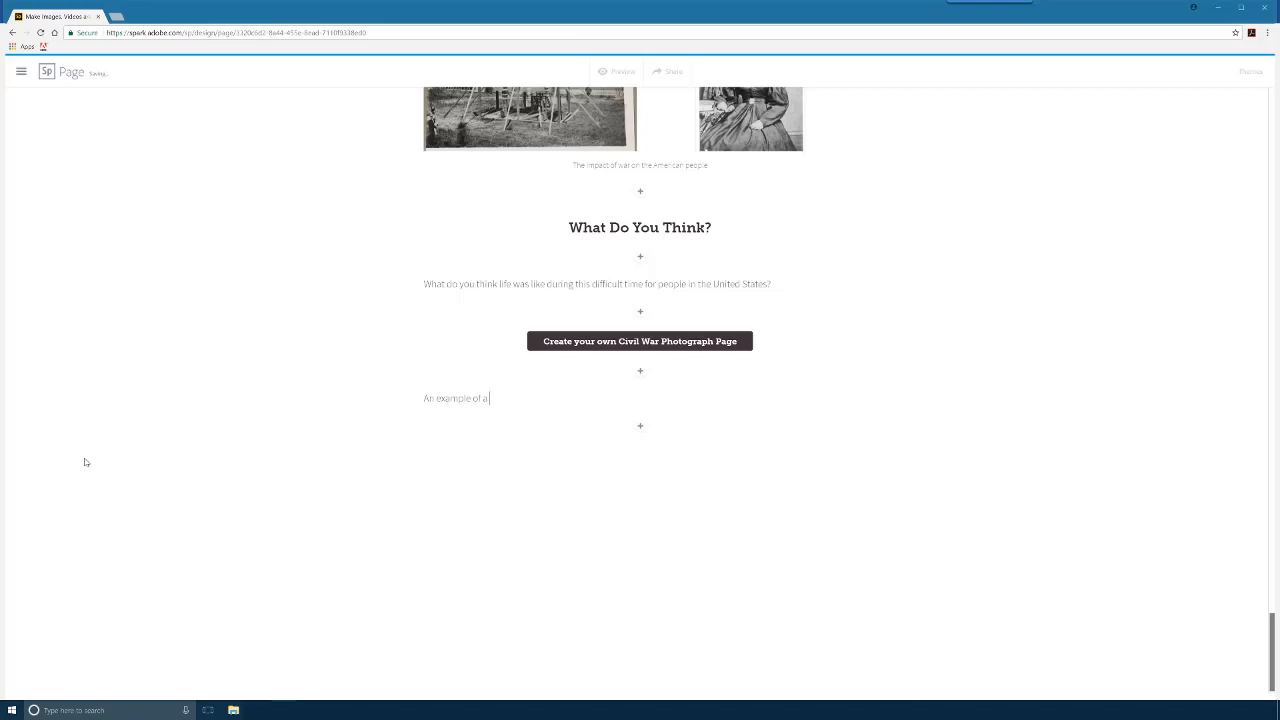
type("poss")
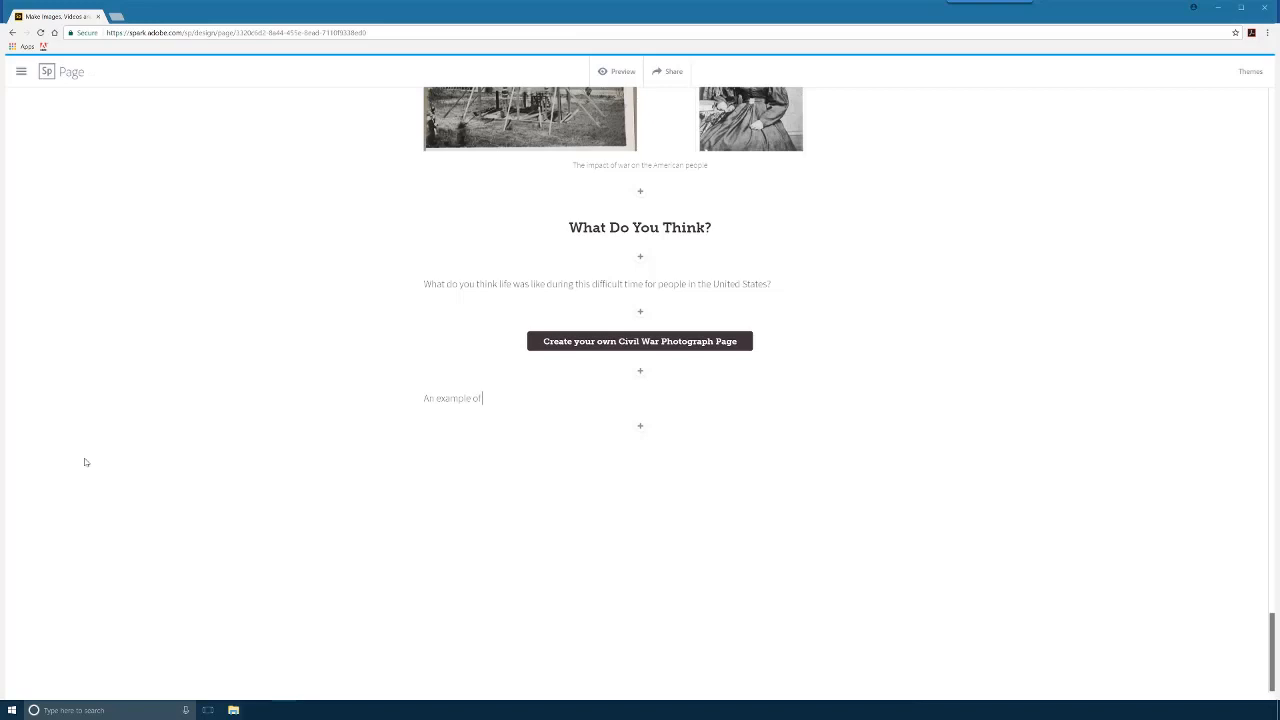
type("the start of a")
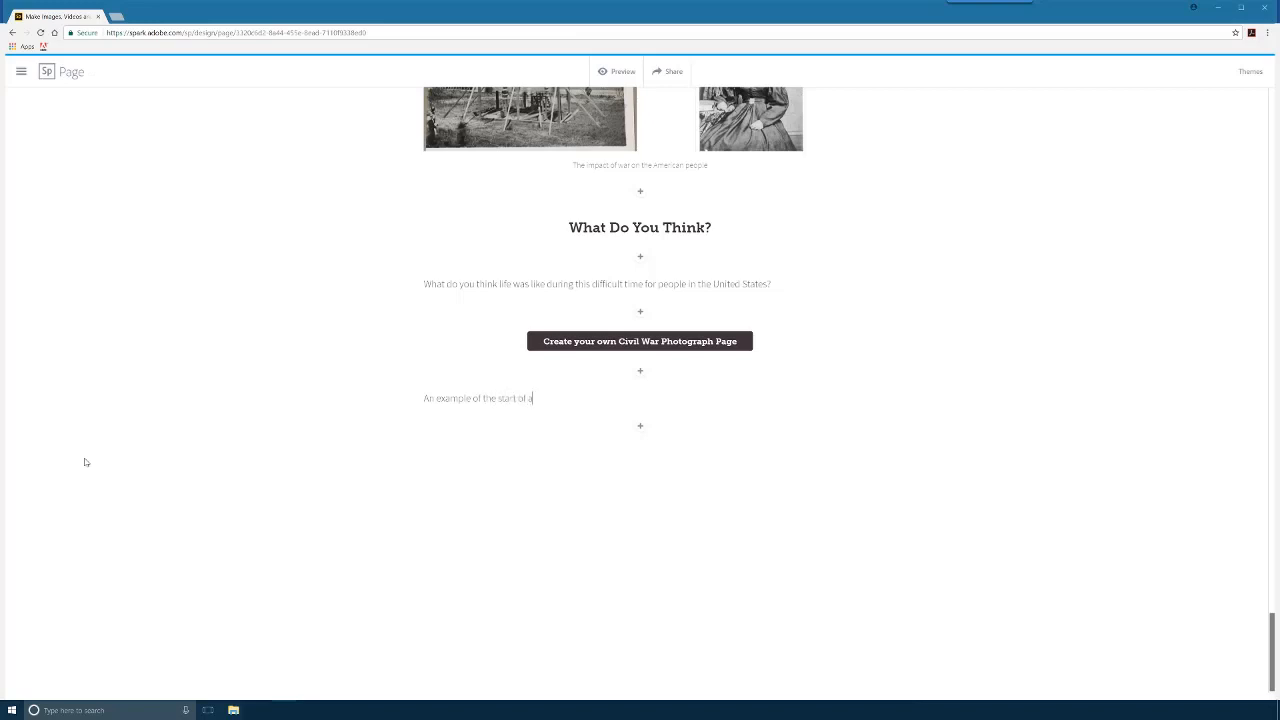
type("n inquiry-based learning project")
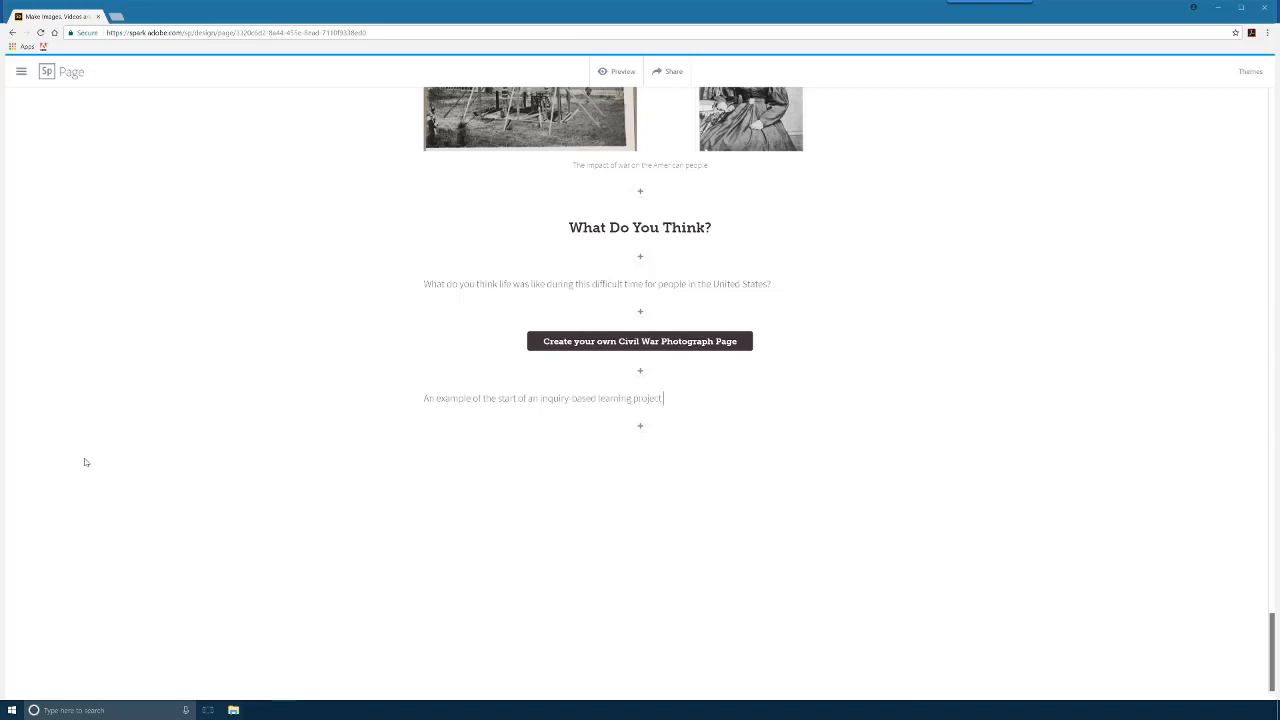
type("for K12")
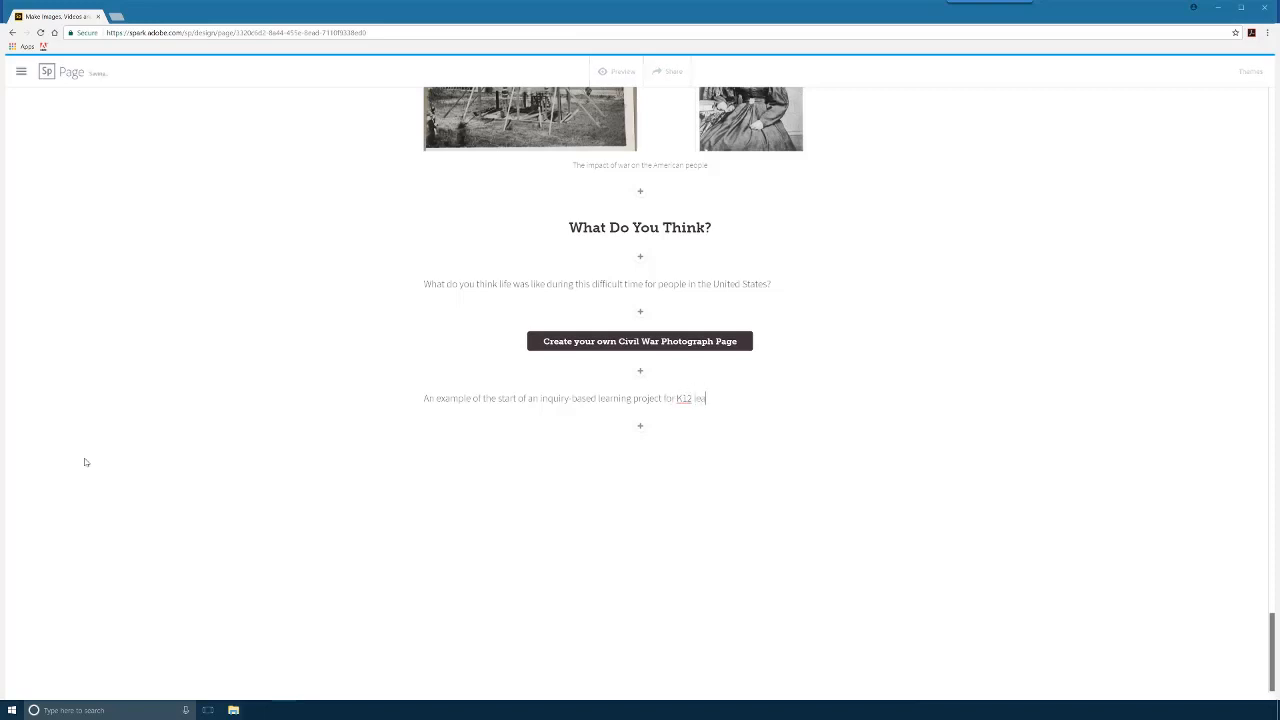
type("learners.")
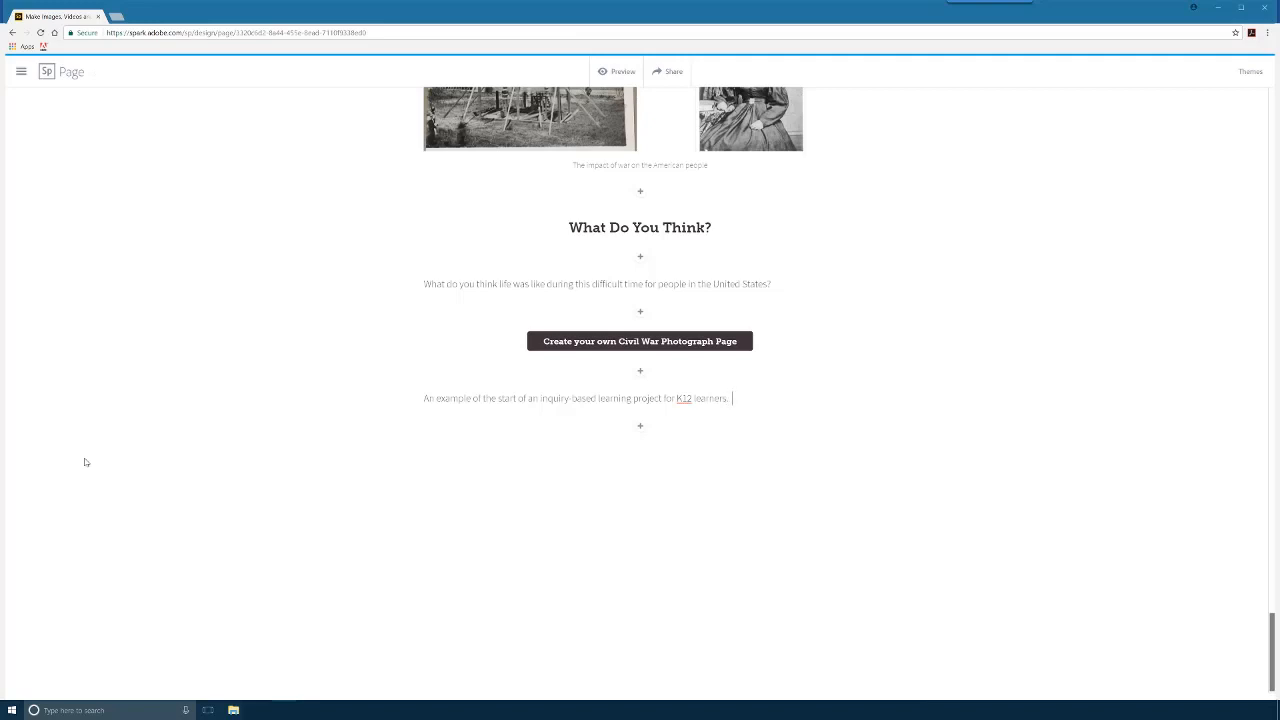
type("using")
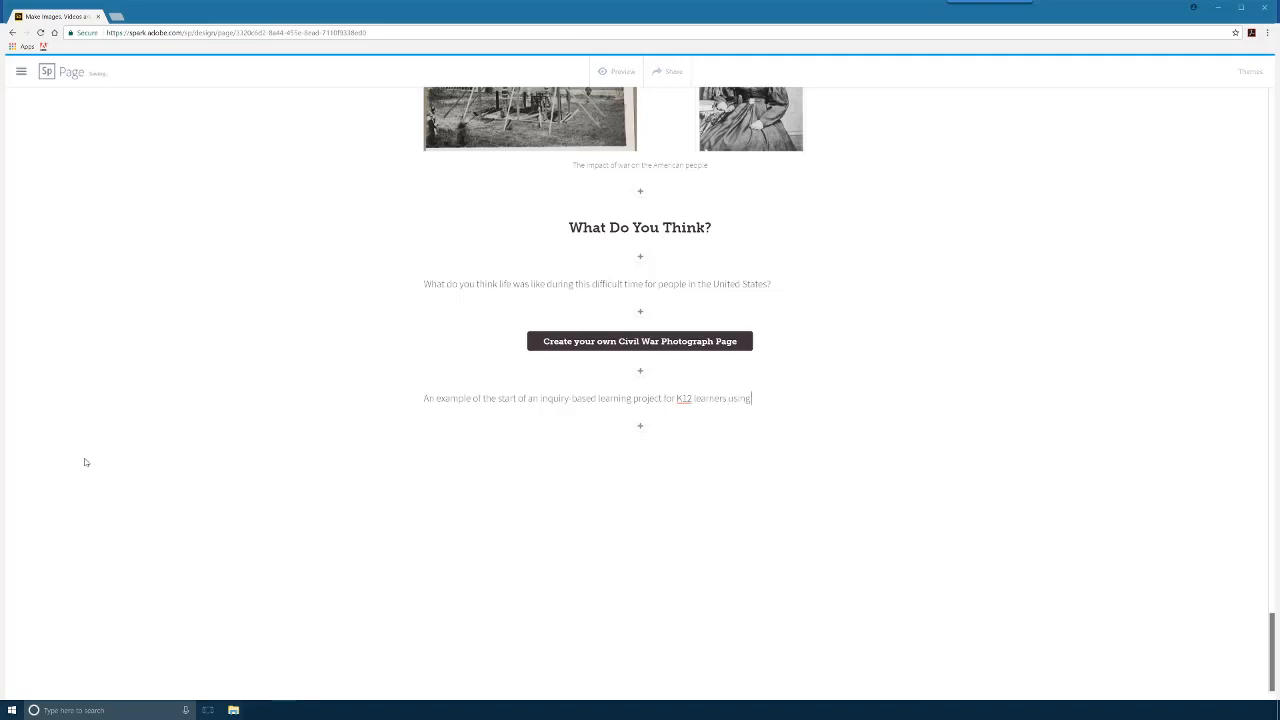
type("multime")
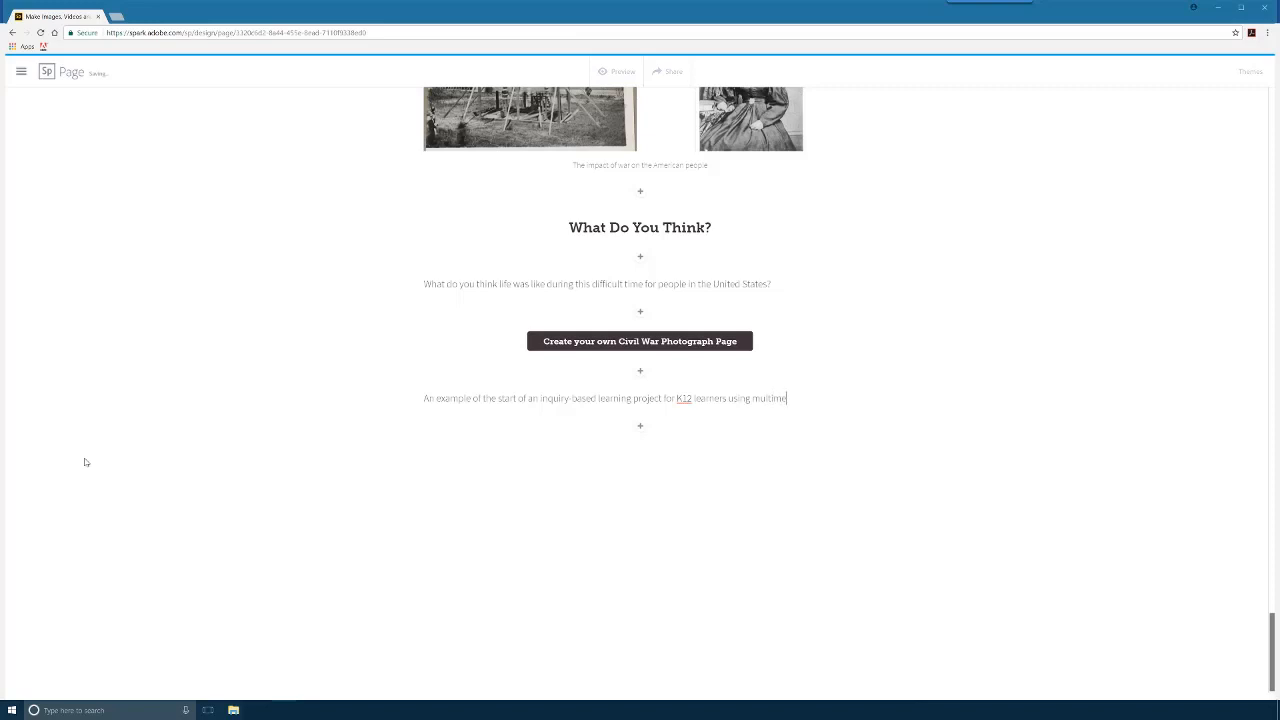
type("dia creation software")
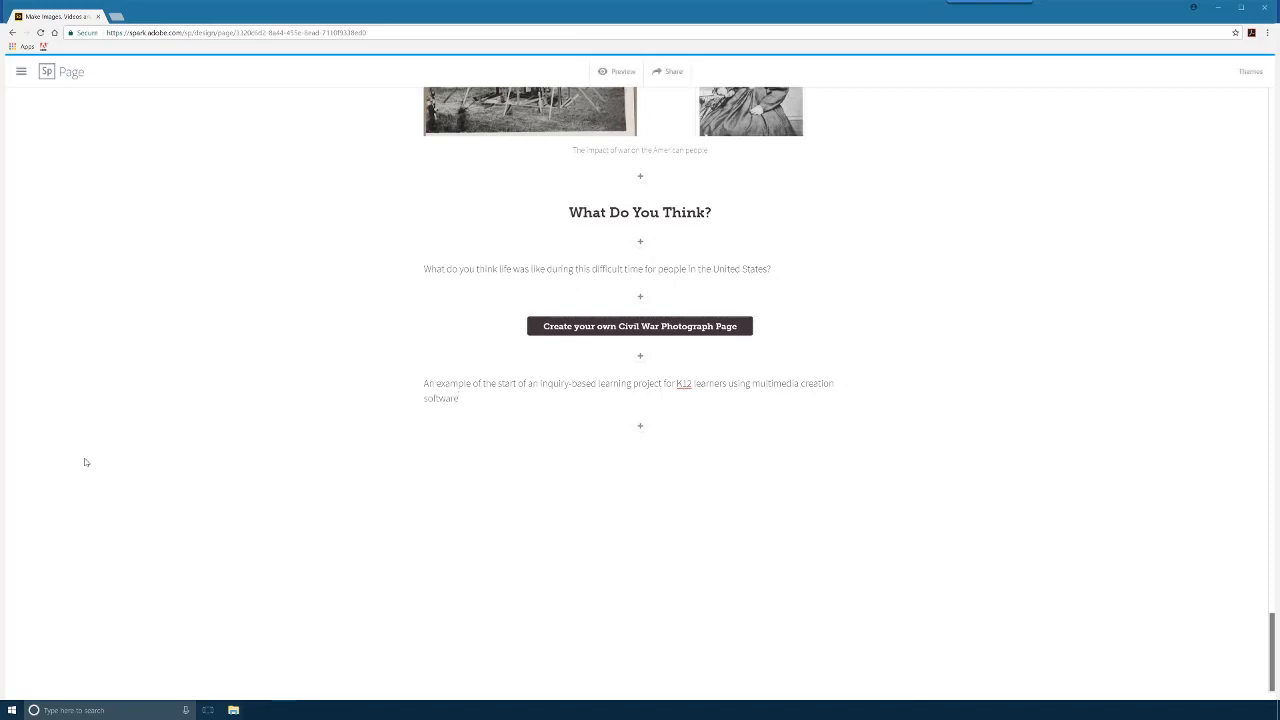
Append 'Created by Bruce Montes for the CIE course. August 2017' to the credits
left_click(460, 398)
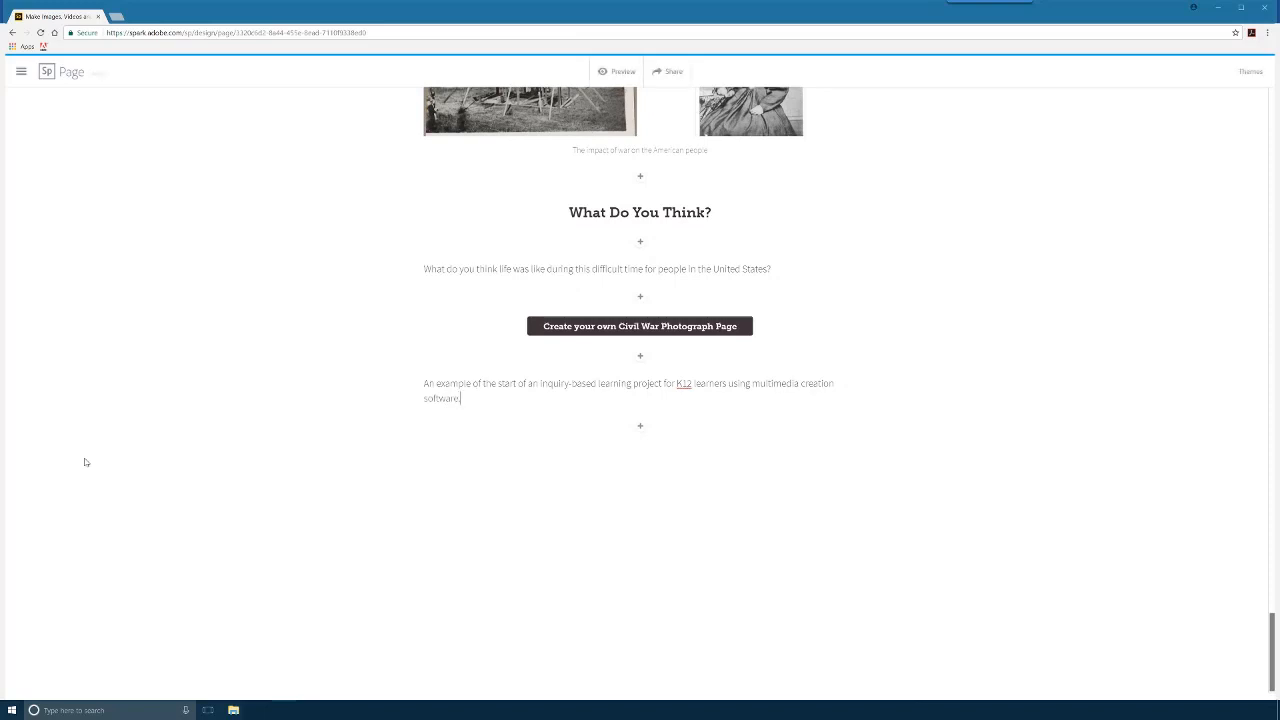
type("Created")
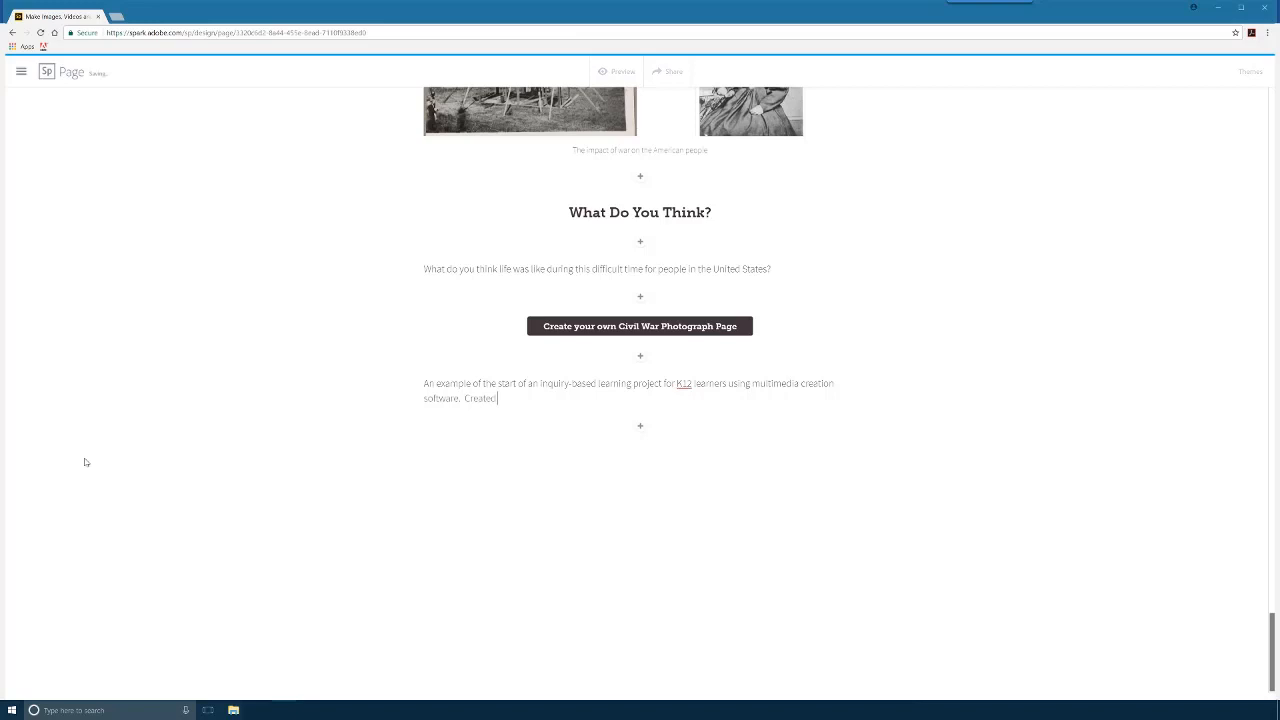
type("by Bruce")
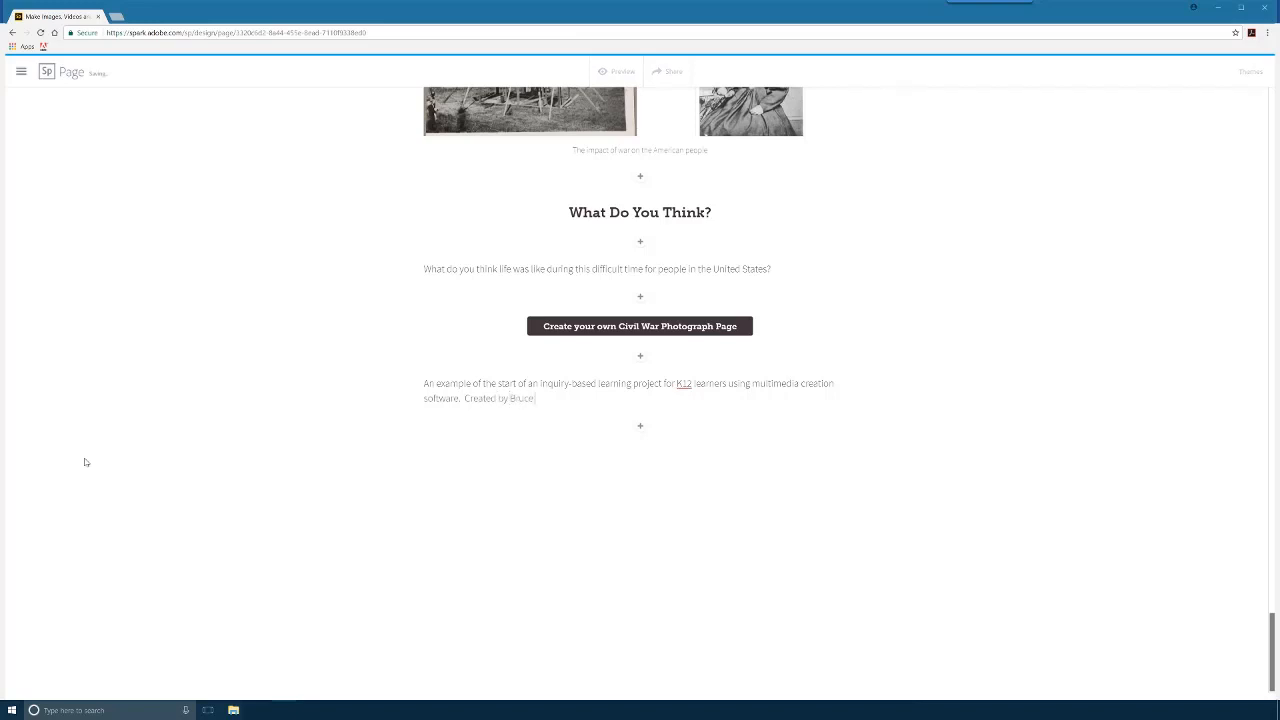
type("Montes")
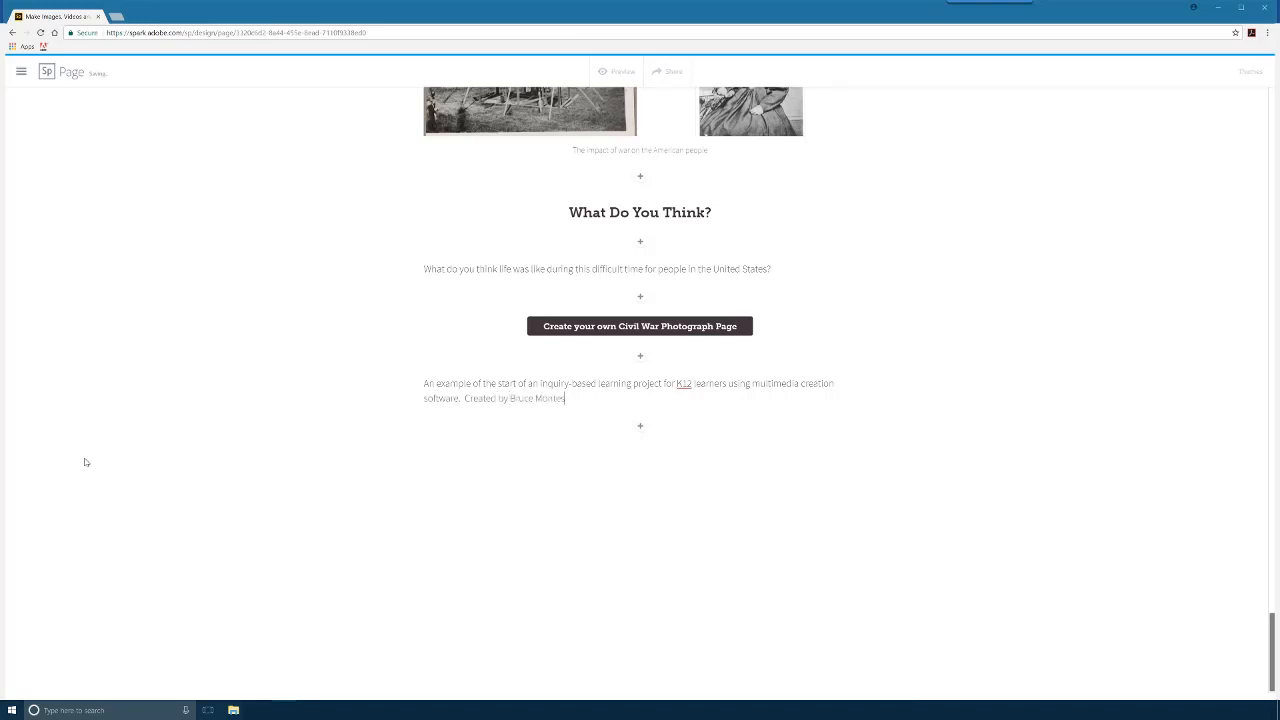
type("for the CIEP447")
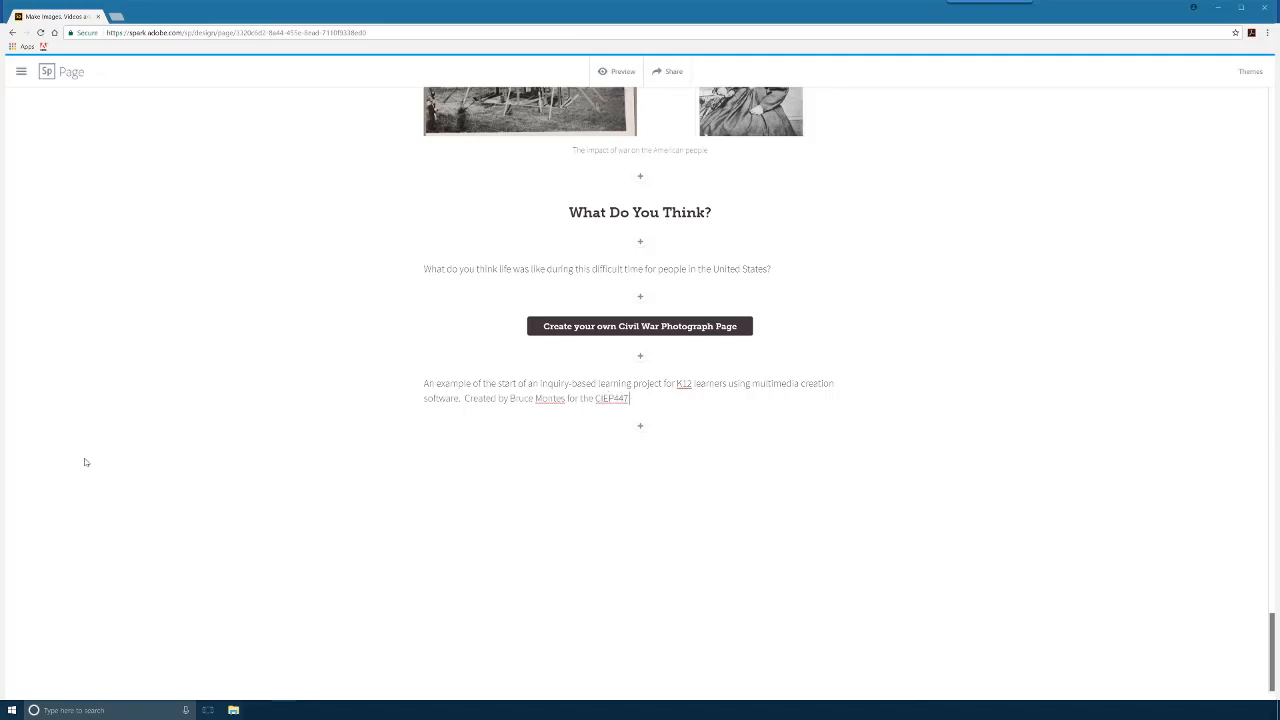
type("course.")
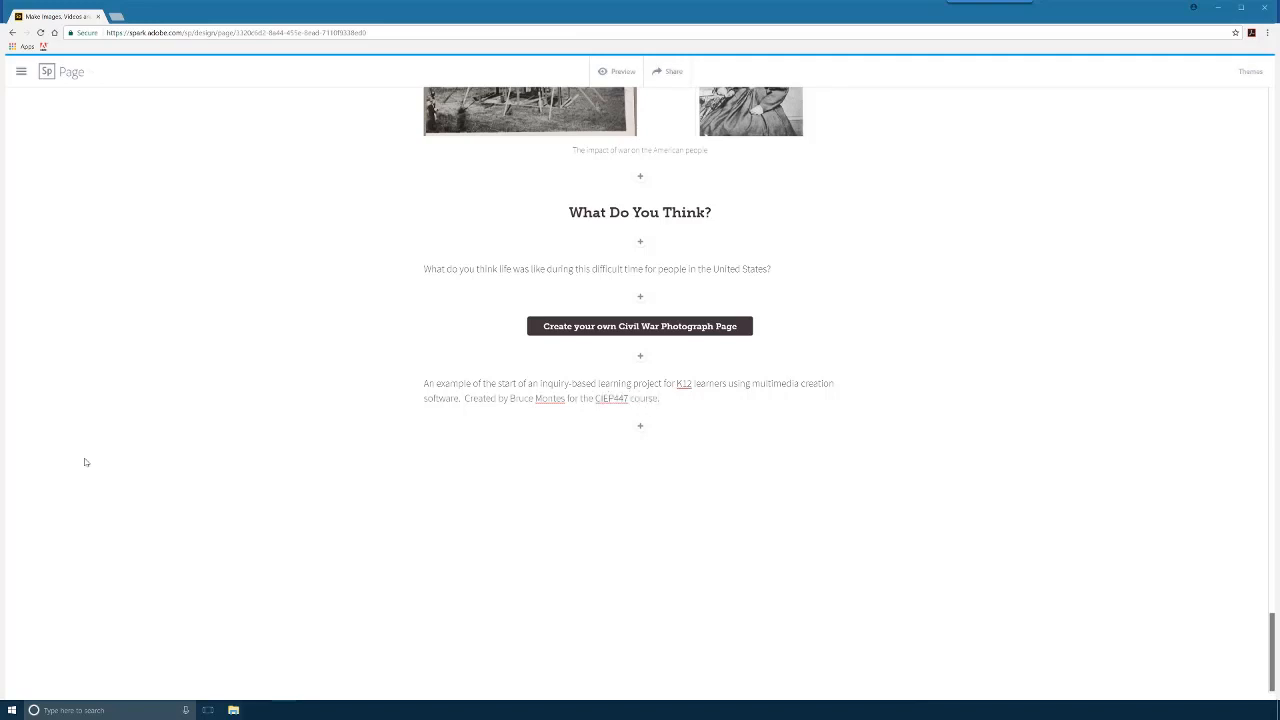
type("August")
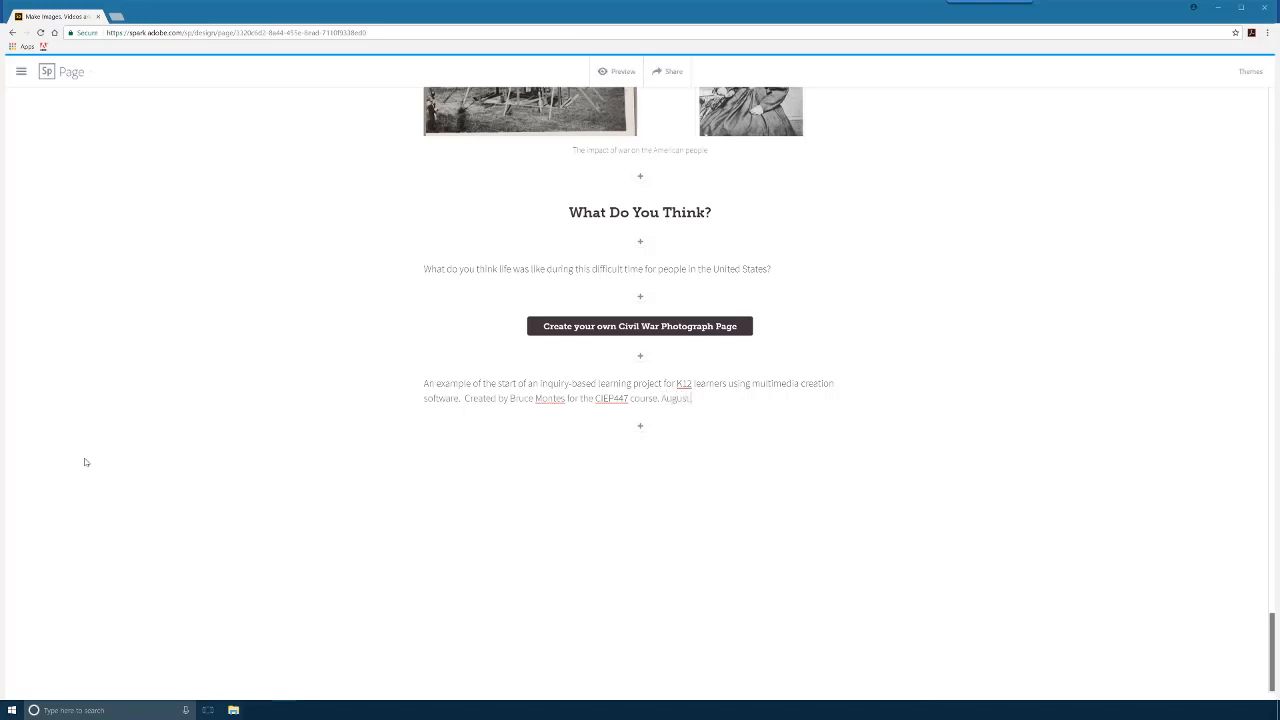
type("2017")
type("Sources:")
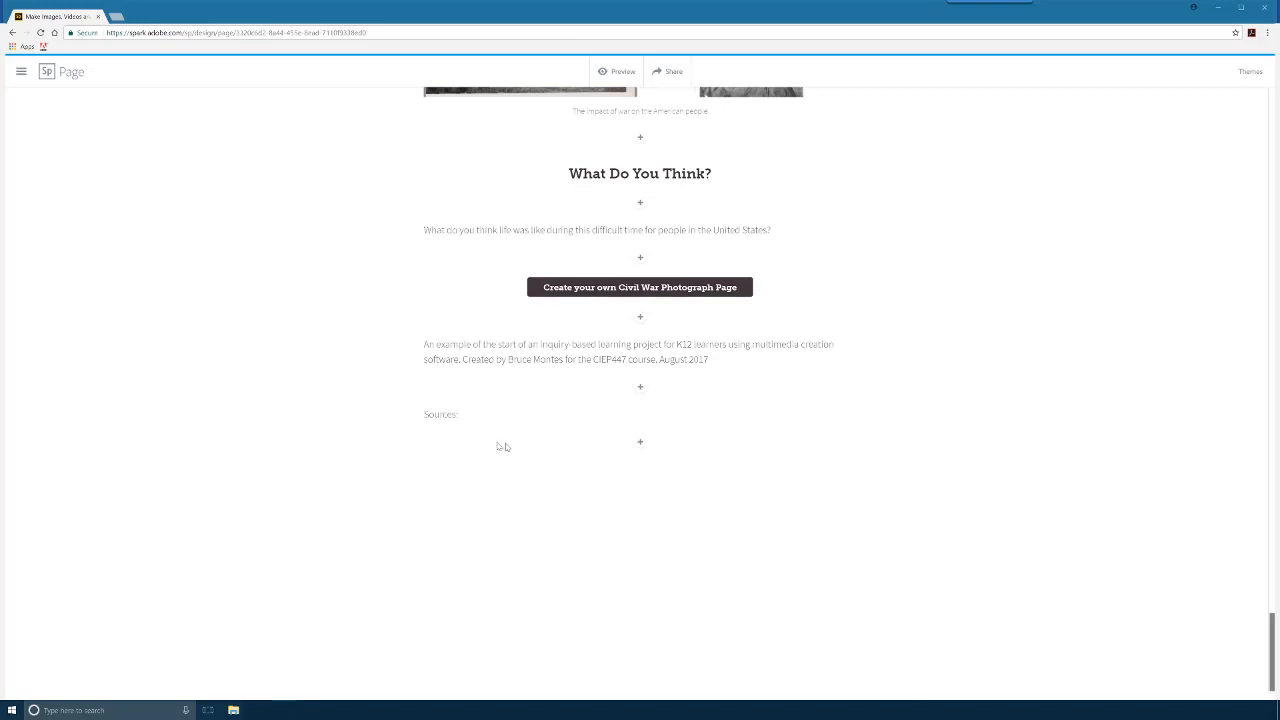
mouse_move(642, 444)
type("https://www.loc.gov/")
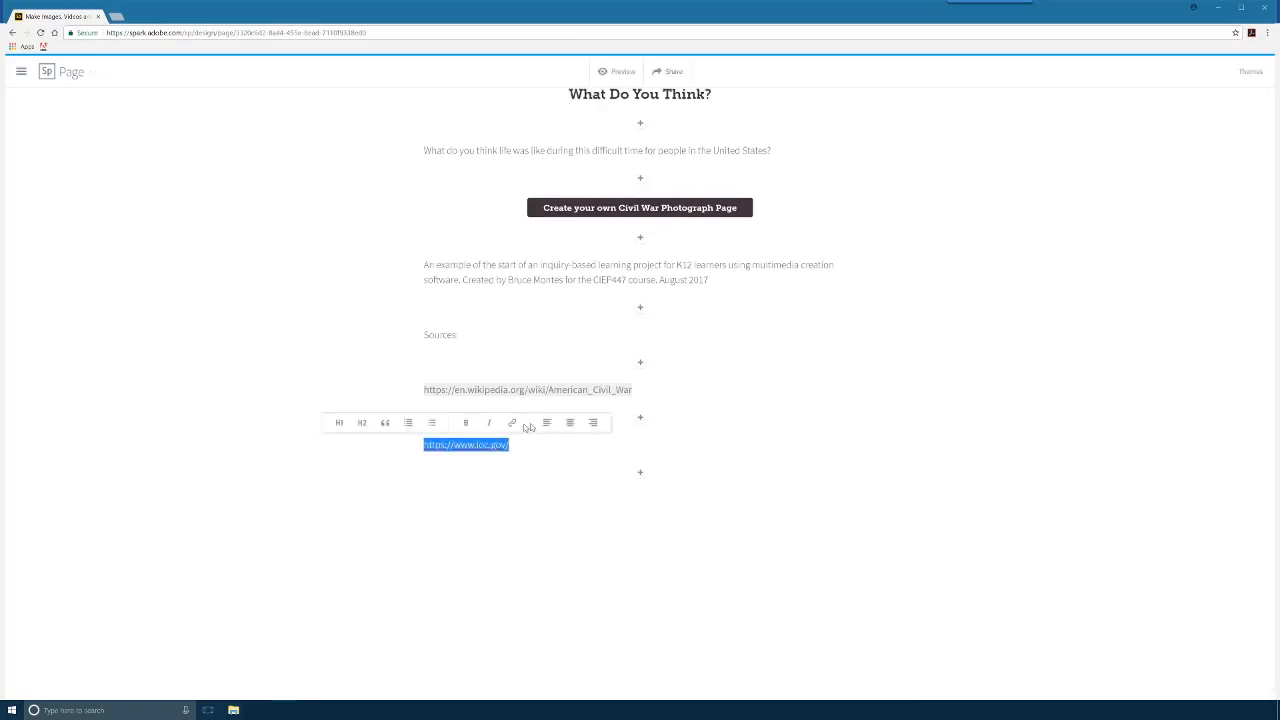
Make the loc.gov source line a working link and add a new line below it
left_click(512, 422)
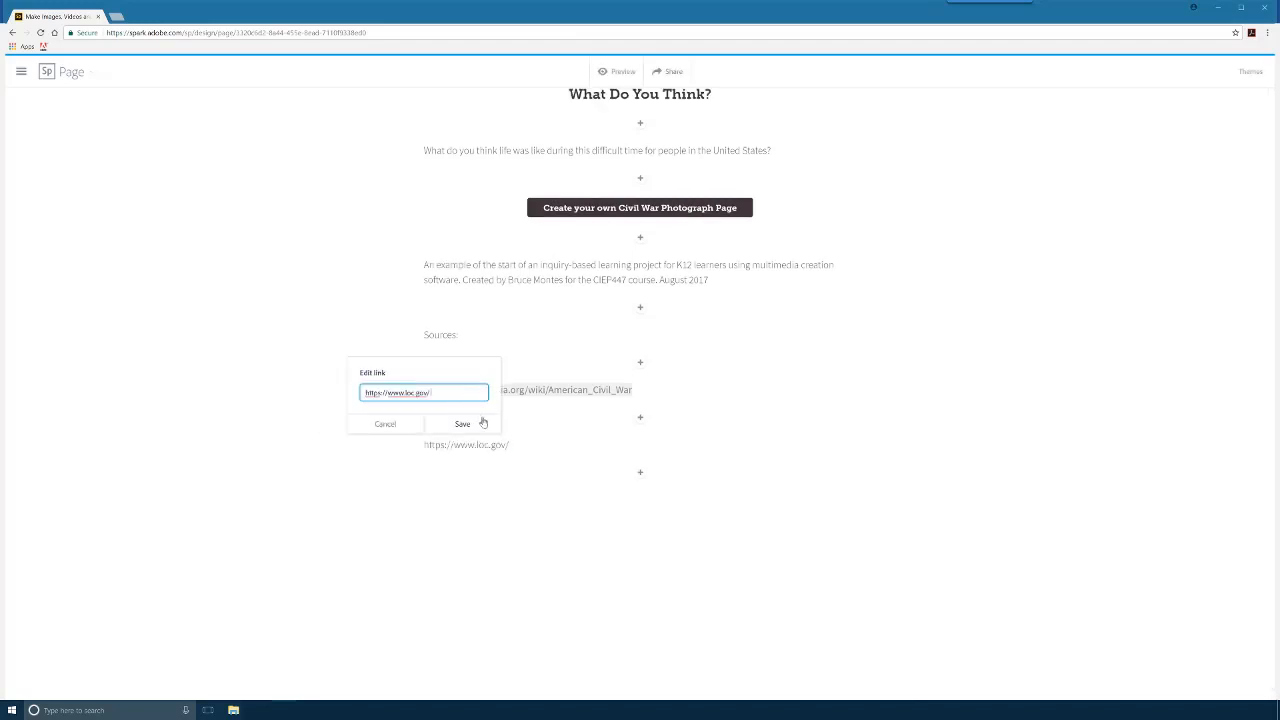
left_click(462, 424)
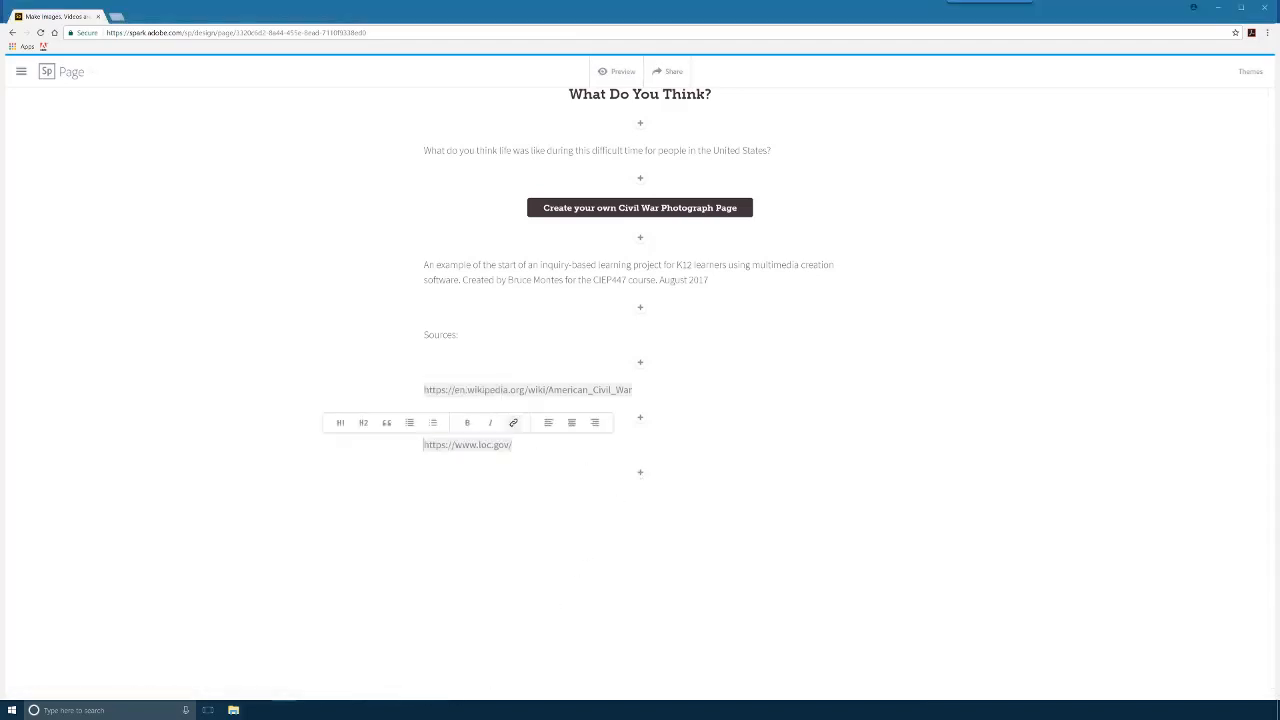
left_click(640, 472)
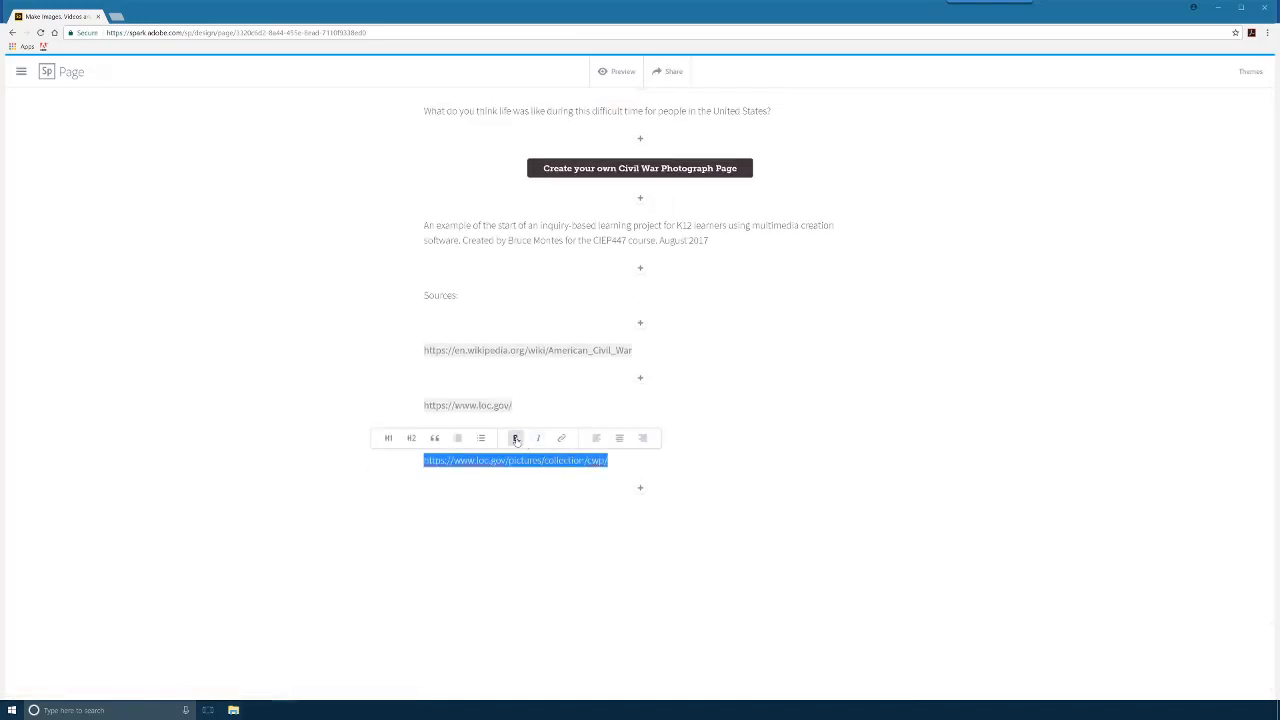
left_click(560, 438)
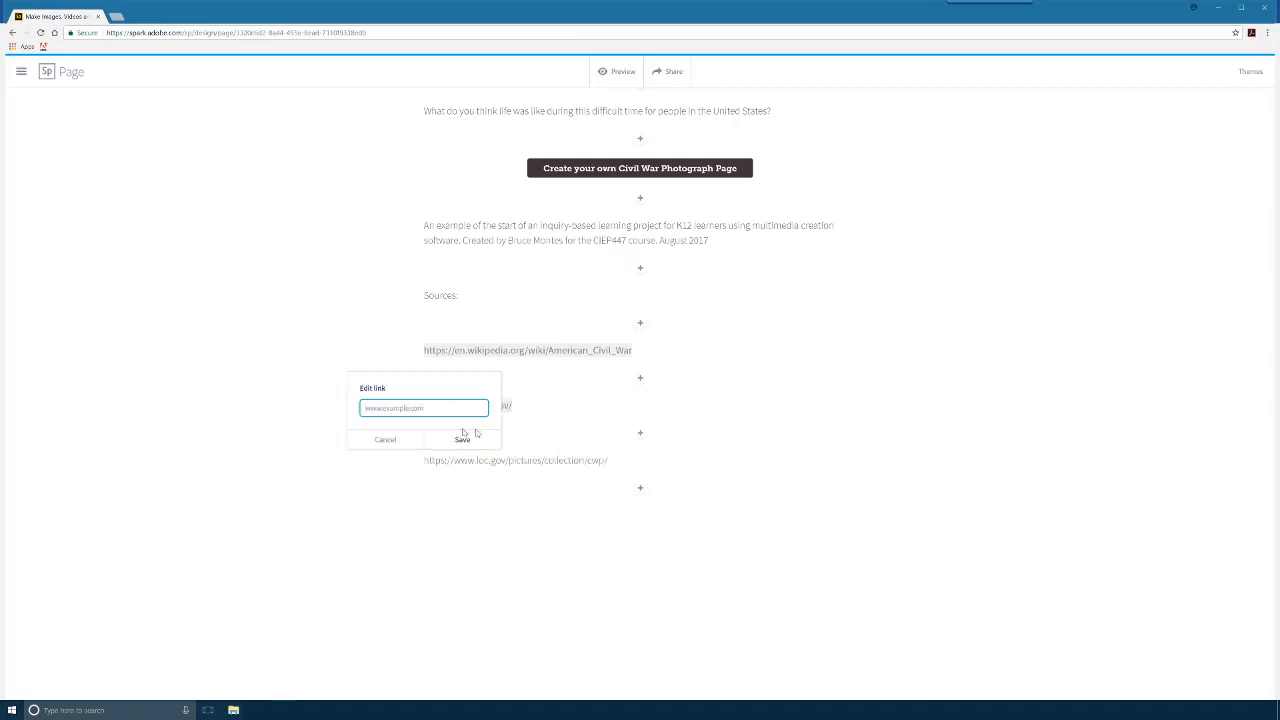
type("www.loc.gov/pictures/collection/cwp/")
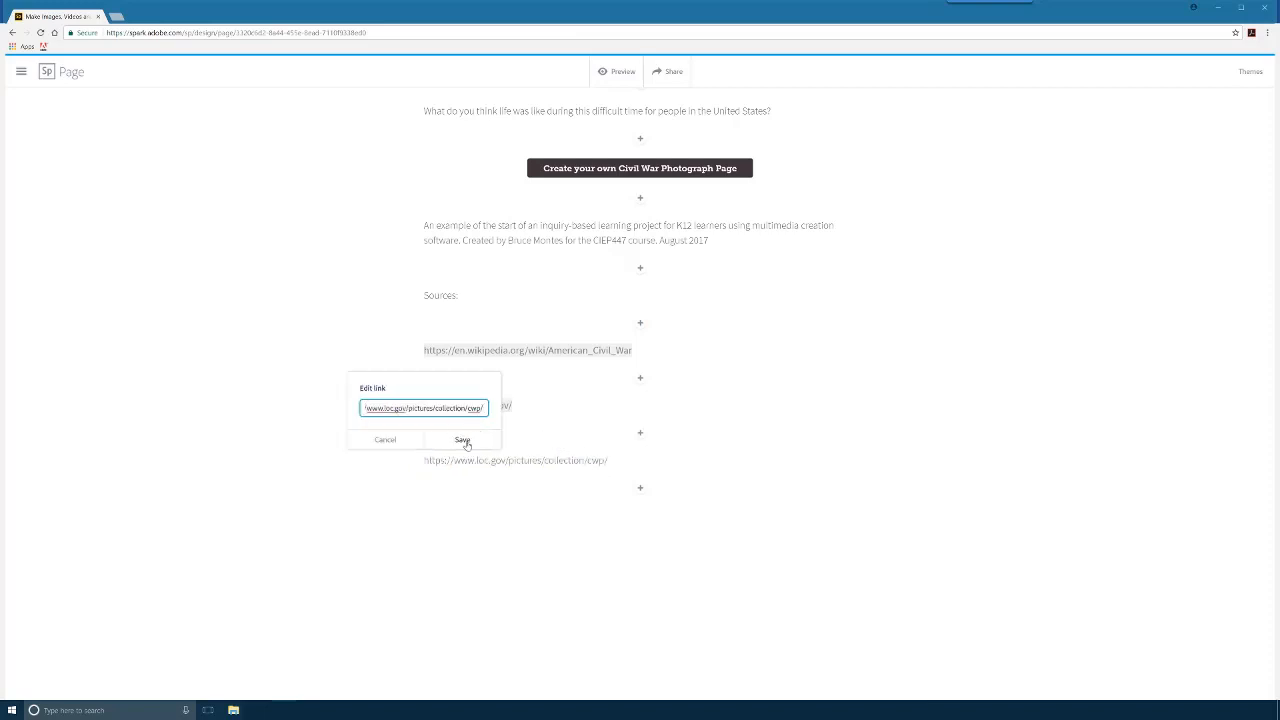
left_click(462, 440)
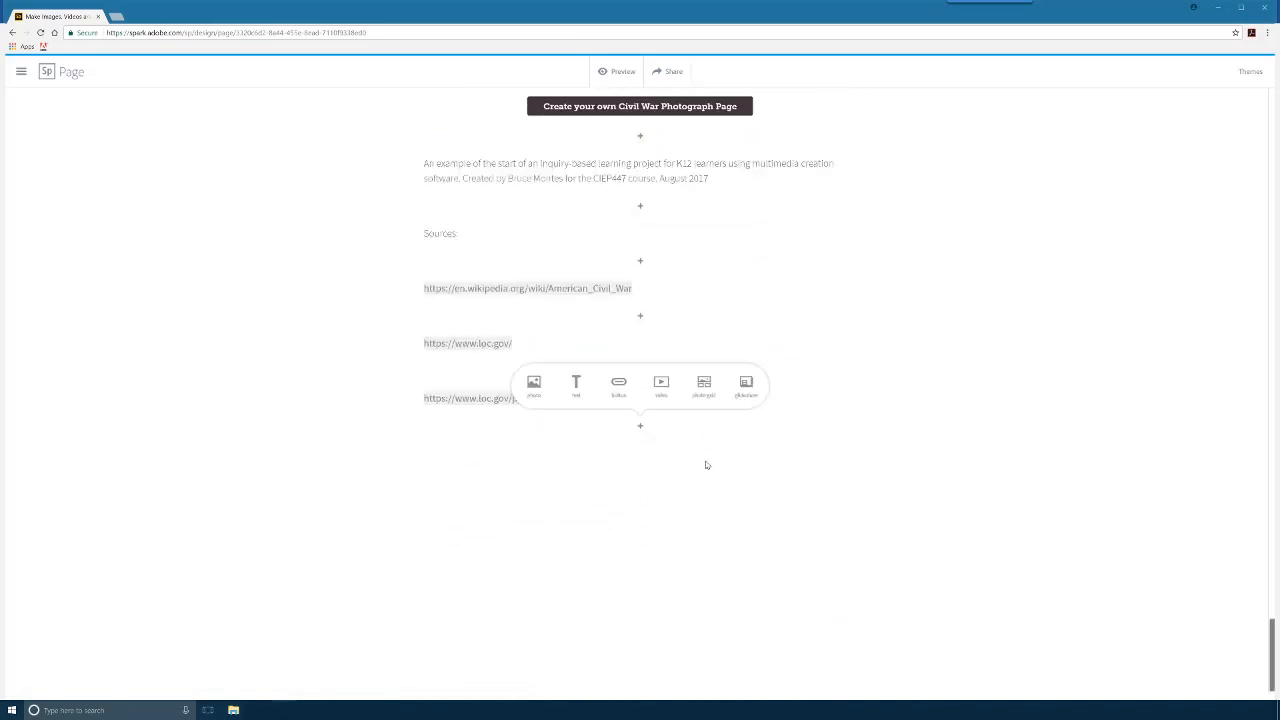
scroll("down", 3)
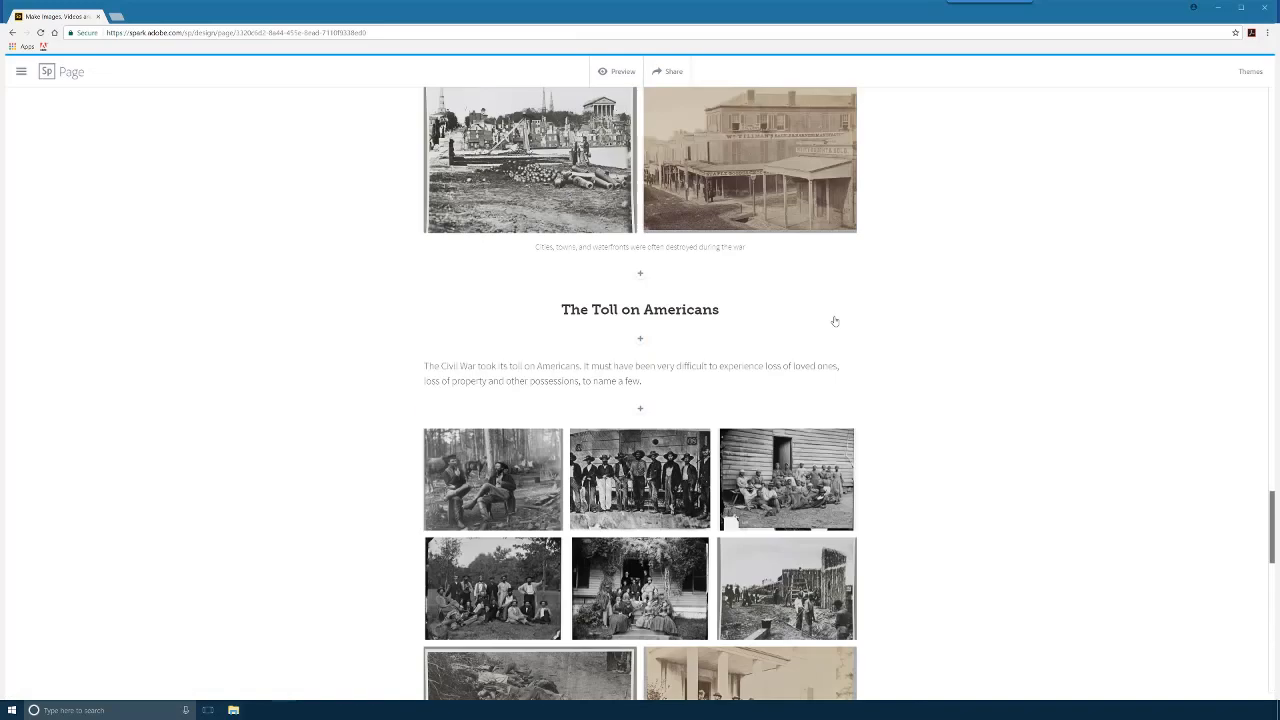
scroll("down", 3)
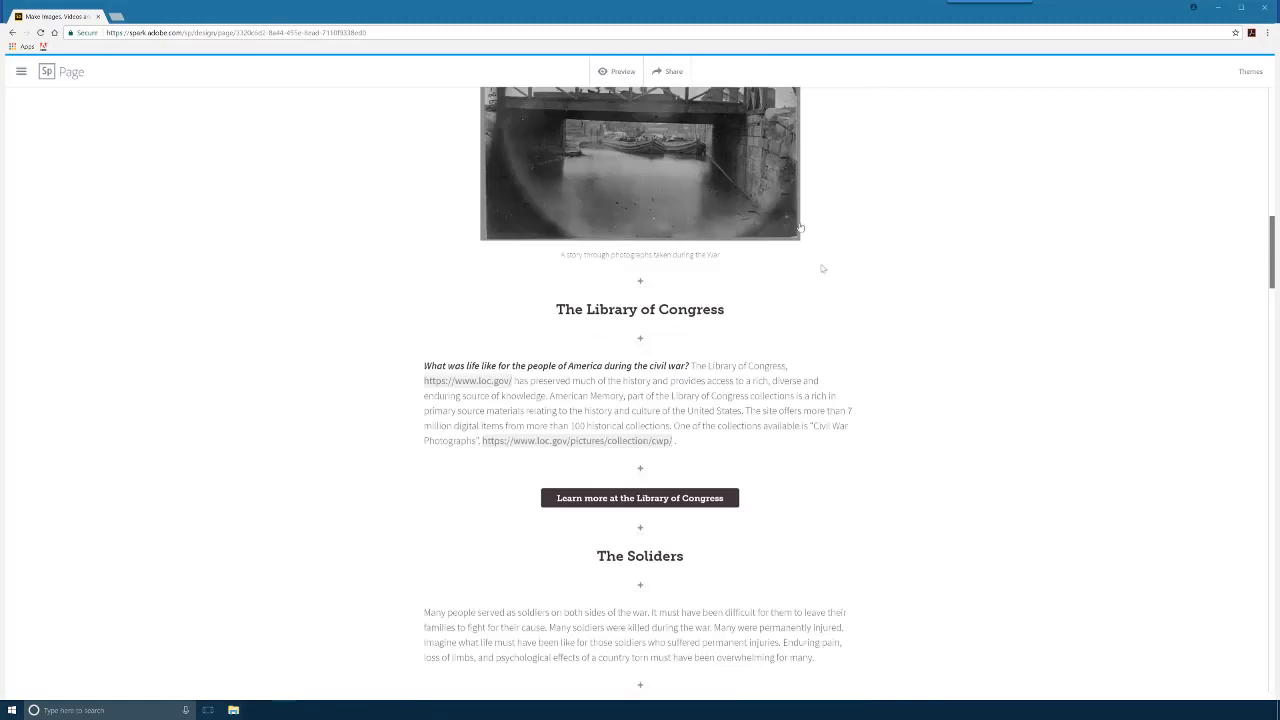
left_click(616, 72)
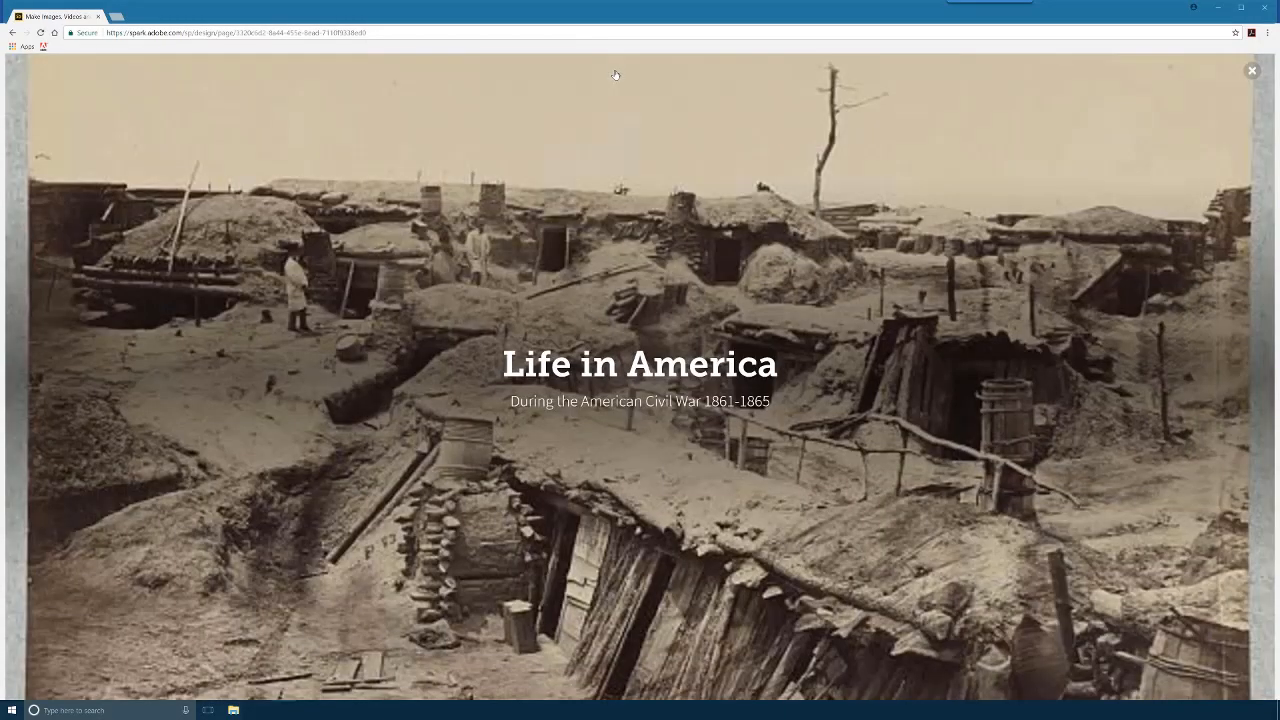
scroll("down", 3)
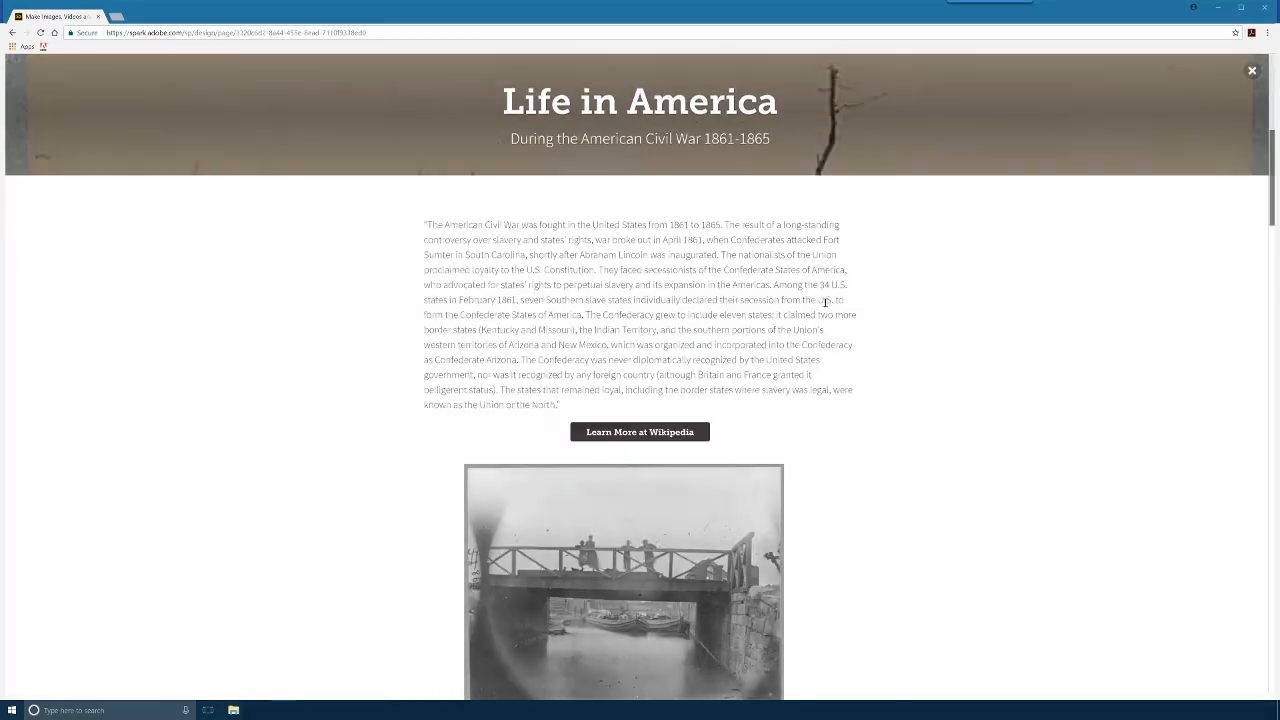
scroll("down", 3)
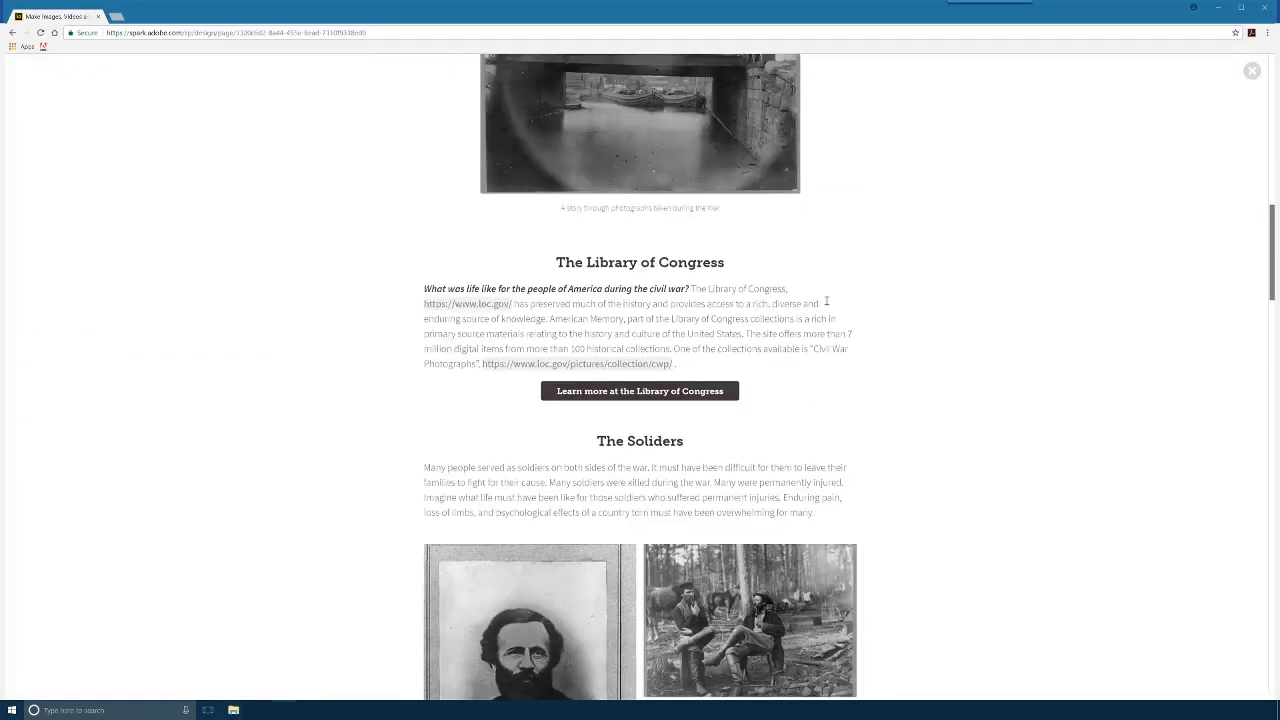
scroll("down", 3)
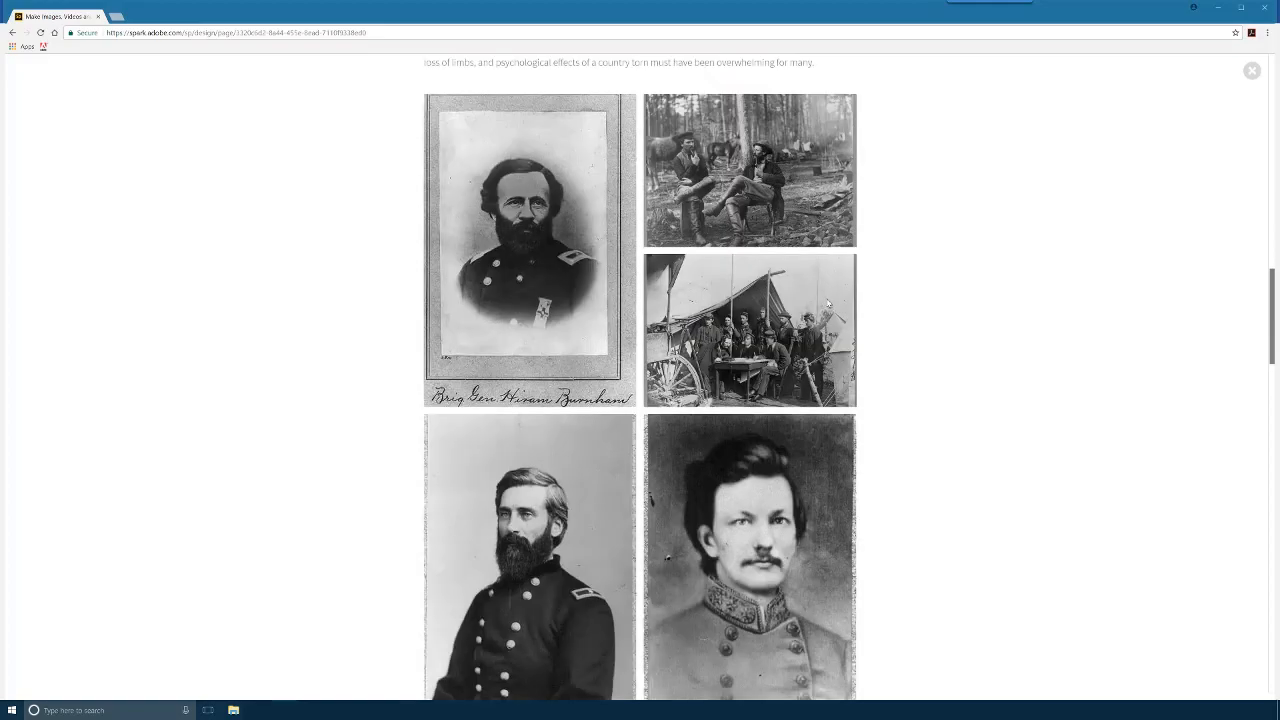
scroll("down", 3)
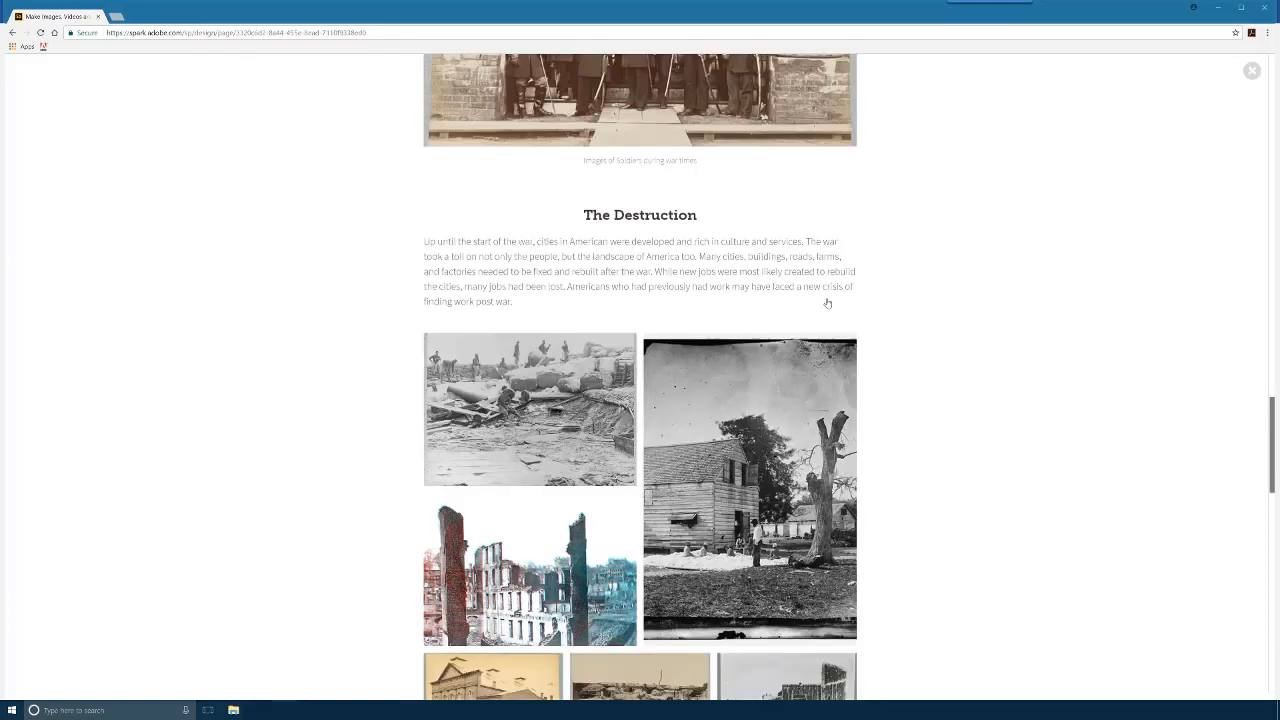
scroll("down", 3)
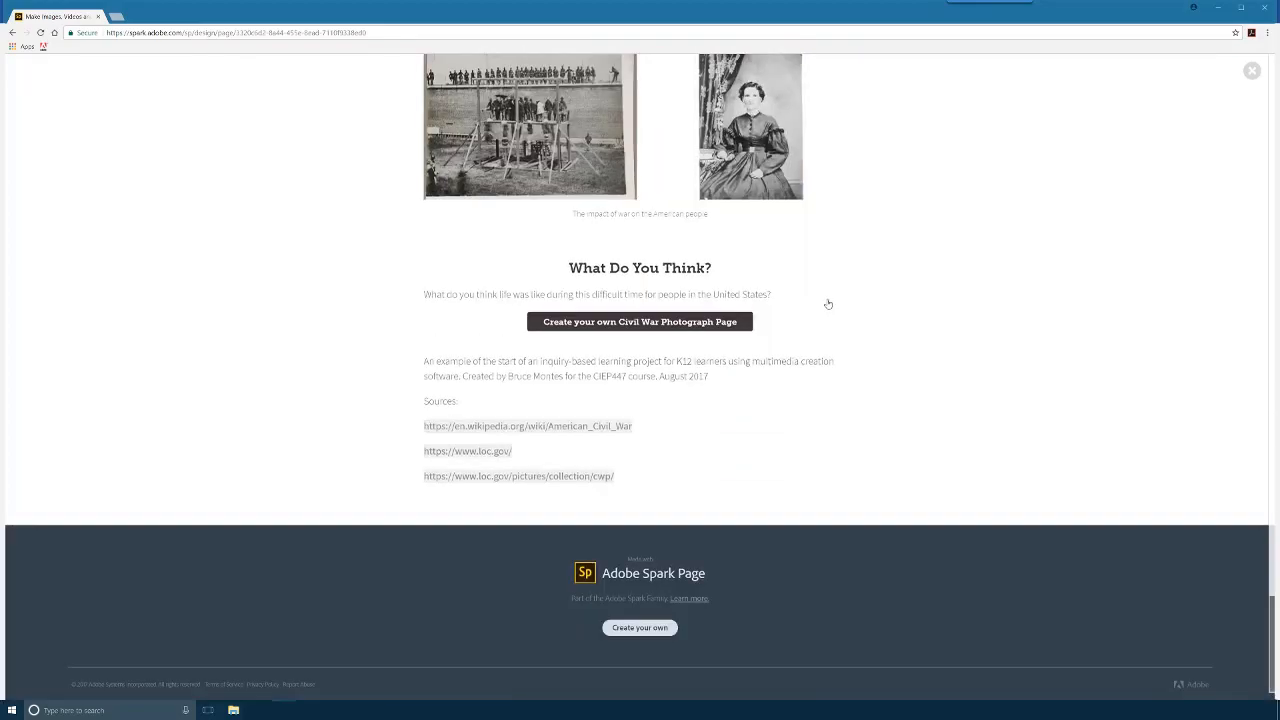
mouse_move(828, 304)
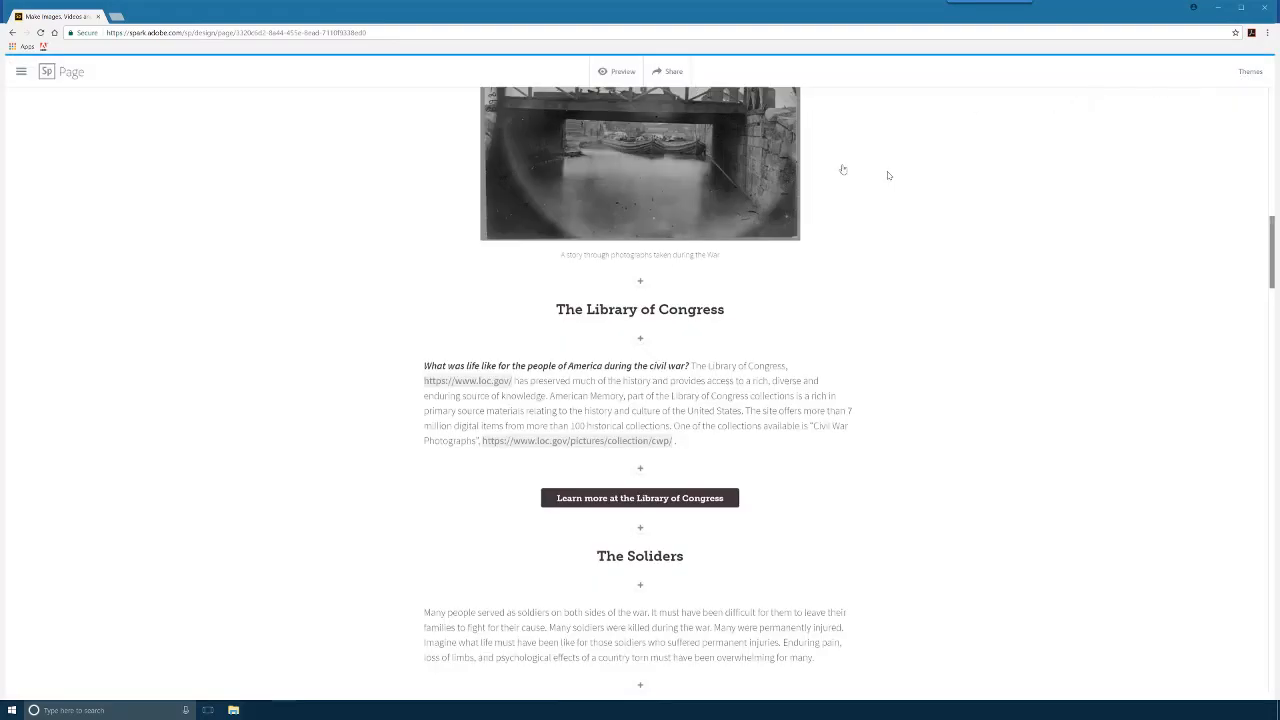
left_click(668, 72)
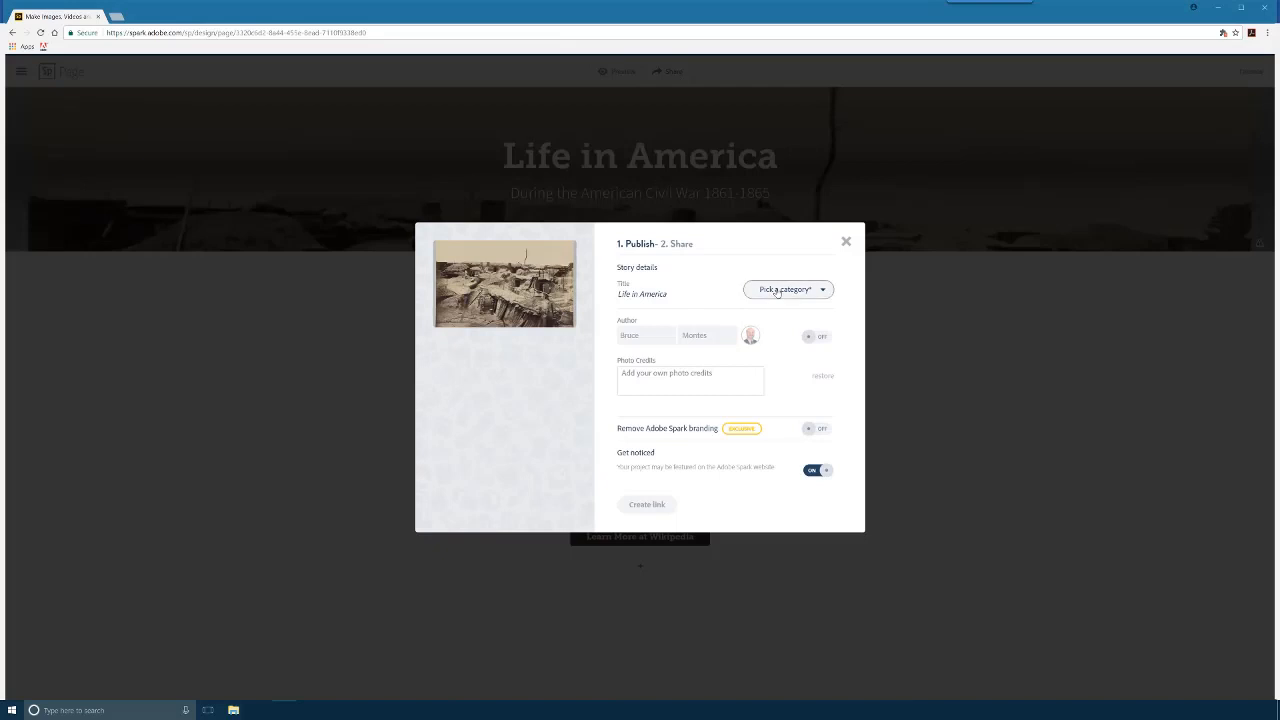
Publish under Education with the Library of Congress collection as photo credit and create the link
left_click(788, 288)
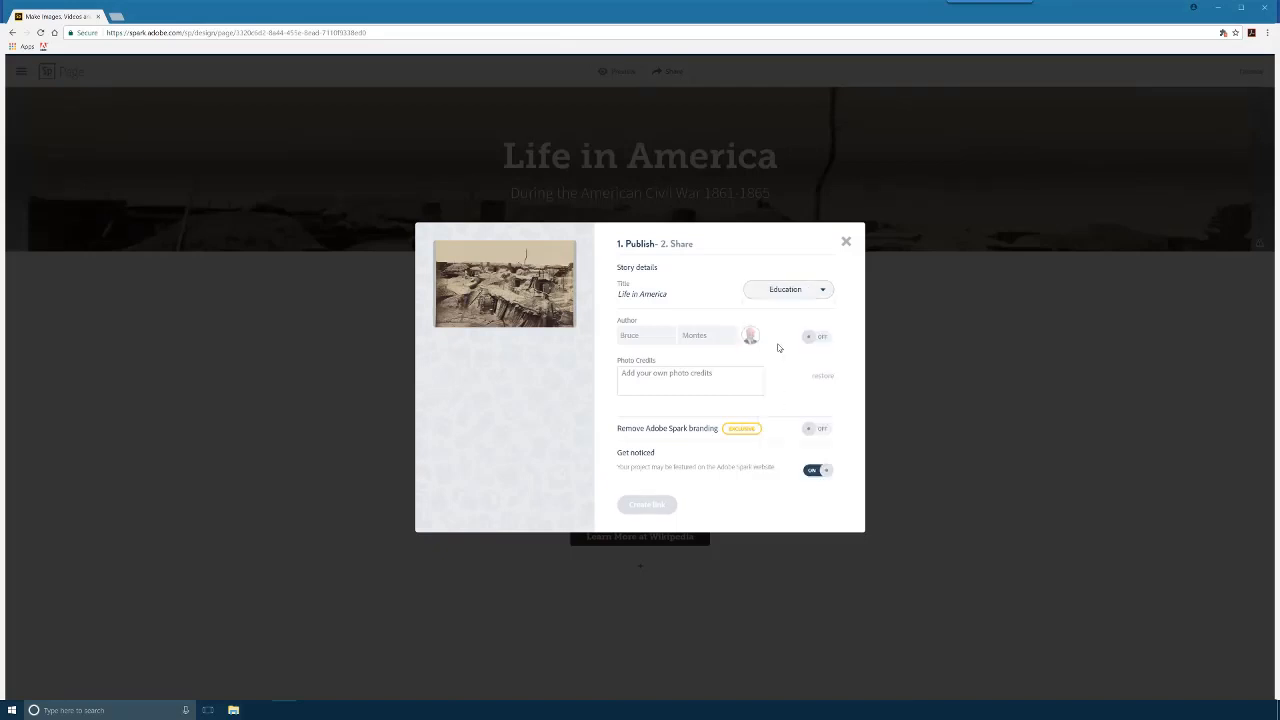
left_click(690, 380)
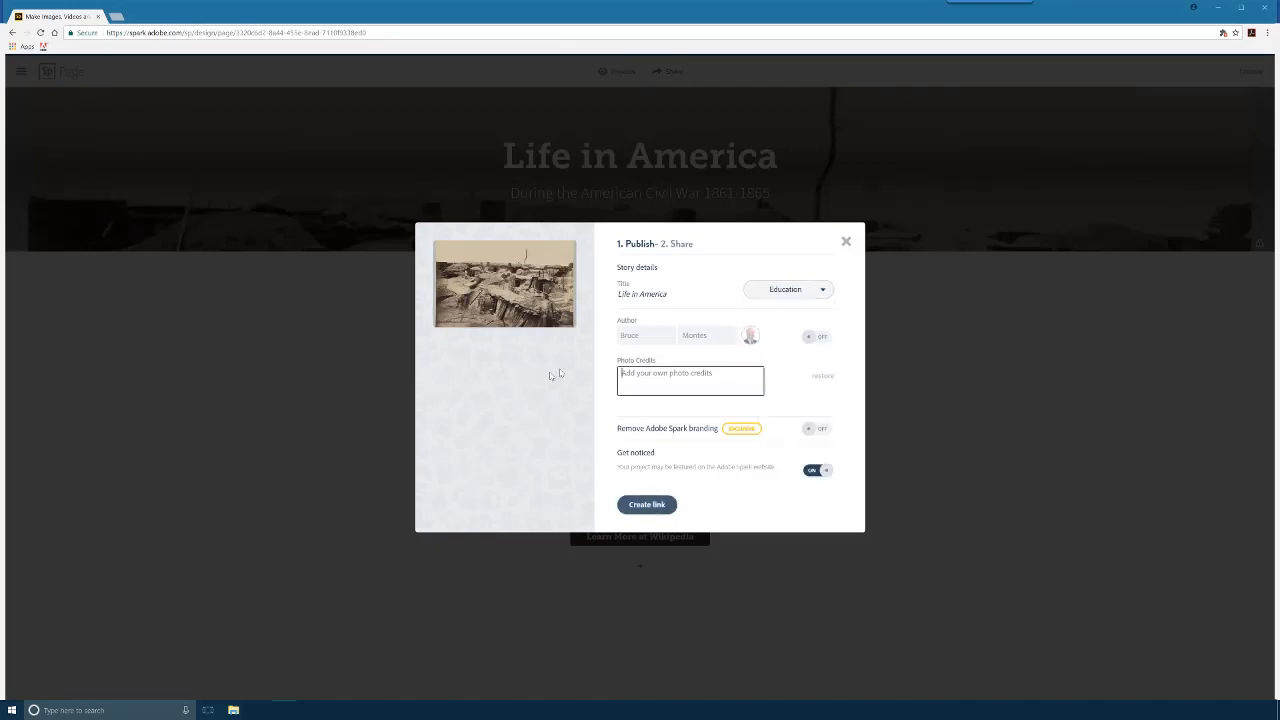
mouse_move(354, 244)
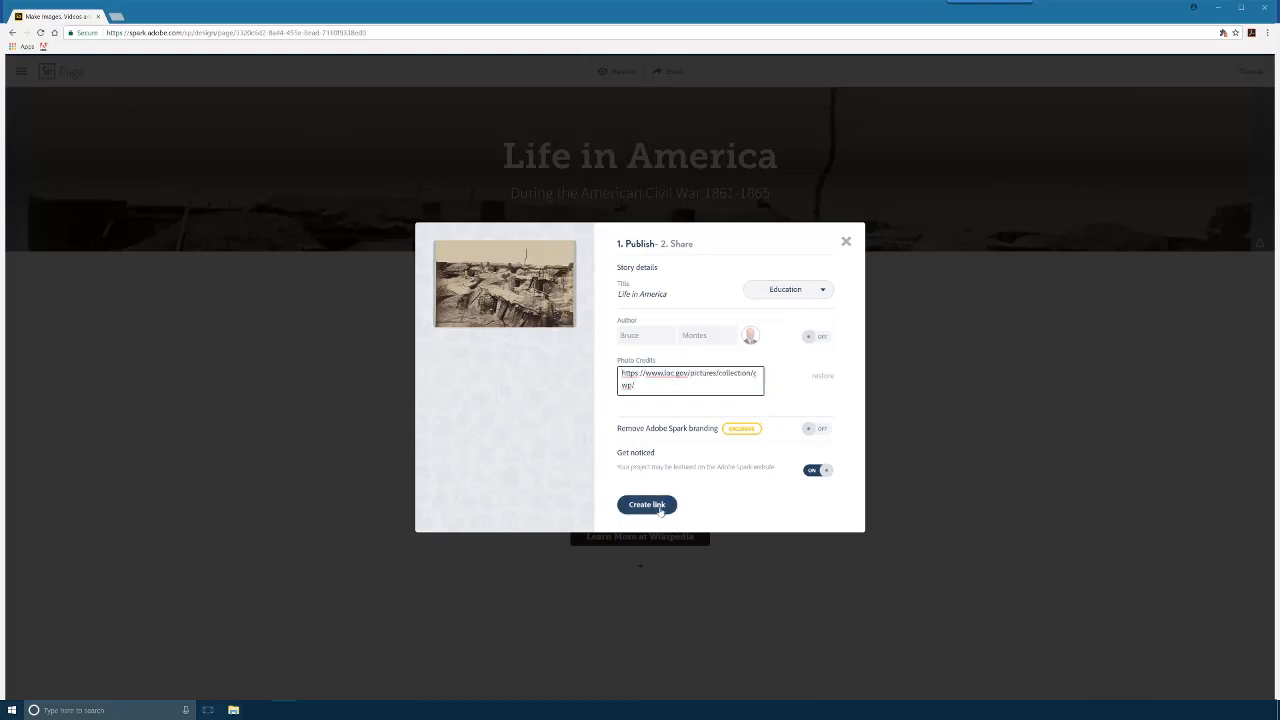
left_click(646, 504)
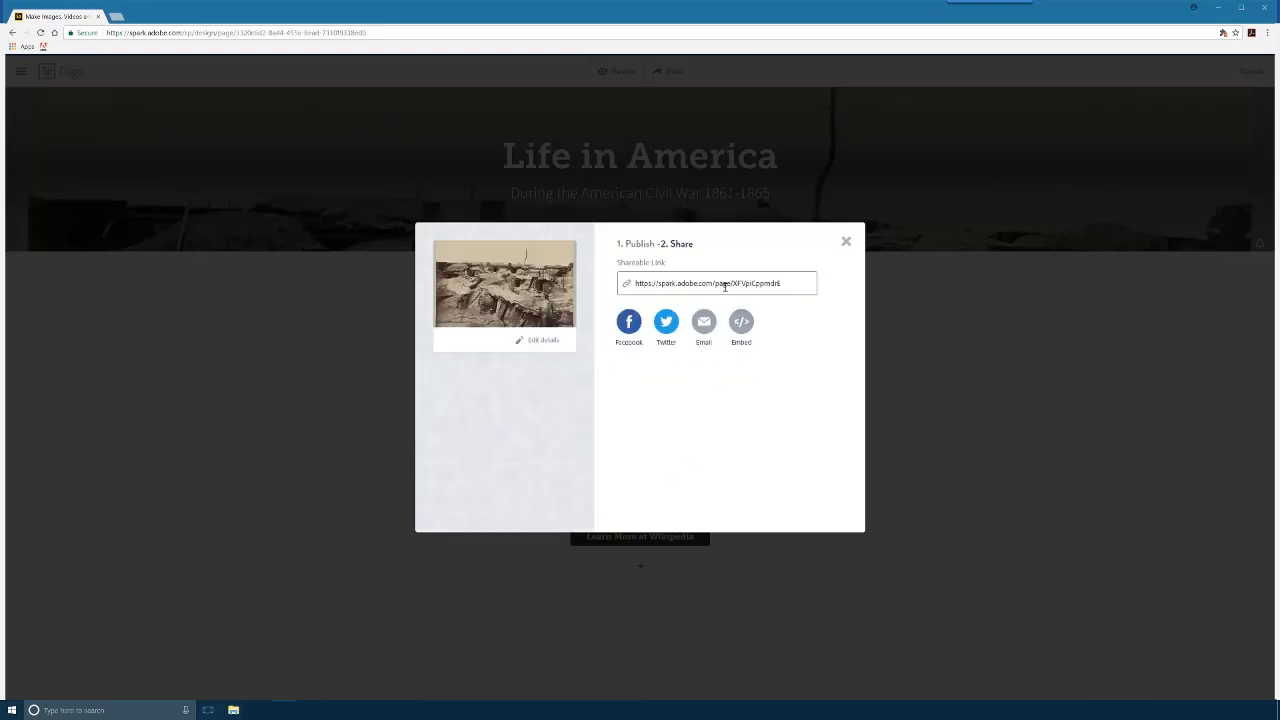
Select the shareable link, view the embed code, and close the sharing window
left_click(718, 284)
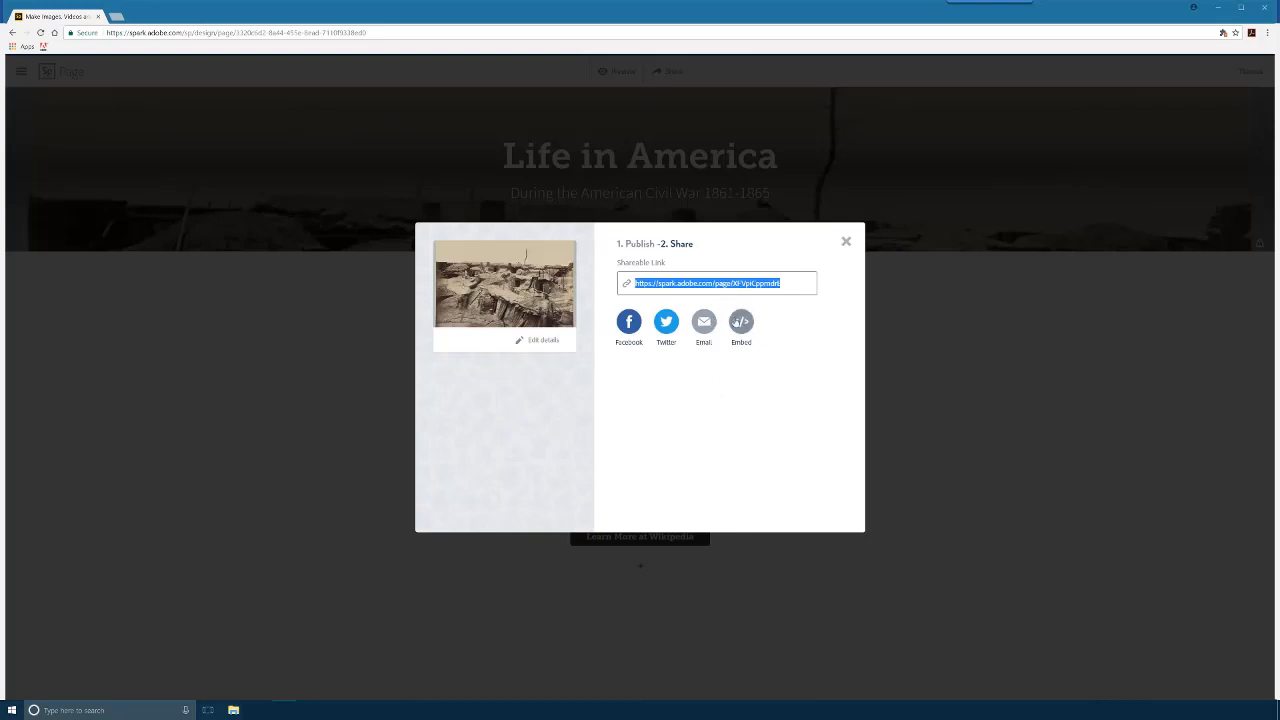
mouse_move(740, 322)
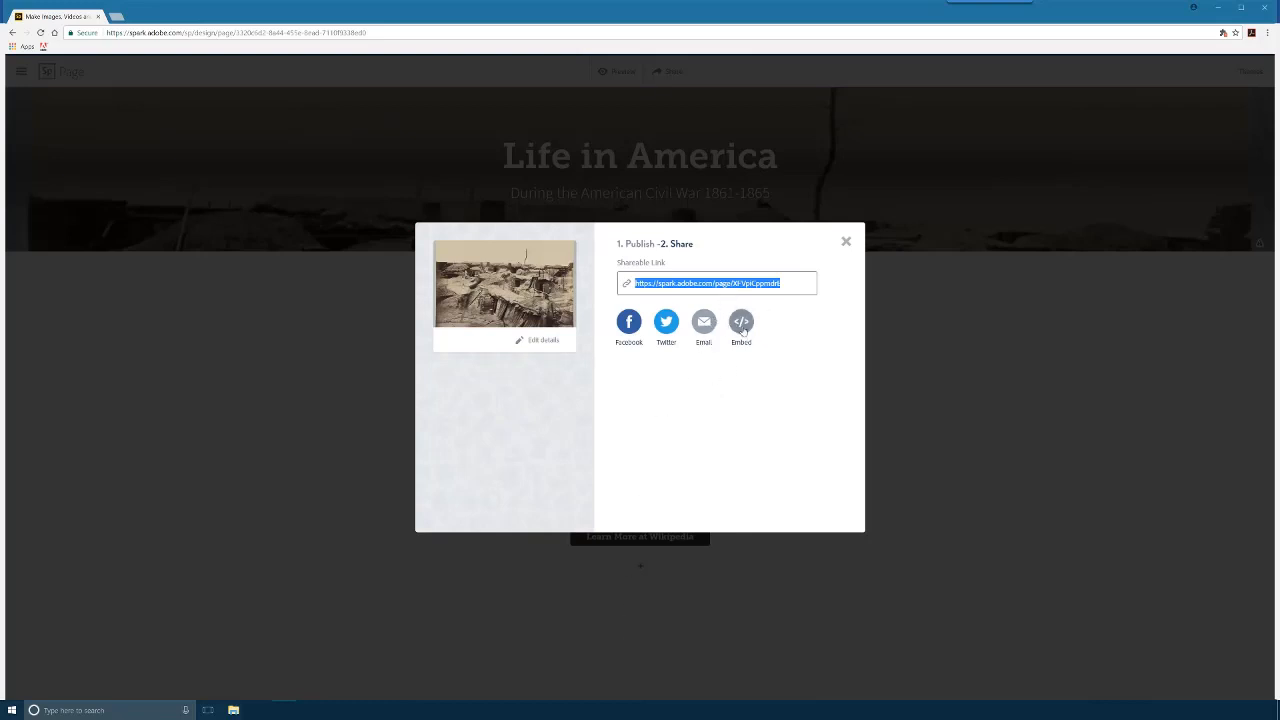
left_click(740, 322)
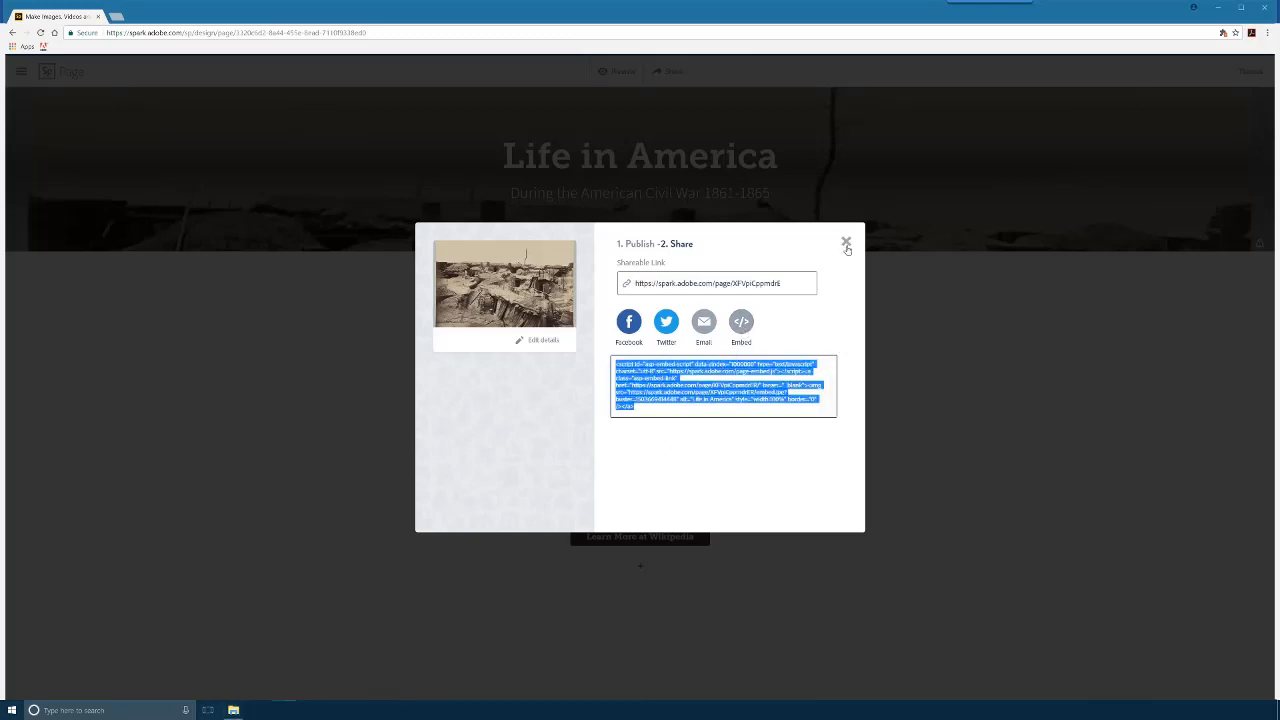
left_click(846, 244)
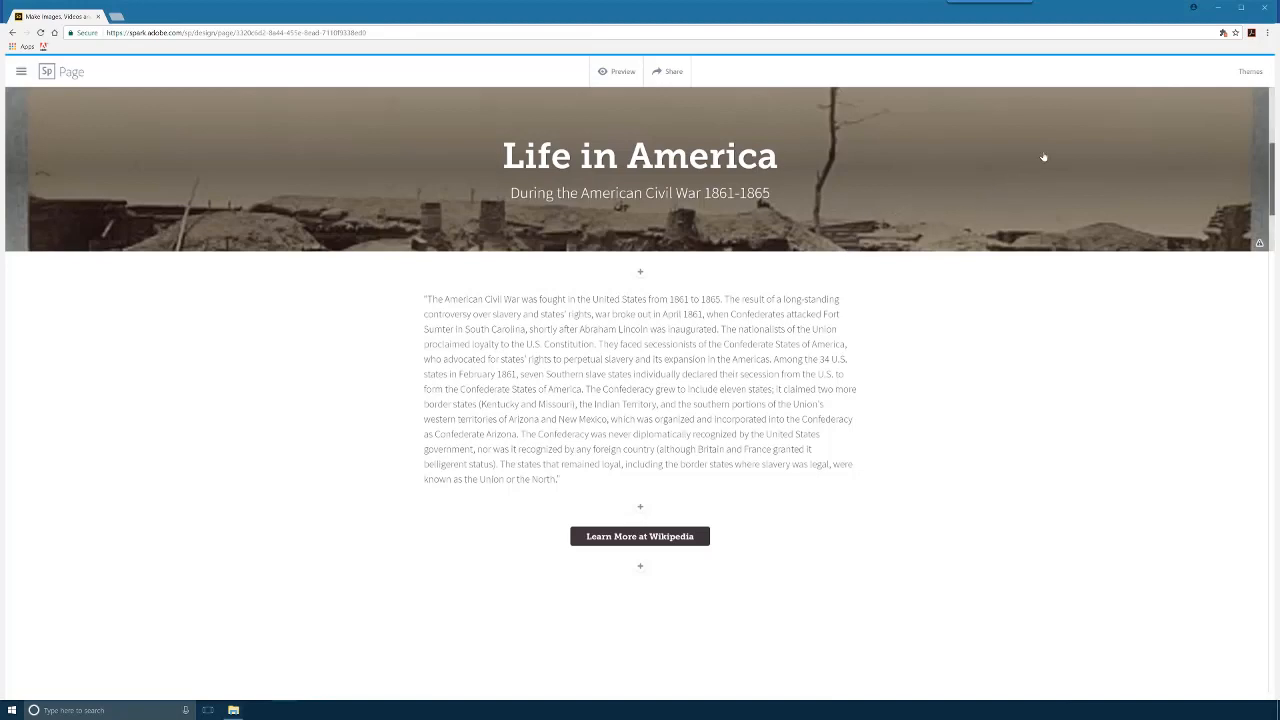